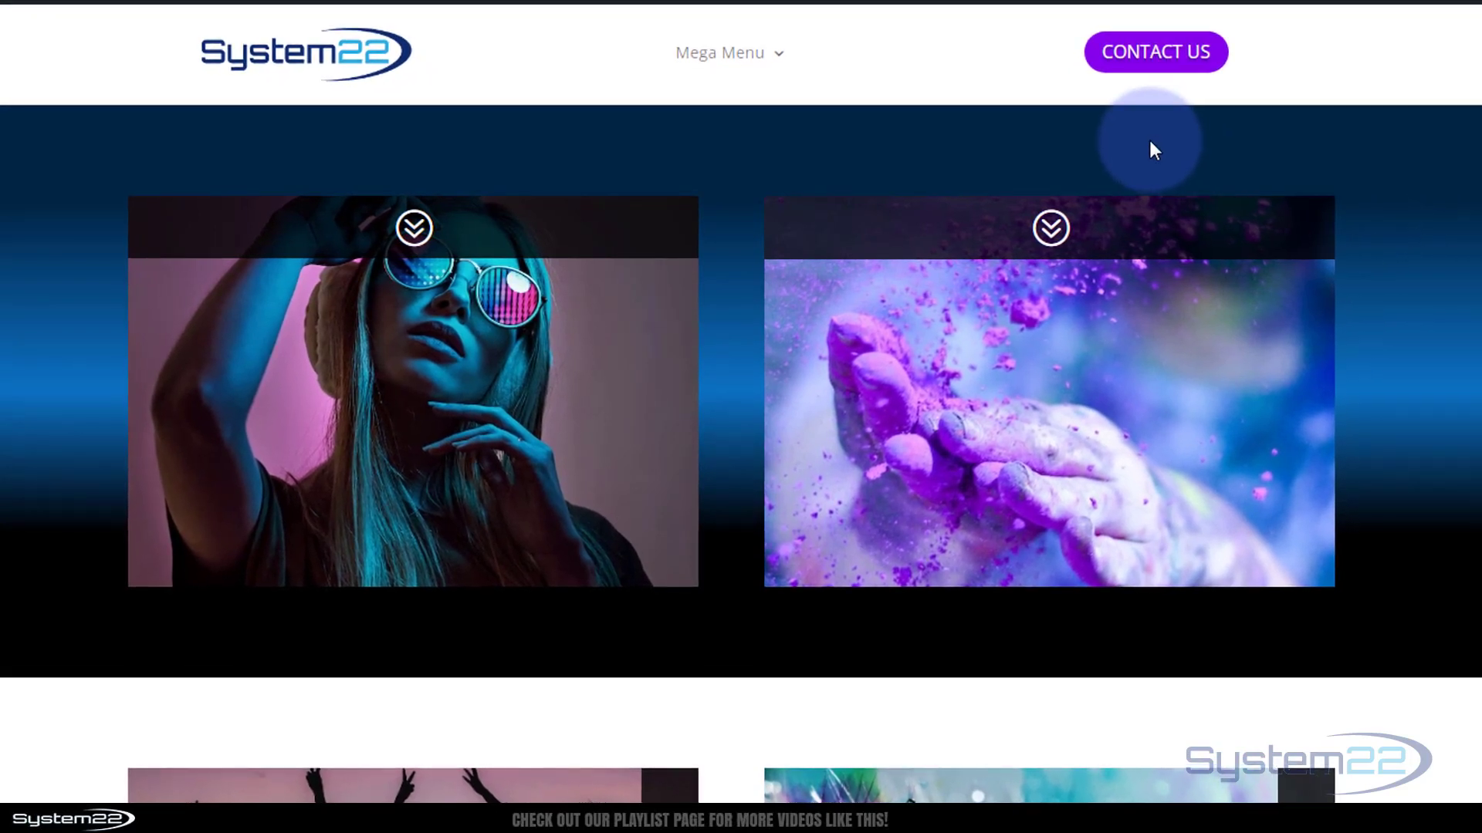
Open the contact form lightbox, enter test text, then close it.
click(1155, 51)
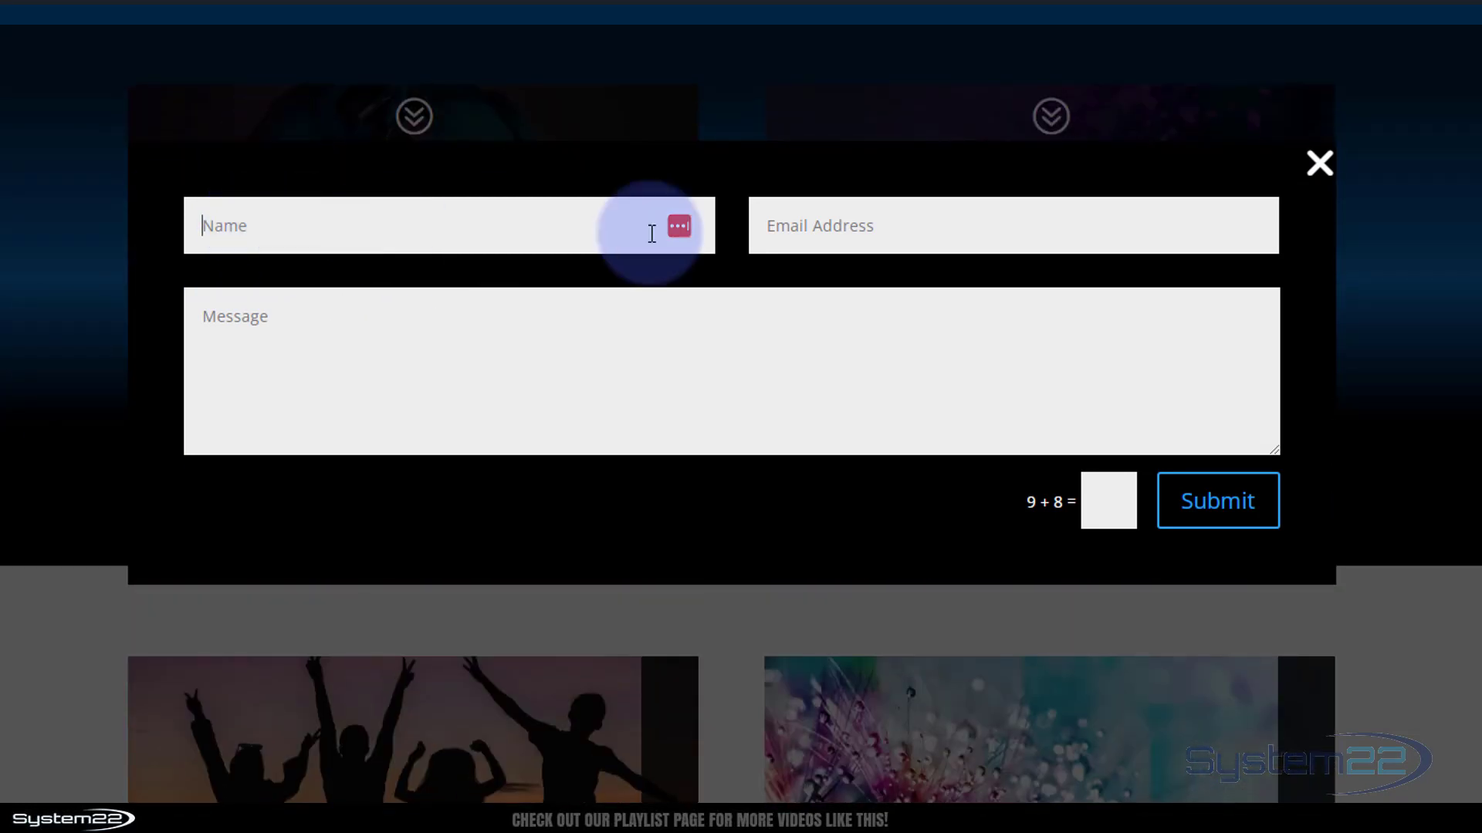
text(fdgbfg)
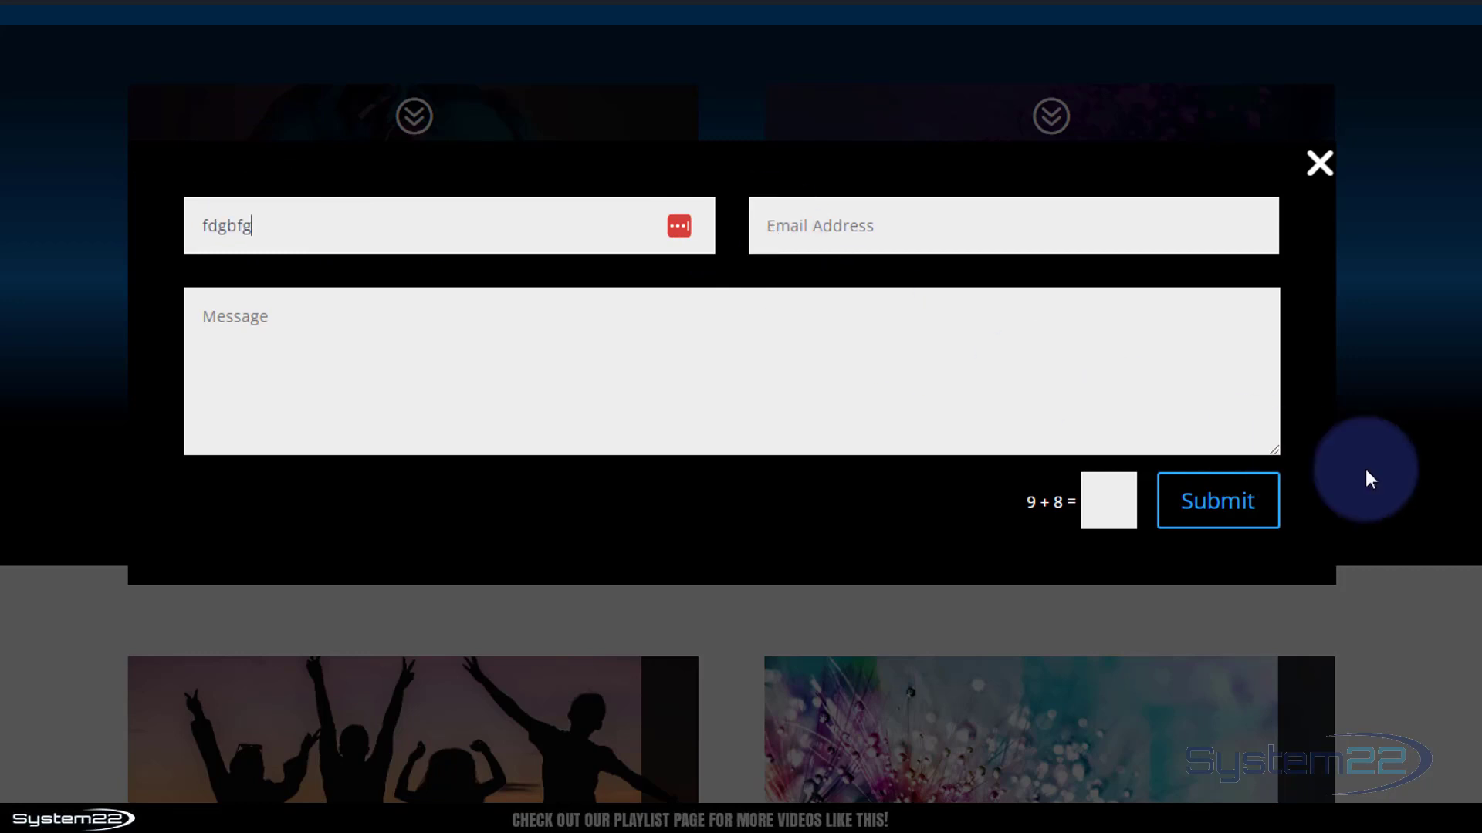
mouse_move(1320, 162)
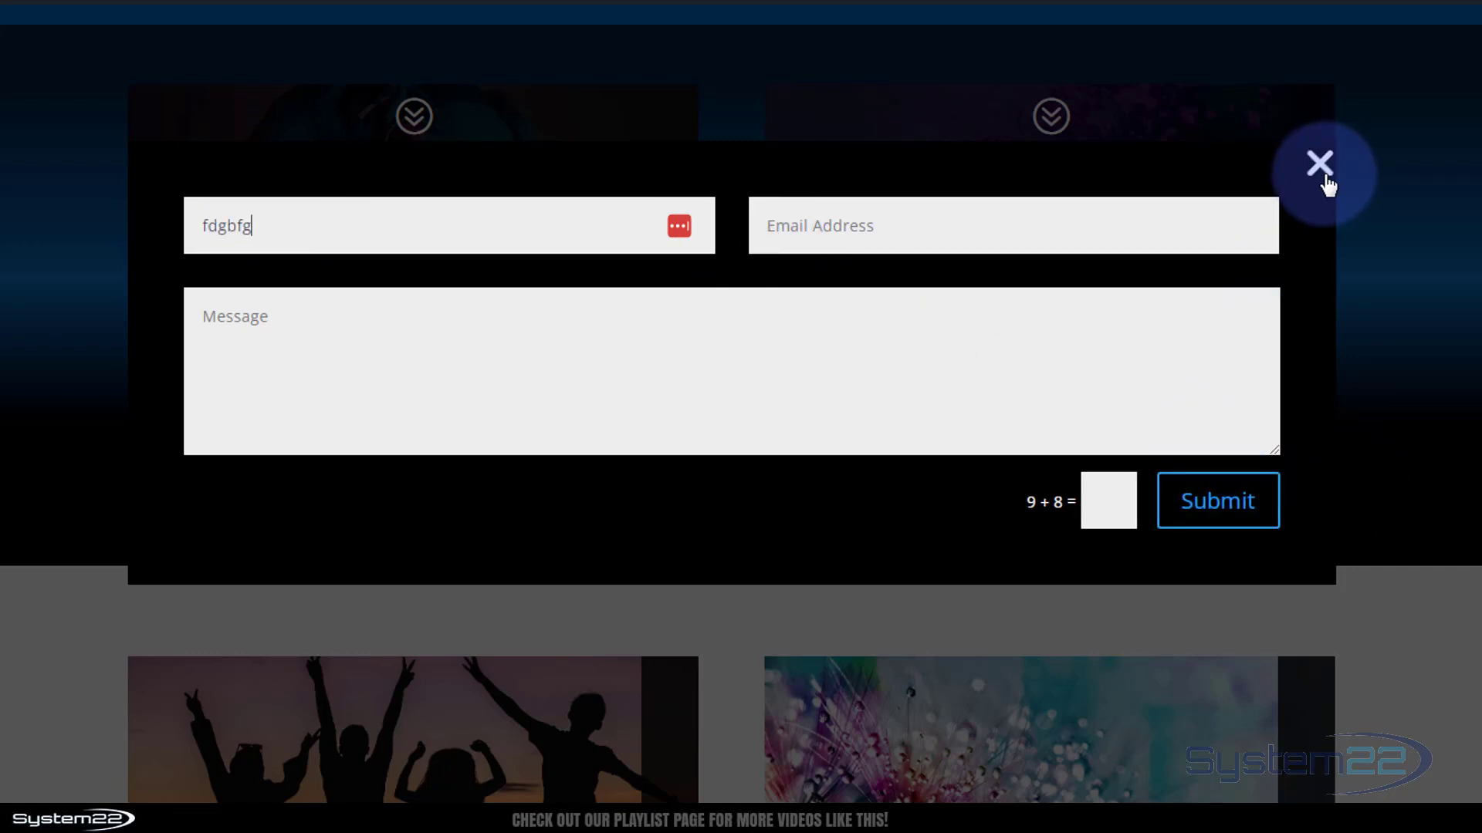
click(1321, 163)
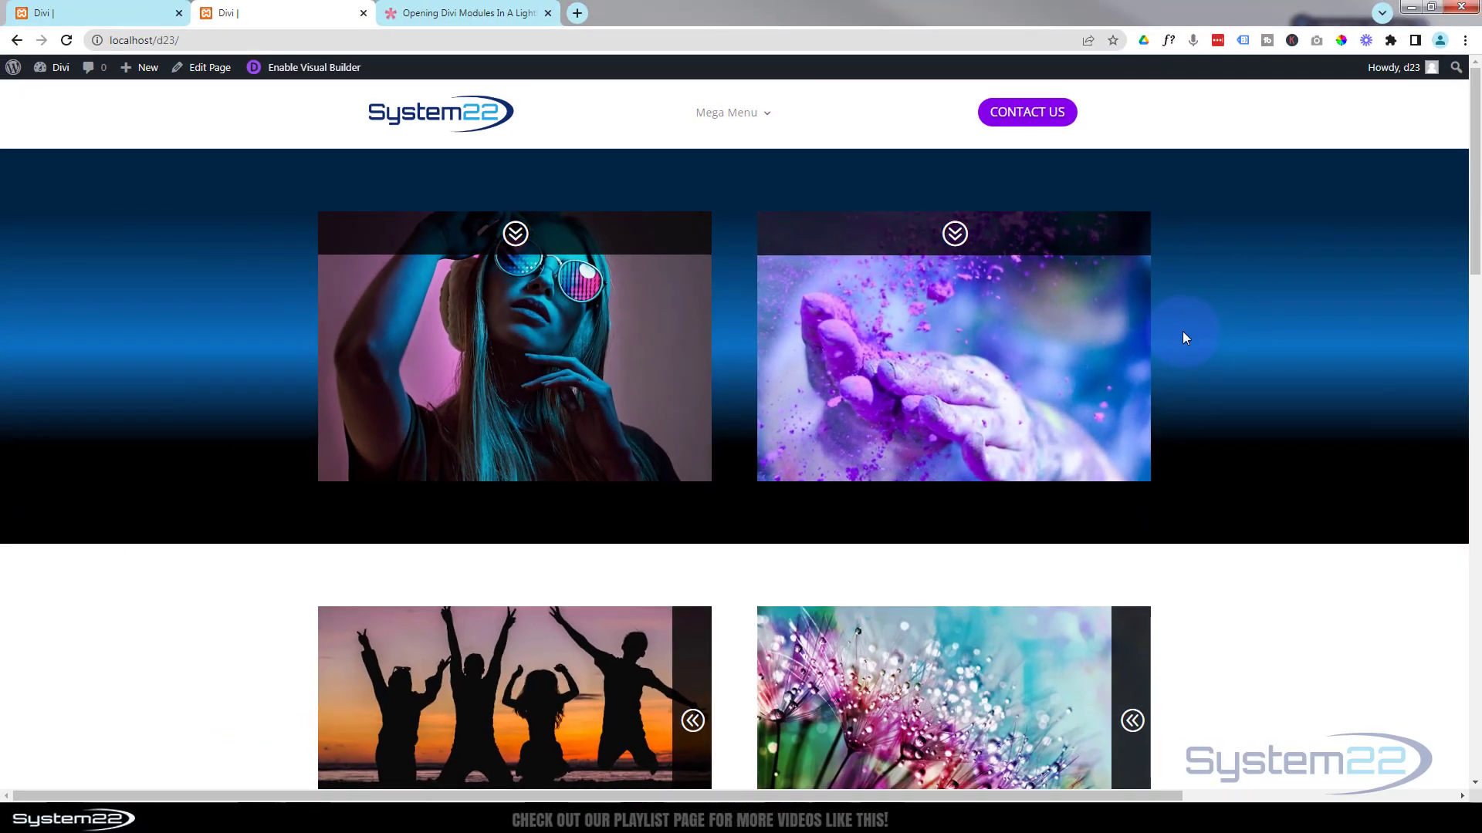
mouse_move(1015, 151)
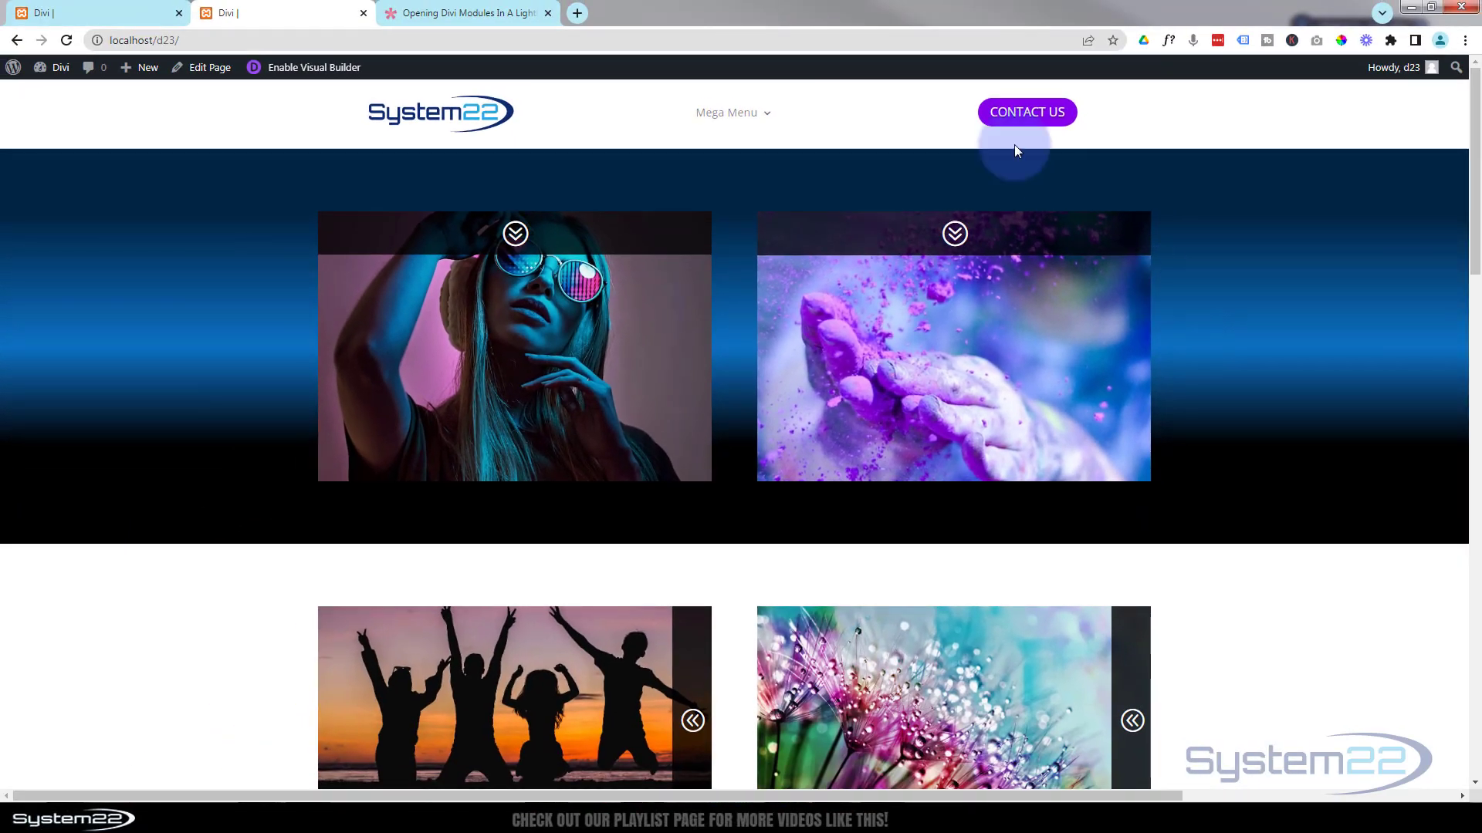
Scroll the lightbox help article to its Custom CSS code and select it.
click(463, 12)
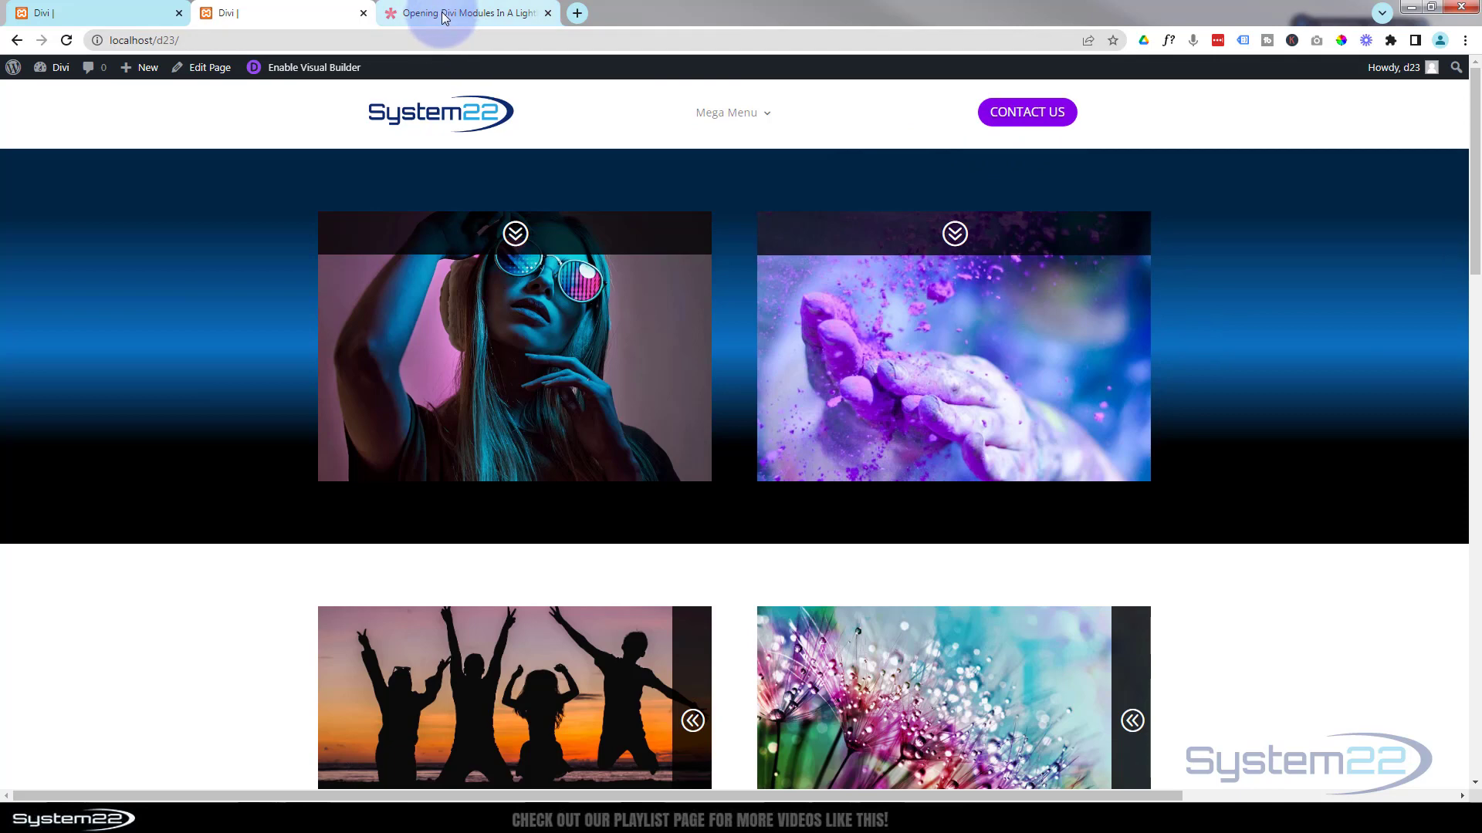
click(463, 13)
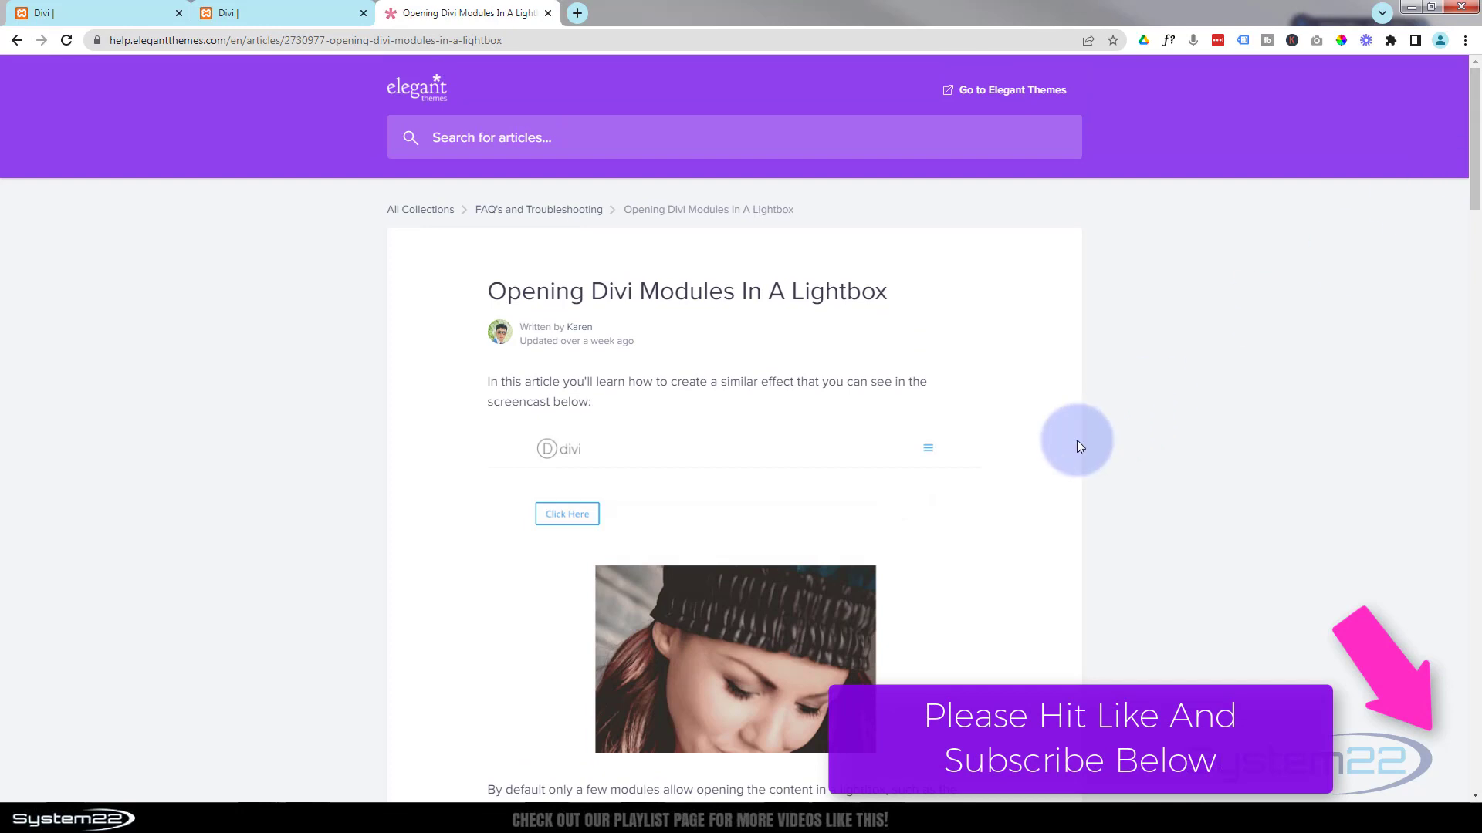
click(566, 514)
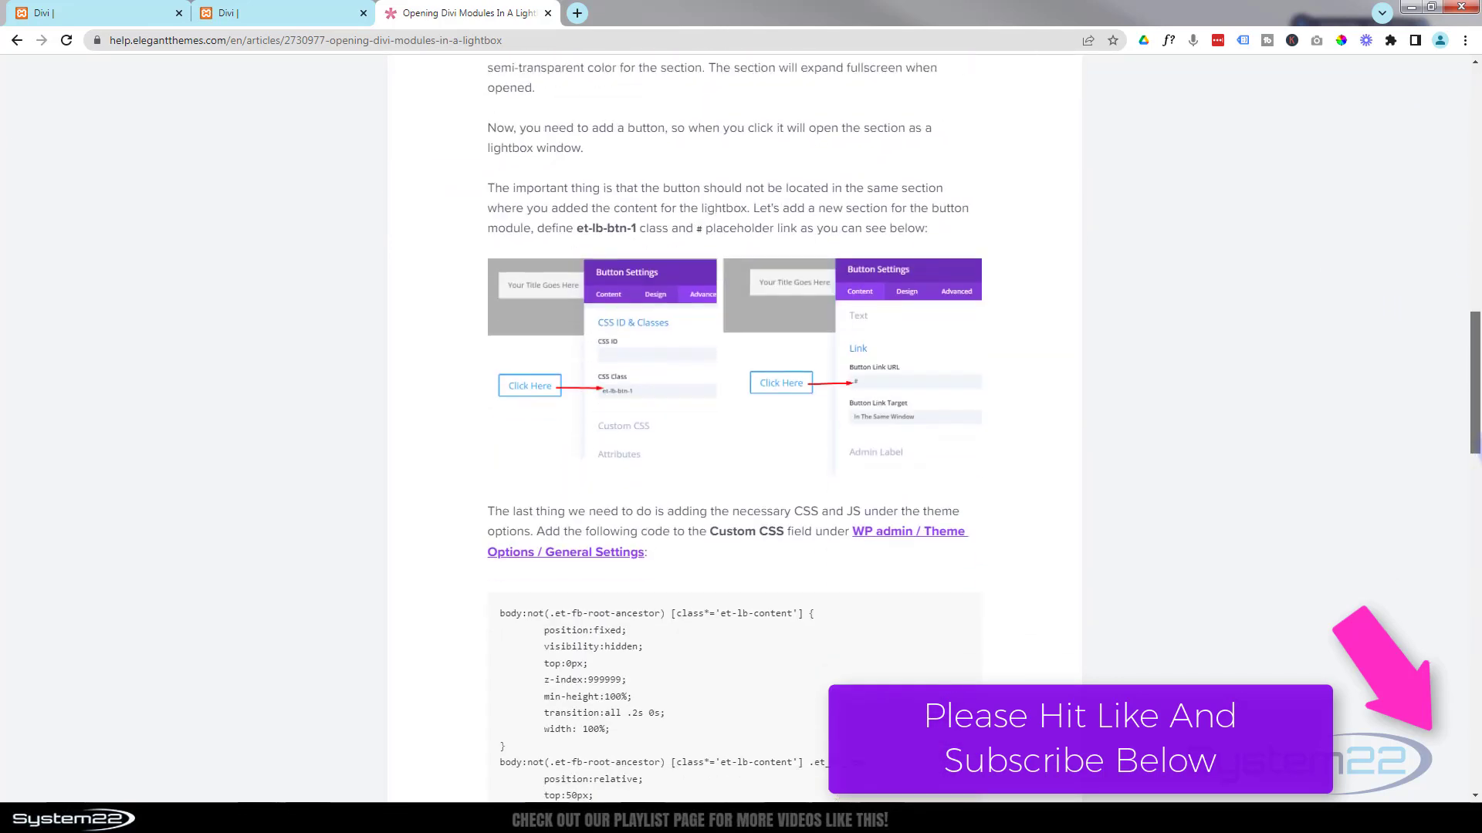
scroll(down, 3)
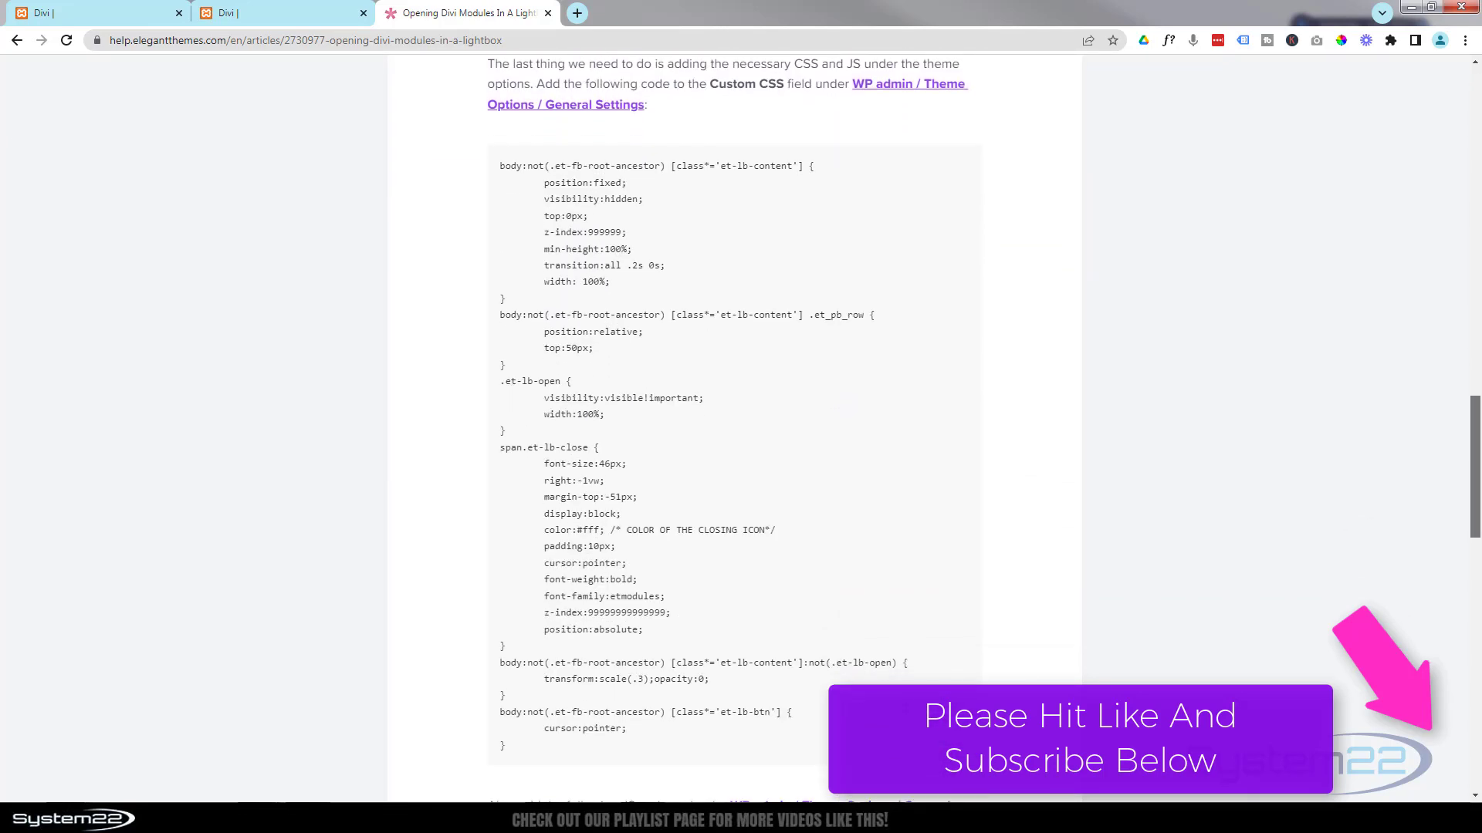
scroll(down, 3)
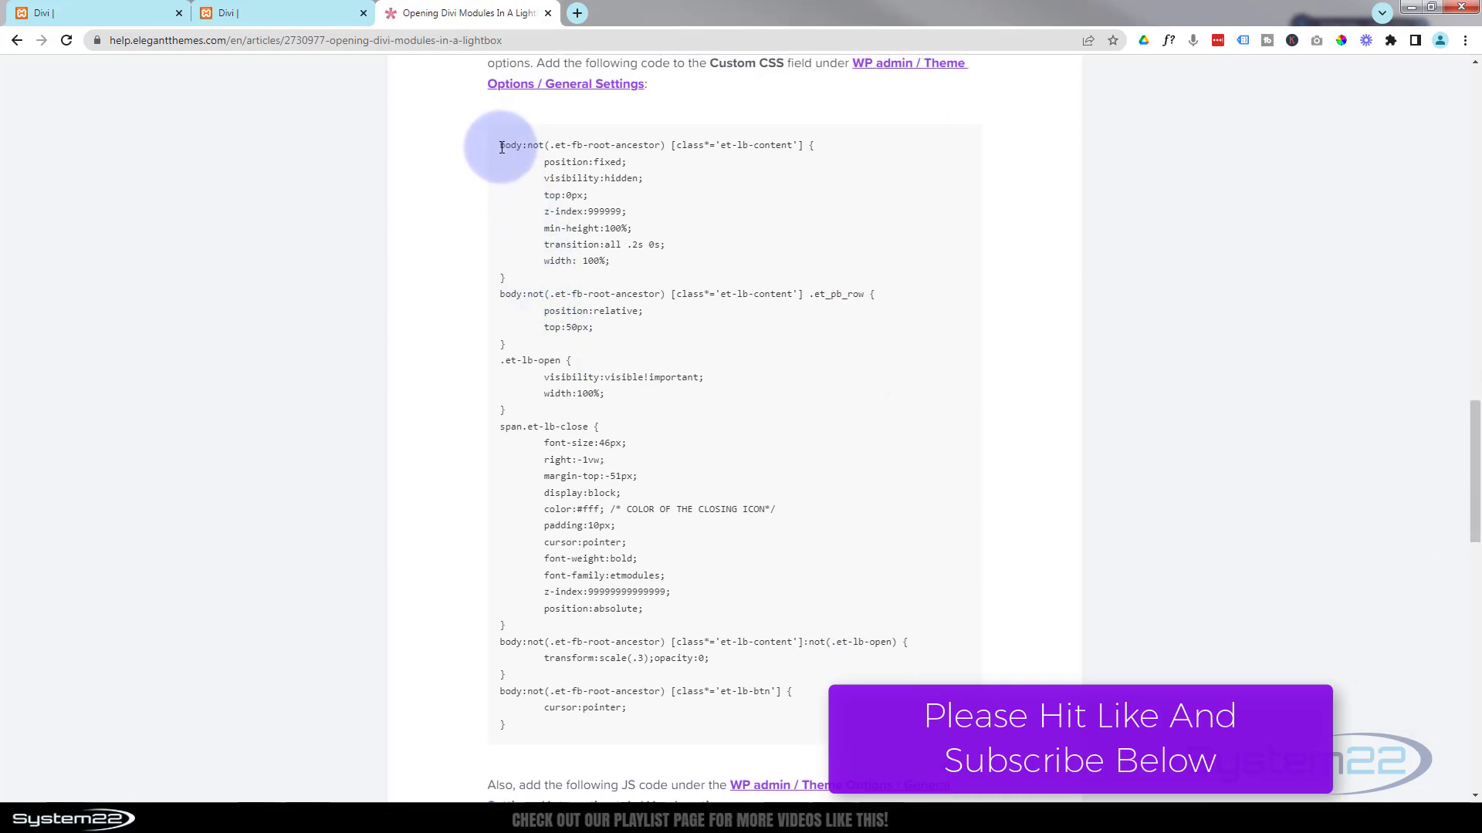
drag(500, 144, 649, 728)
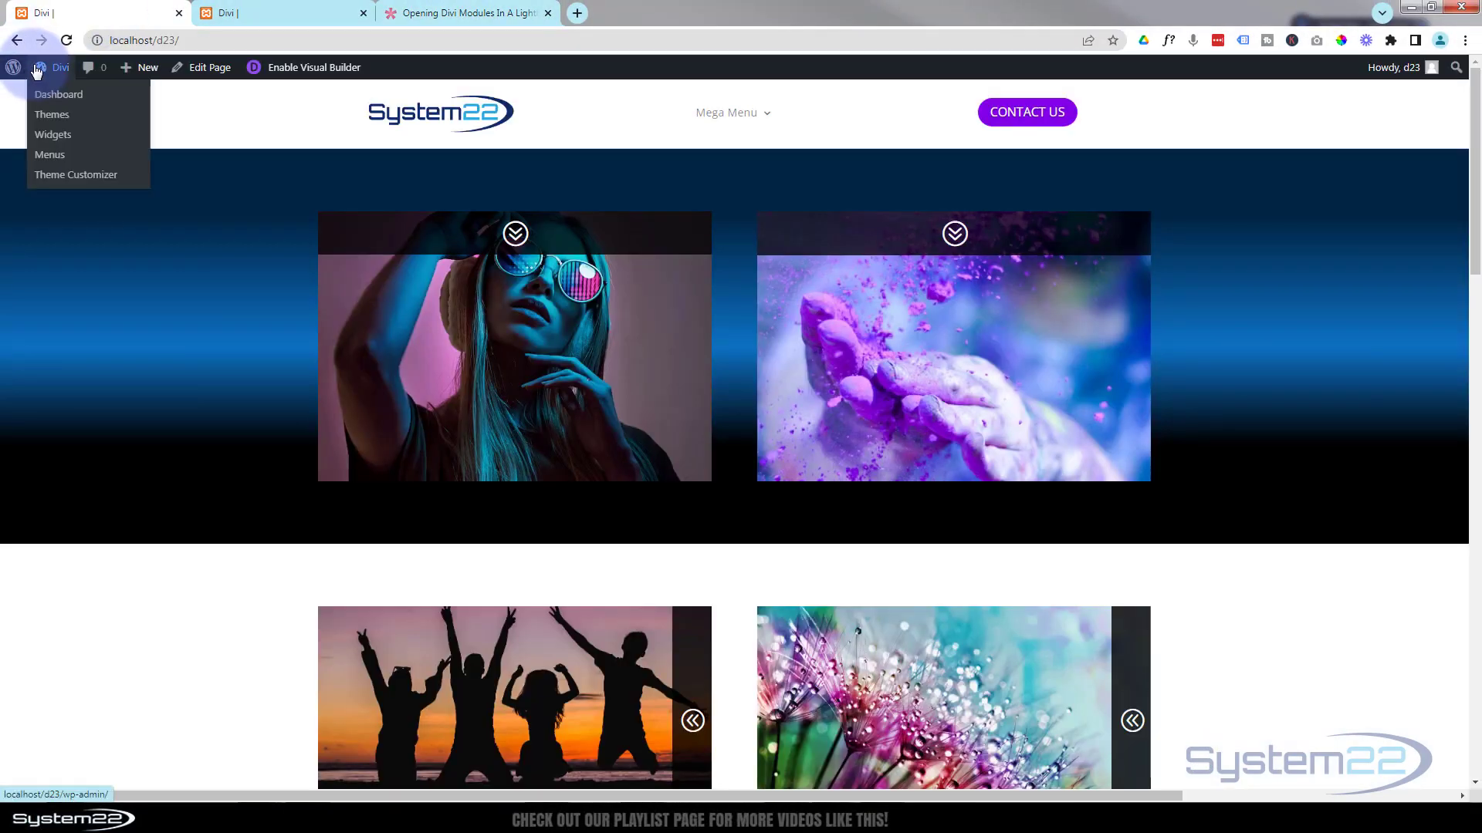
Paste the lightbox CSS into Divi Theme Options' Custom CSS field and save.
click(58, 94)
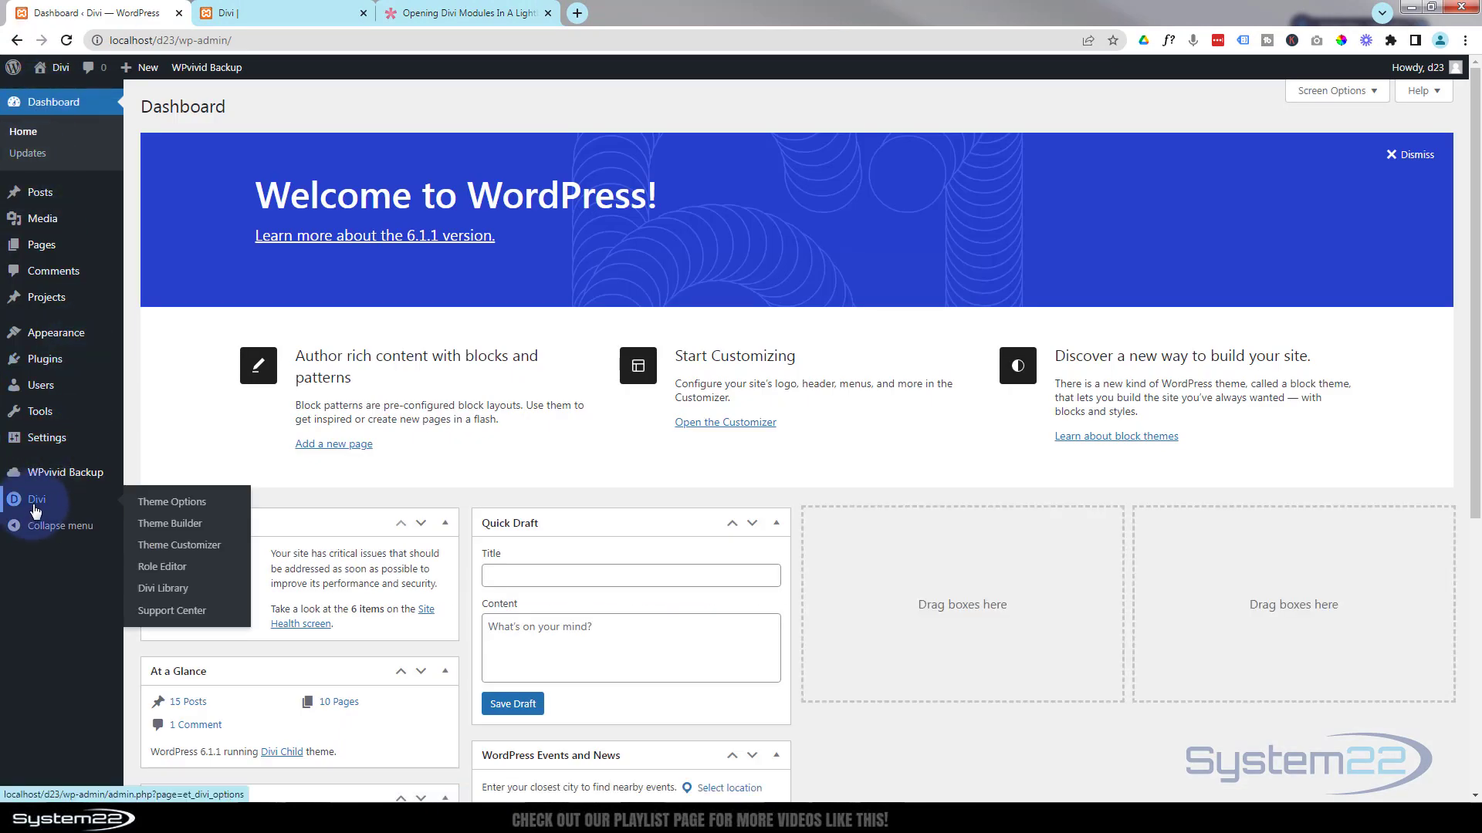
click(172, 501)
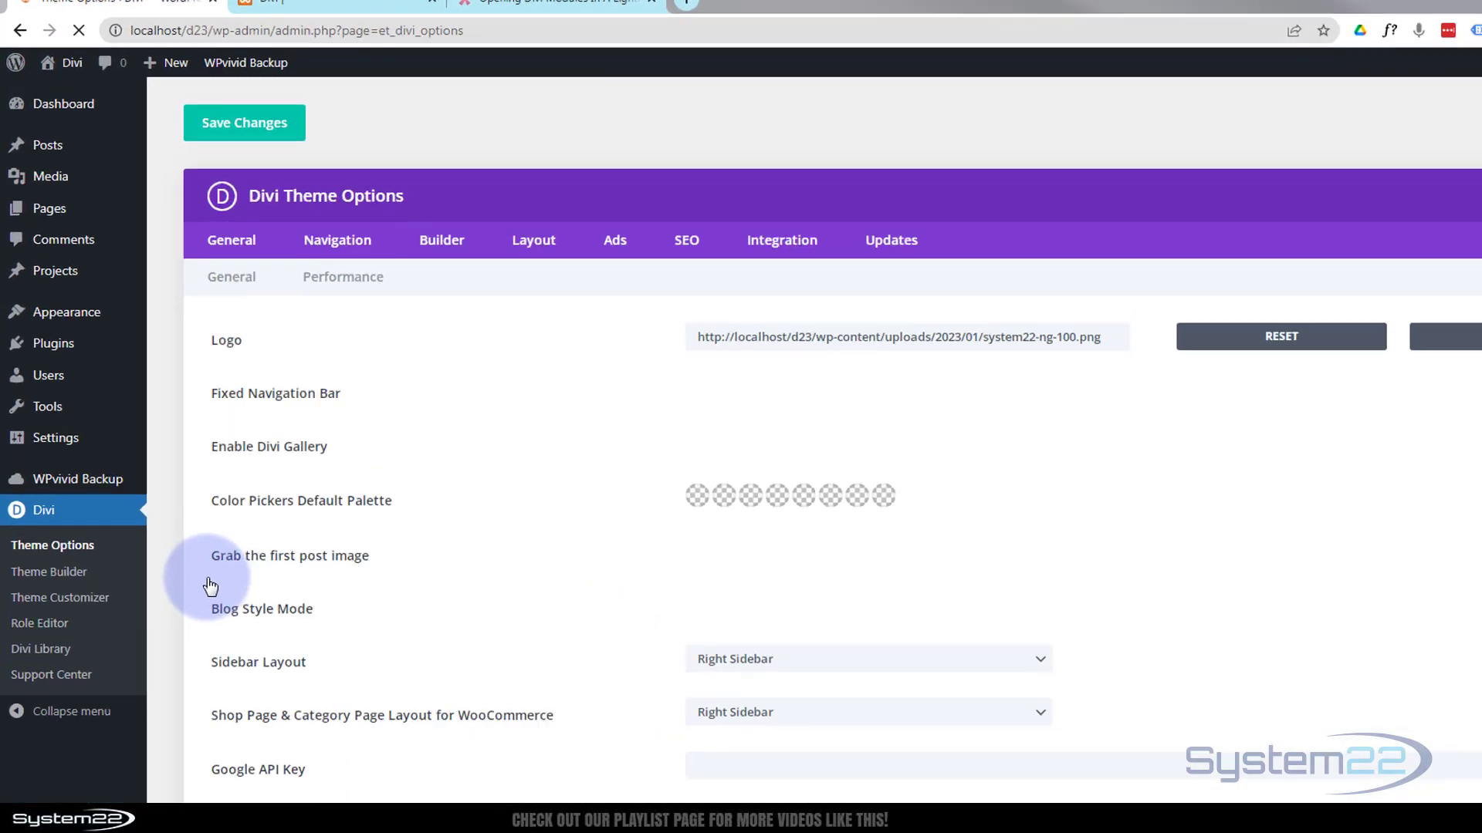
scroll(down, 3)
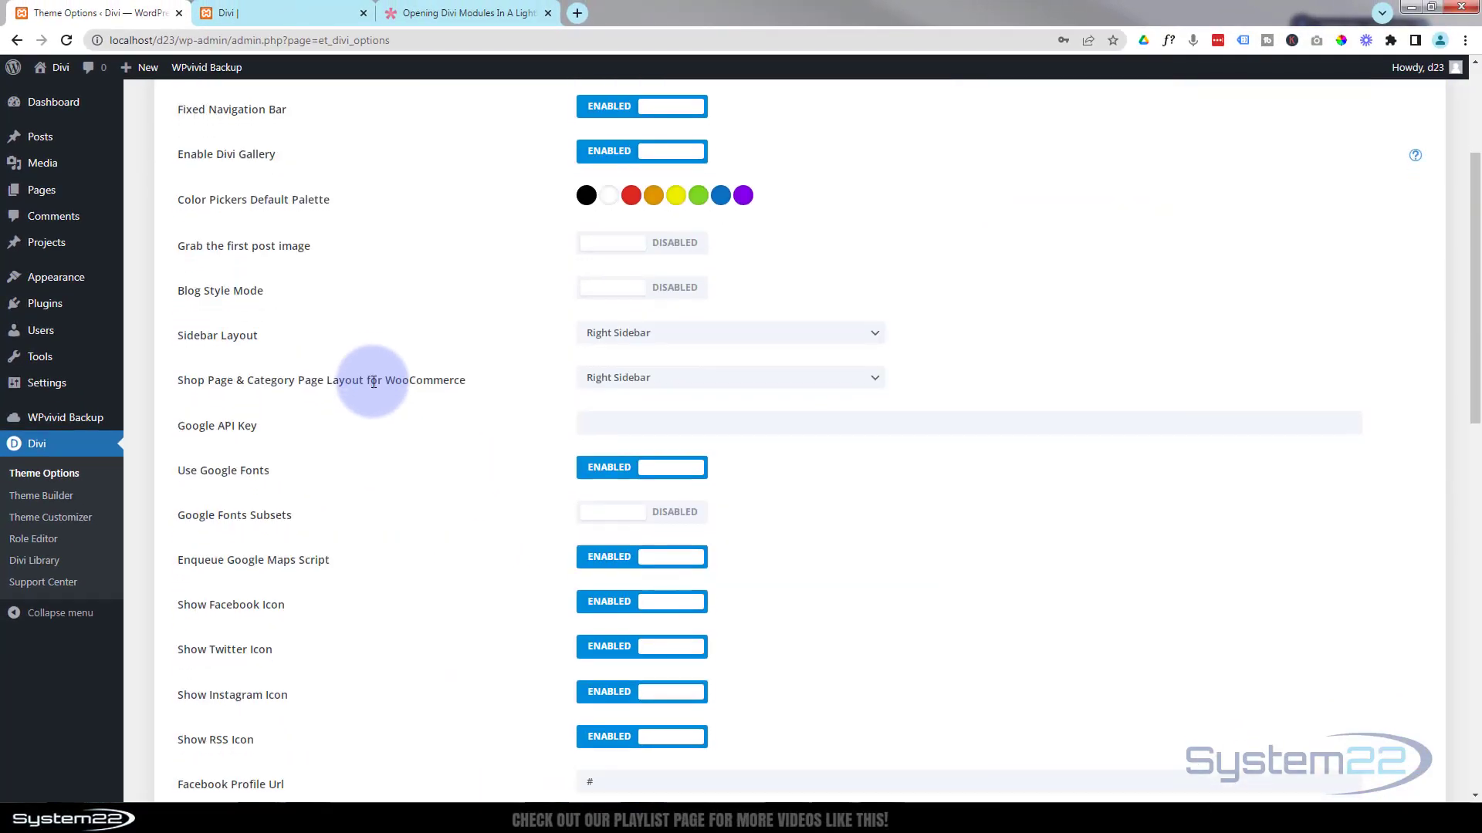
scroll(down, 3)
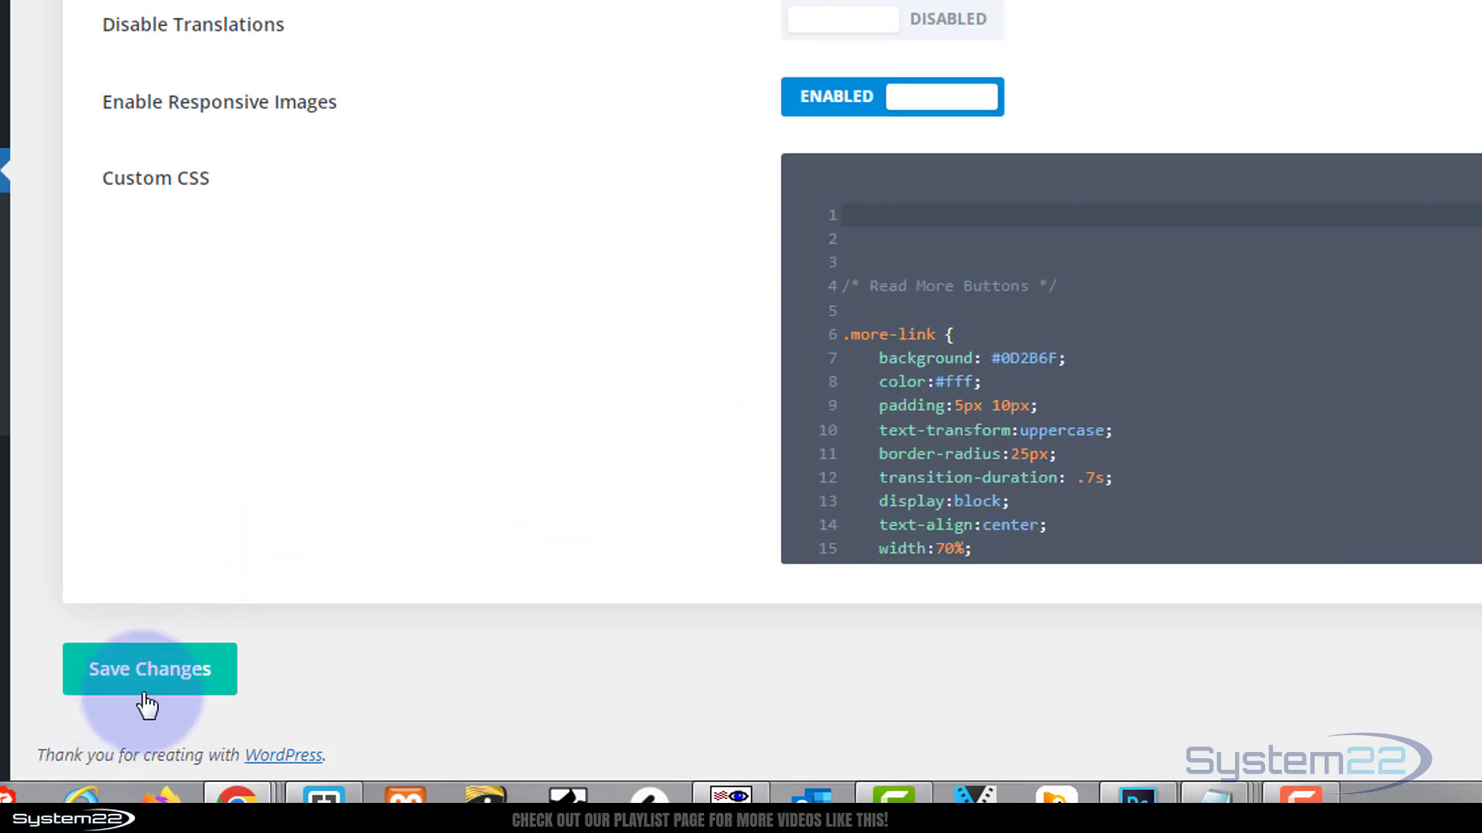
click(149, 668)
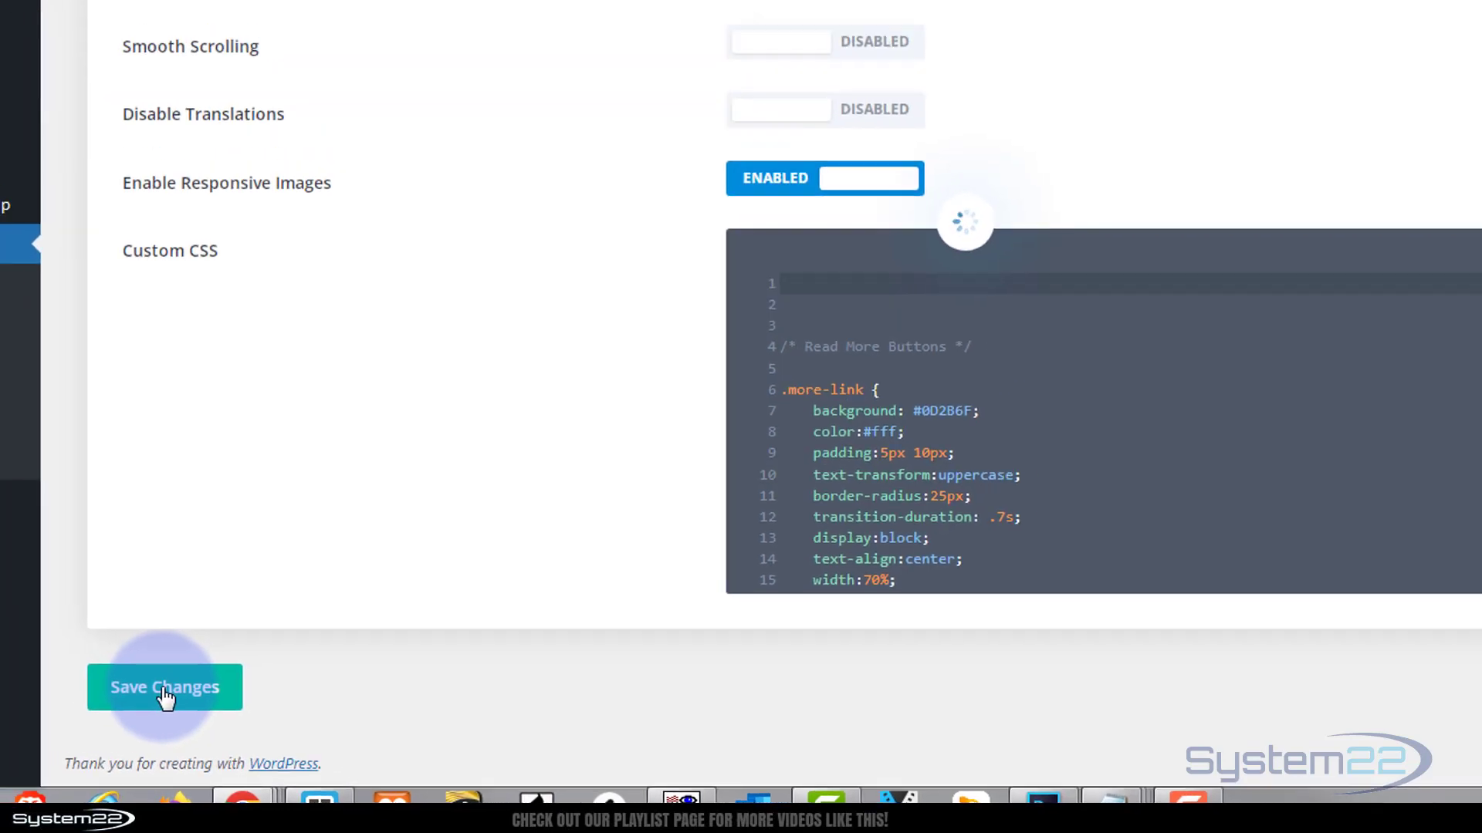
click(463, 13)
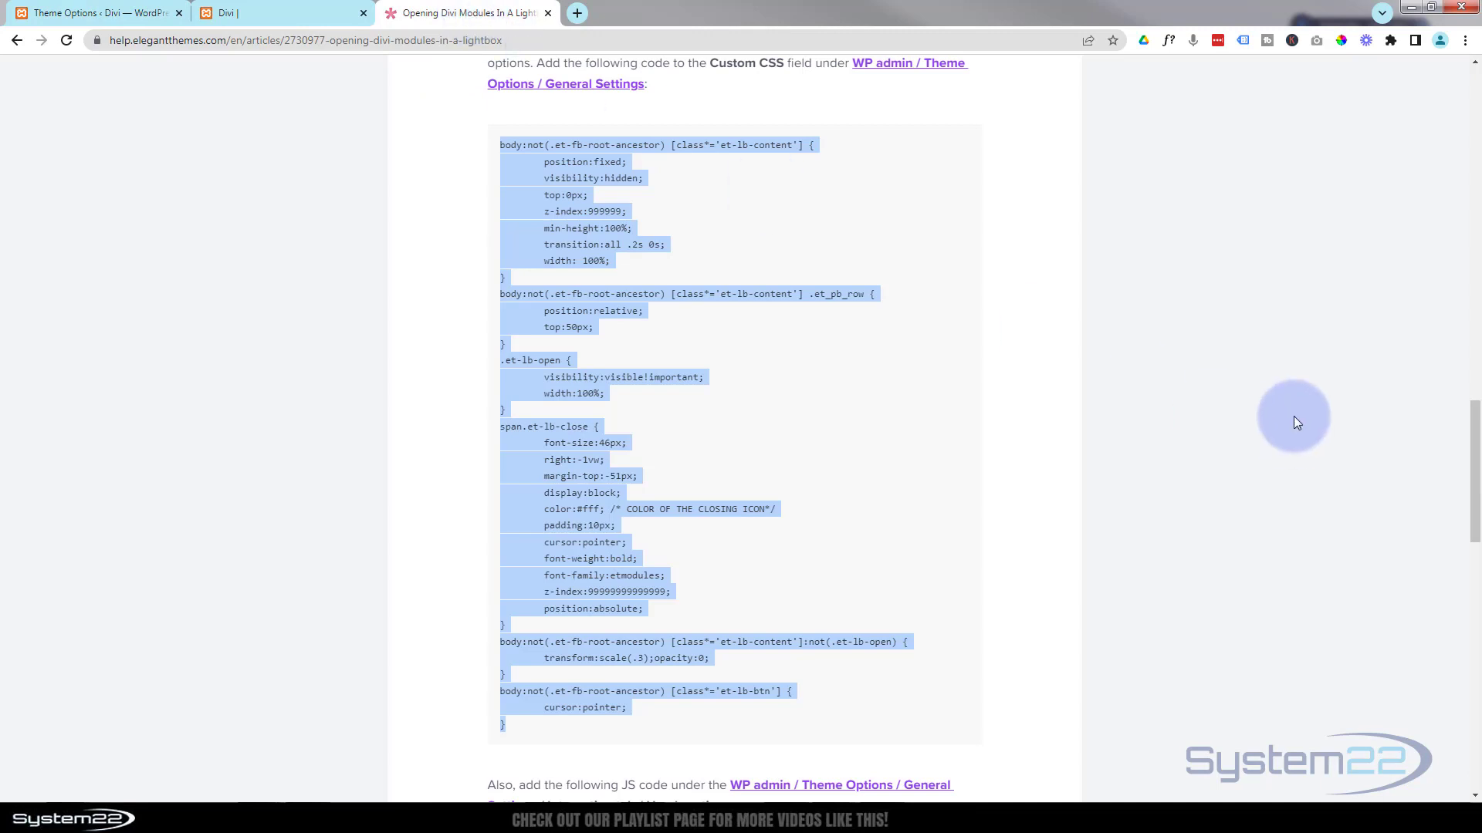
Select the article's jQuery lightbox script and return to the Theme Options tab.
scroll(down, 3)
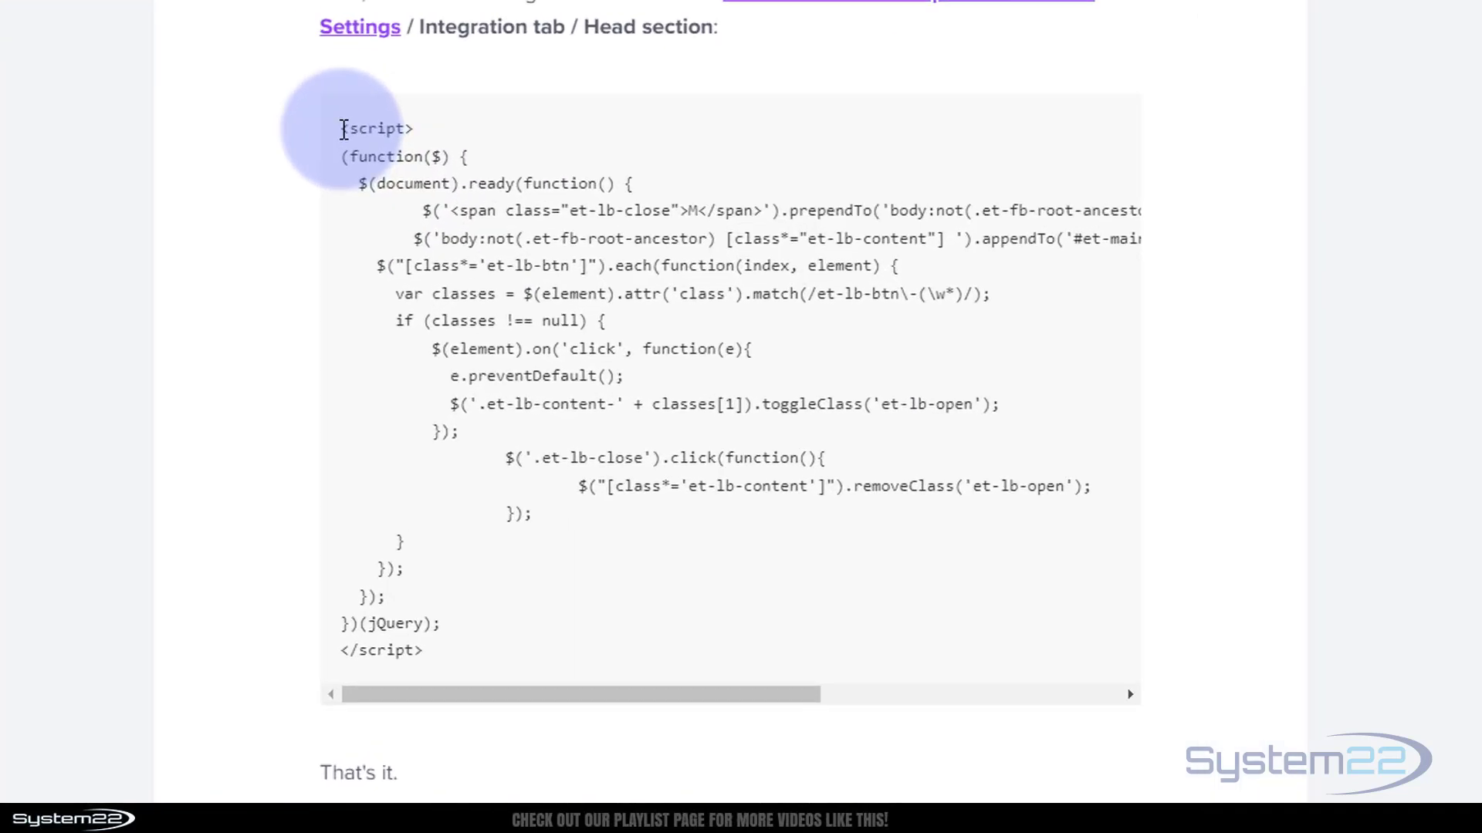
scroll(down, 3)
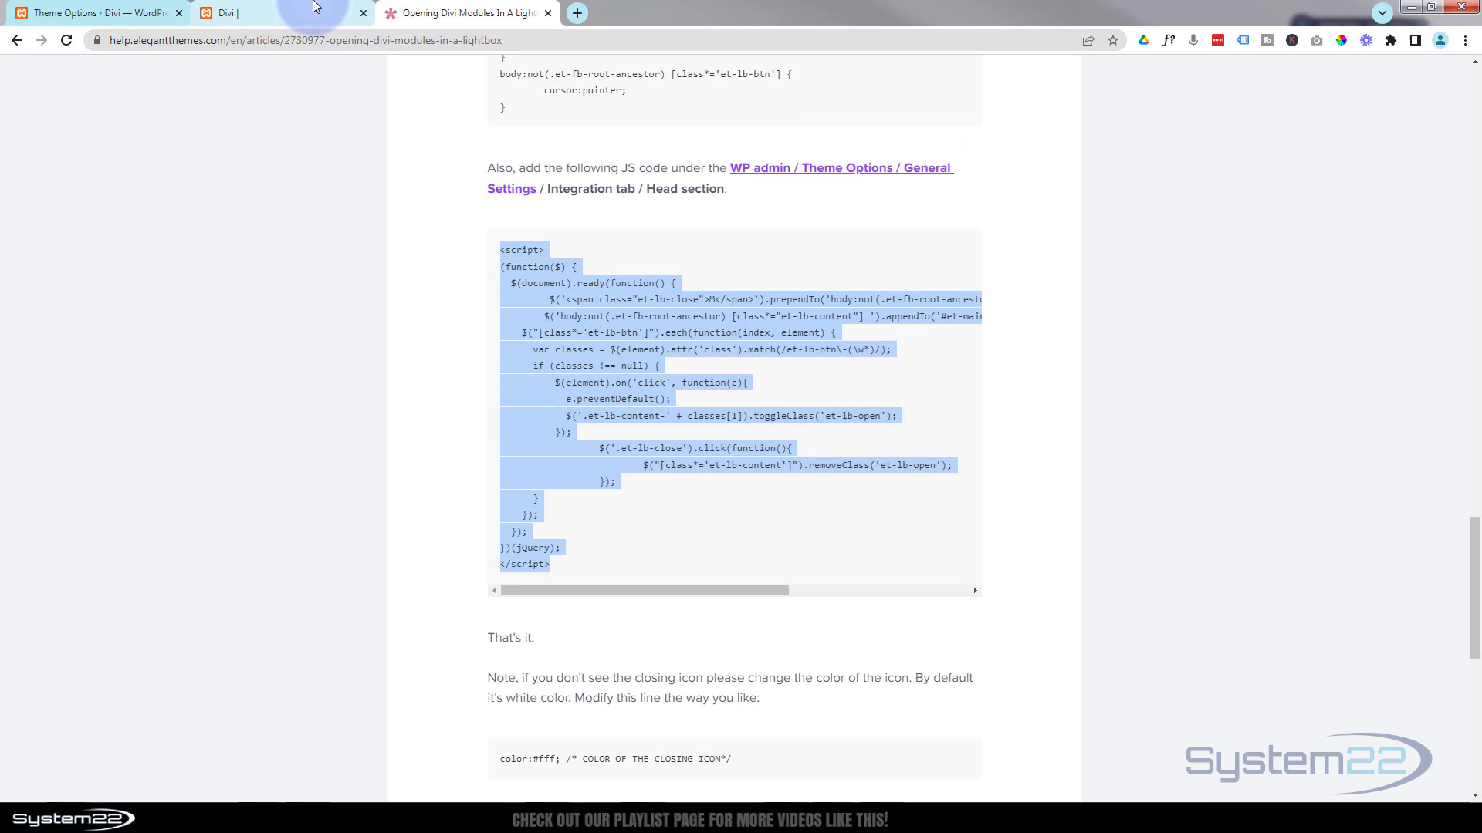
click(89, 13)
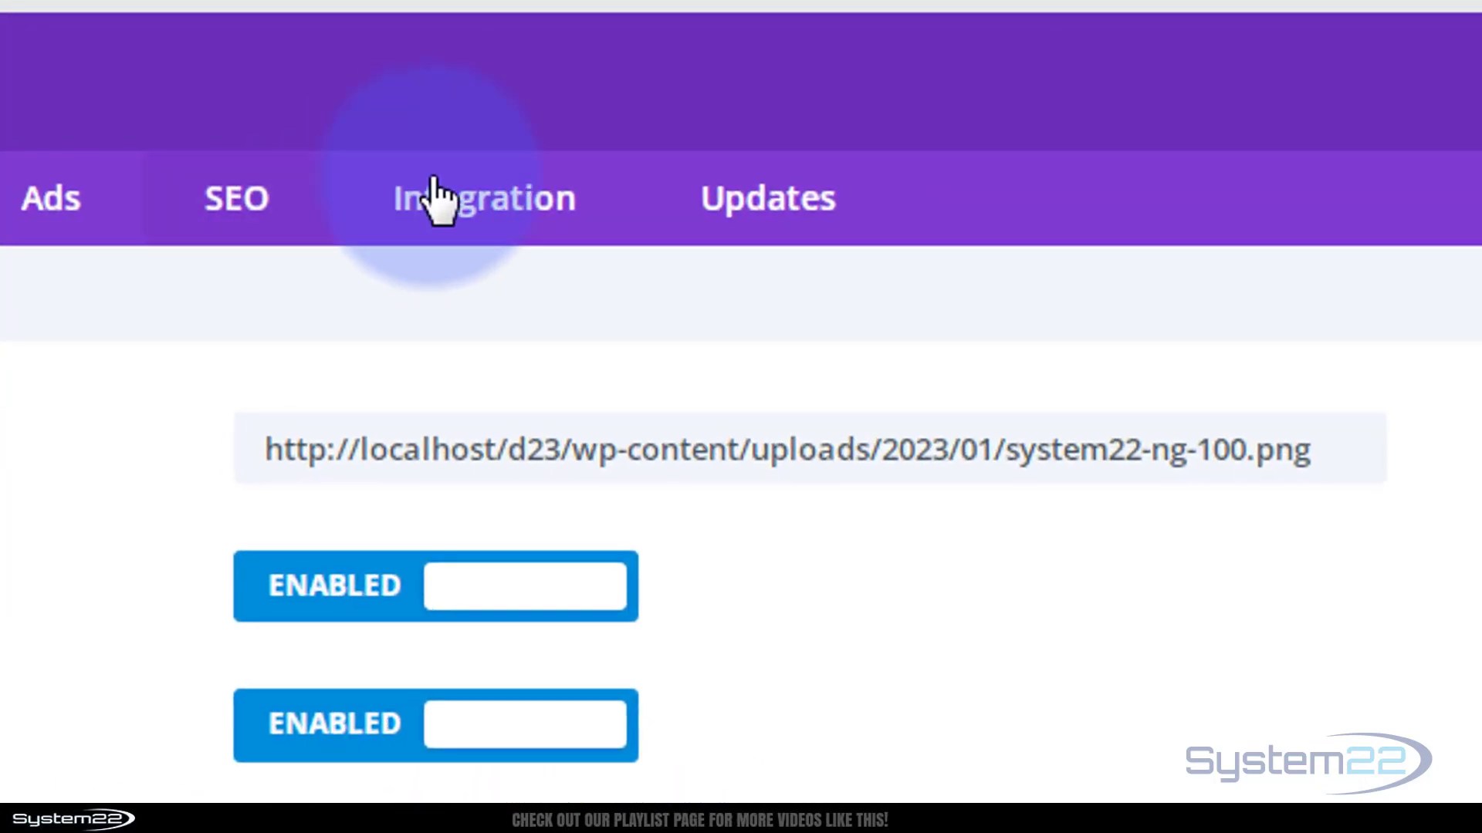
Paste the jQuery lightbox script into the Integration head-code field and save.
click(484, 198)
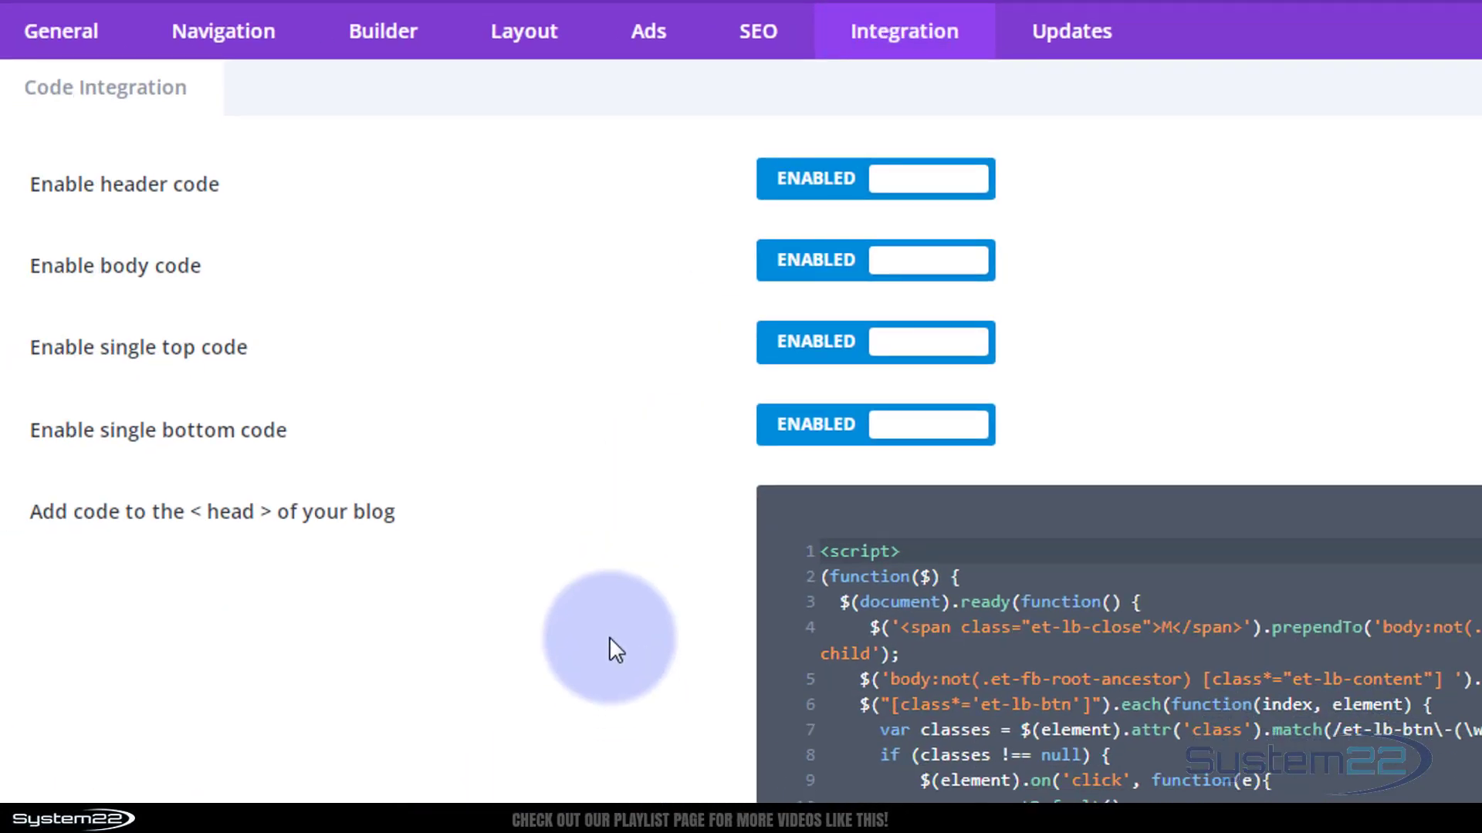
scroll(down, 3)
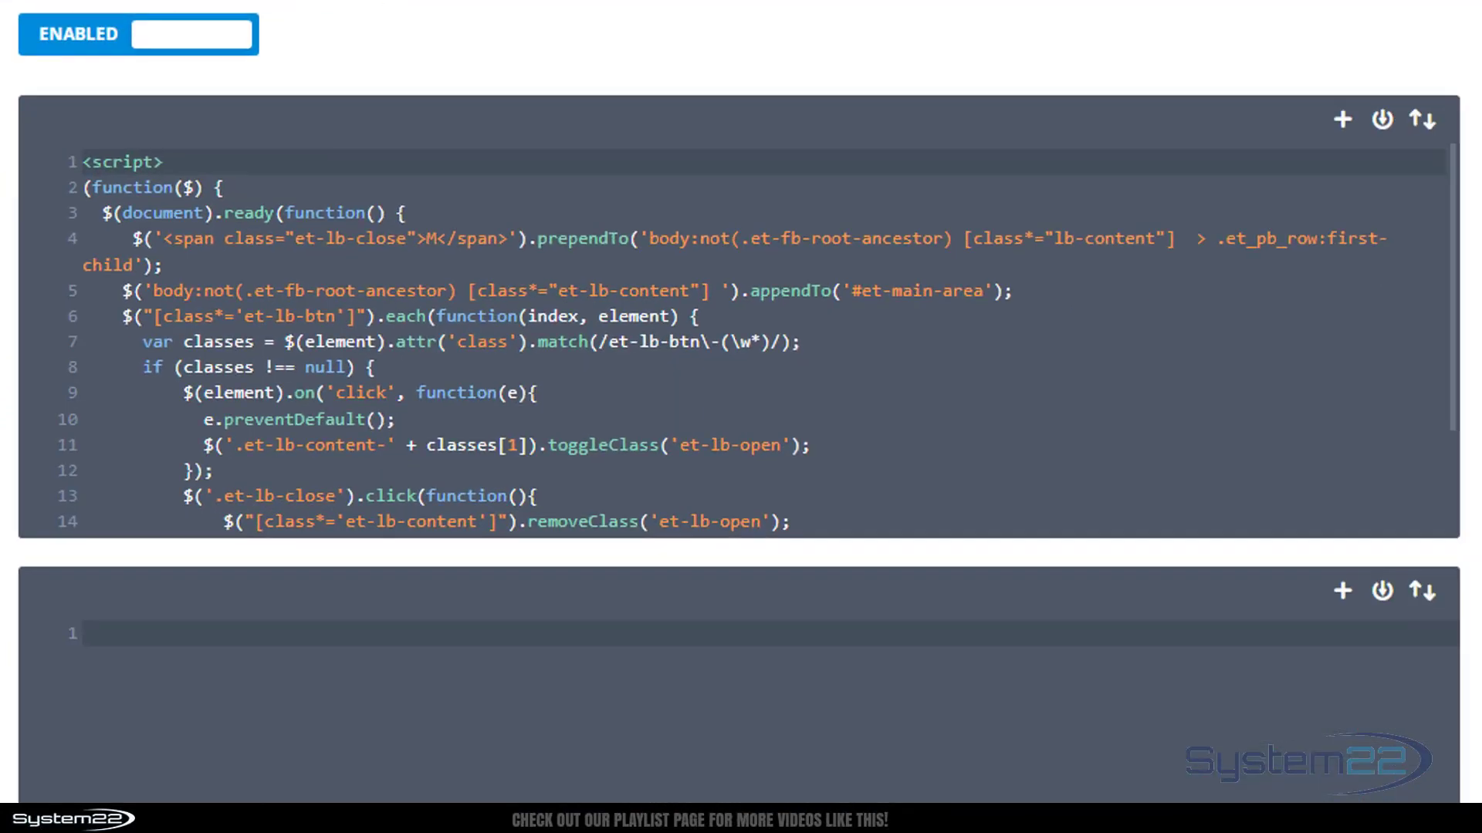
click(89, 162)
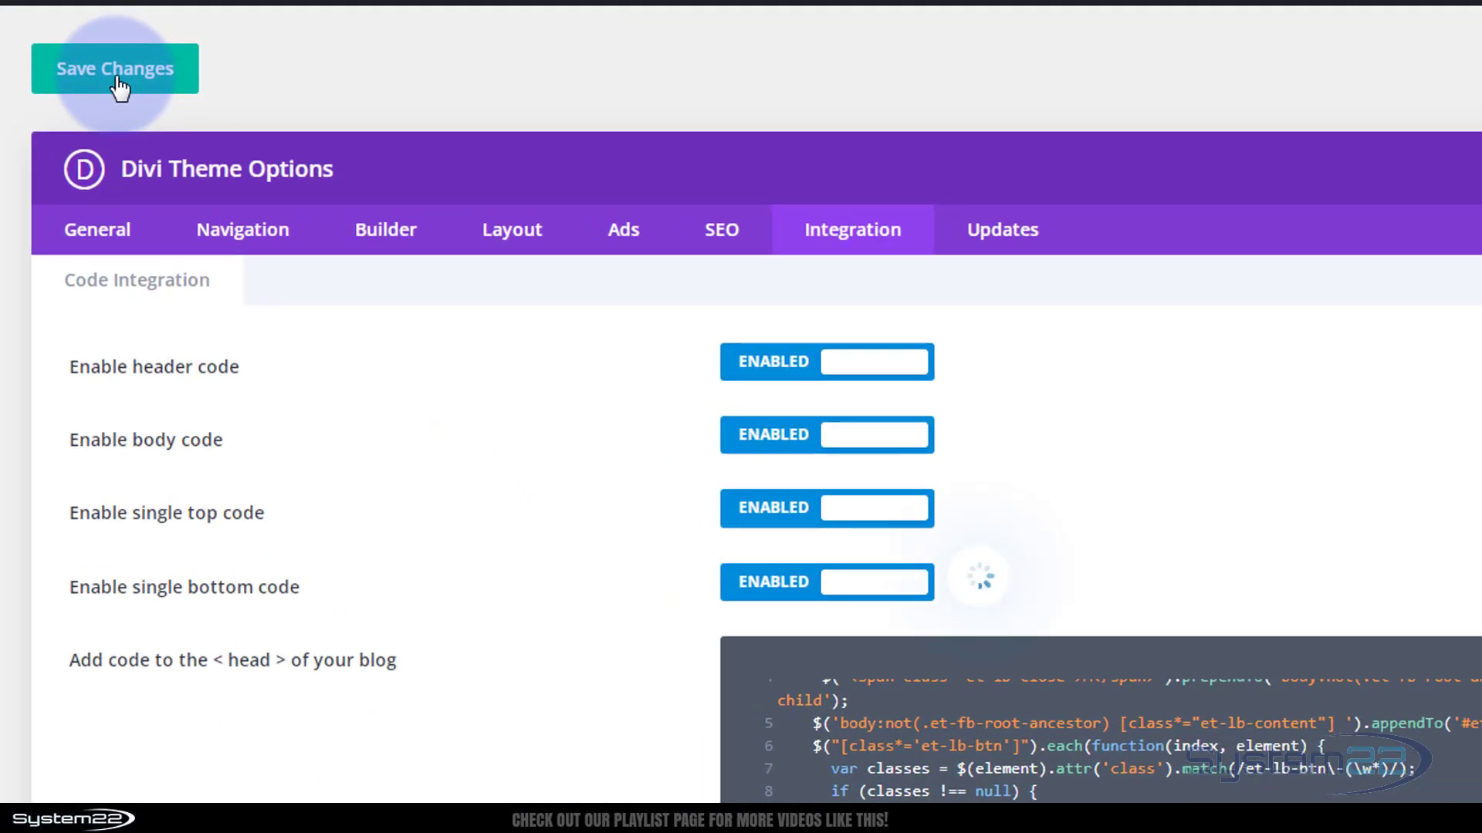
click(114, 68)
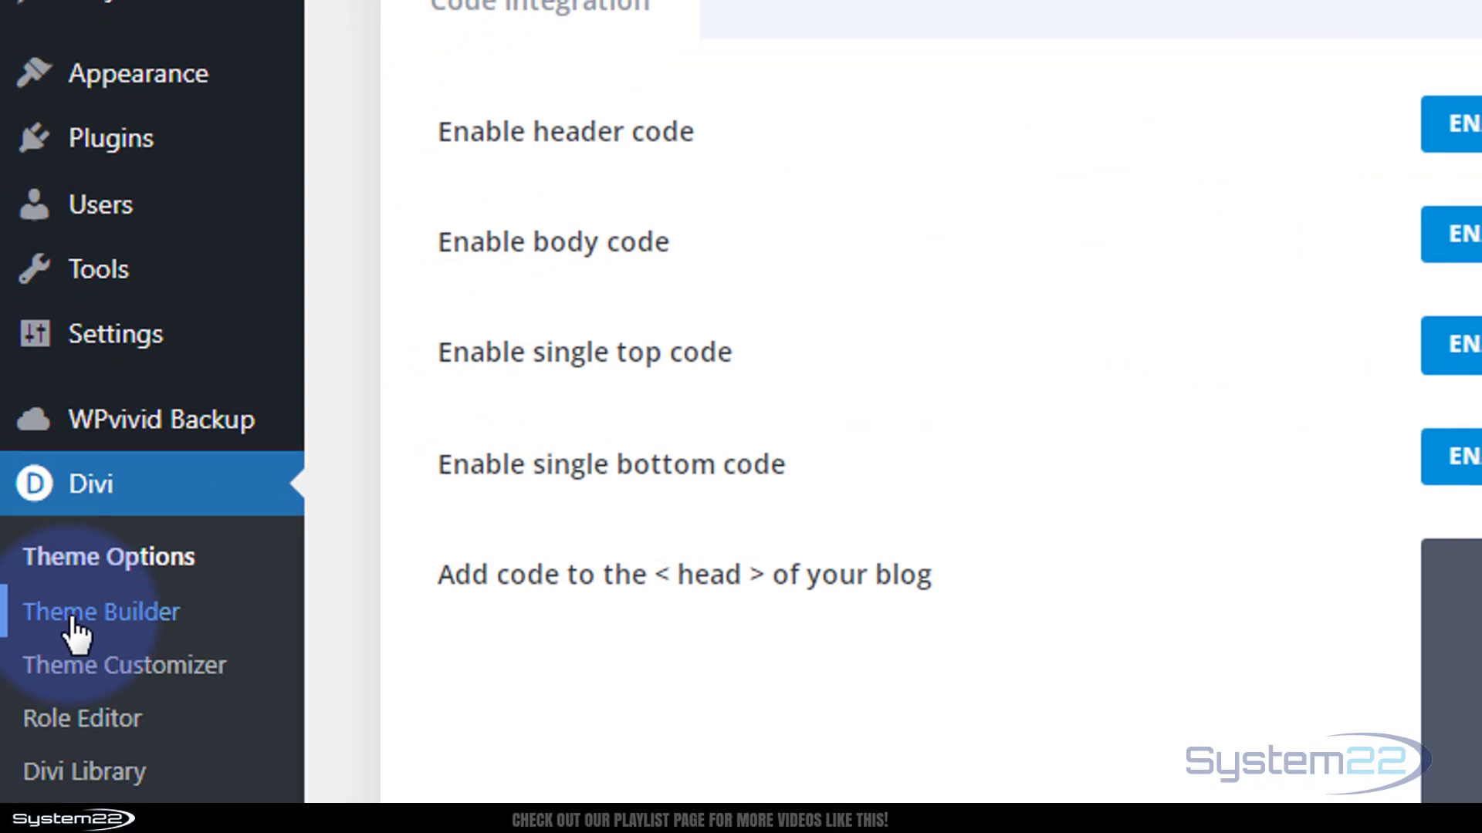
In Theme Builder, delete the existing Global Header and build a new one.
click(101, 611)
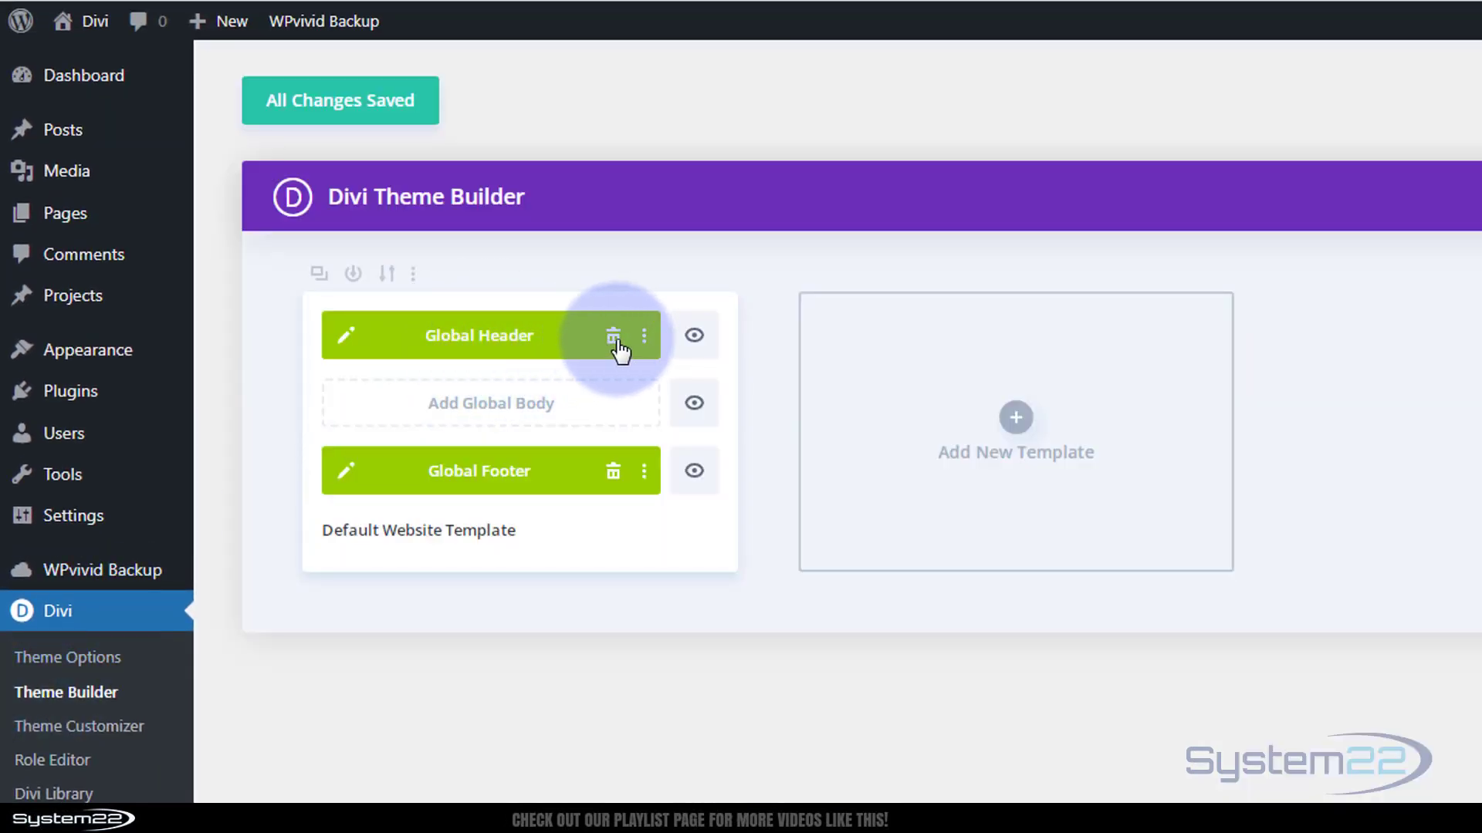
mouse_move(612, 336)
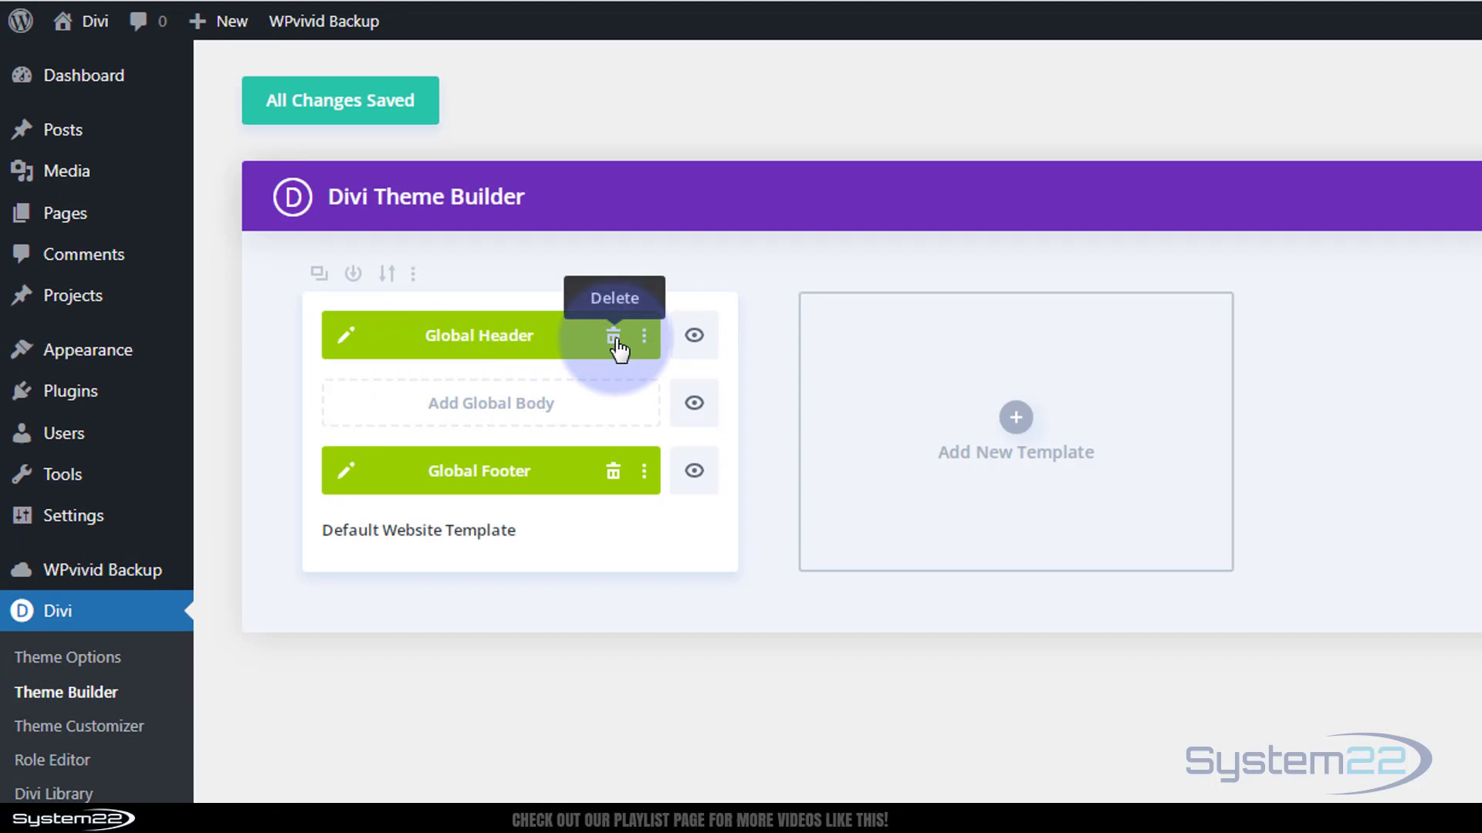
click(612, 337)
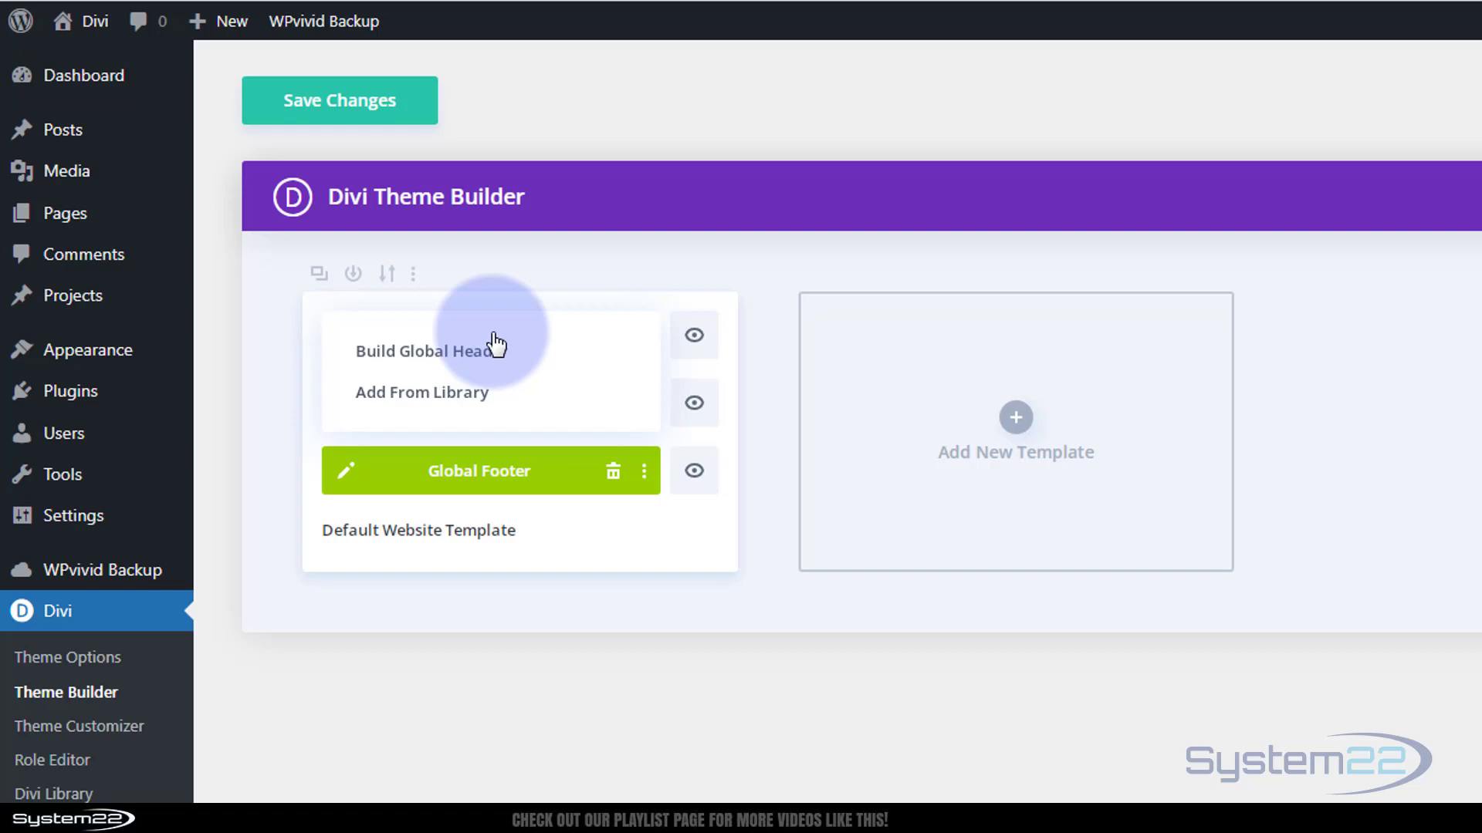
click(425, 351)
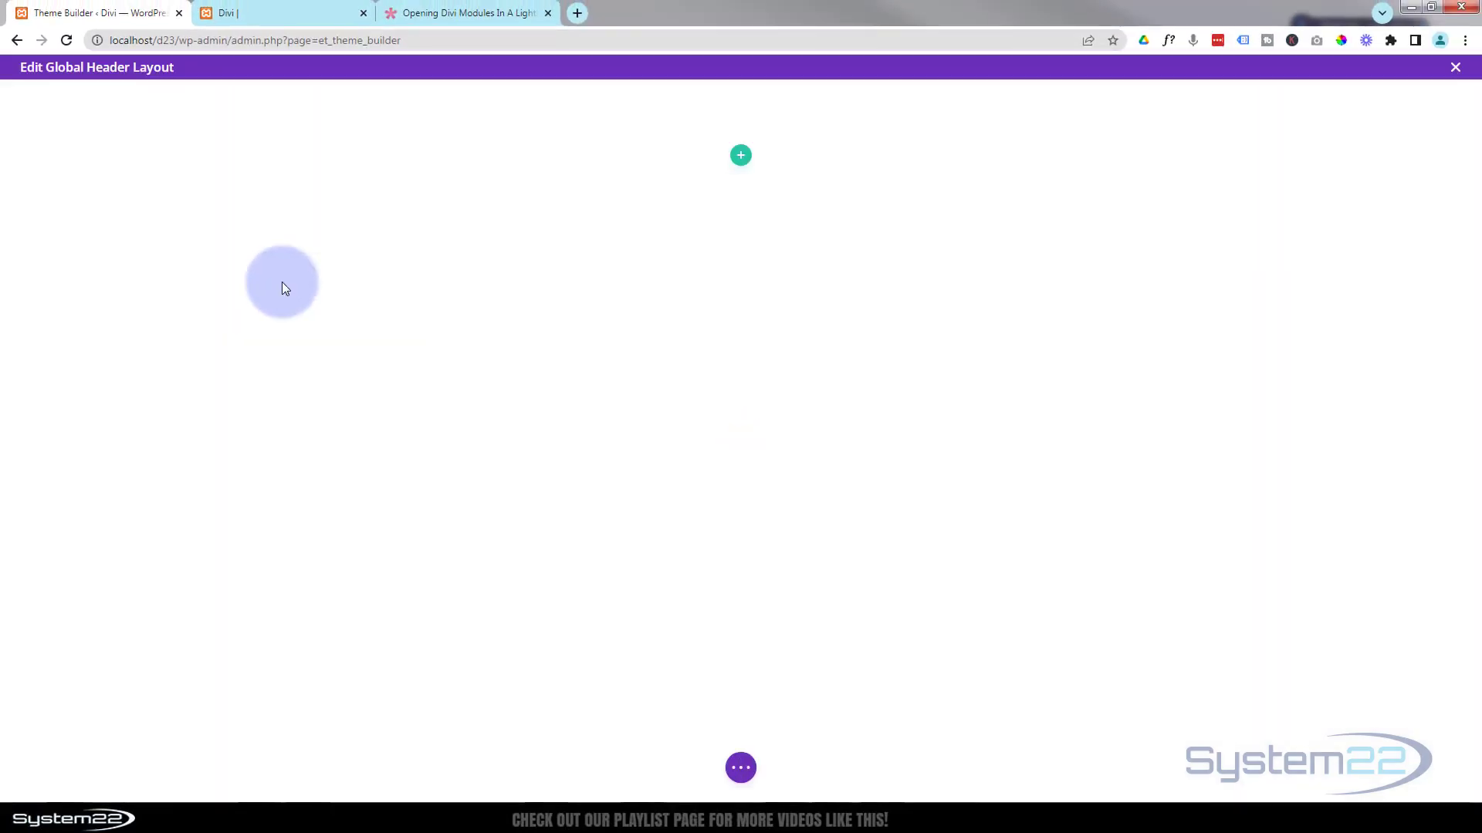
mouse_move(581, 83)
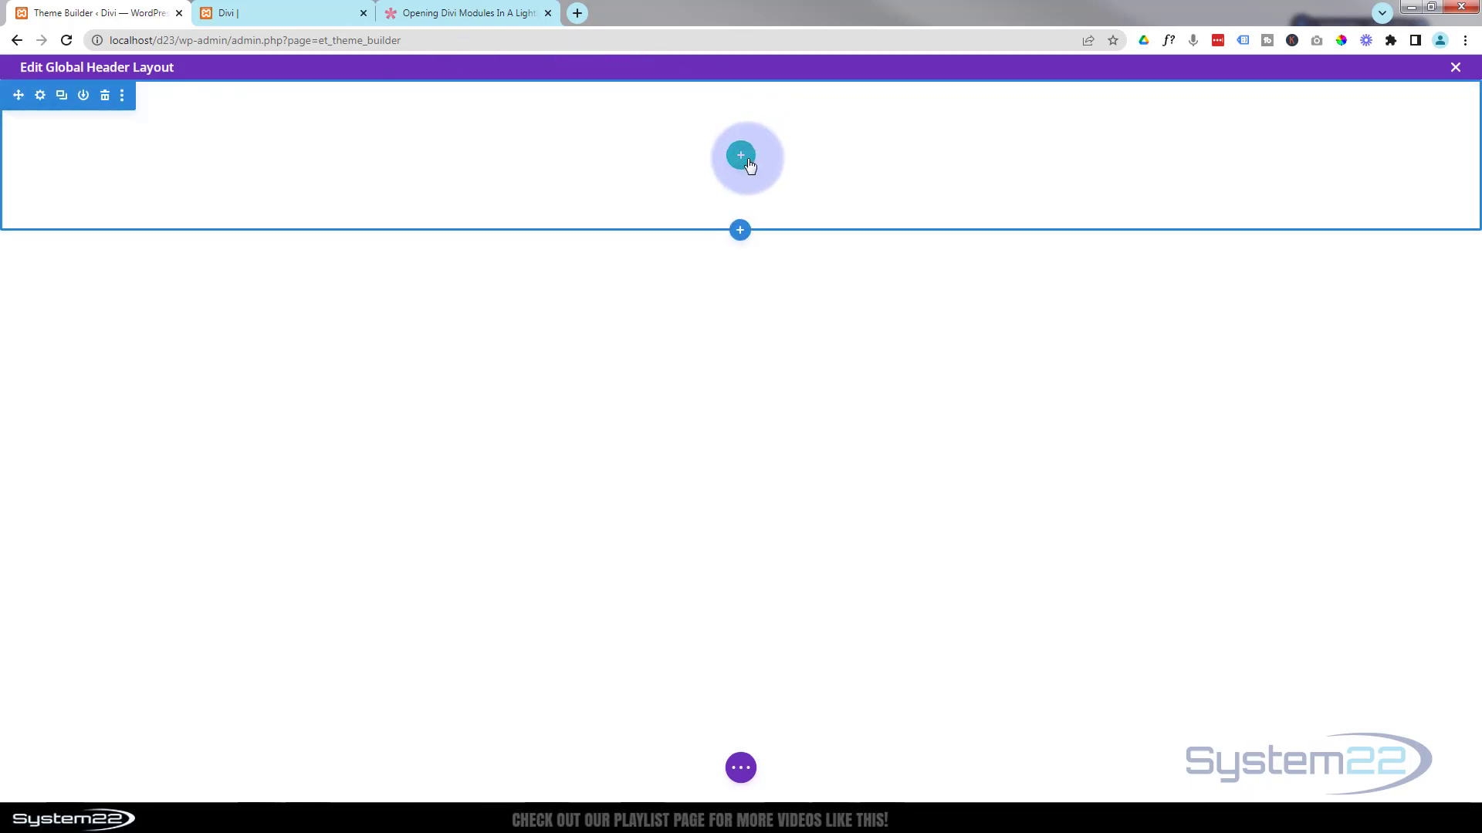
Insert a three-column row and add an Image module to its first column.
click(740, 155)
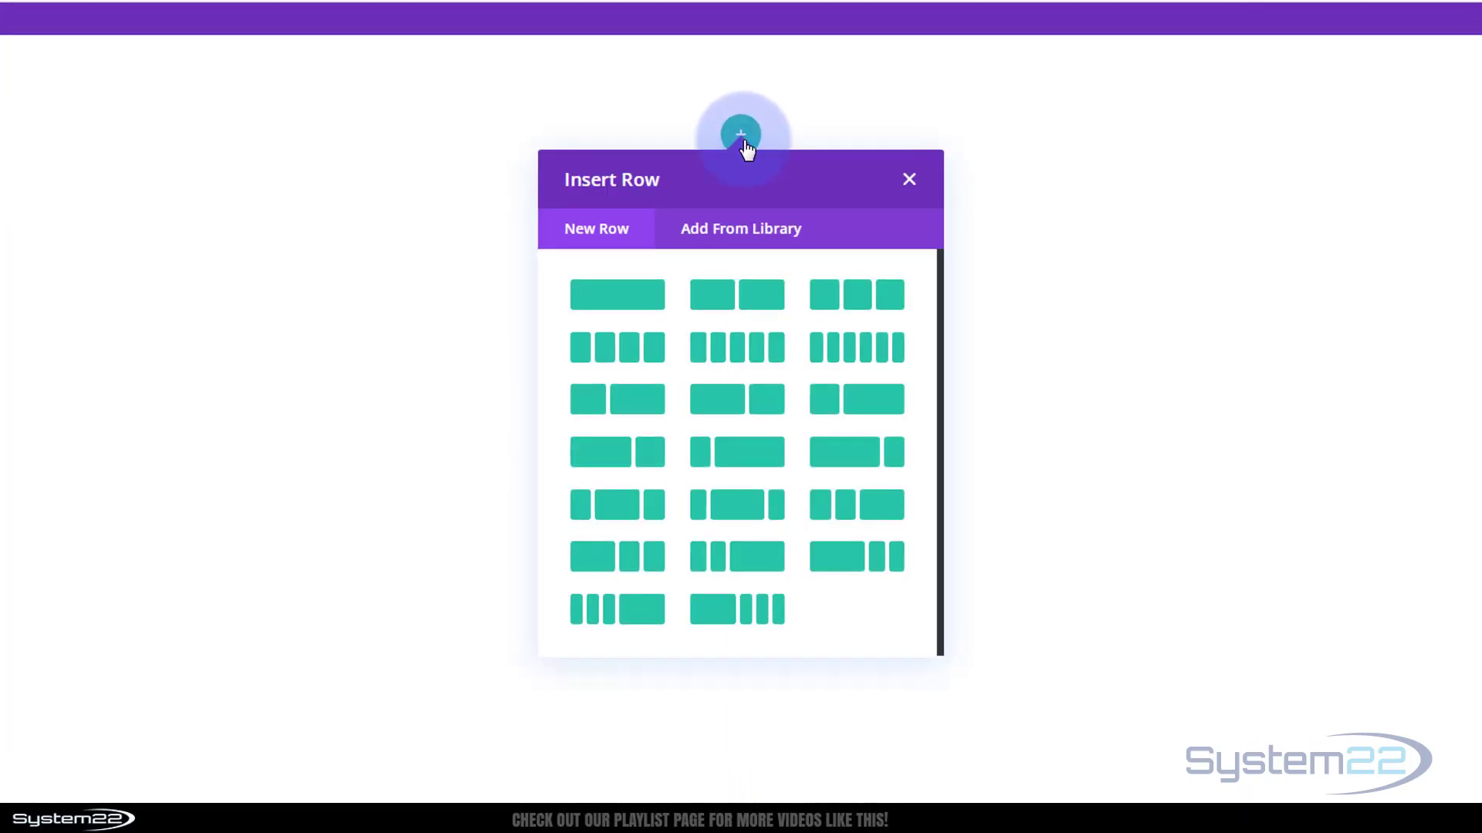
mouse_move(852, 294)
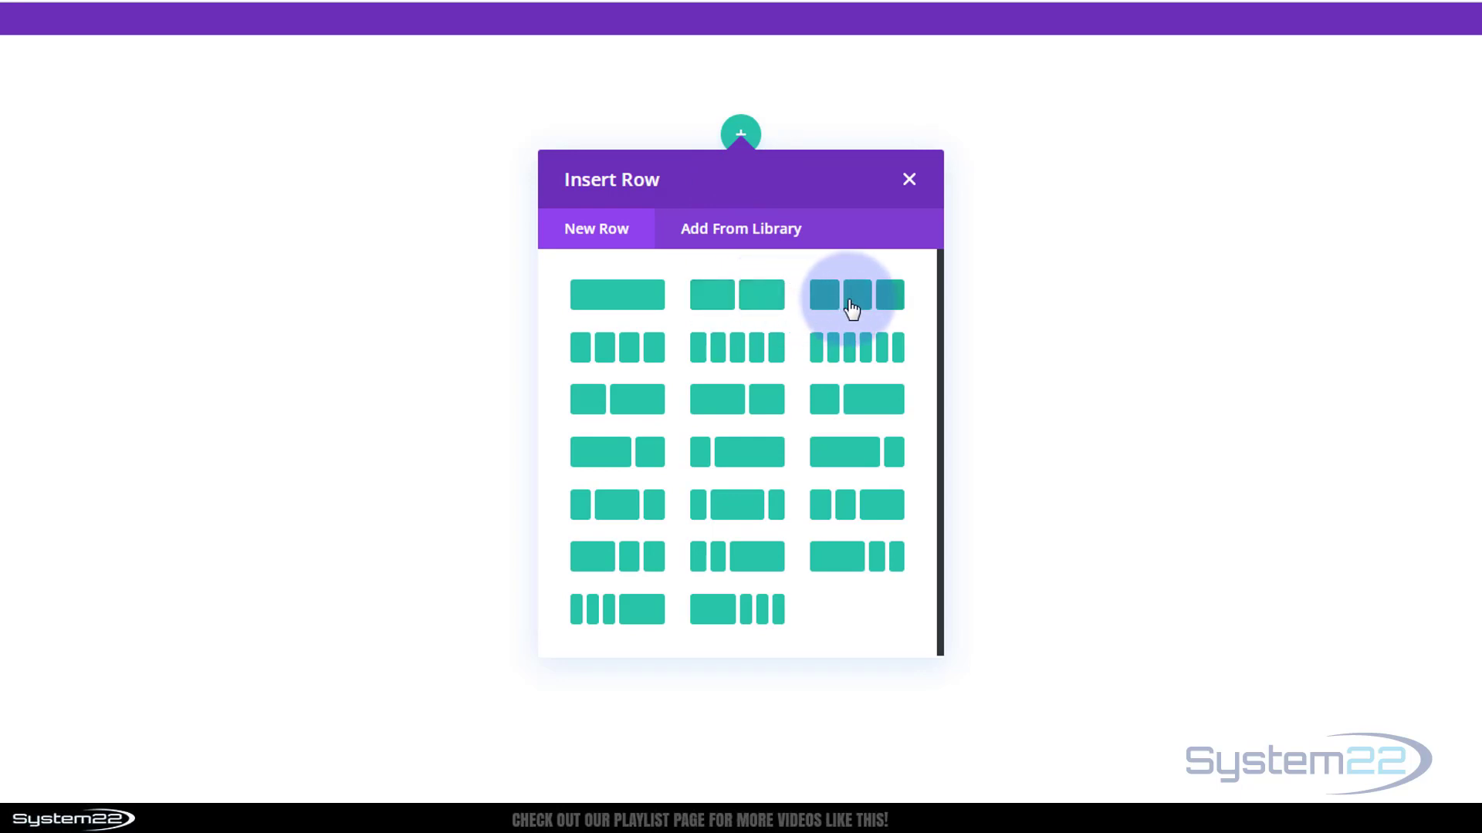
click(854, 294)
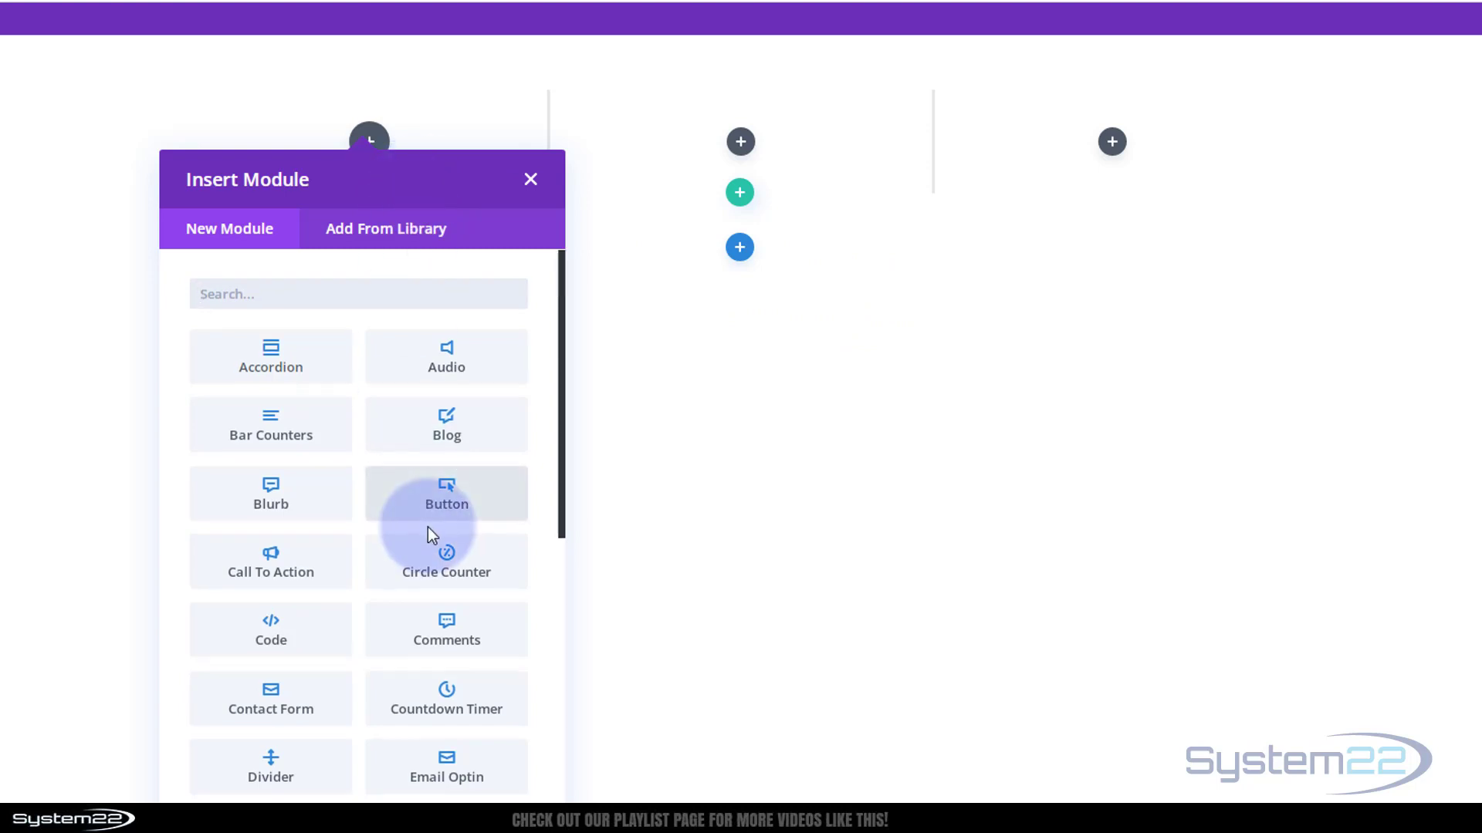
scroll(down, 3)
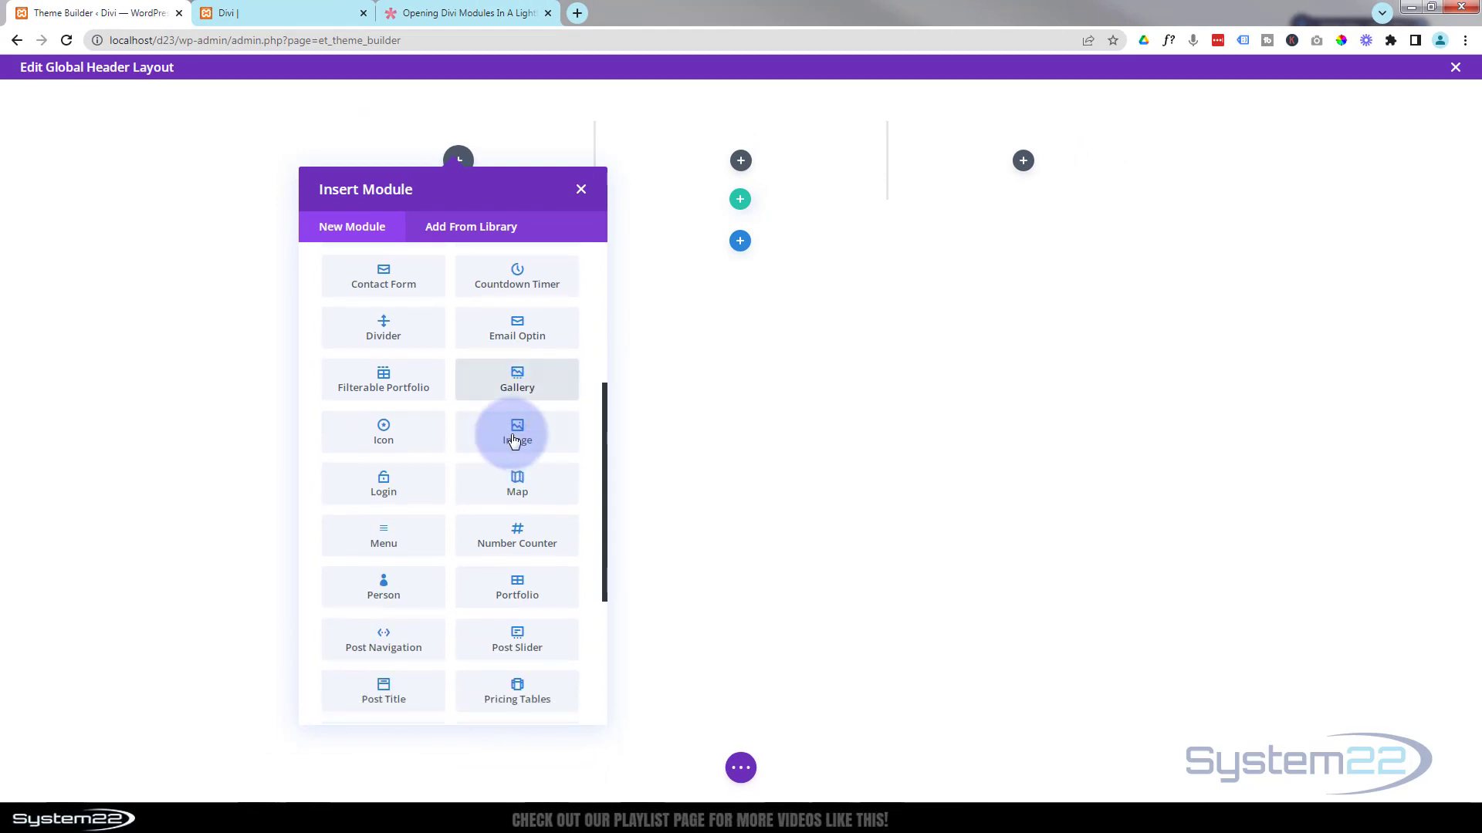
click(516, 439)
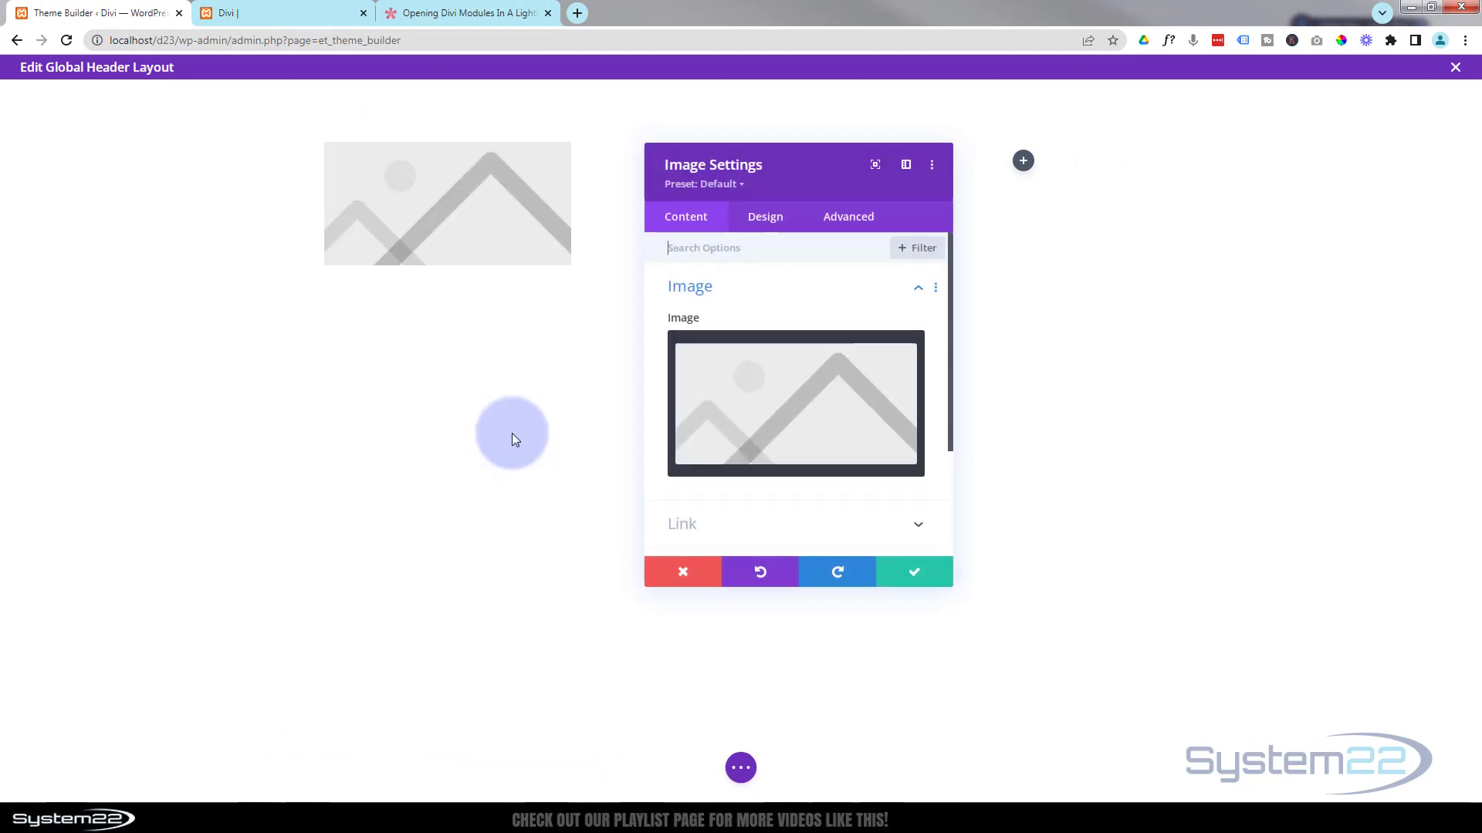
Choose the System22 logo from the Media Library for the image module.
click(794, 404)
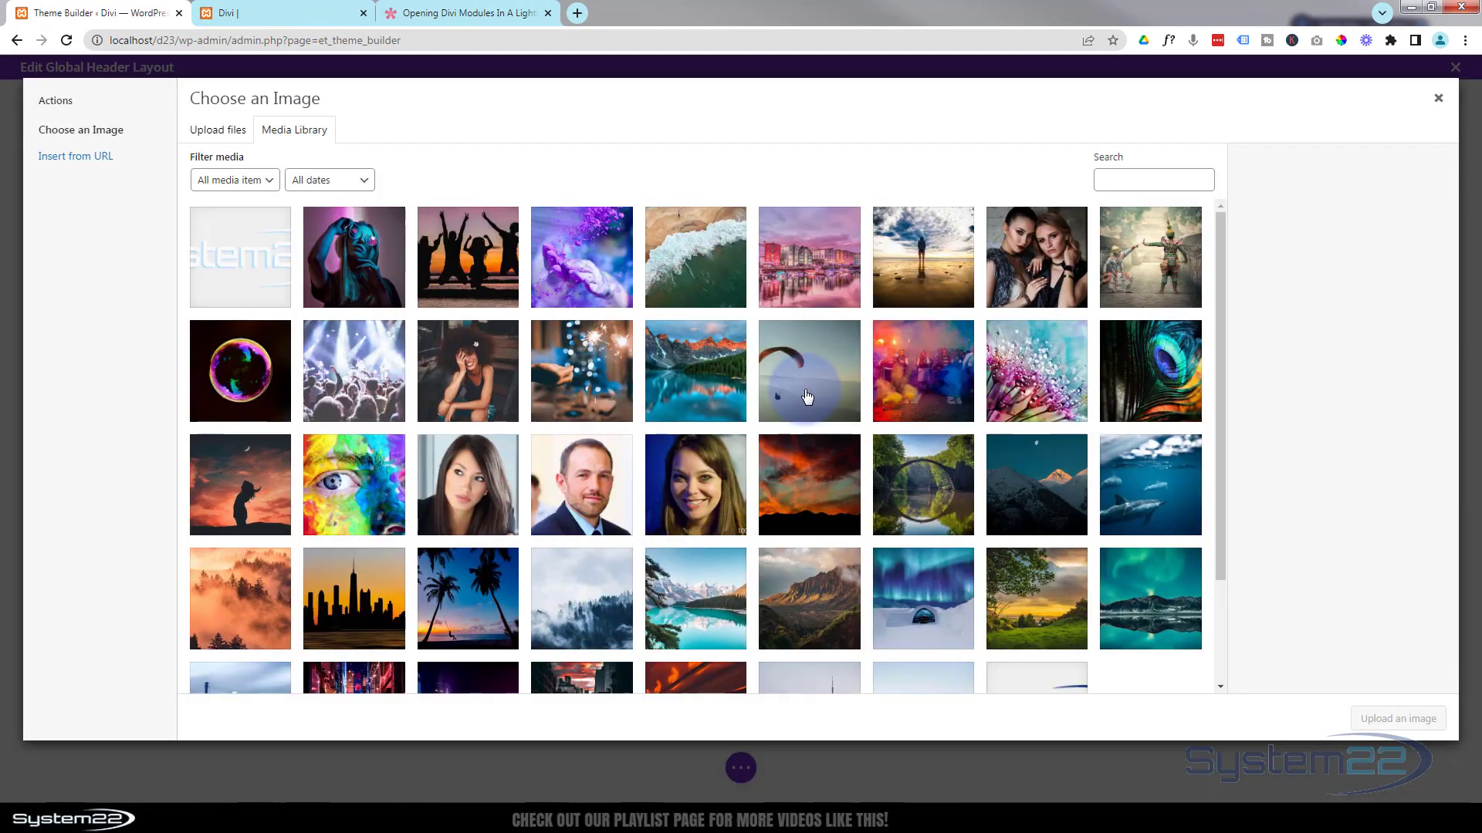
scroll(down, 3)
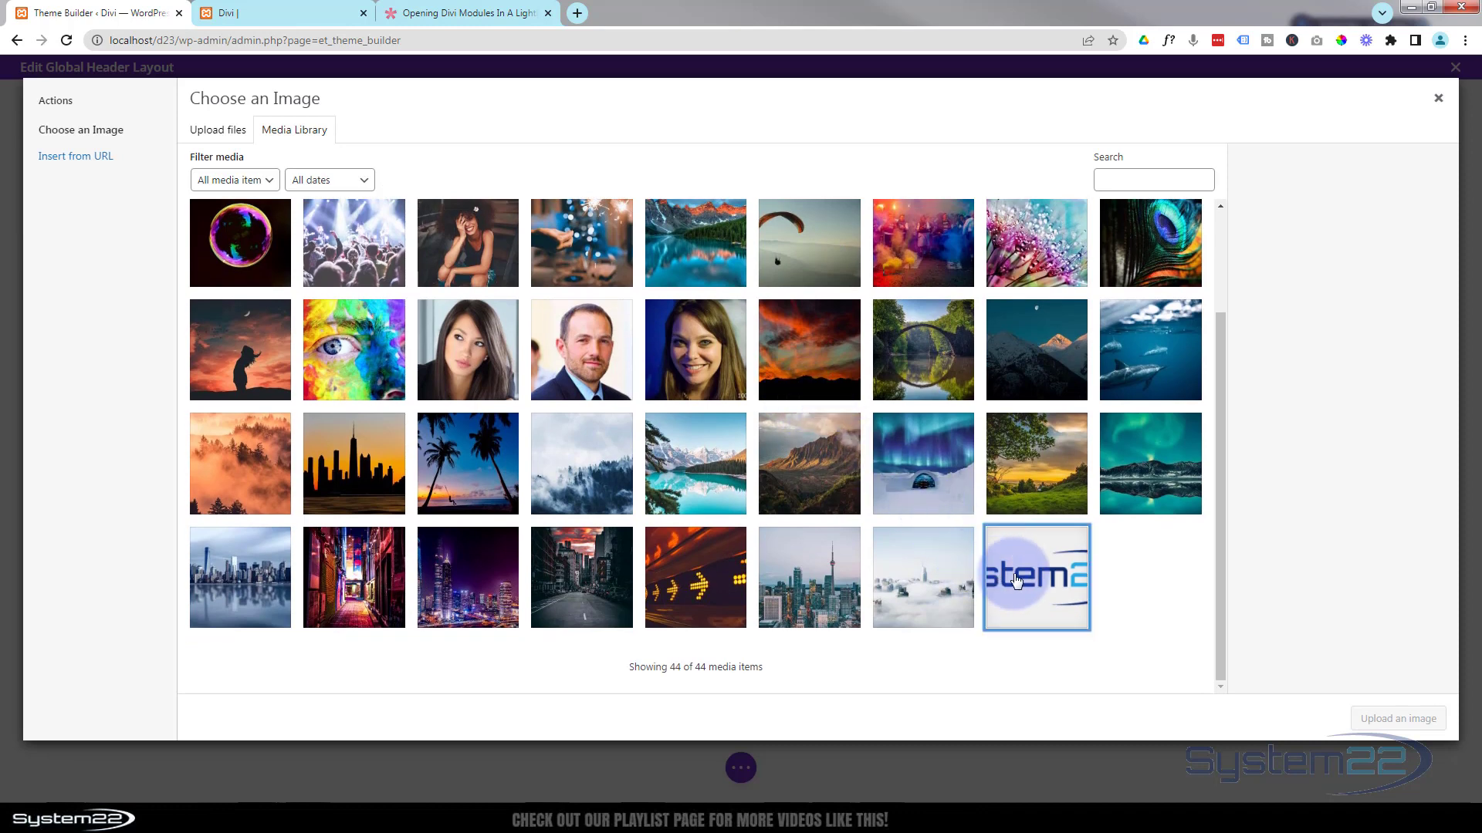
click(1397, 718)
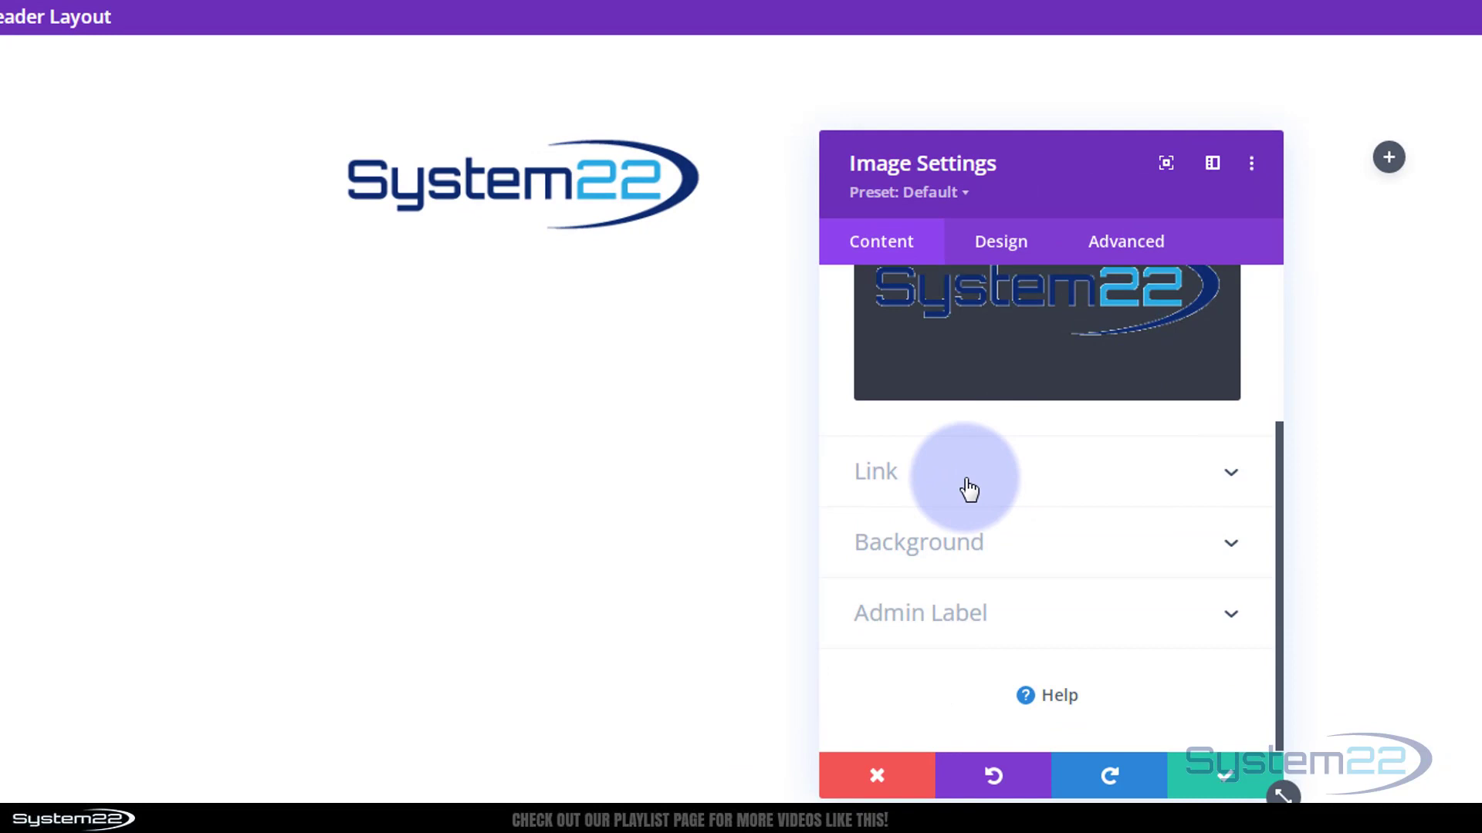
click(963, 472)
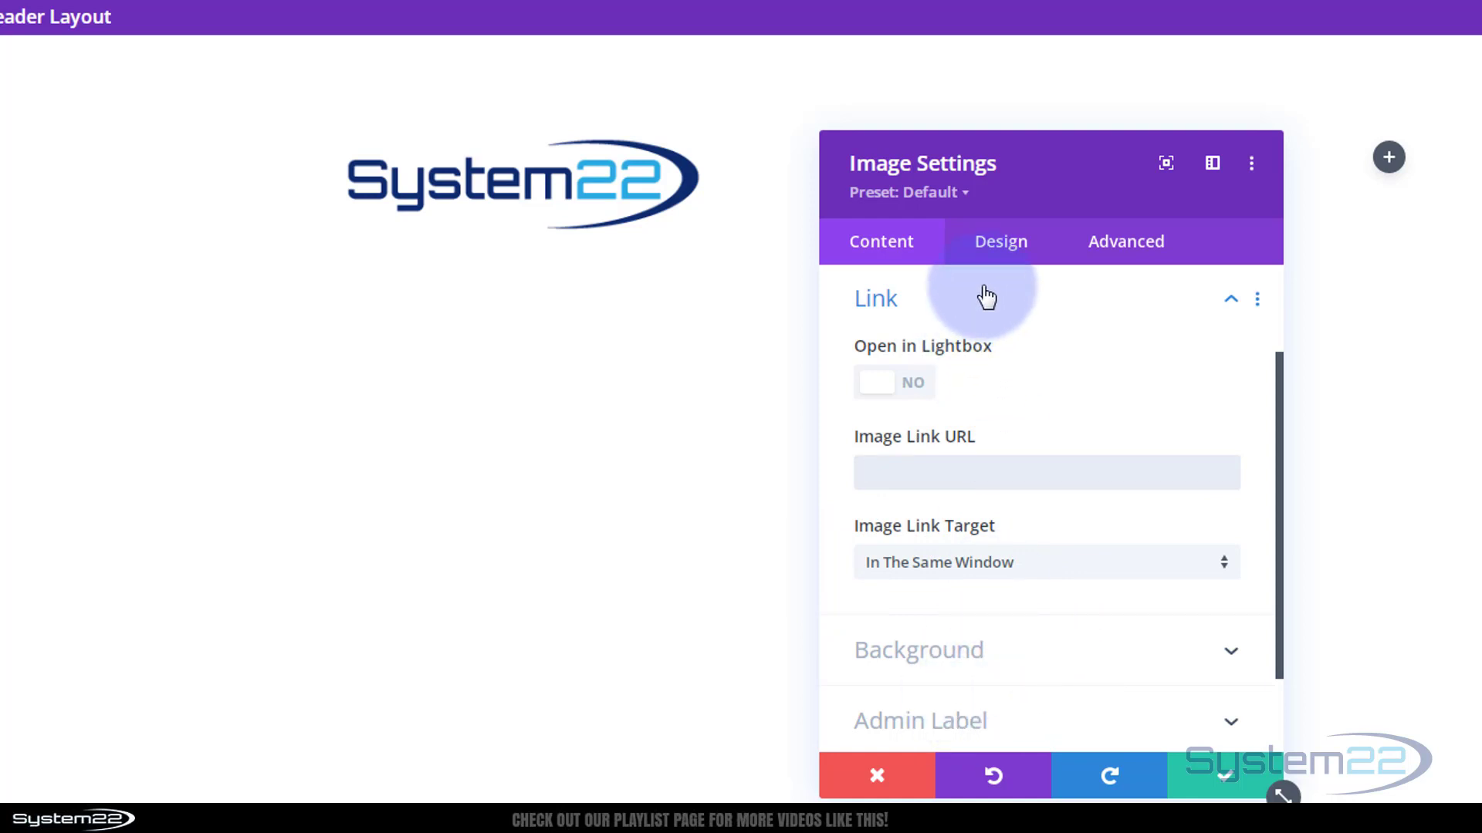
Set the logo's Sizing width to 55% and save the image settings.
click(1000, 241)
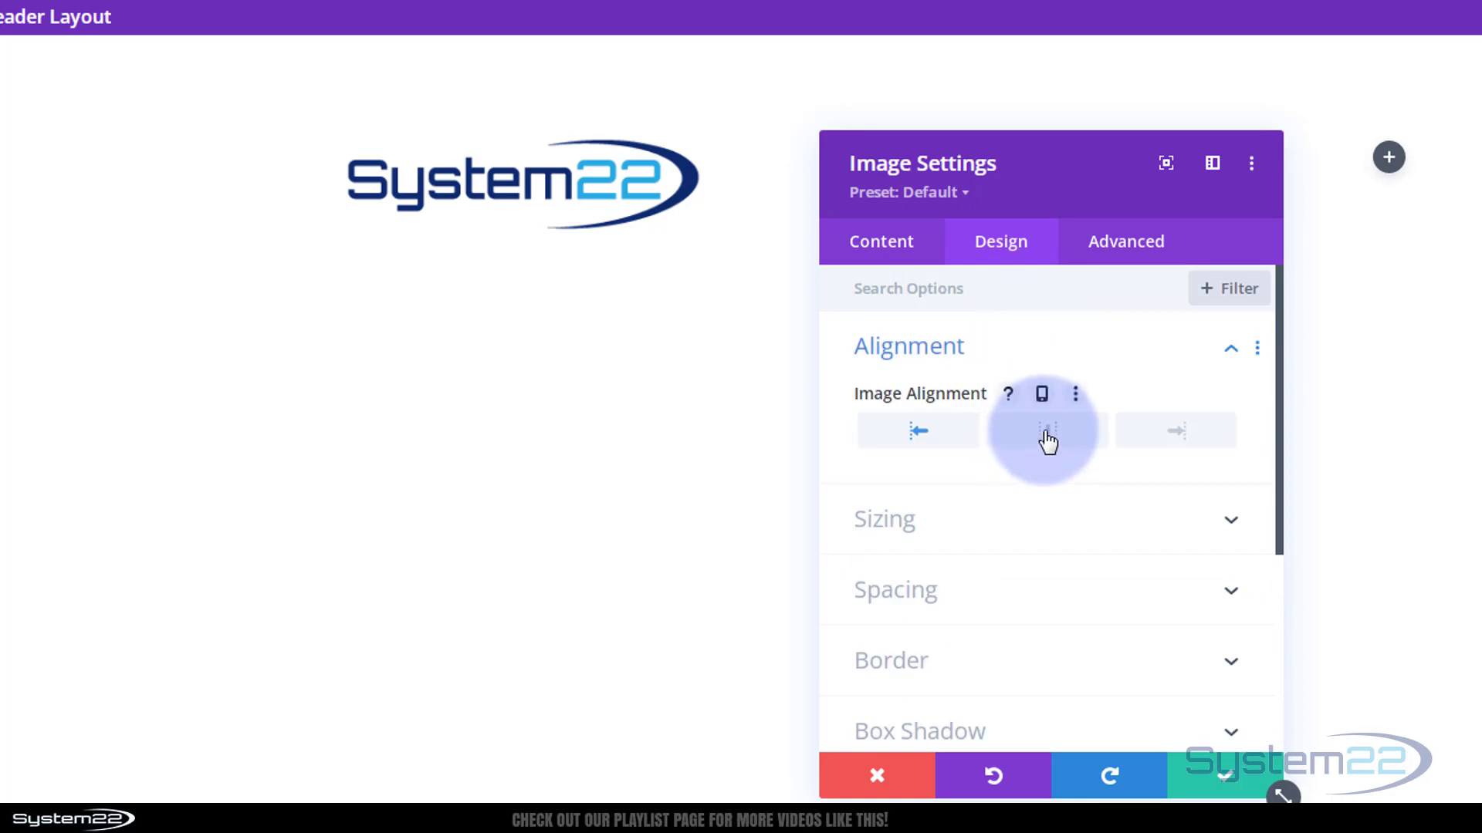
click(884, 518)
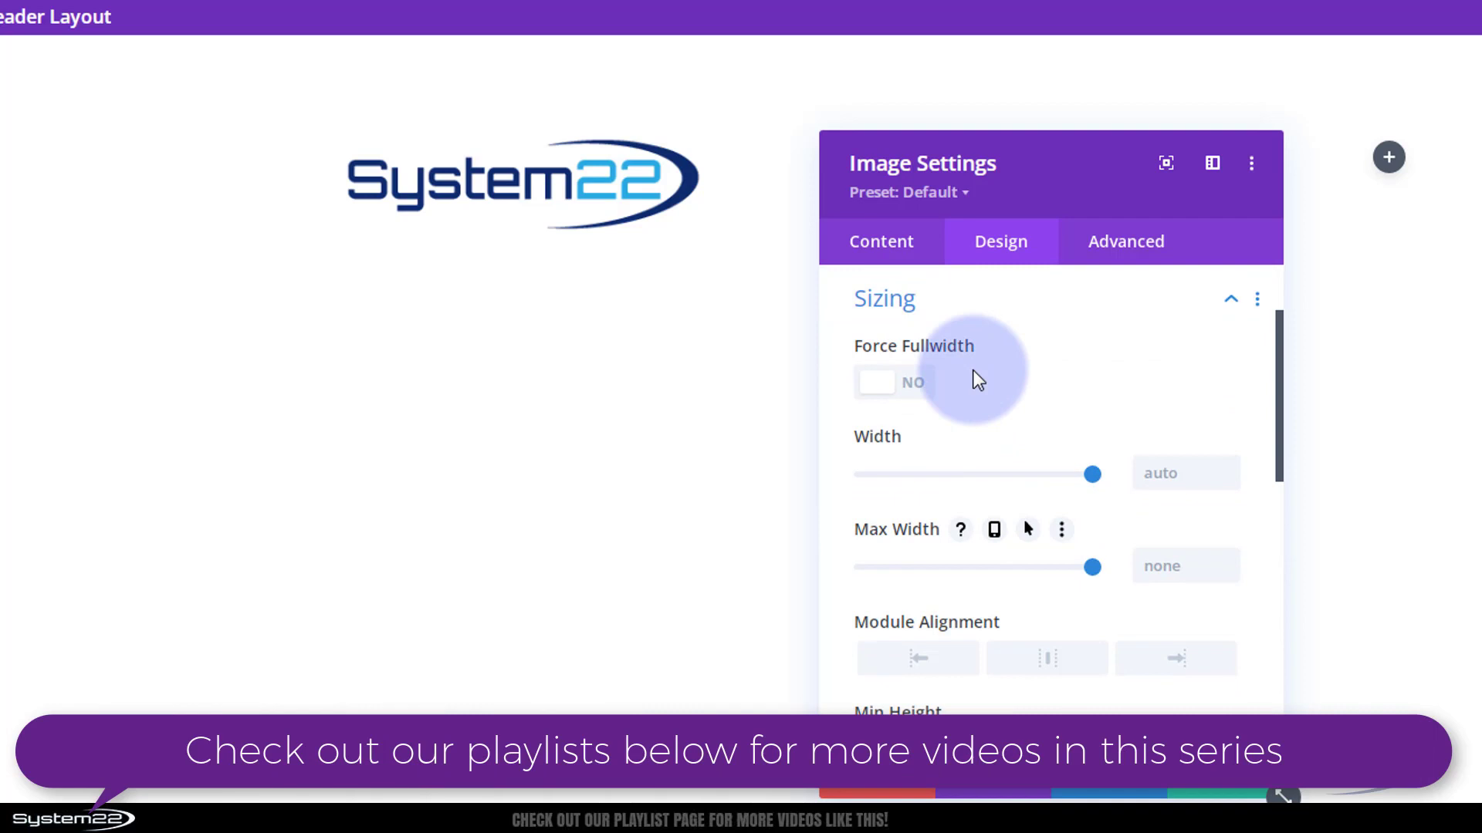
drag(1091, 473, 1040, 473)
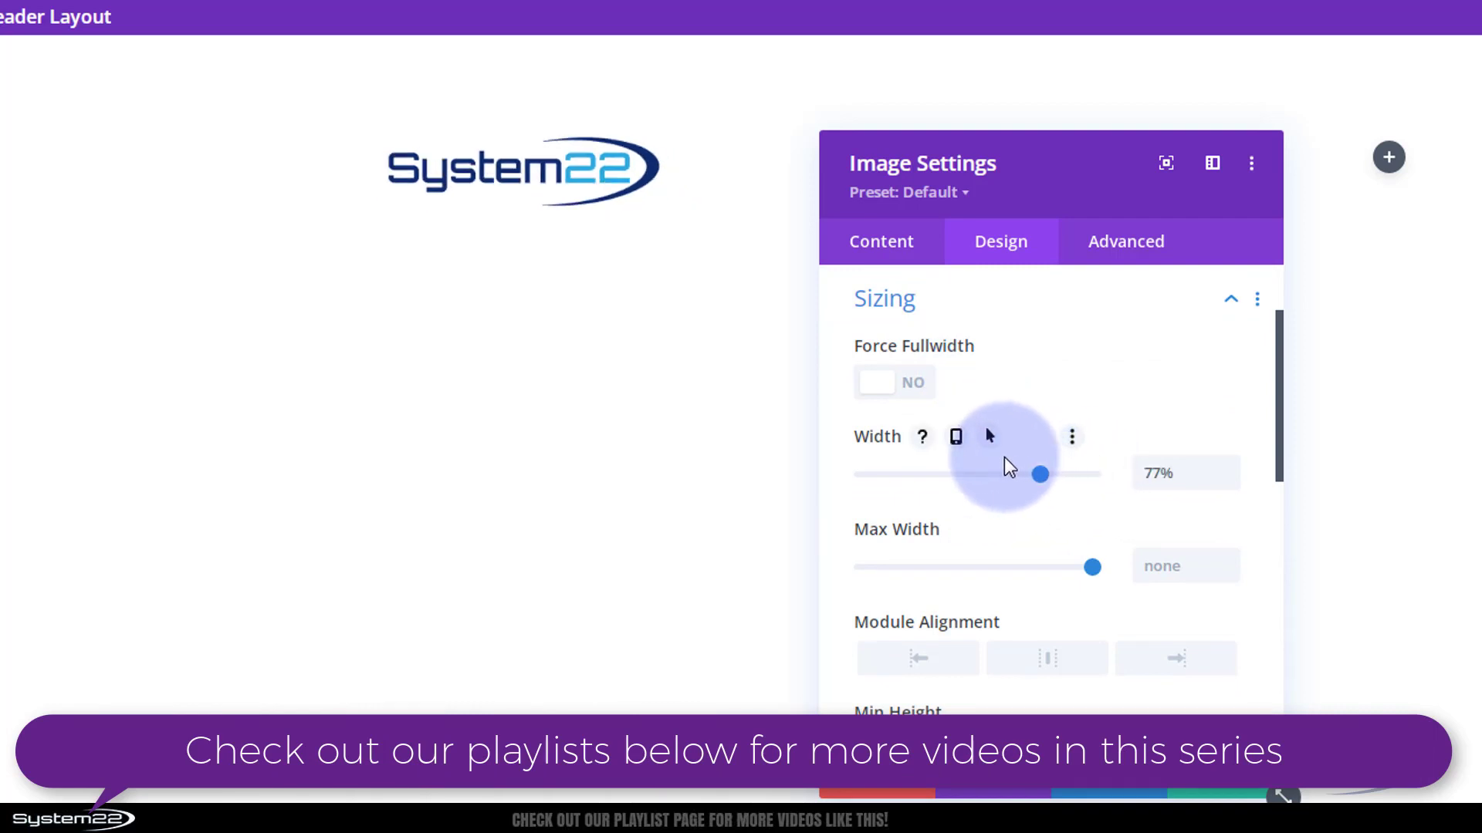
drag(1039, 473, 979, 473)
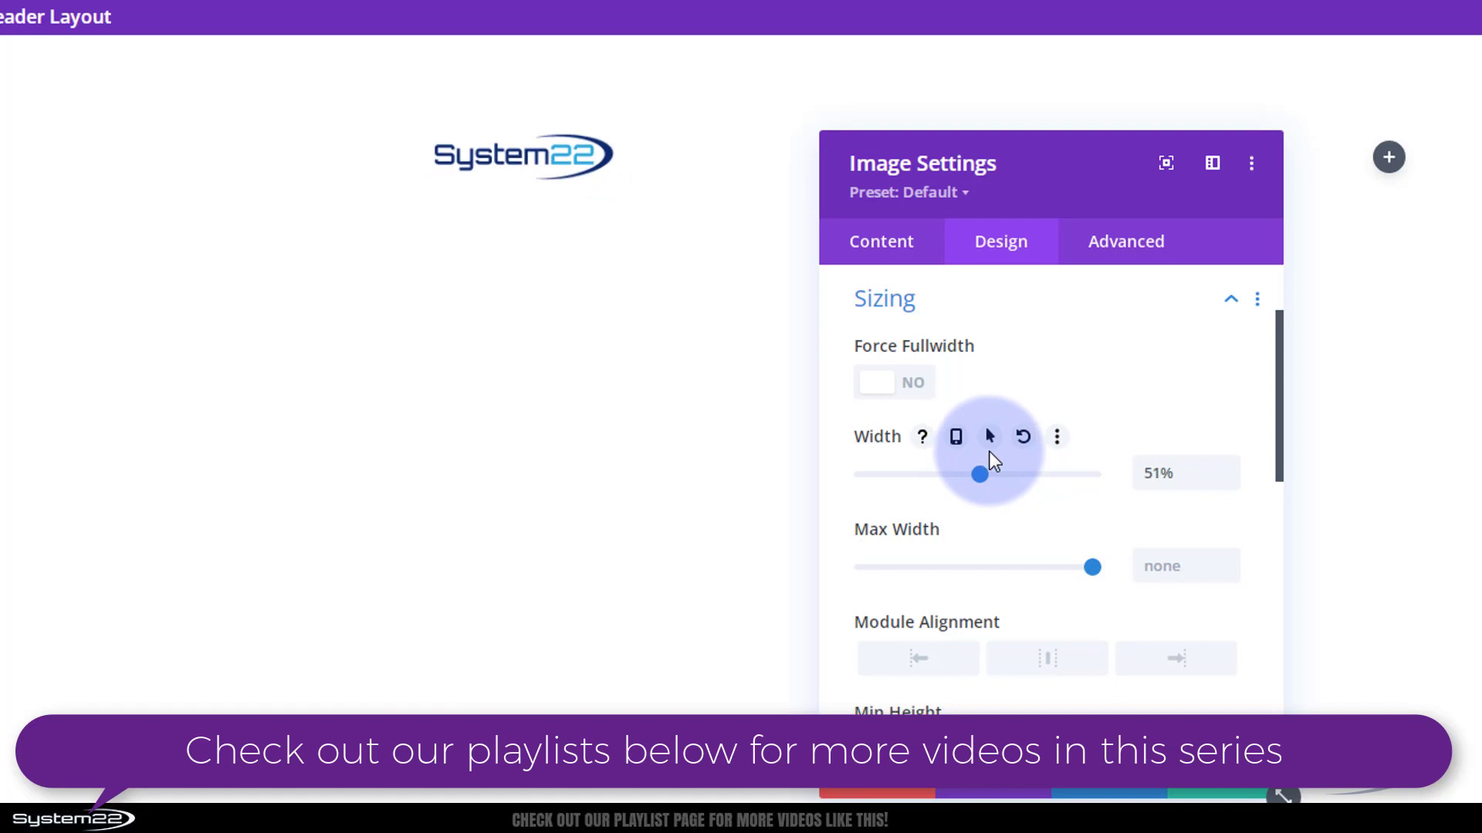
drag(978, 474, 989, 475)
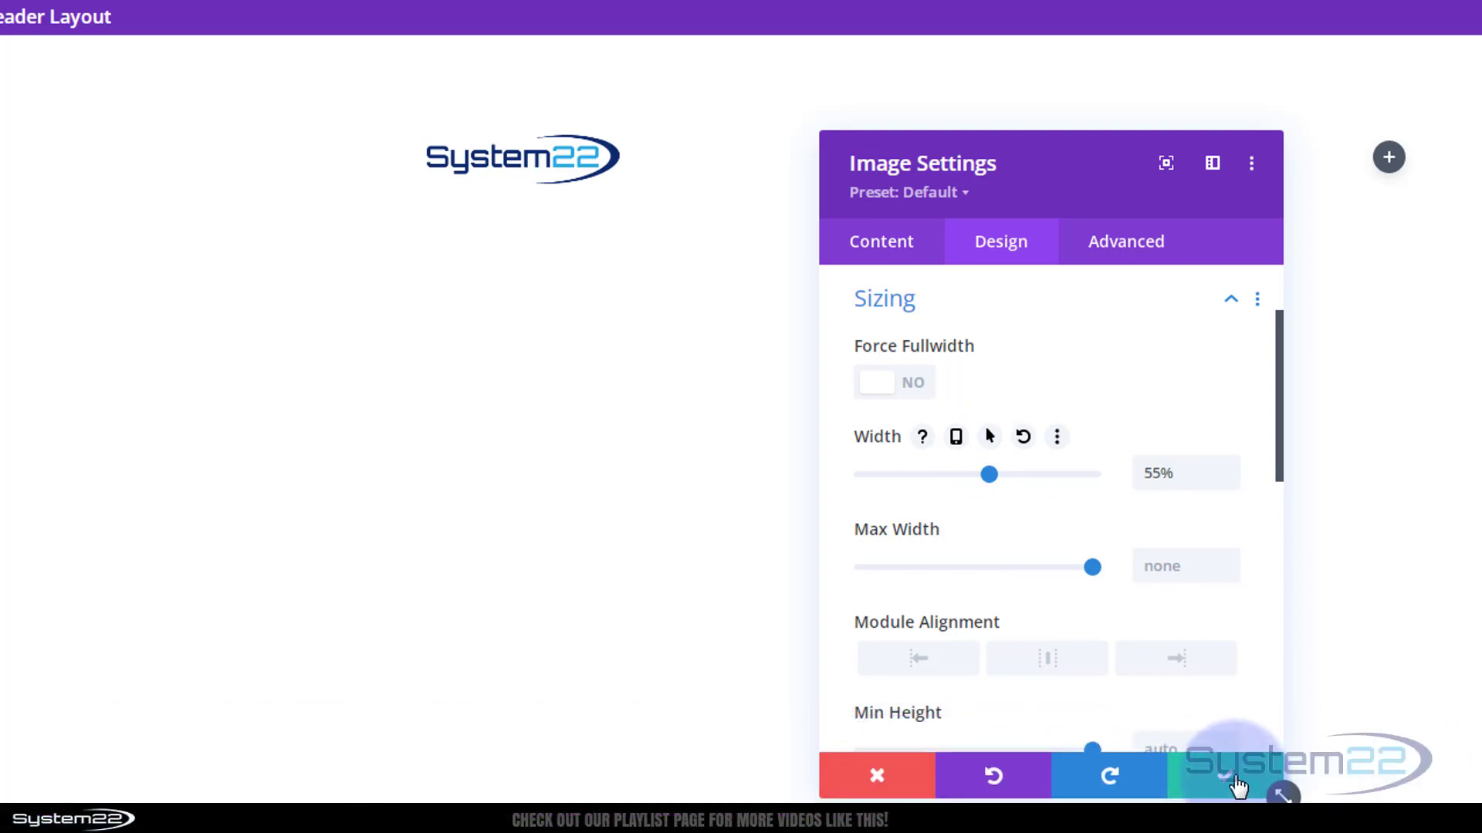
click(1229, 776)
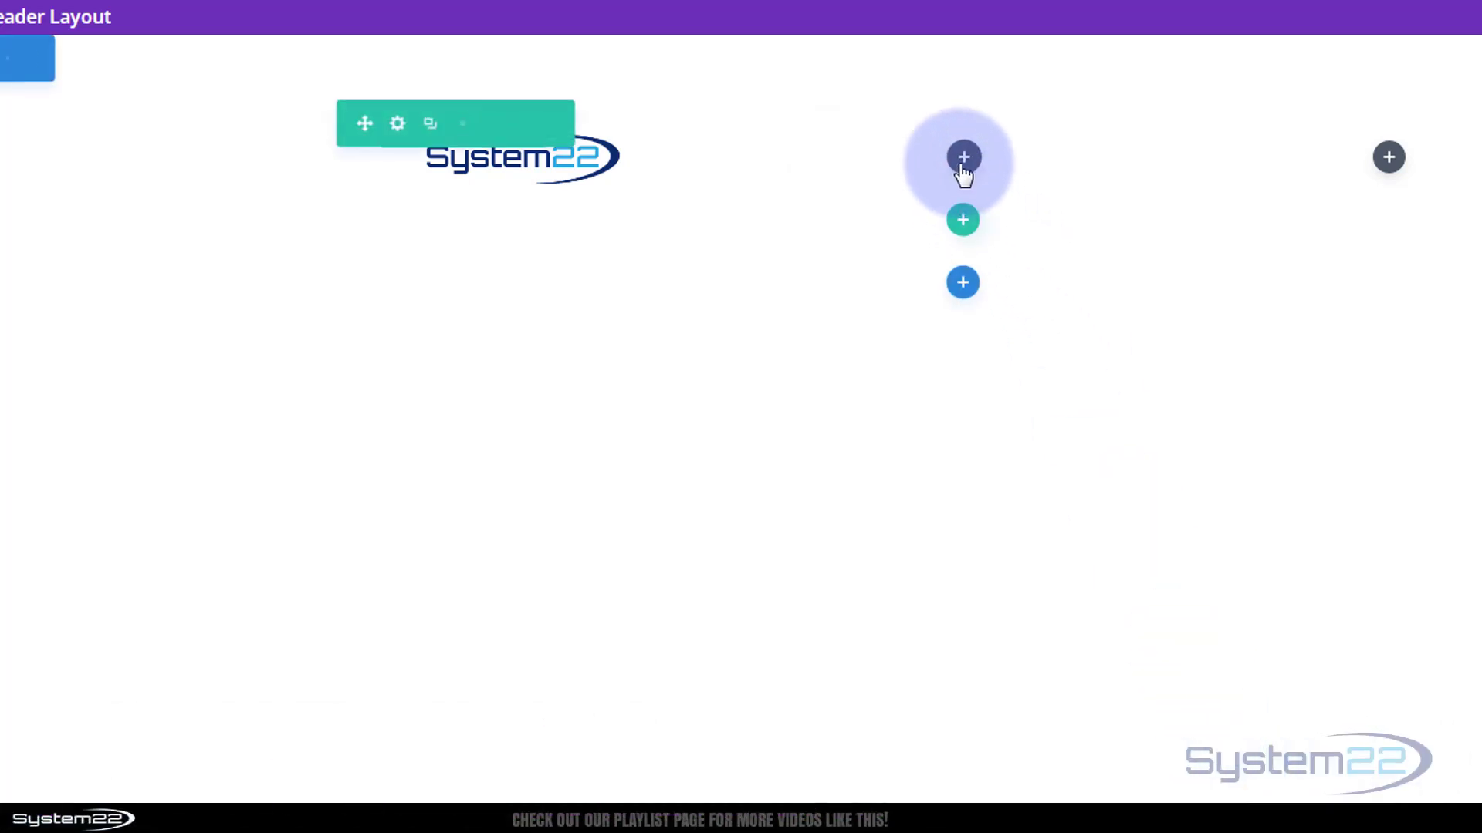
Add a Menu module to the middle column using the My Mega menu.
click(963, 157)
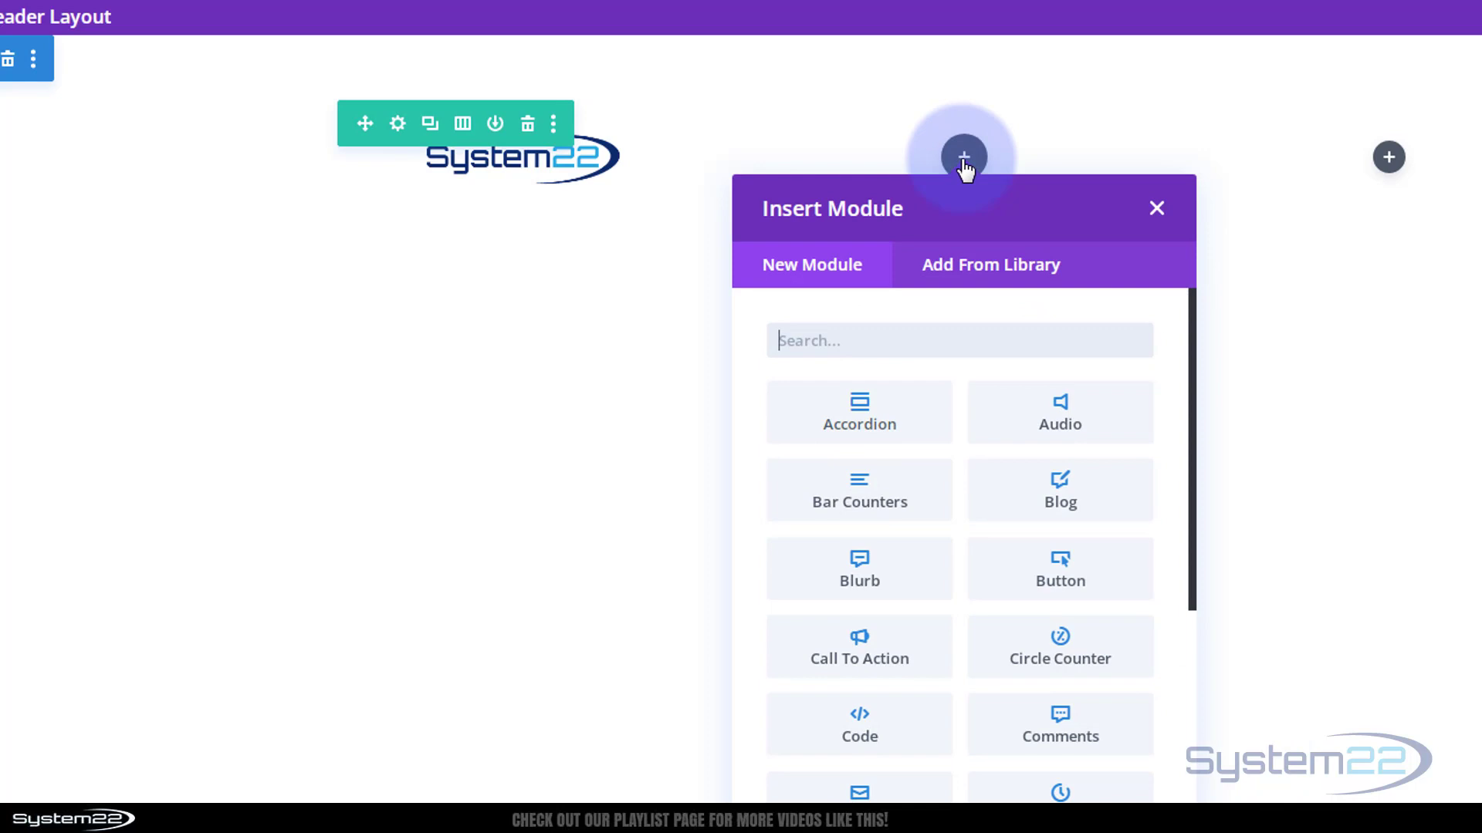
scroll(down, 3)
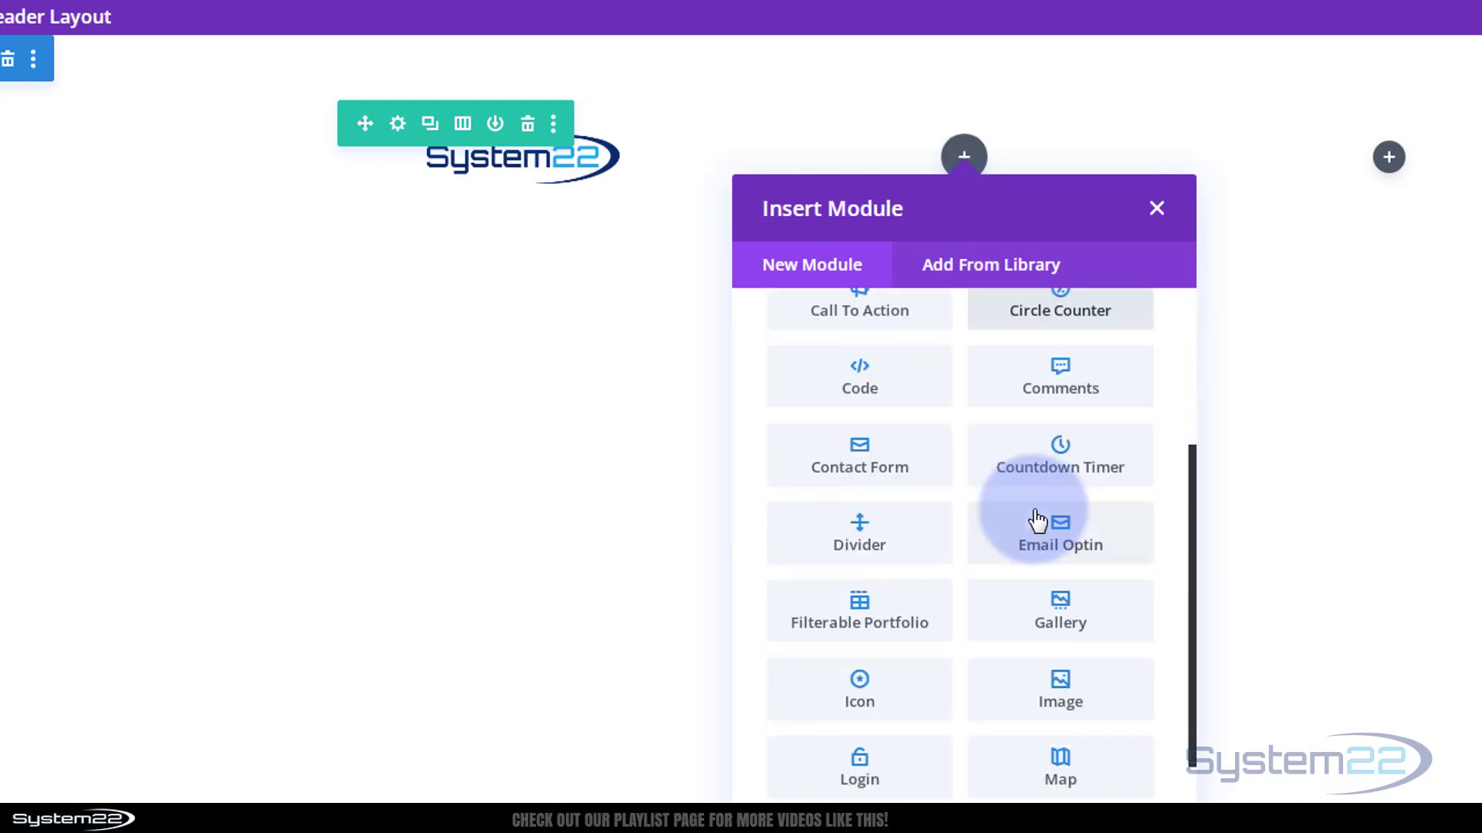
scroll(down, 3)
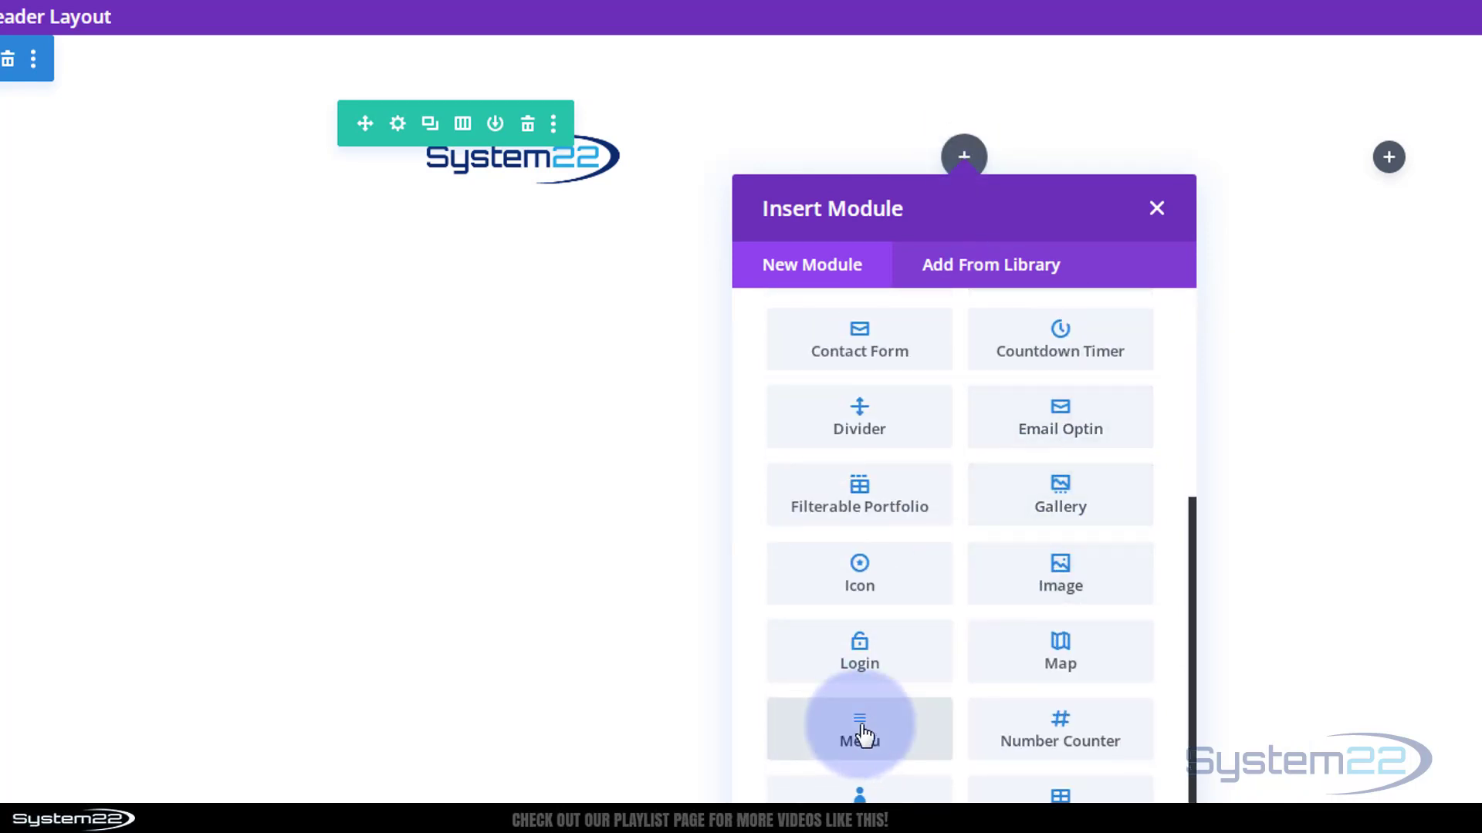
click(858, 728)
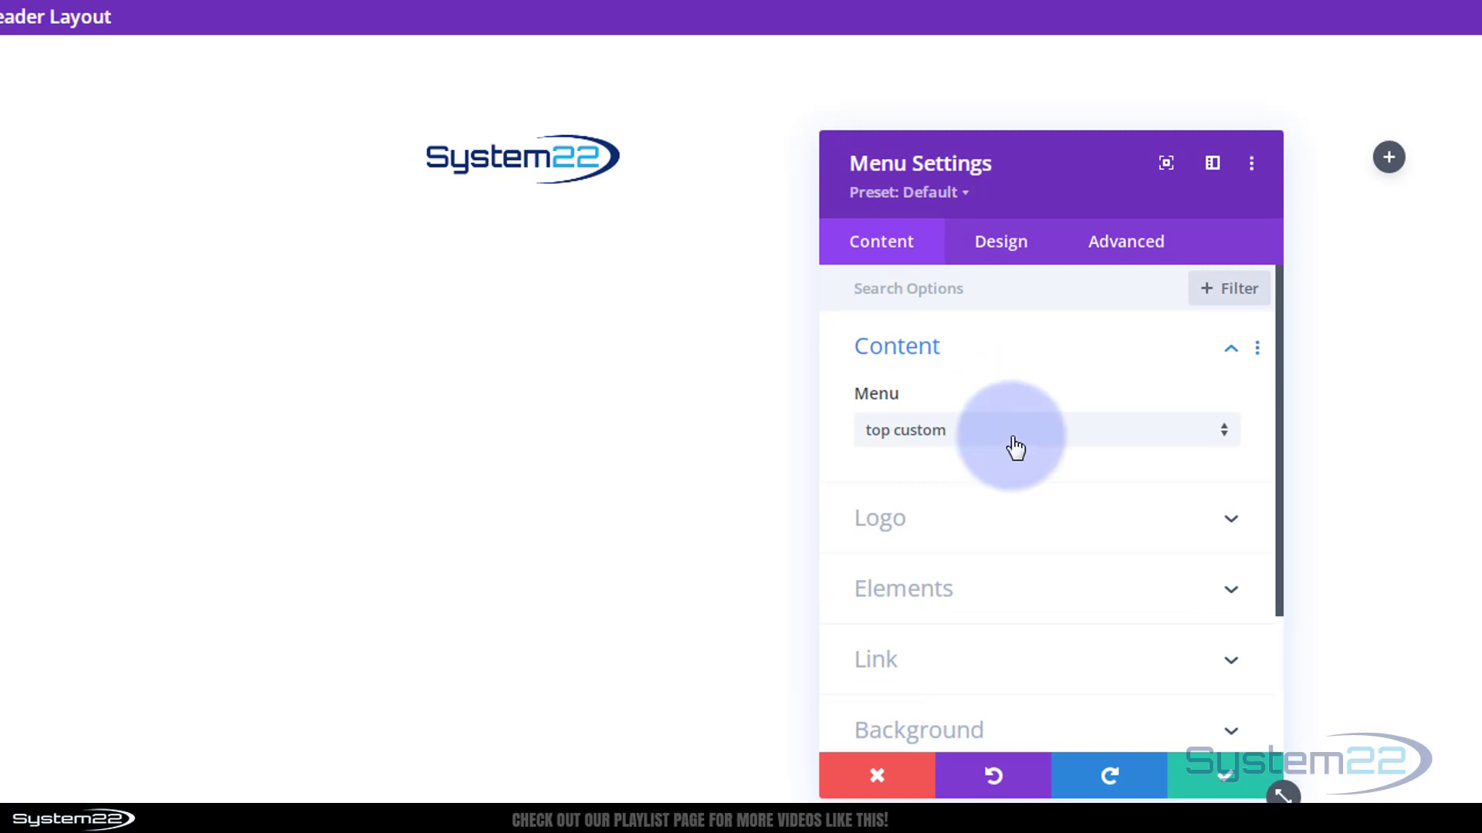
click(1011, 430)
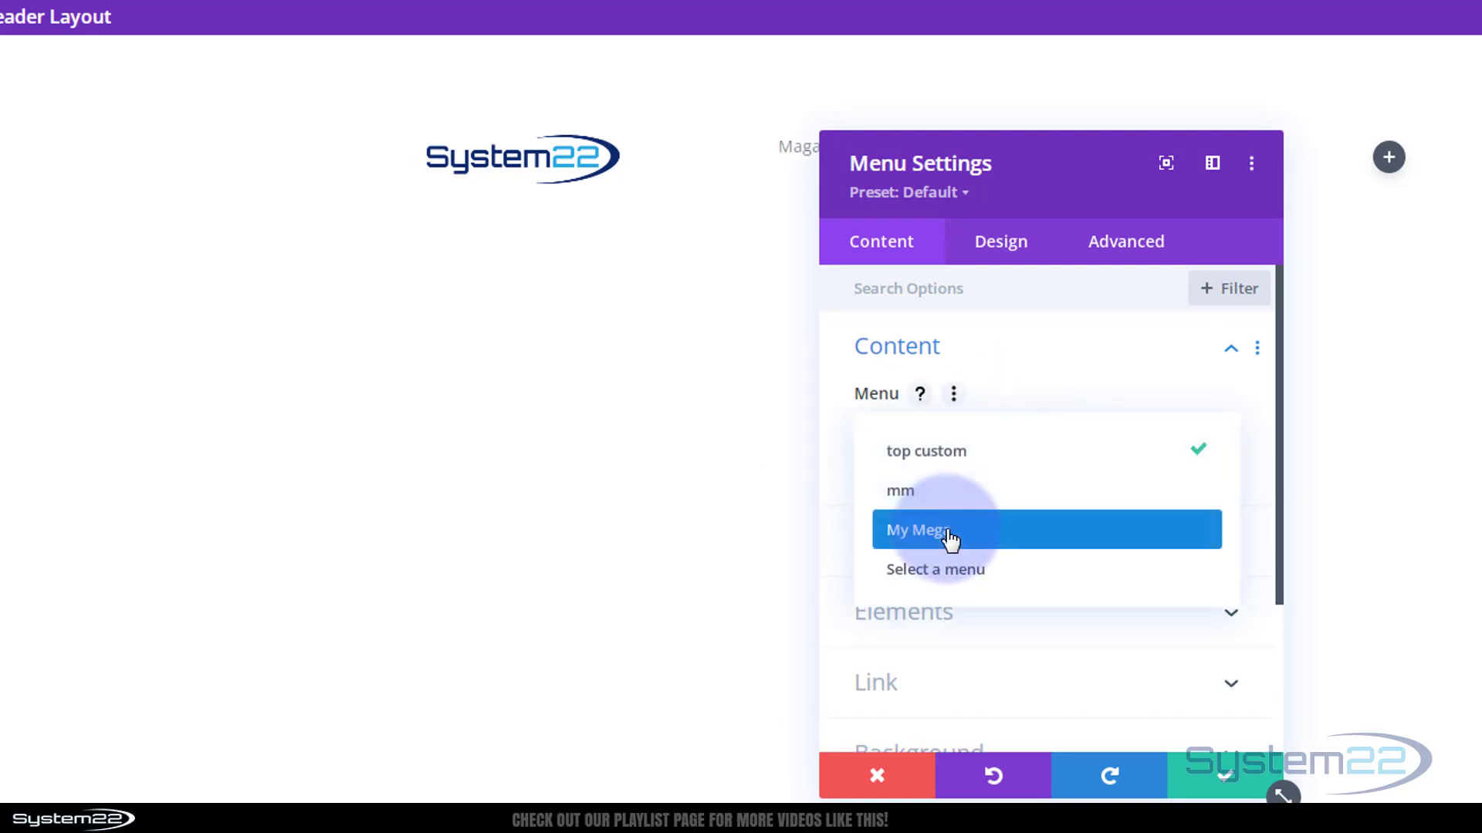
click(951, 530)
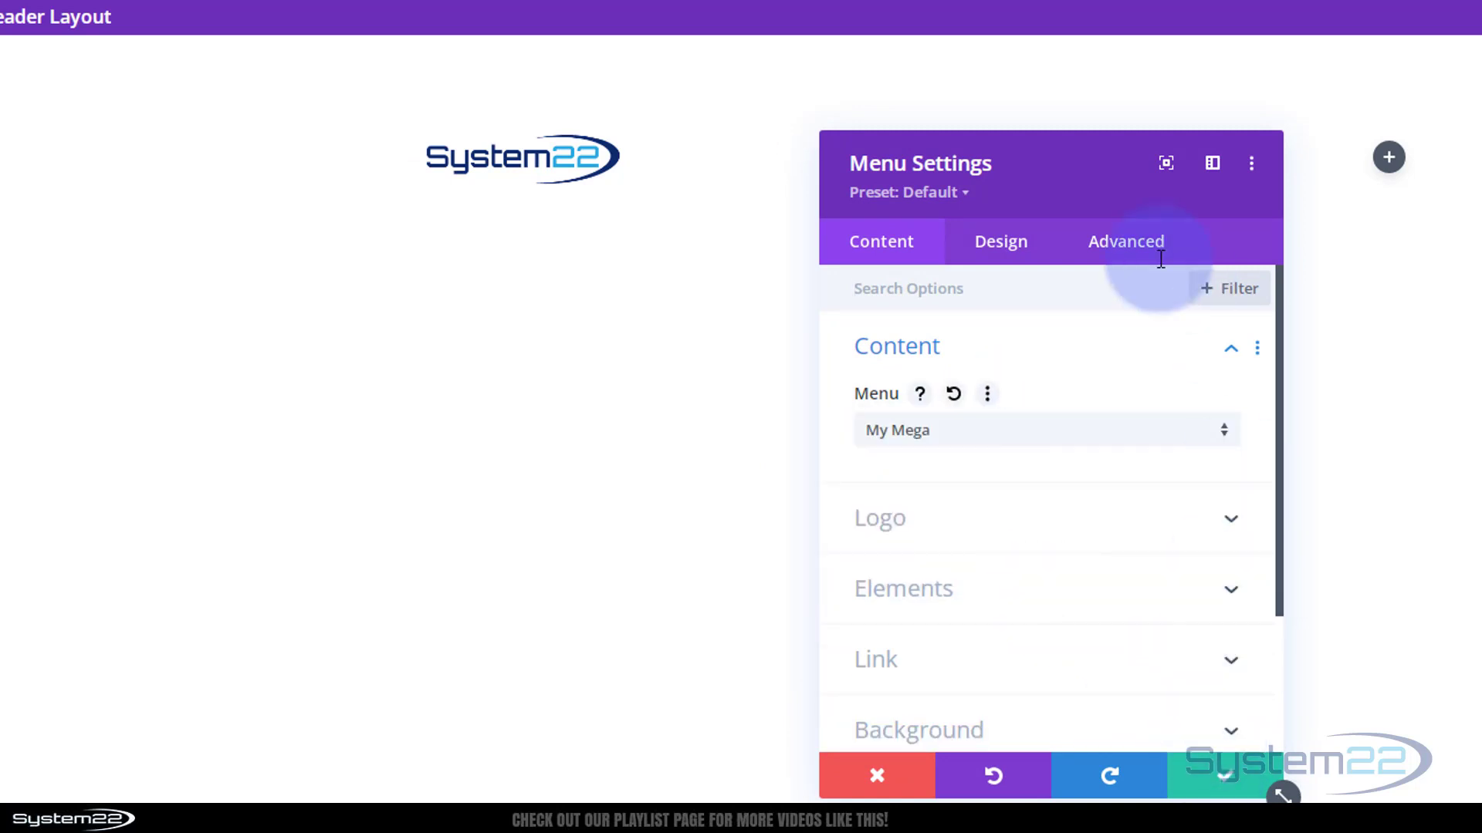
Center the menu under its Design layout options and save the module.
drag(1048, 164, 544, 123)
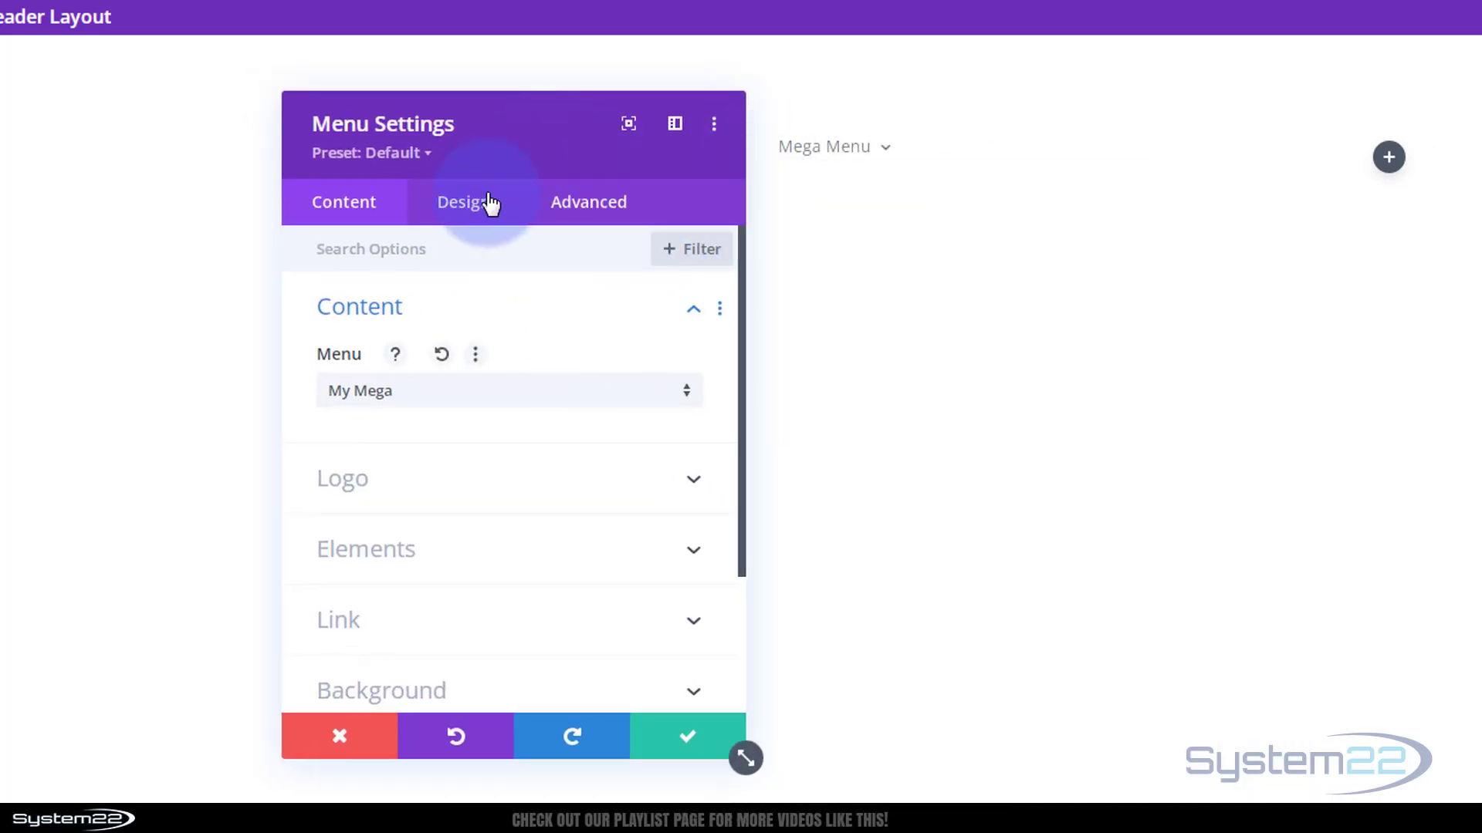
click(462, 202)
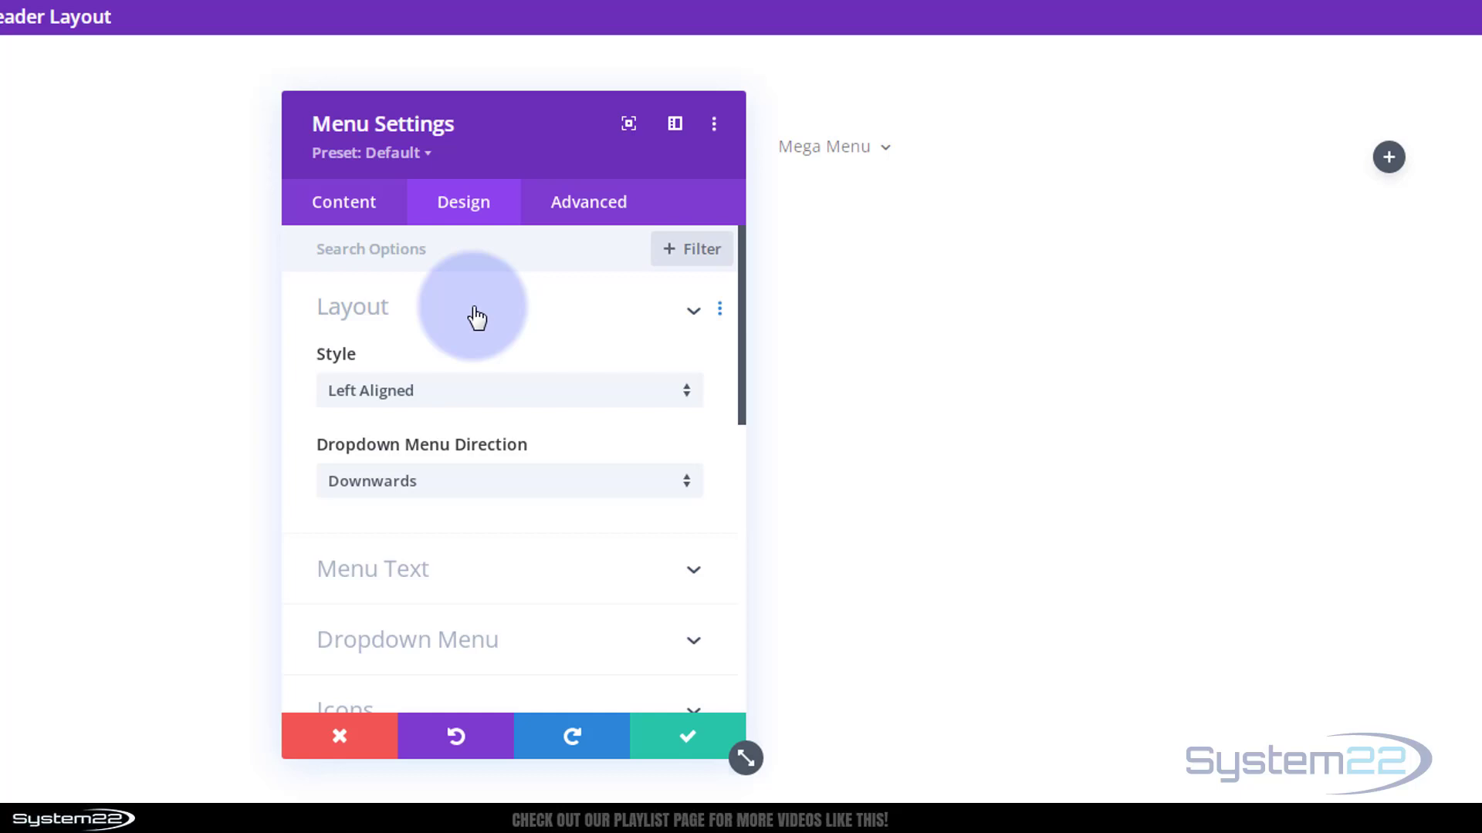
click(509, 390)
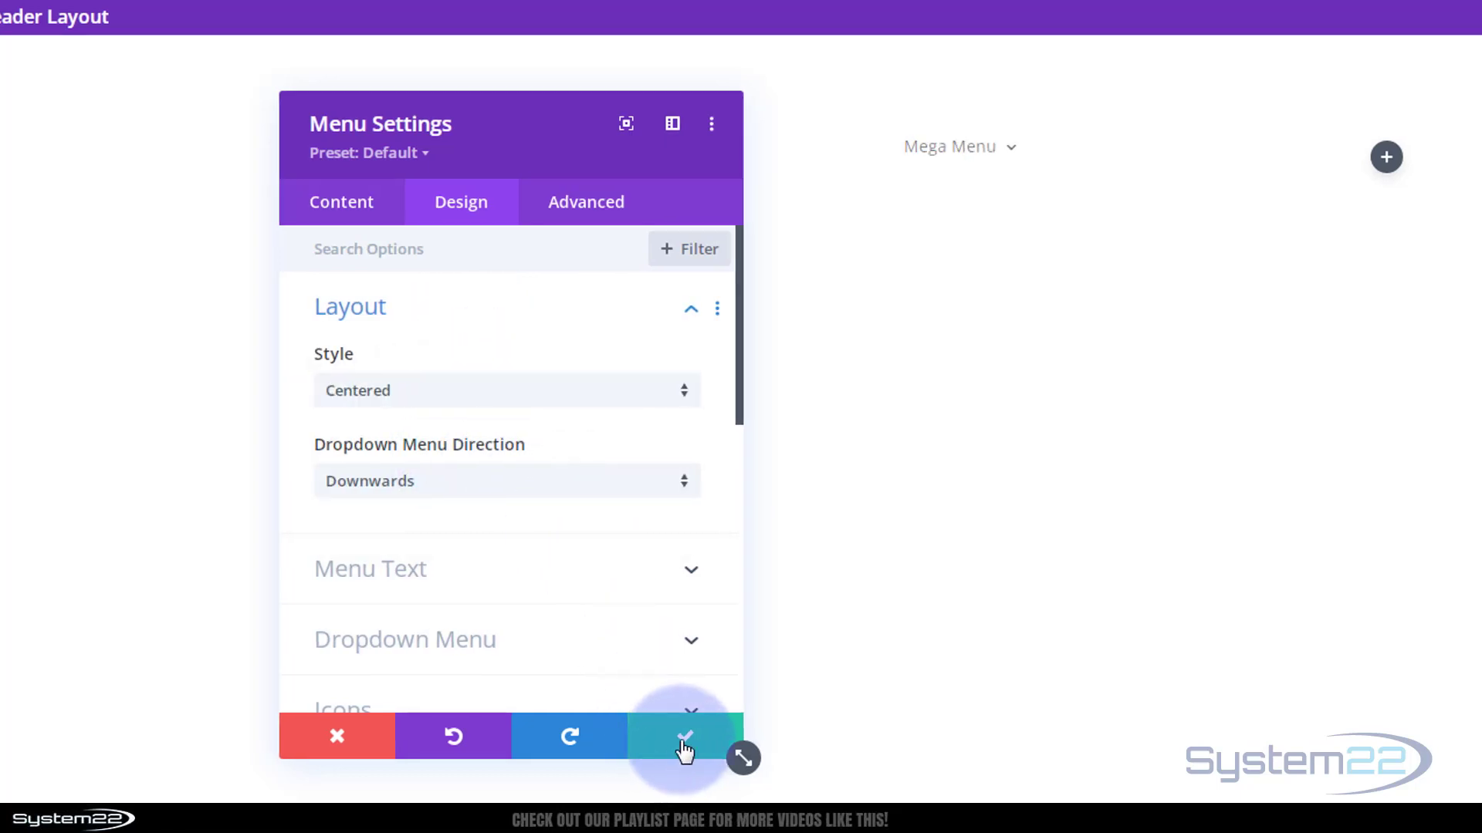
click(683, 736)
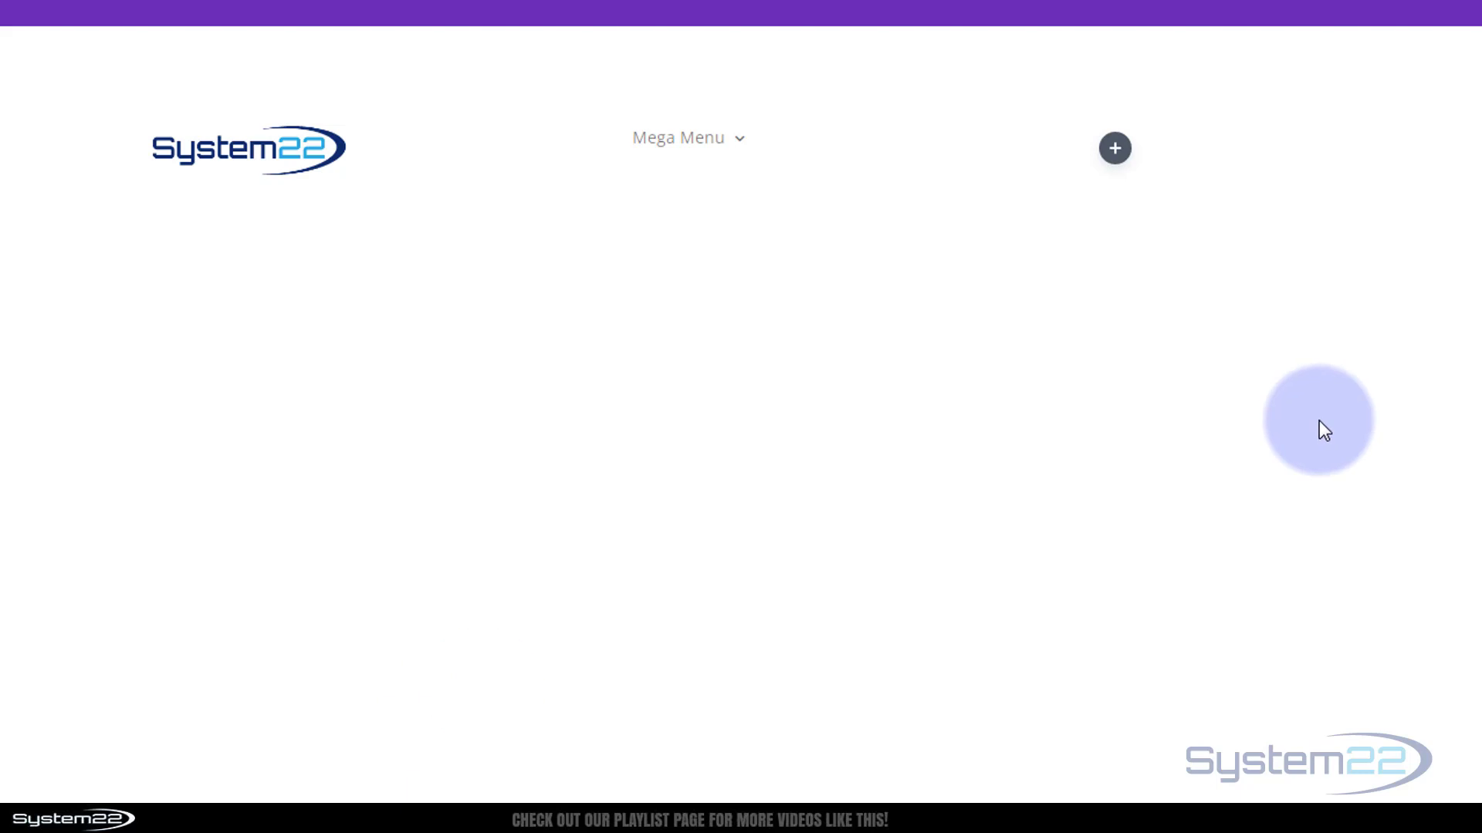
Insert a Button module in the right column labeled 'Contact Us' and save it.
click(1114, 148)
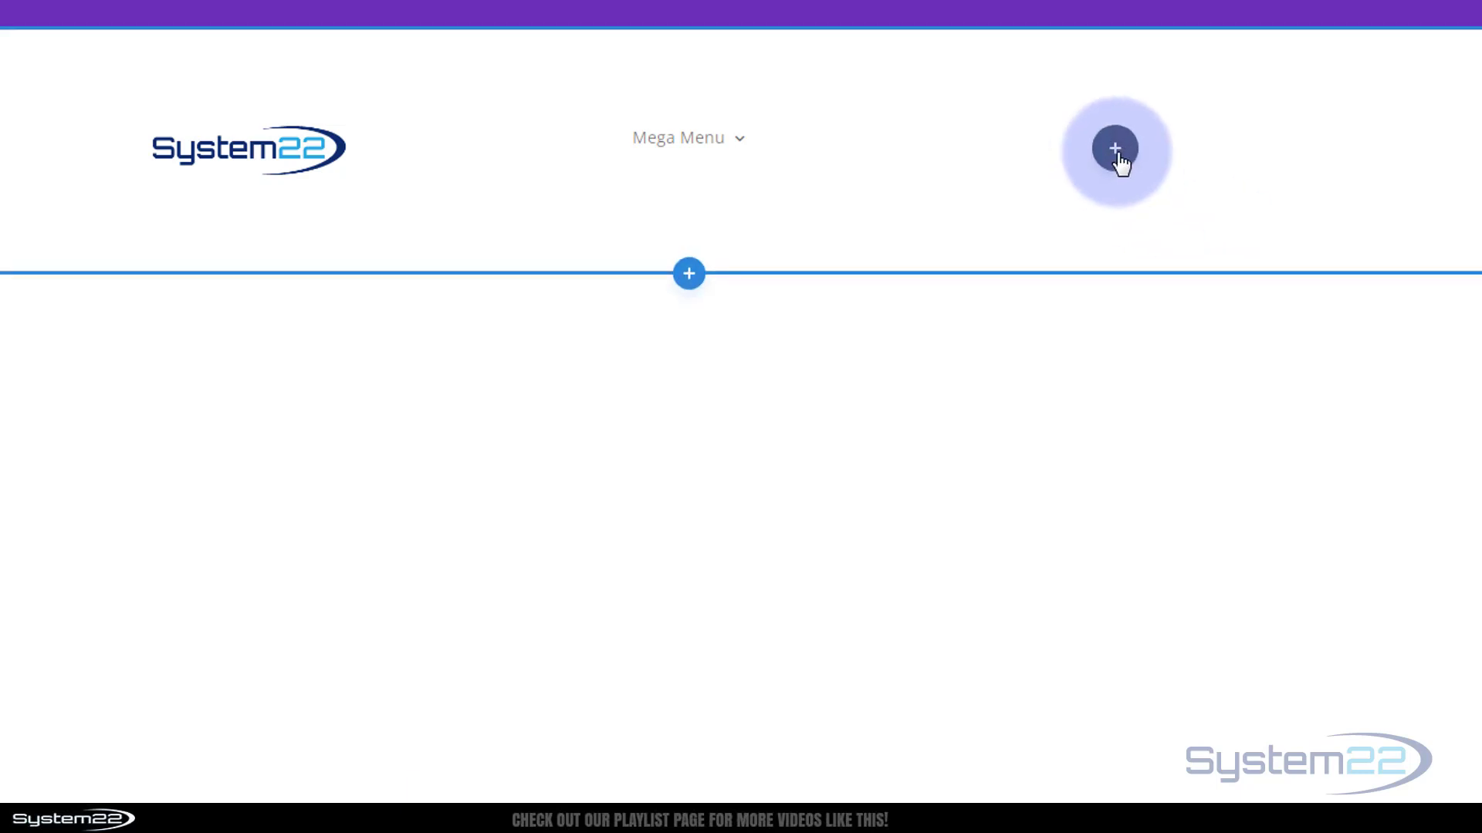
click(1115, 149)
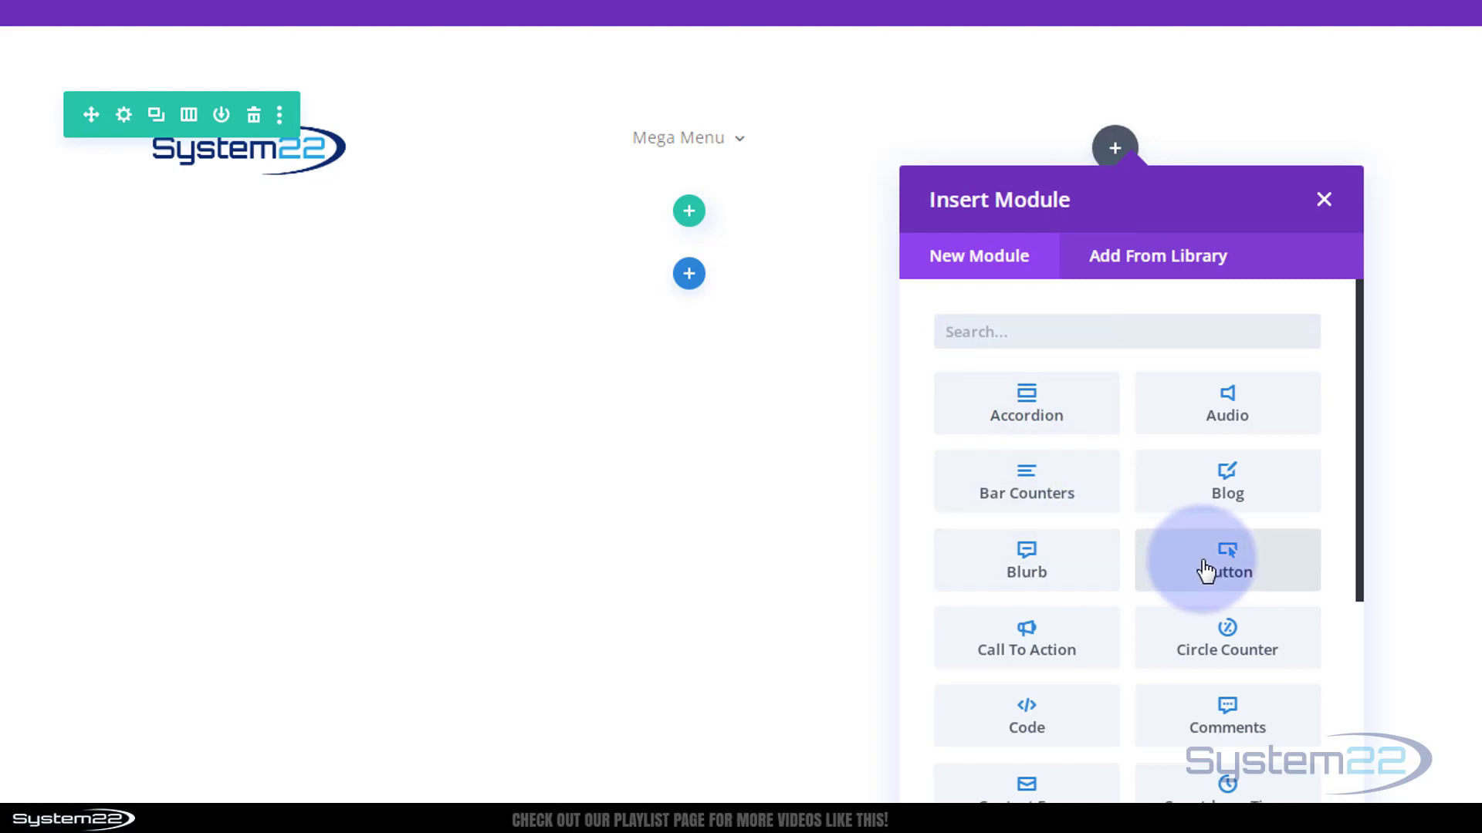
click(1227, 559)
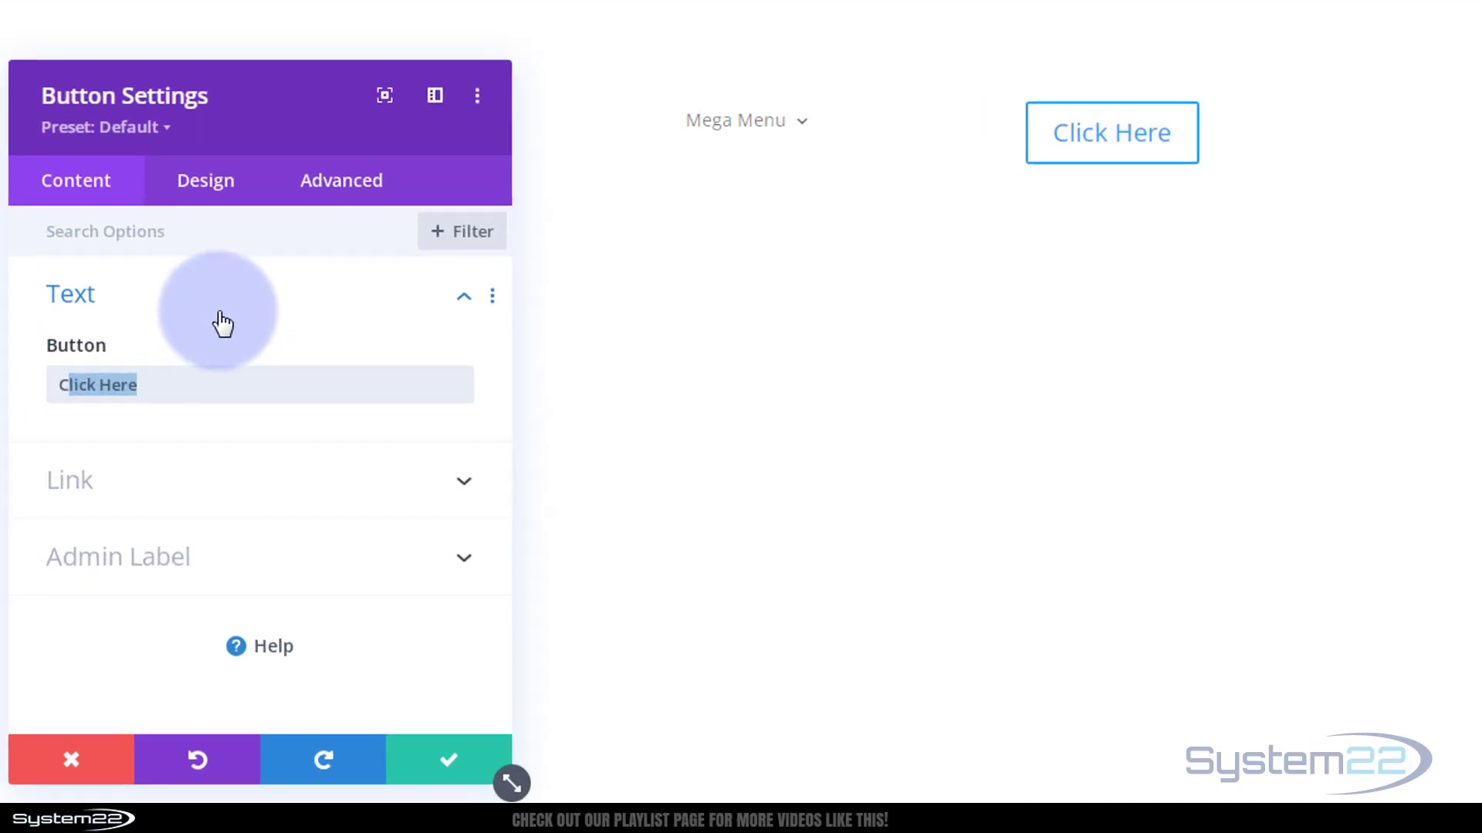
text(Contact Us)
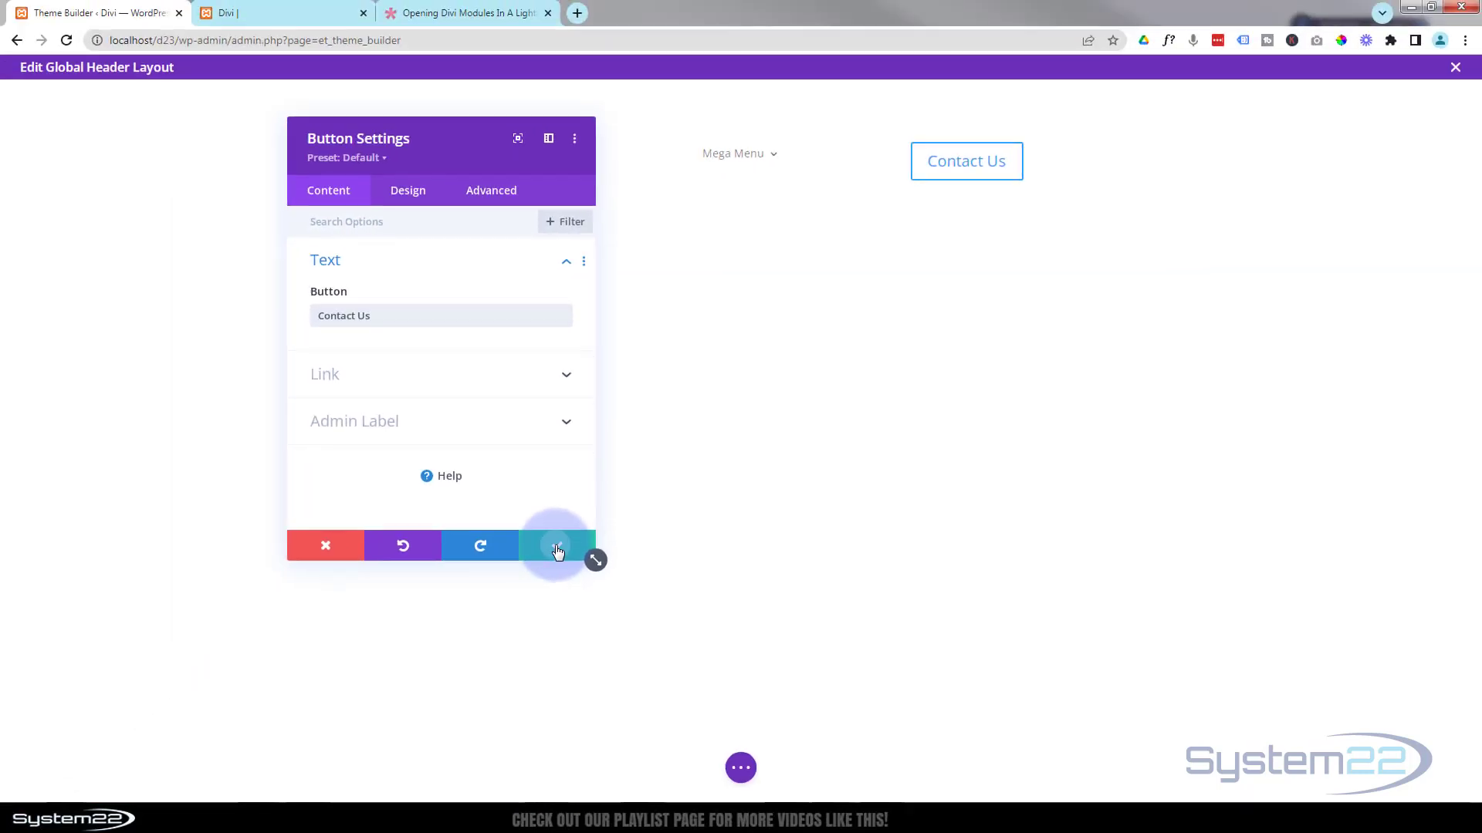
click(556, 546)
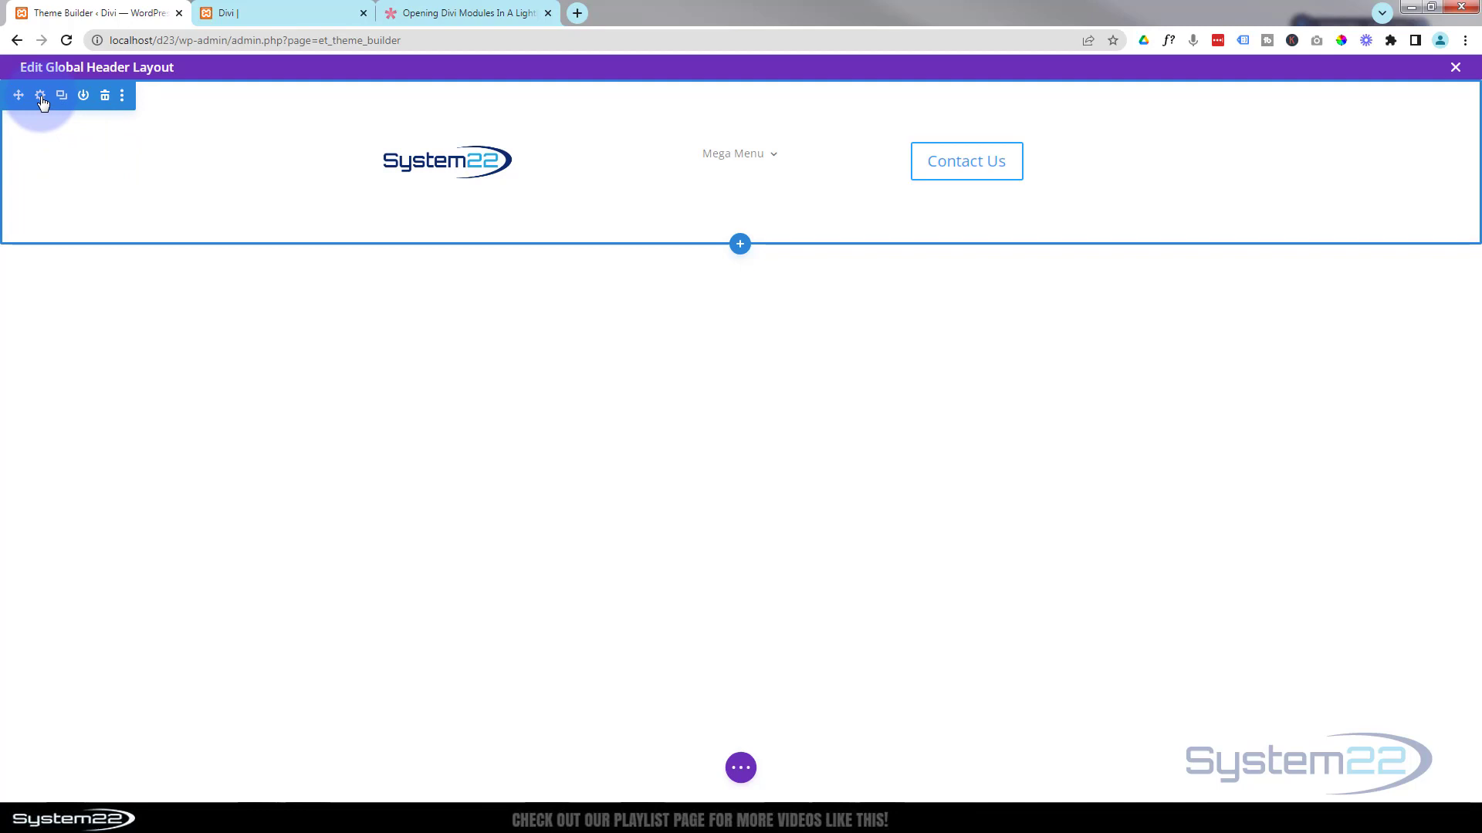
Set the header section's top and bottom padding to 0px.
click(40, 95)
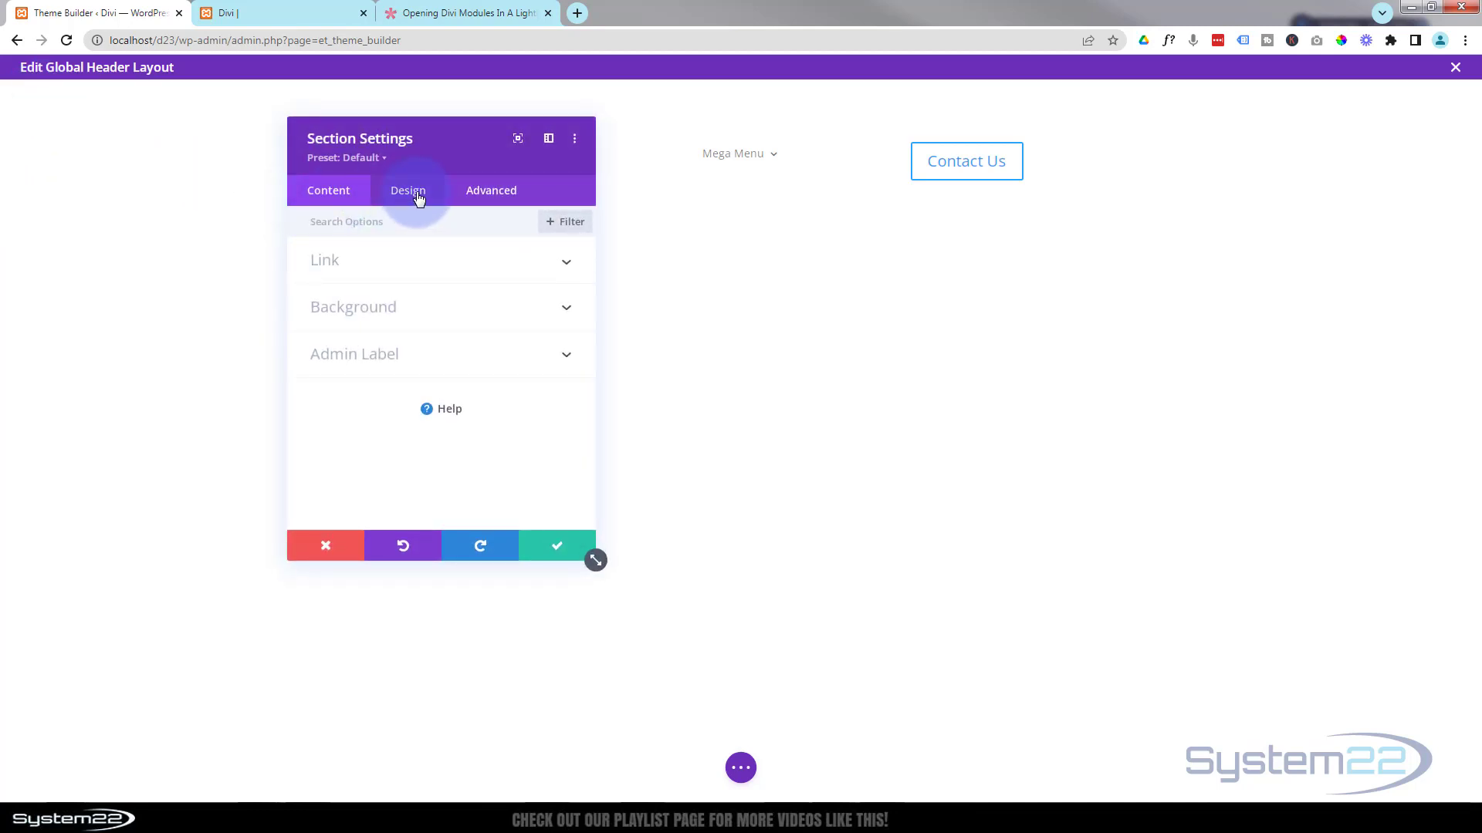
click(408, 190)
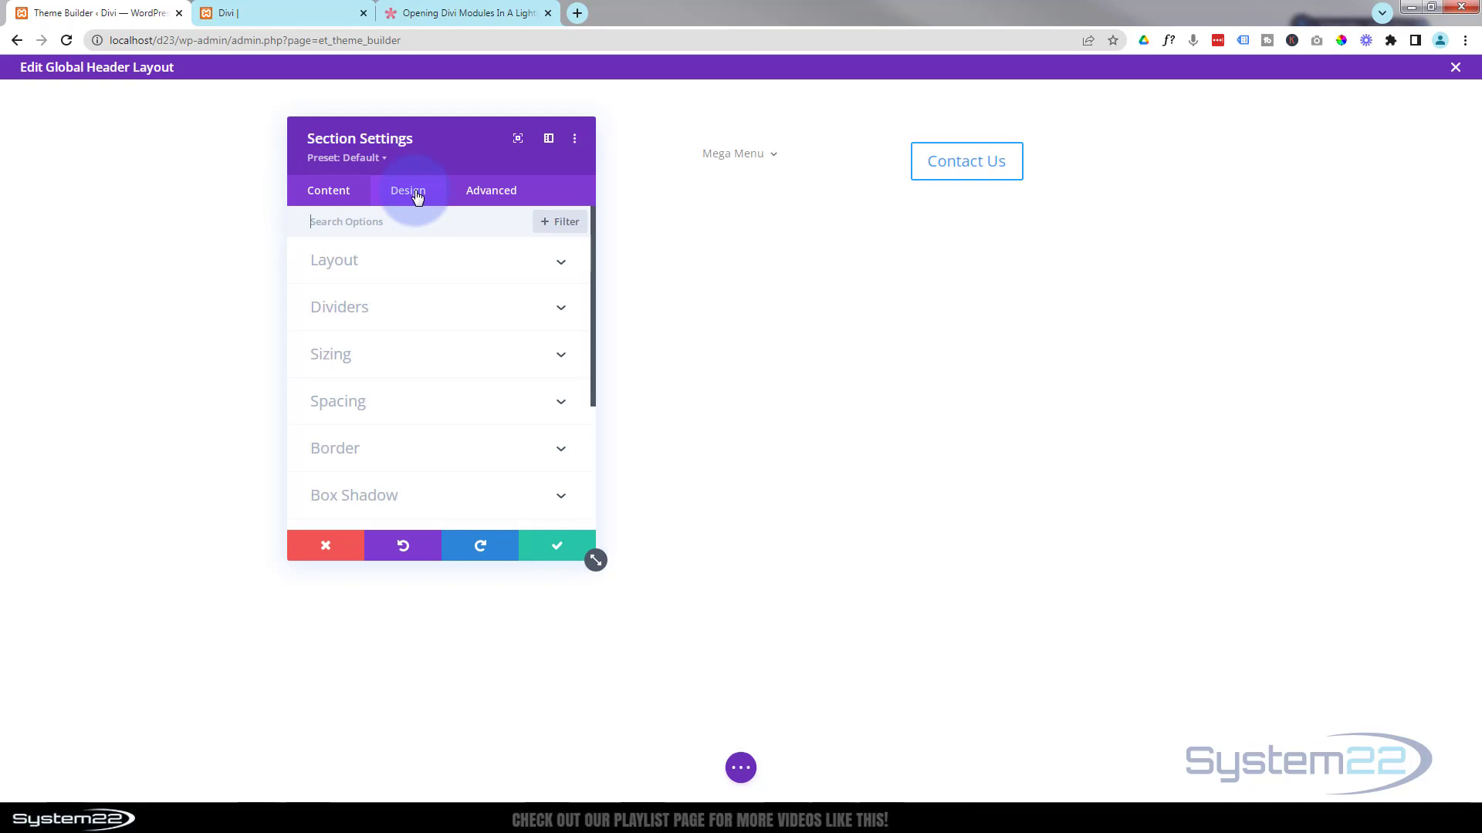
click(338, 401)
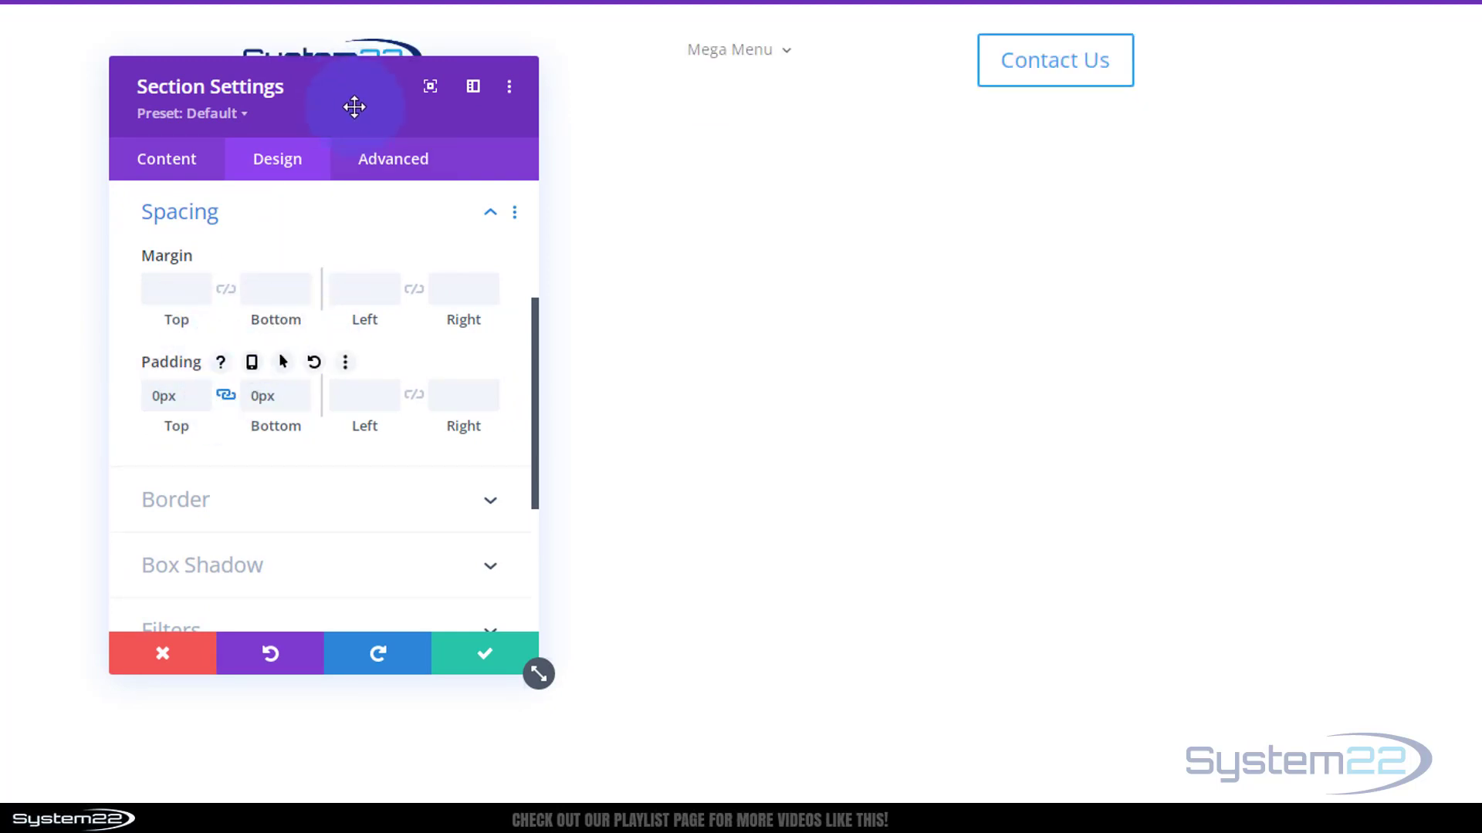
drag(354, 106, 535, 253)
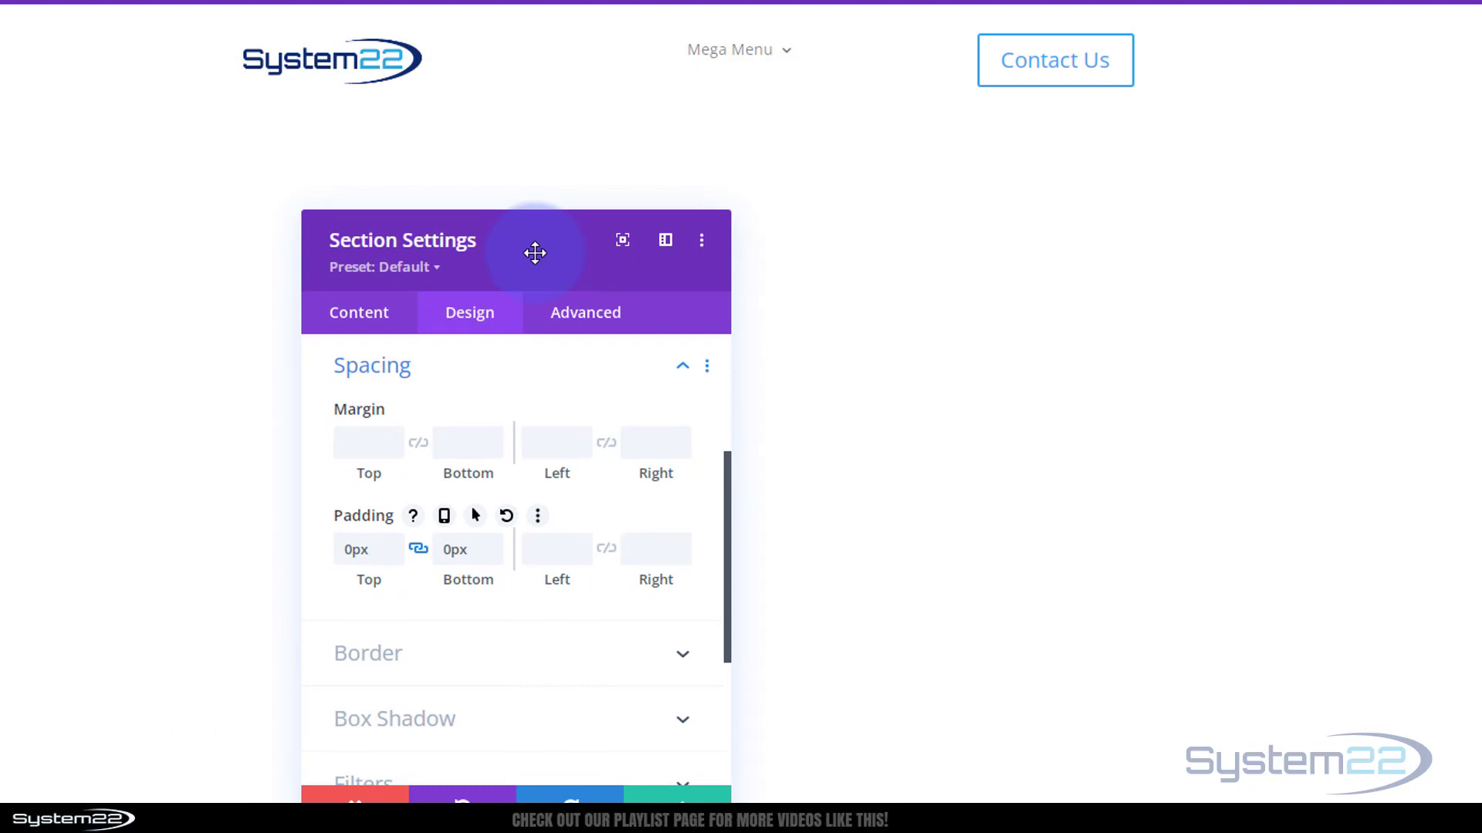
Add a 1px coloured bottom border to the section and save.
click(368, 653)
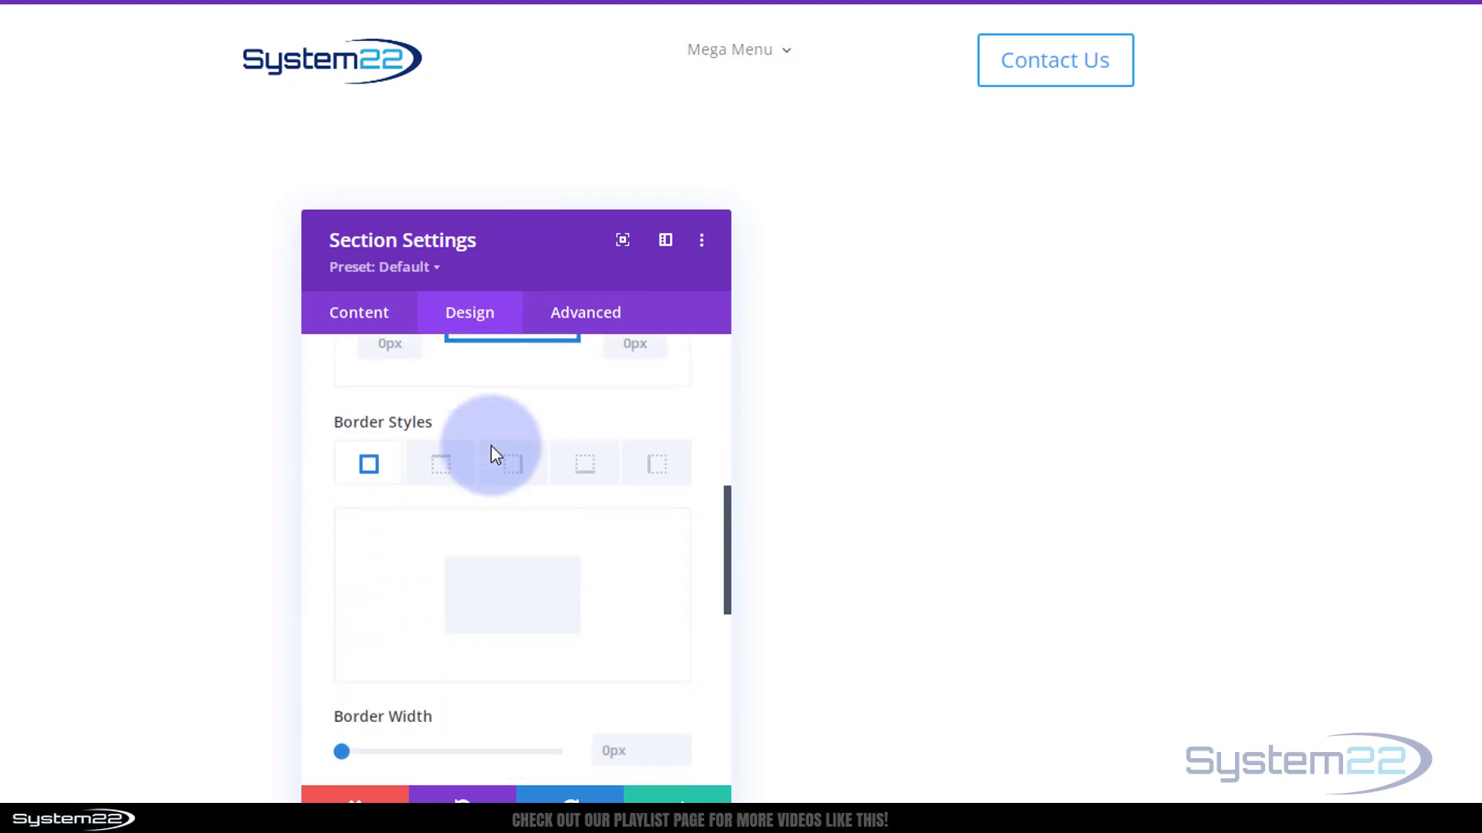
scroll(down, 3)
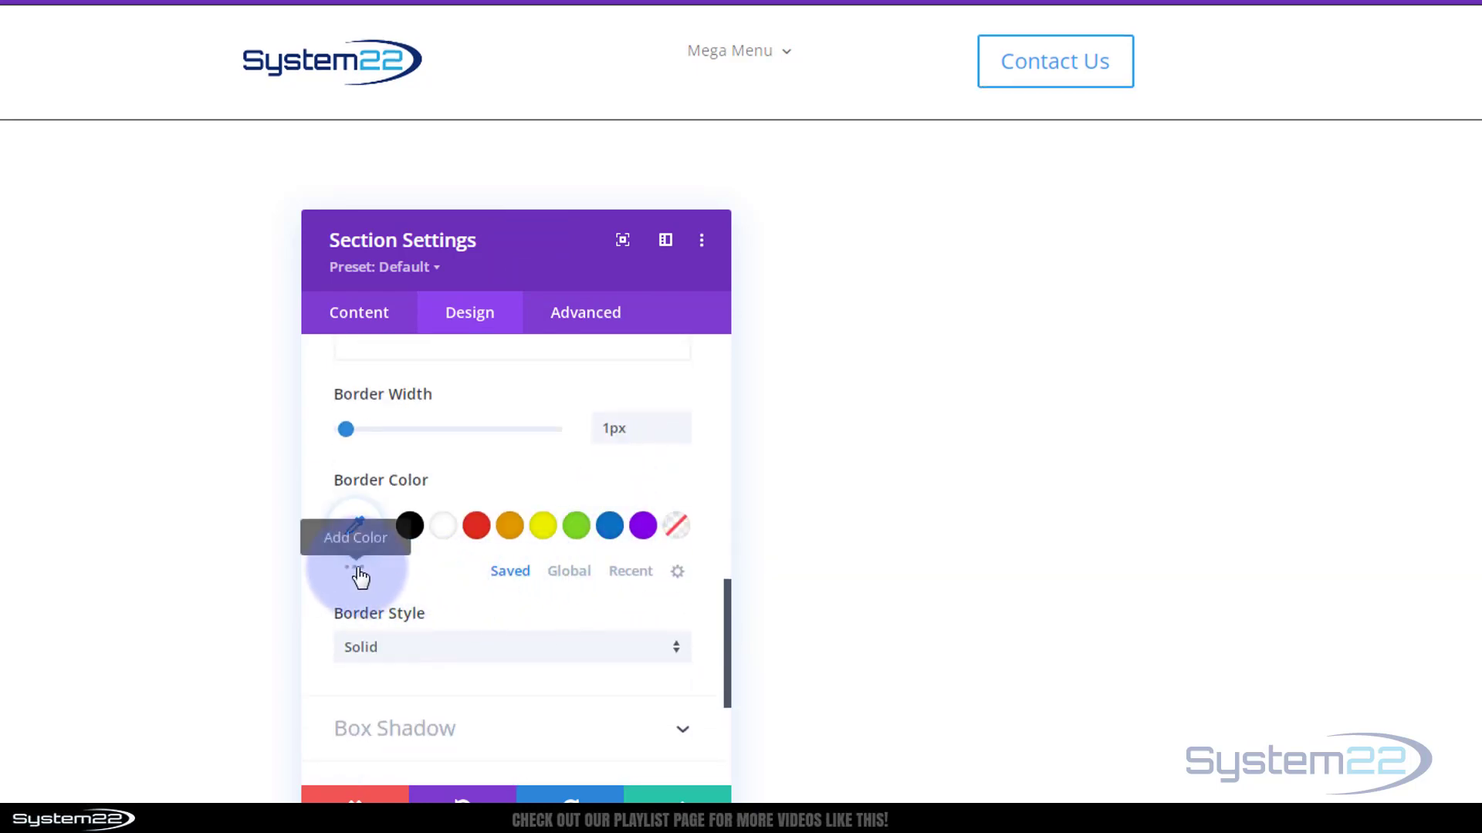
click(354, 526)
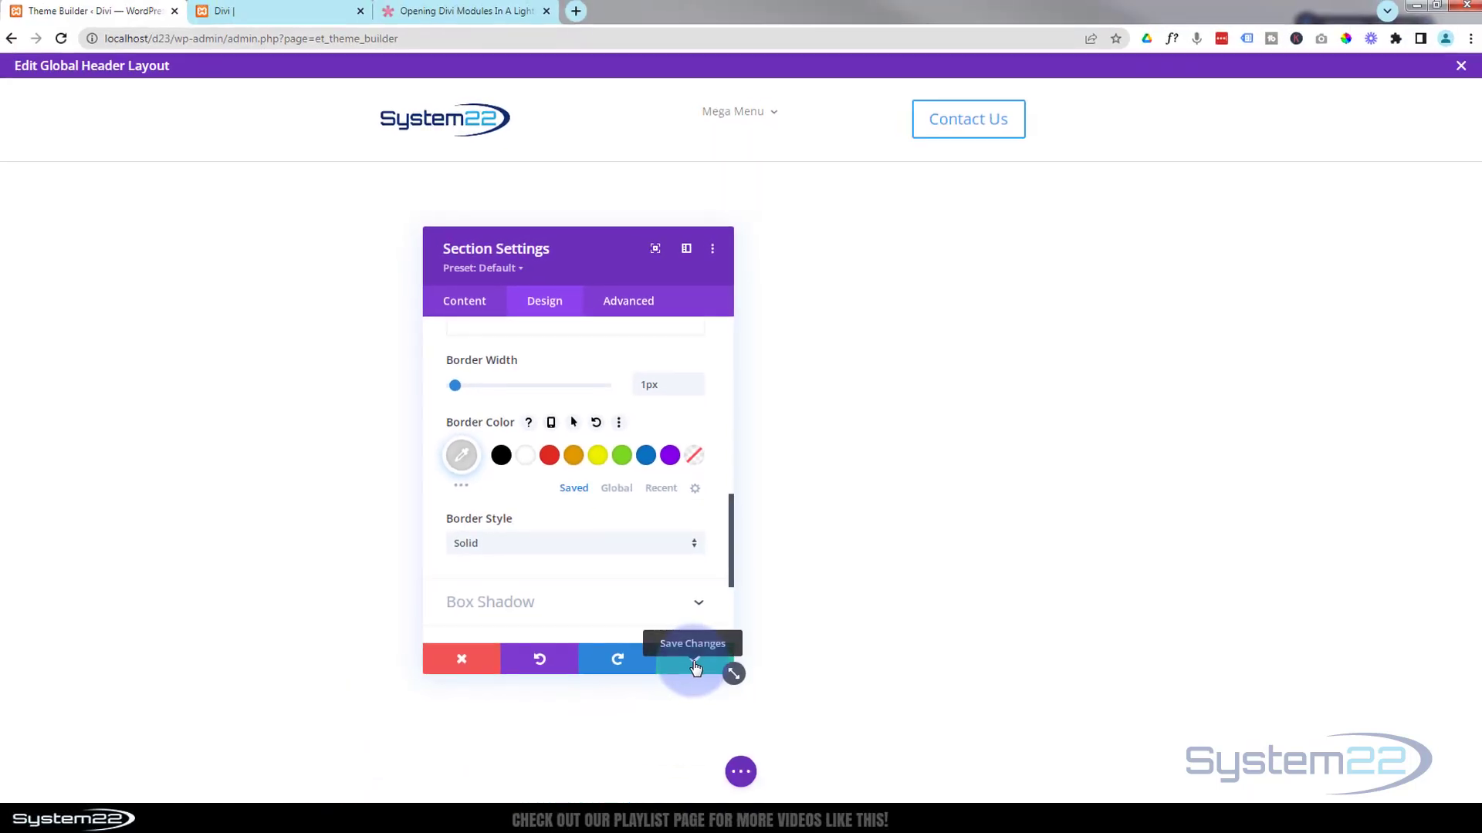
click(691, 658)
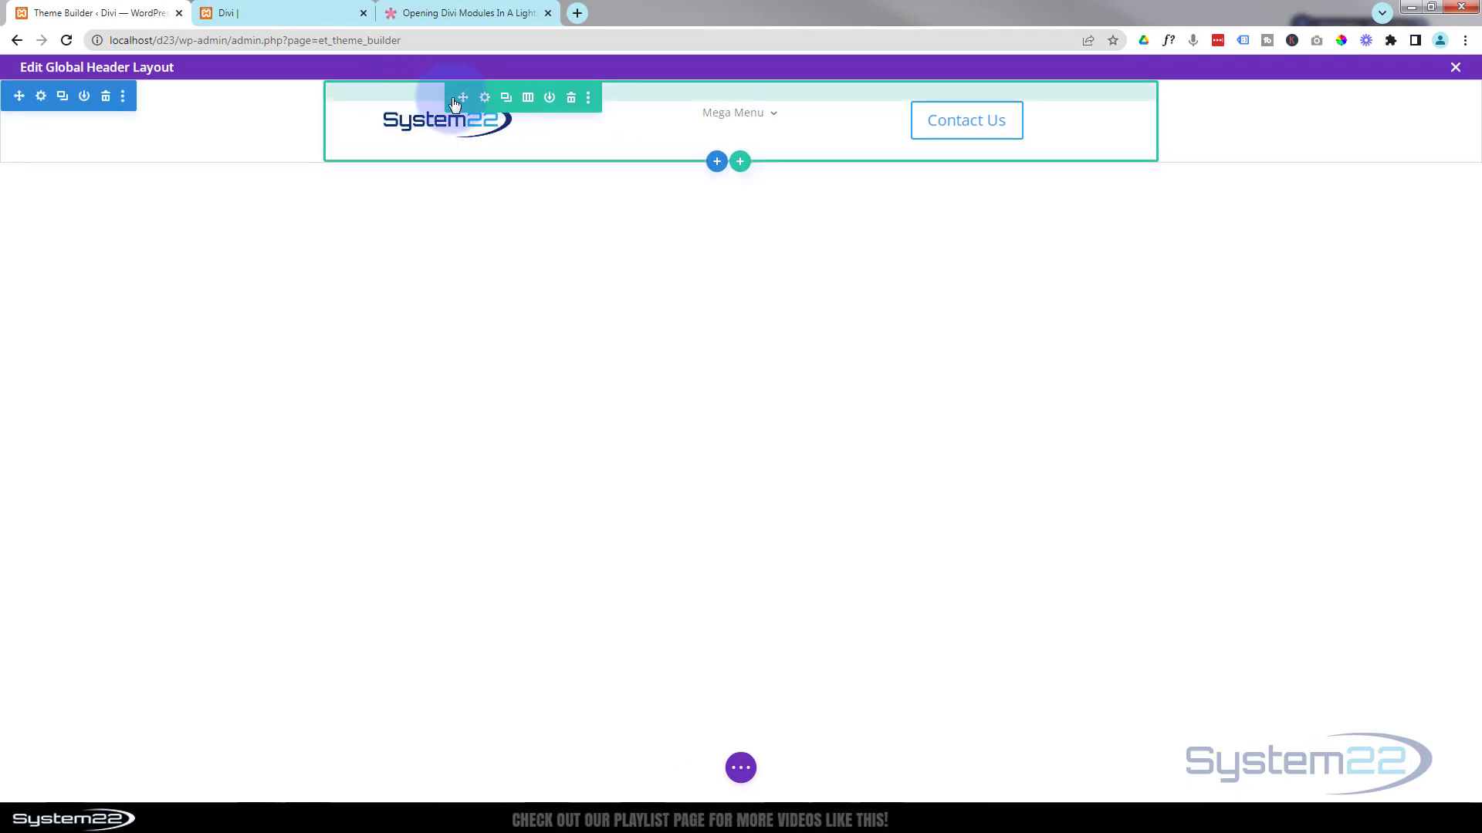
In the header row's Design spacing options, set Padding Top to 15px.
click(484, 96)
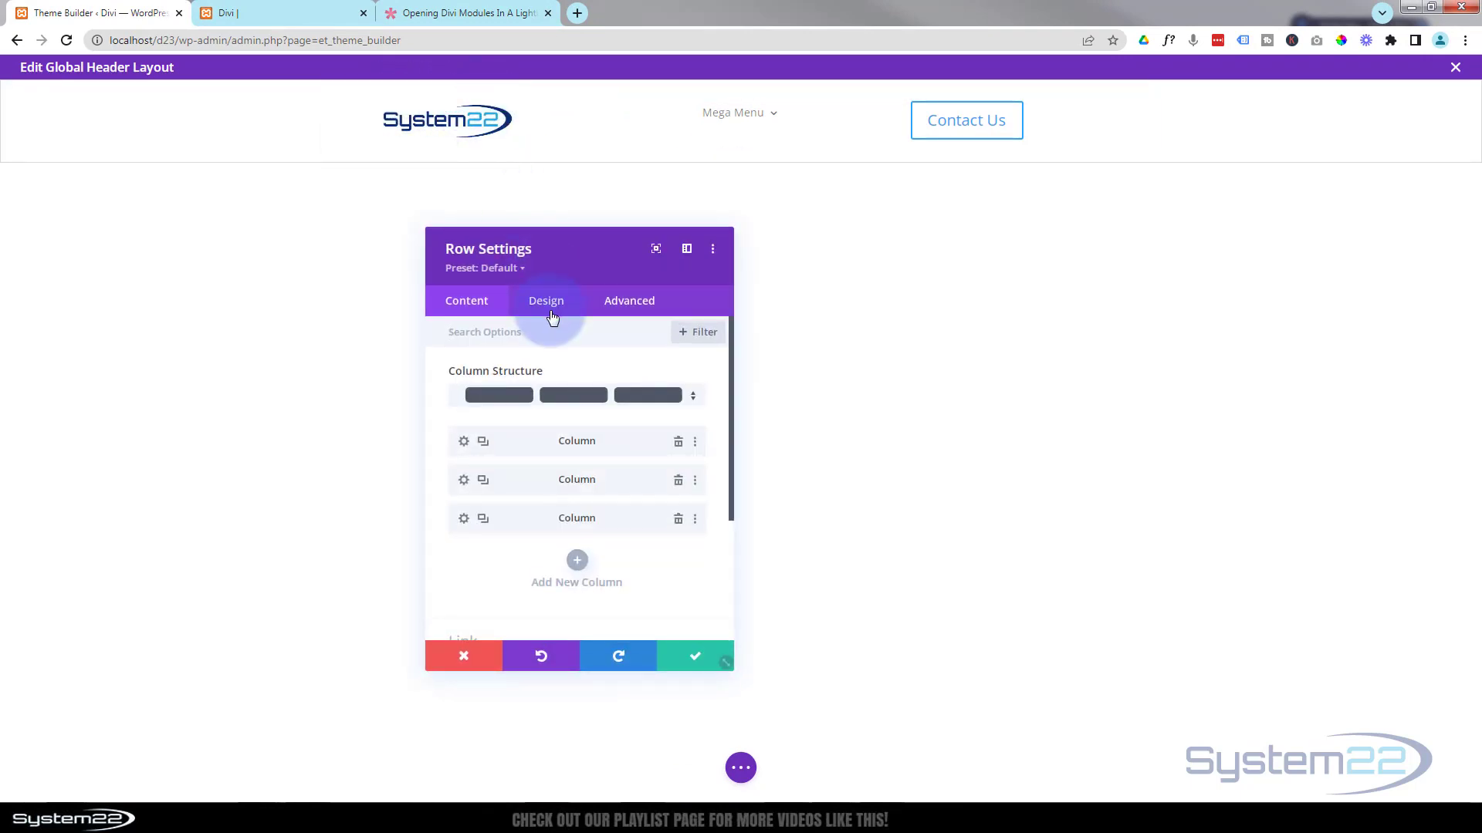
click(546, 300)
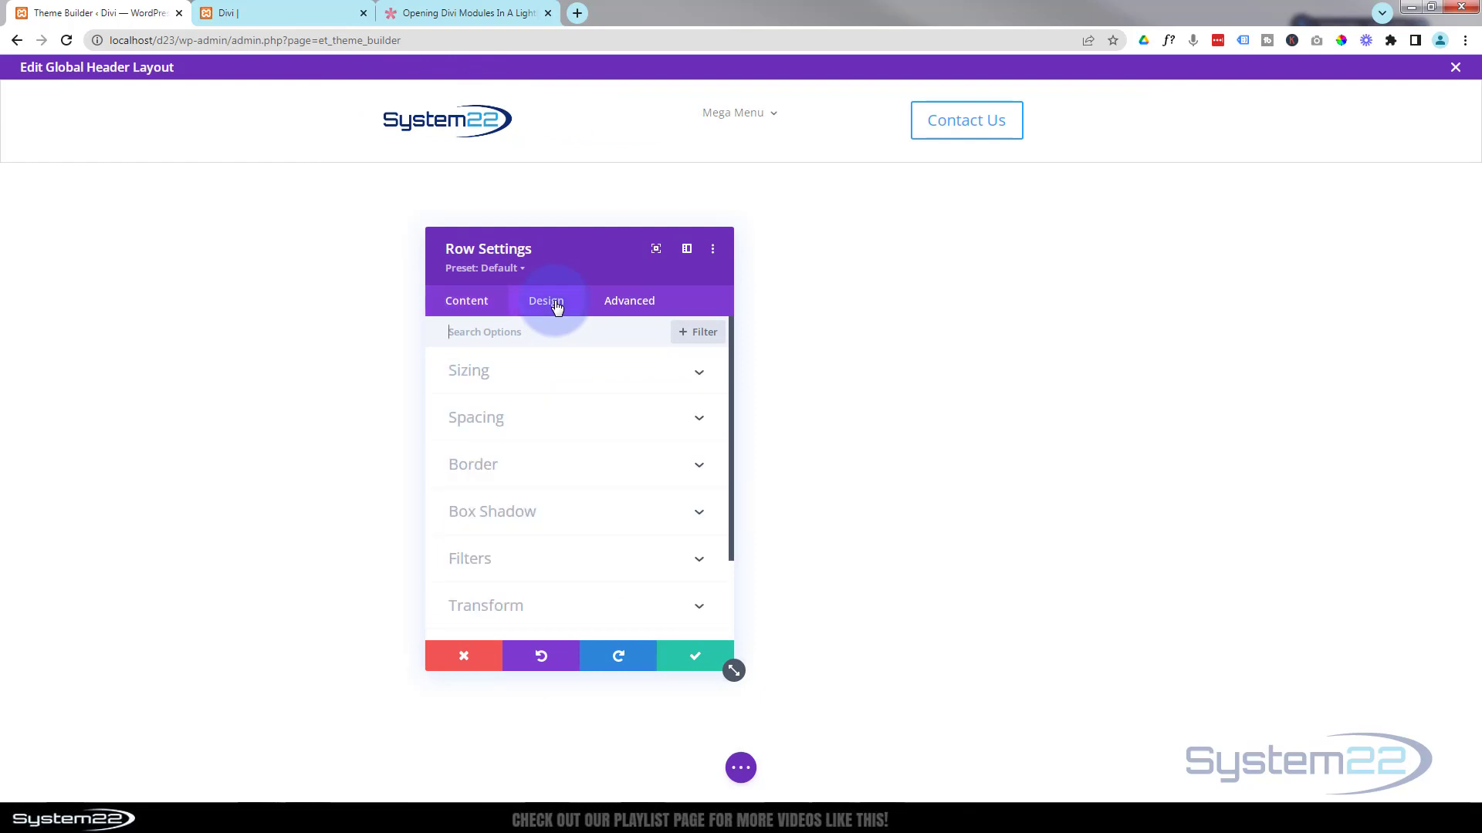
click(475, 416)
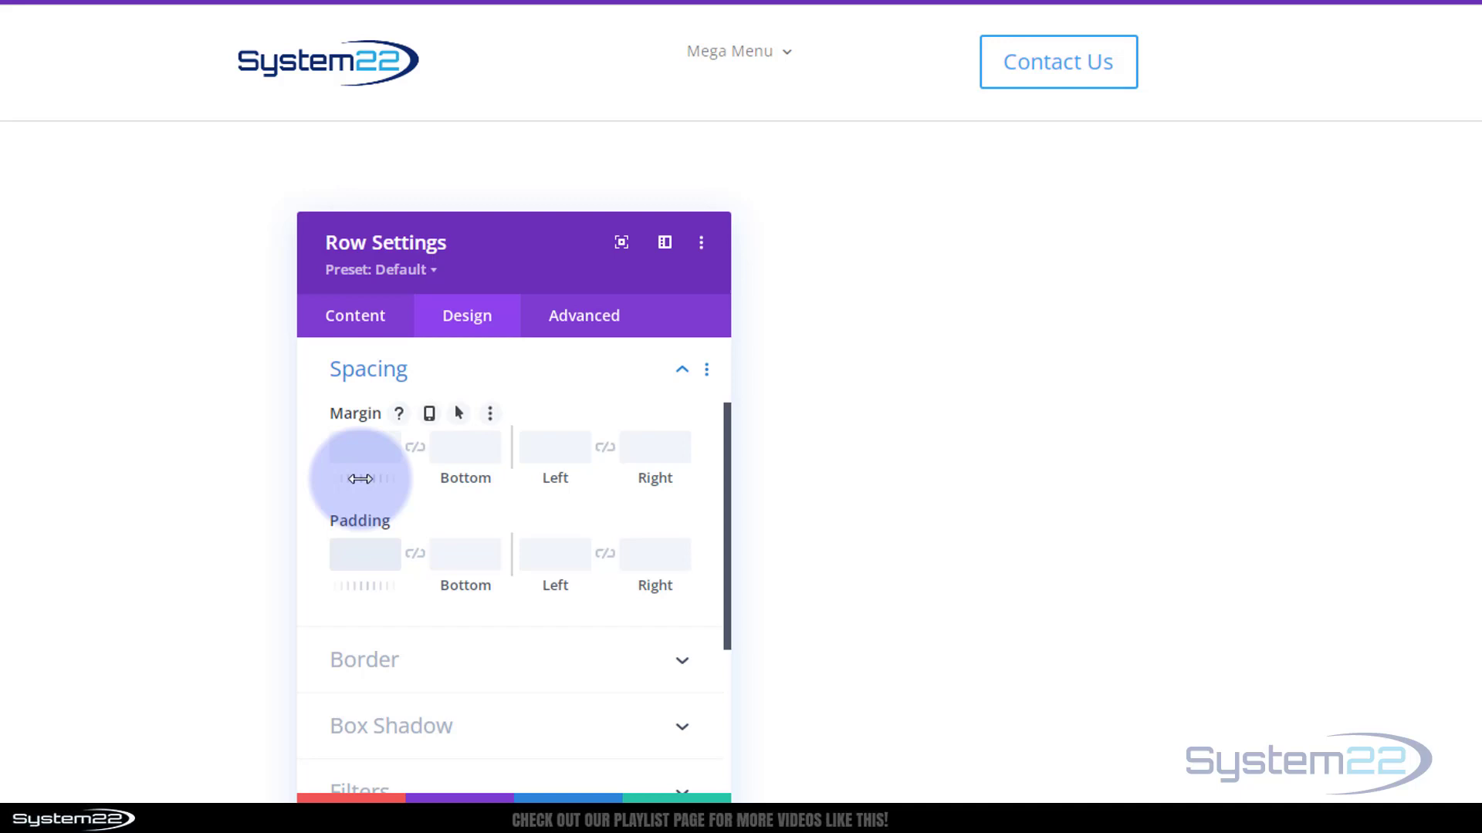
text(20)
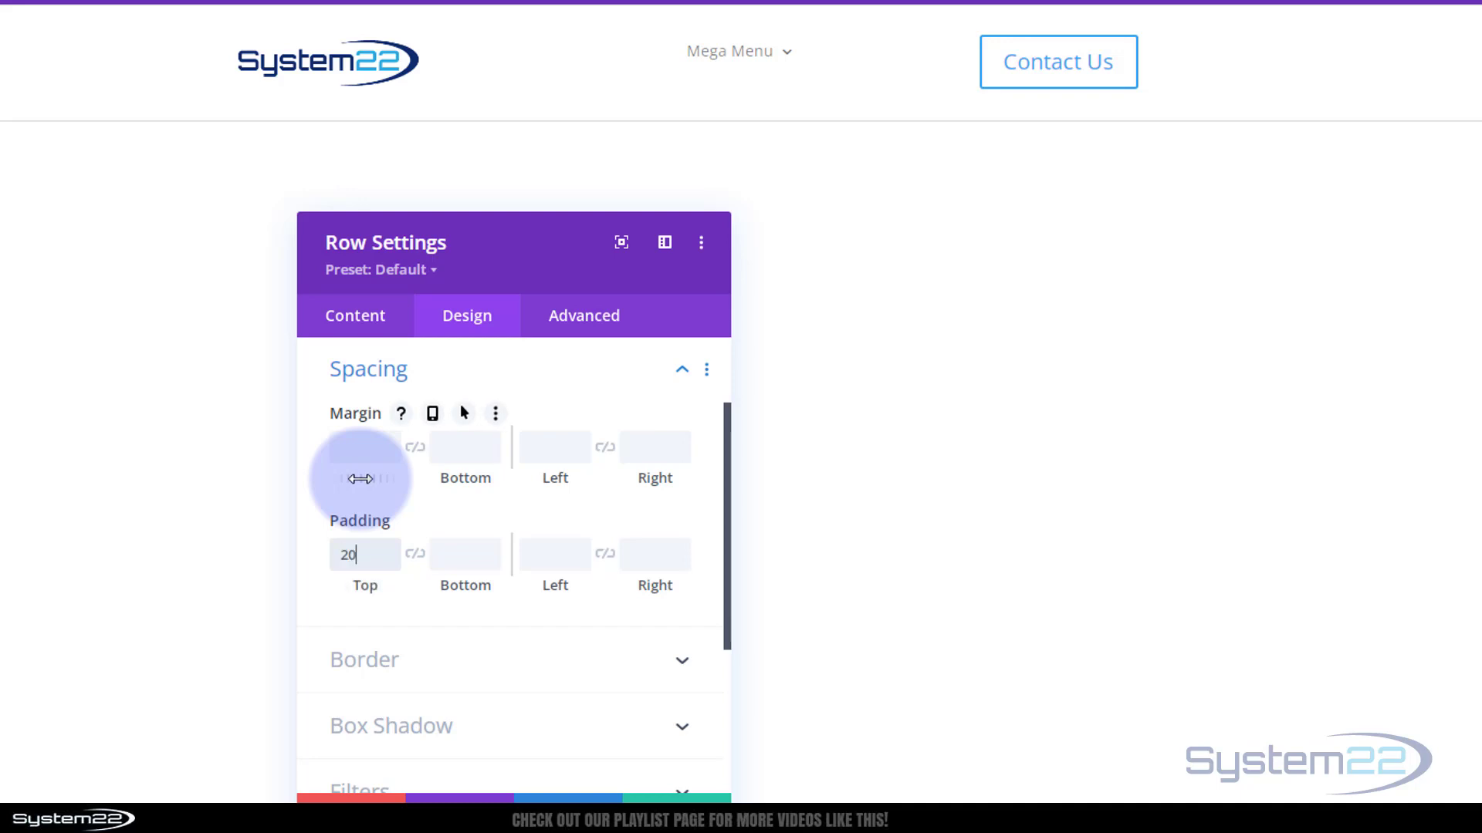
click(364, 554)
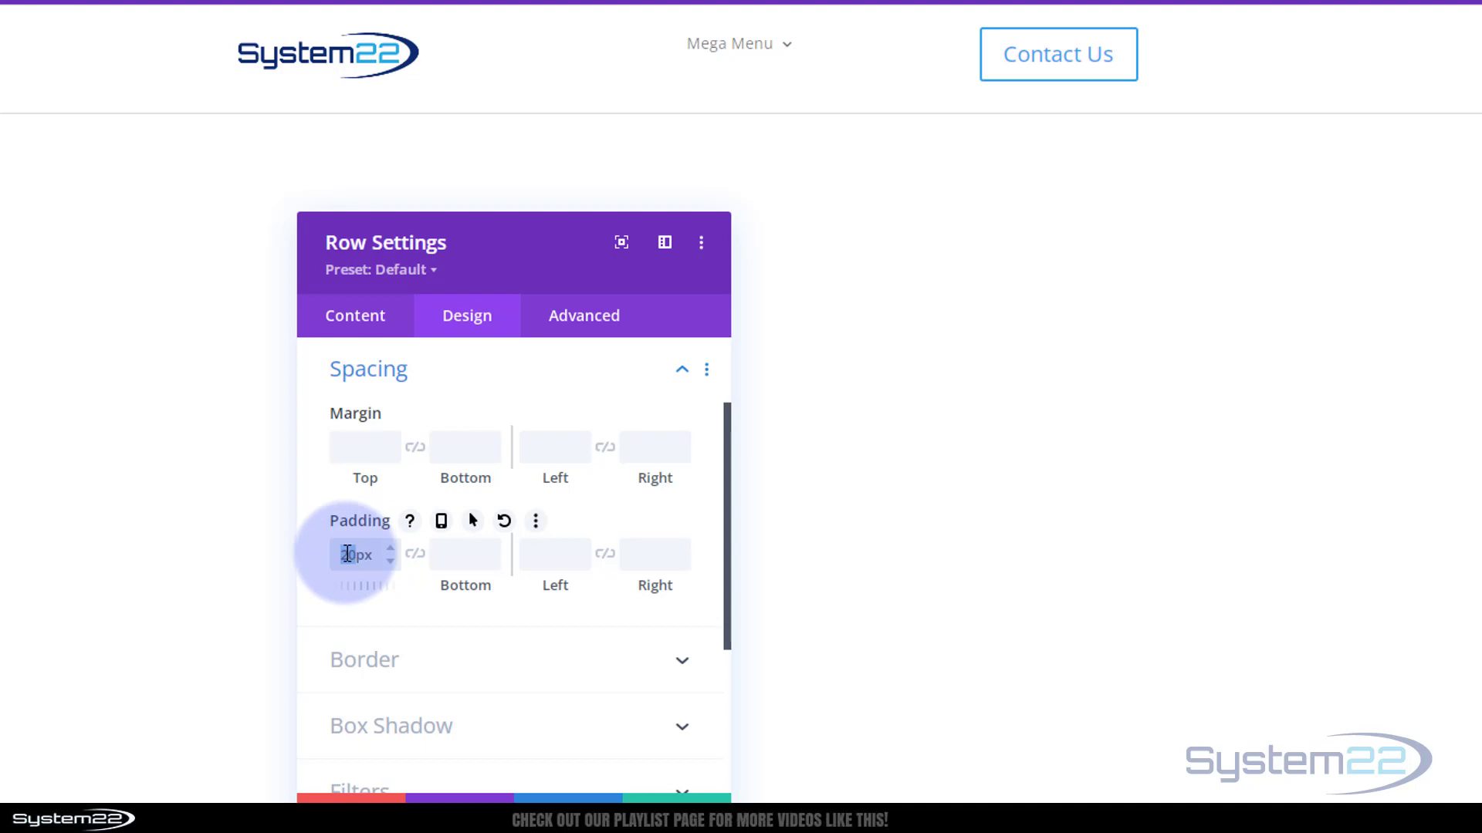
text(15px)
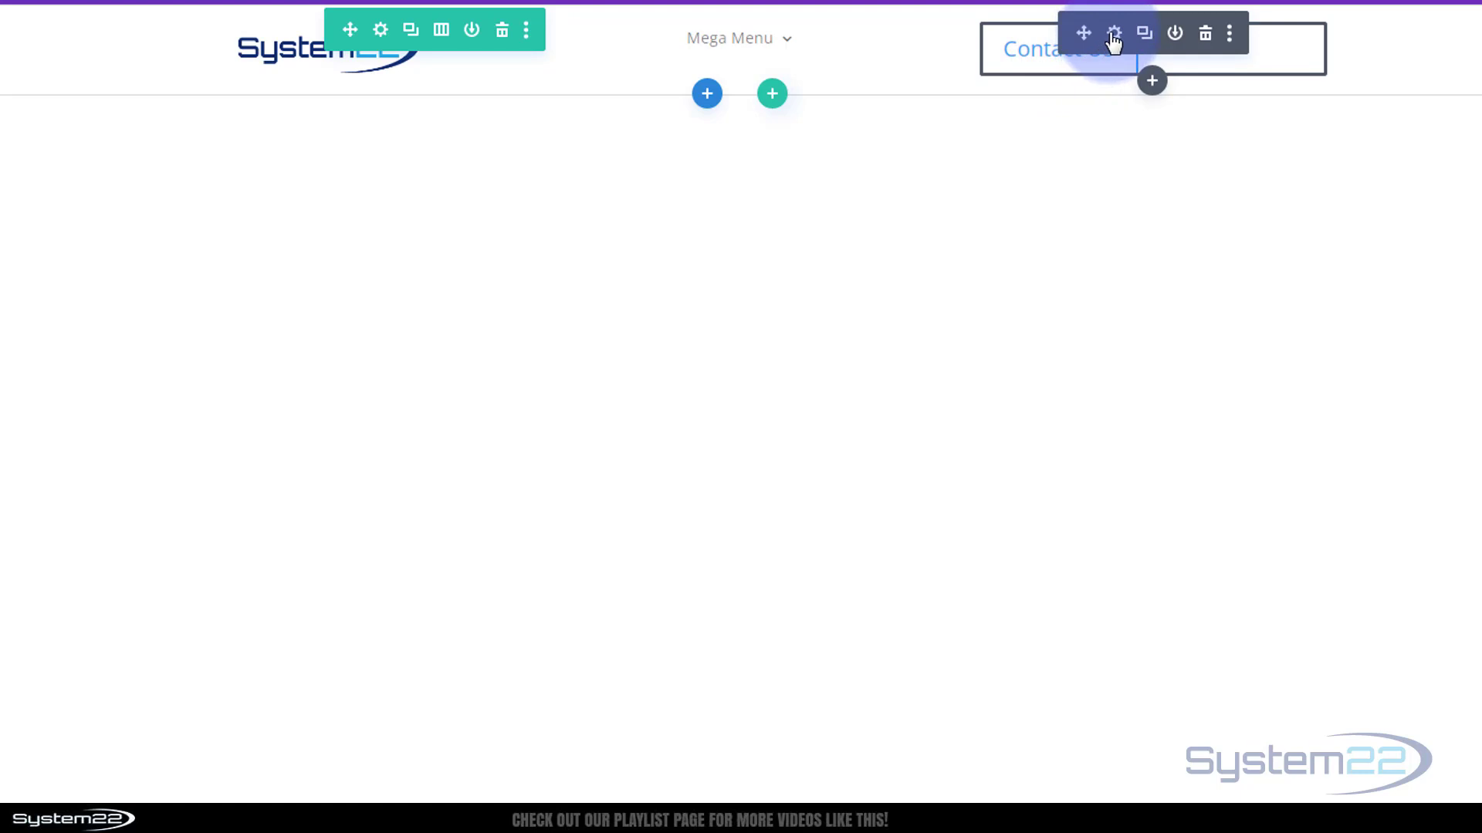
Center the Contact Us button in its column.
click(1113, 34)
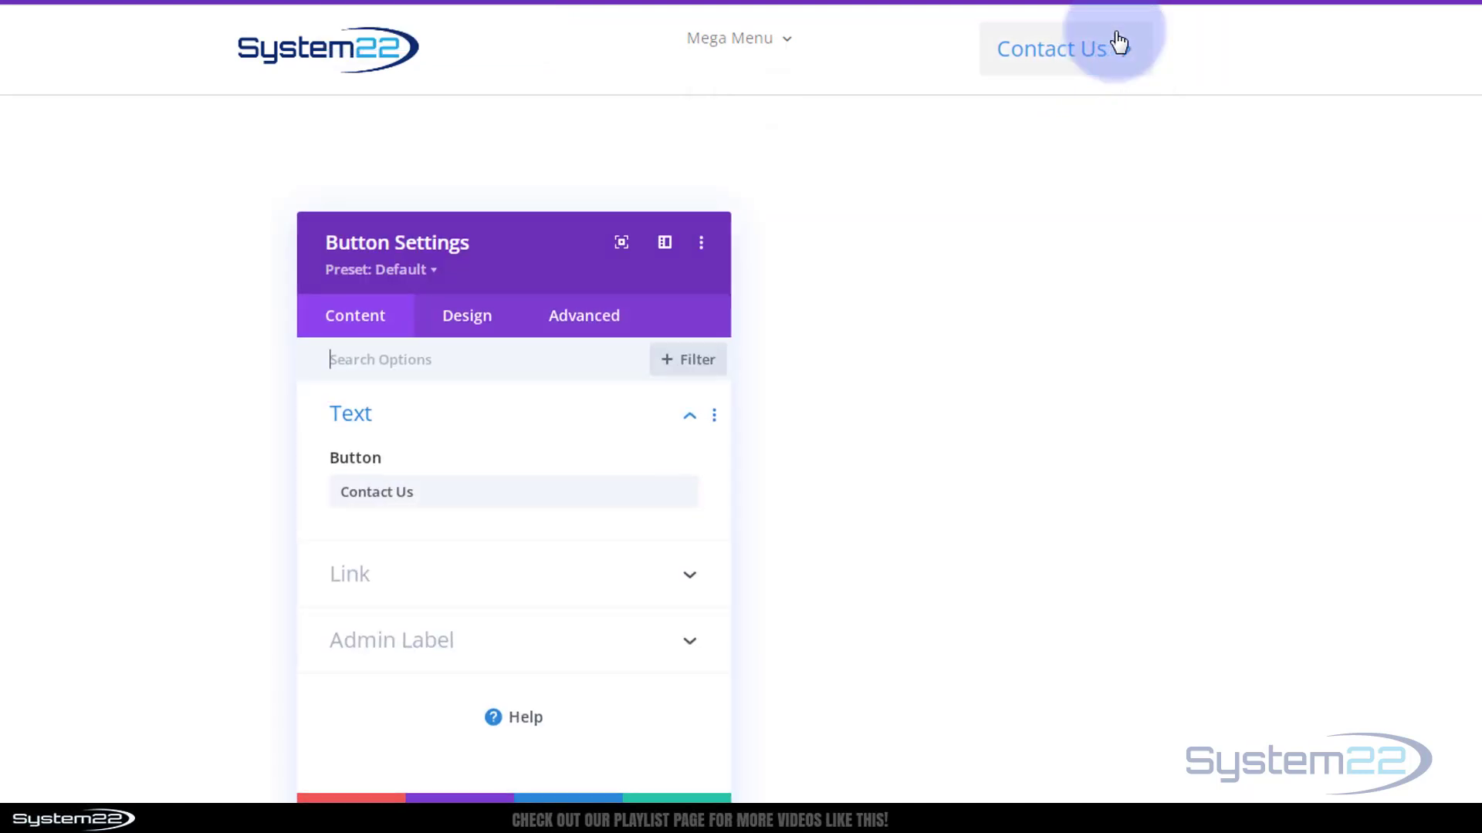
click(466, 316)
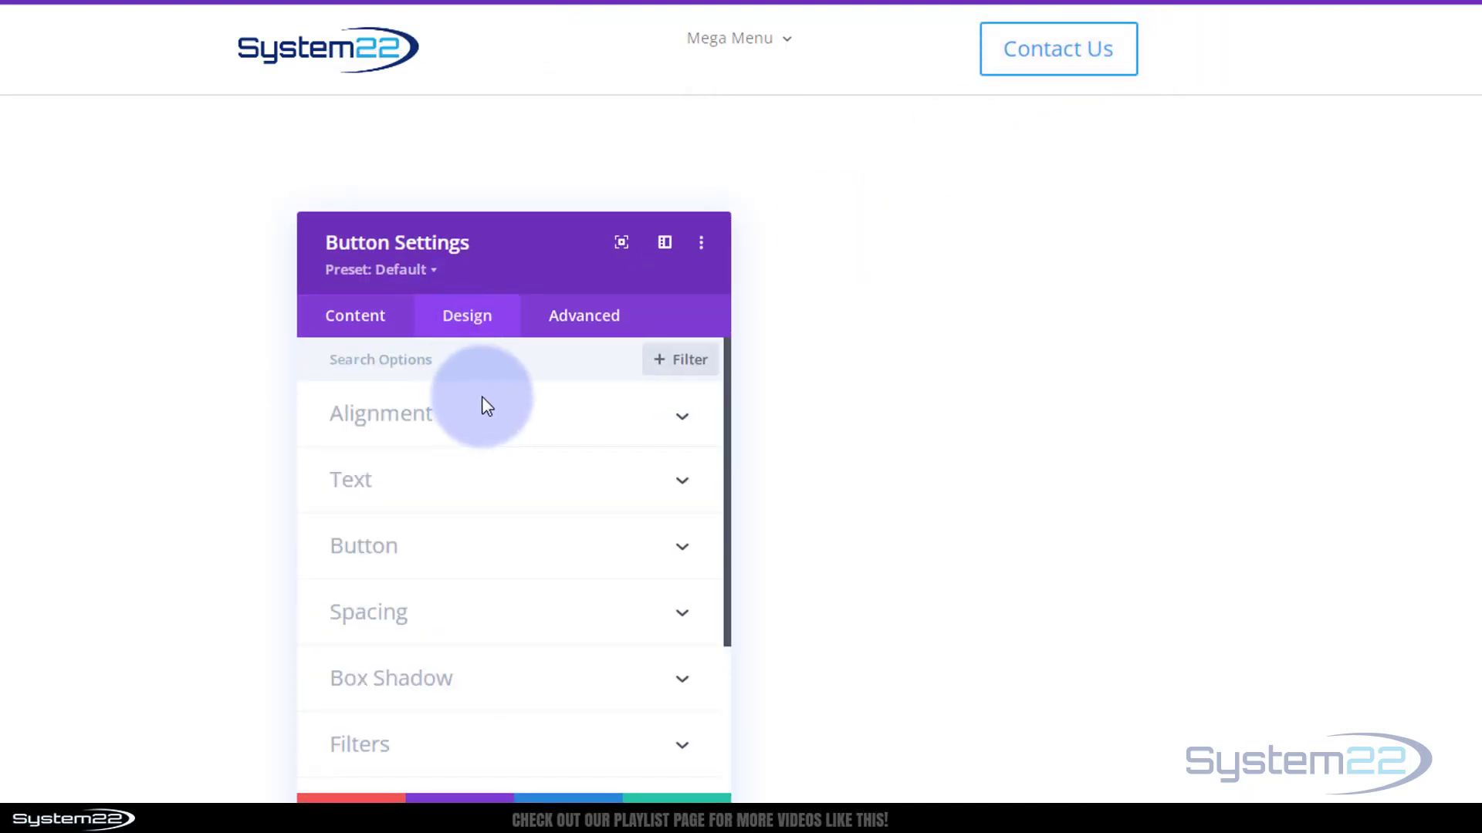
click(380, 413)
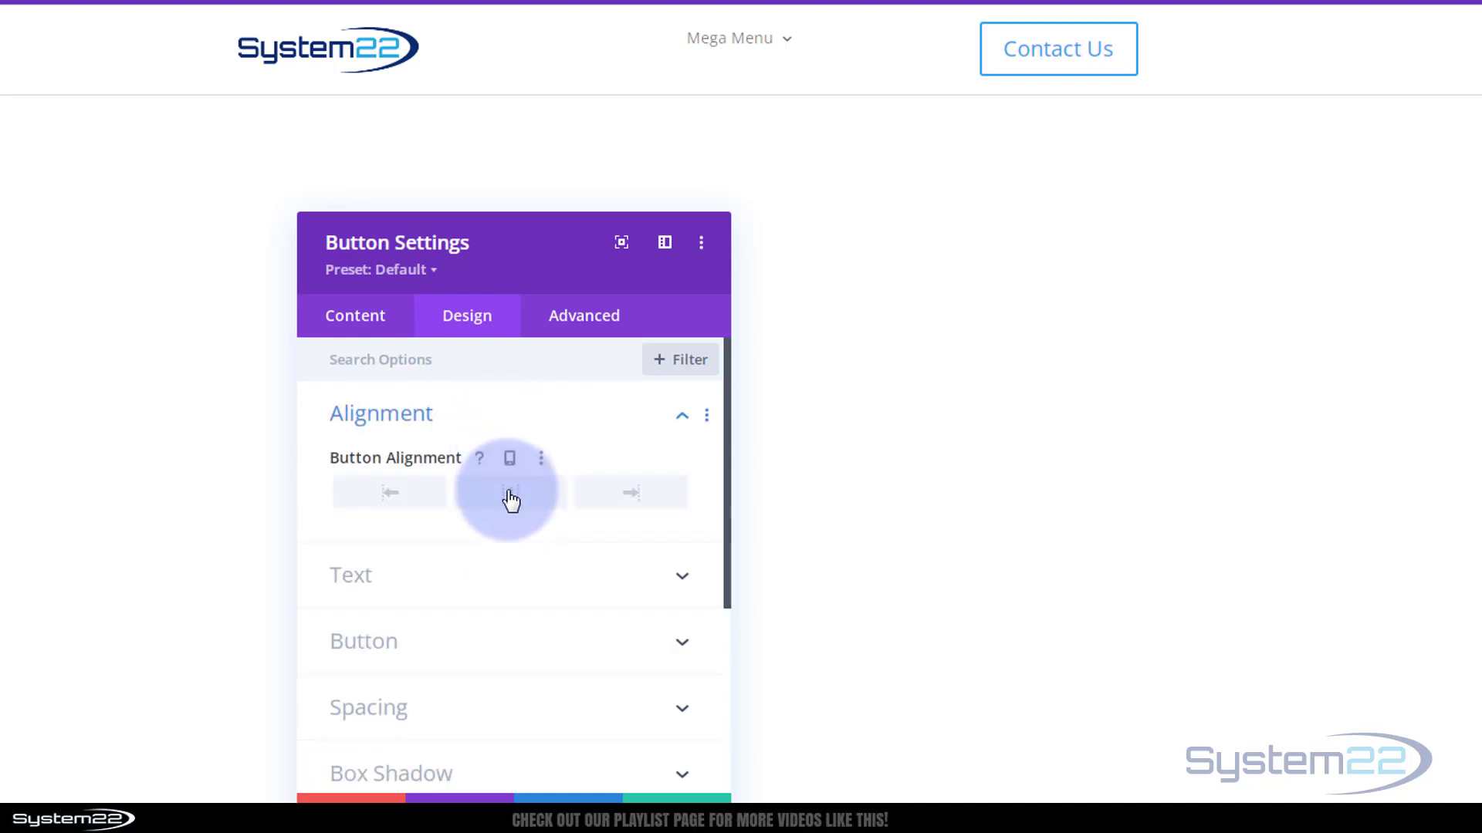
click(509, 493)
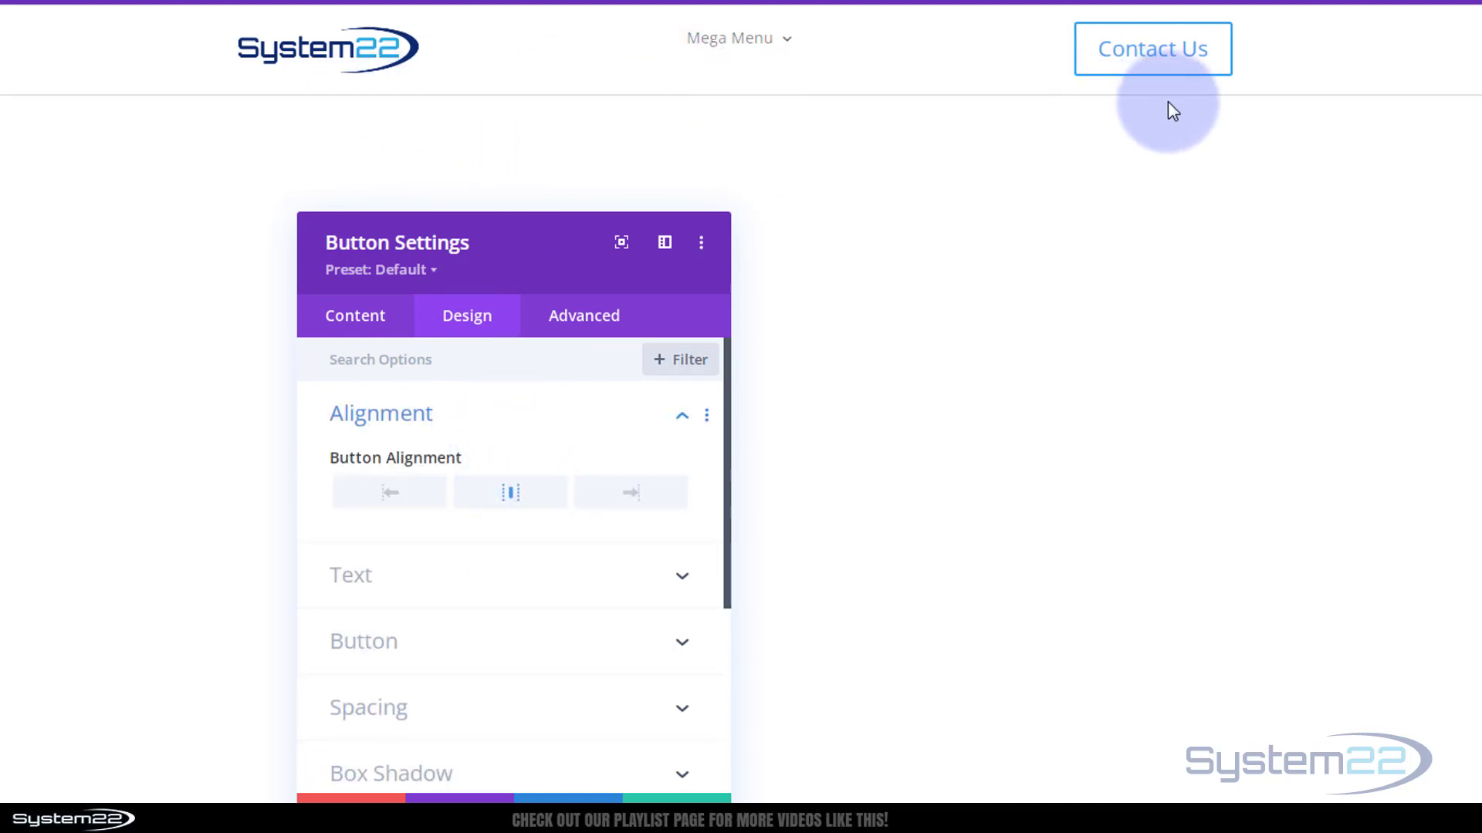
mouse_move(1039, 359)
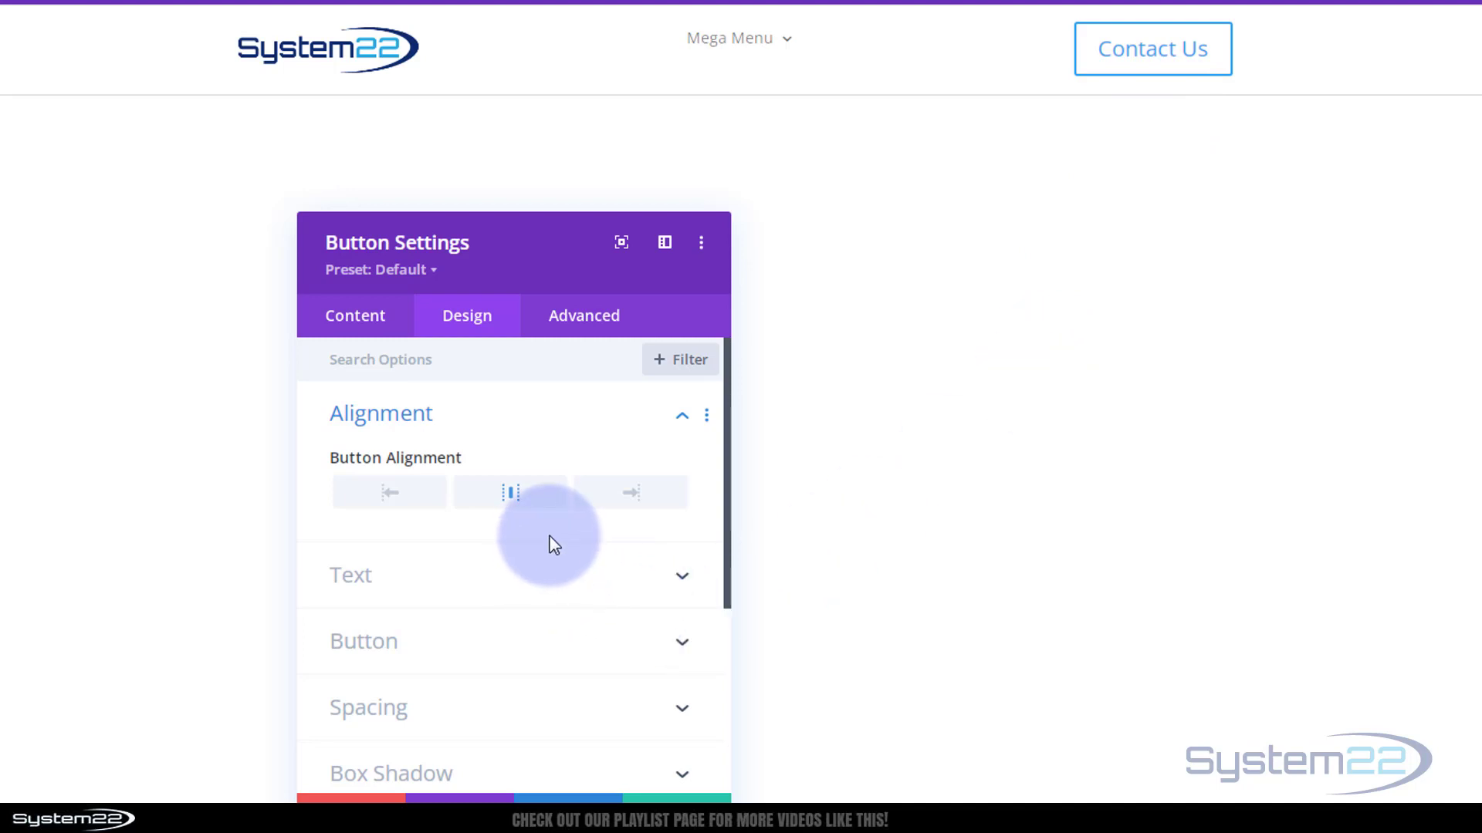
Enable custom button styles with a purple background and 20px border radius.
click(379, 413)
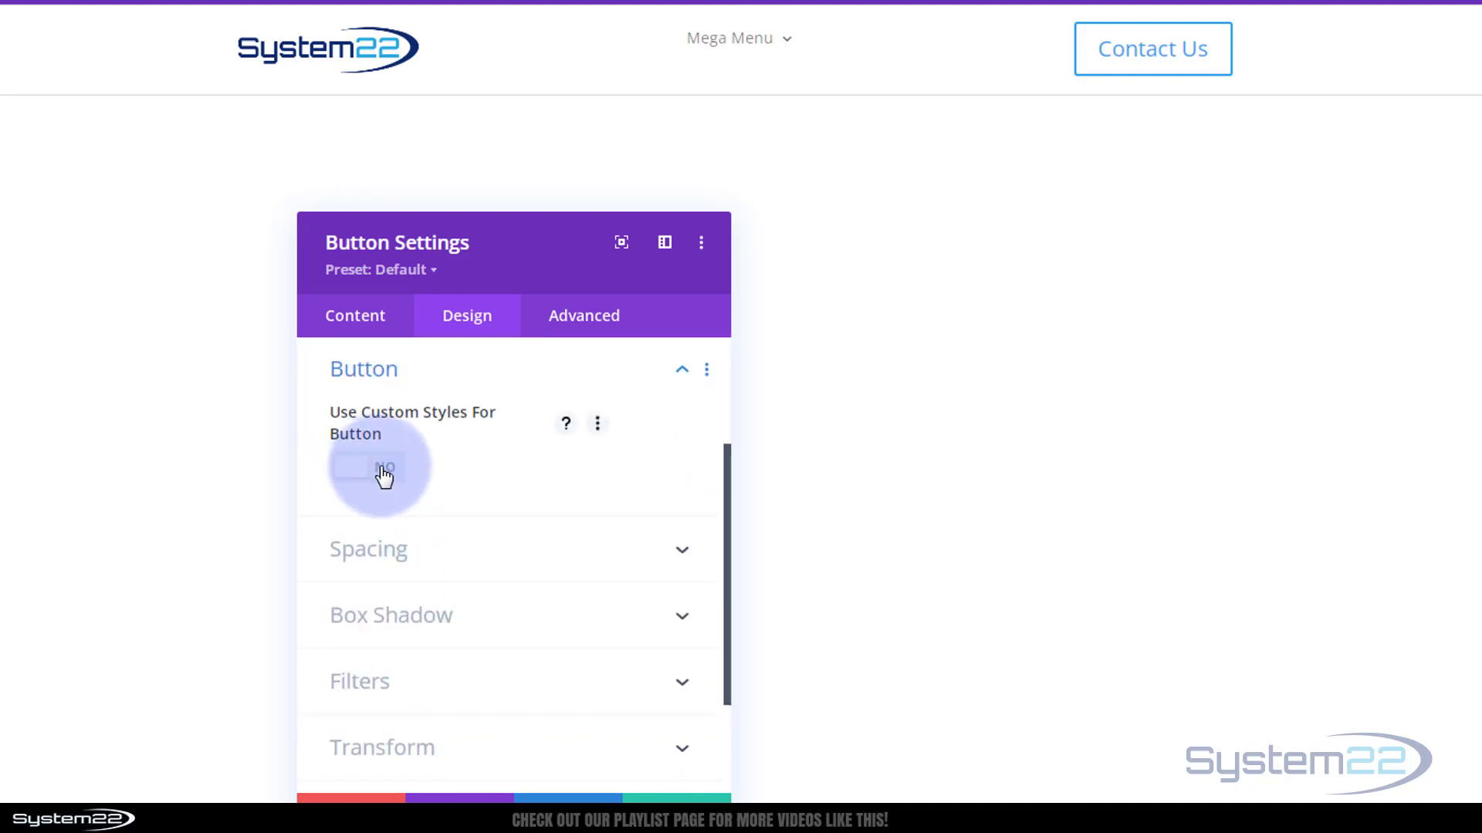
click(366, 467)
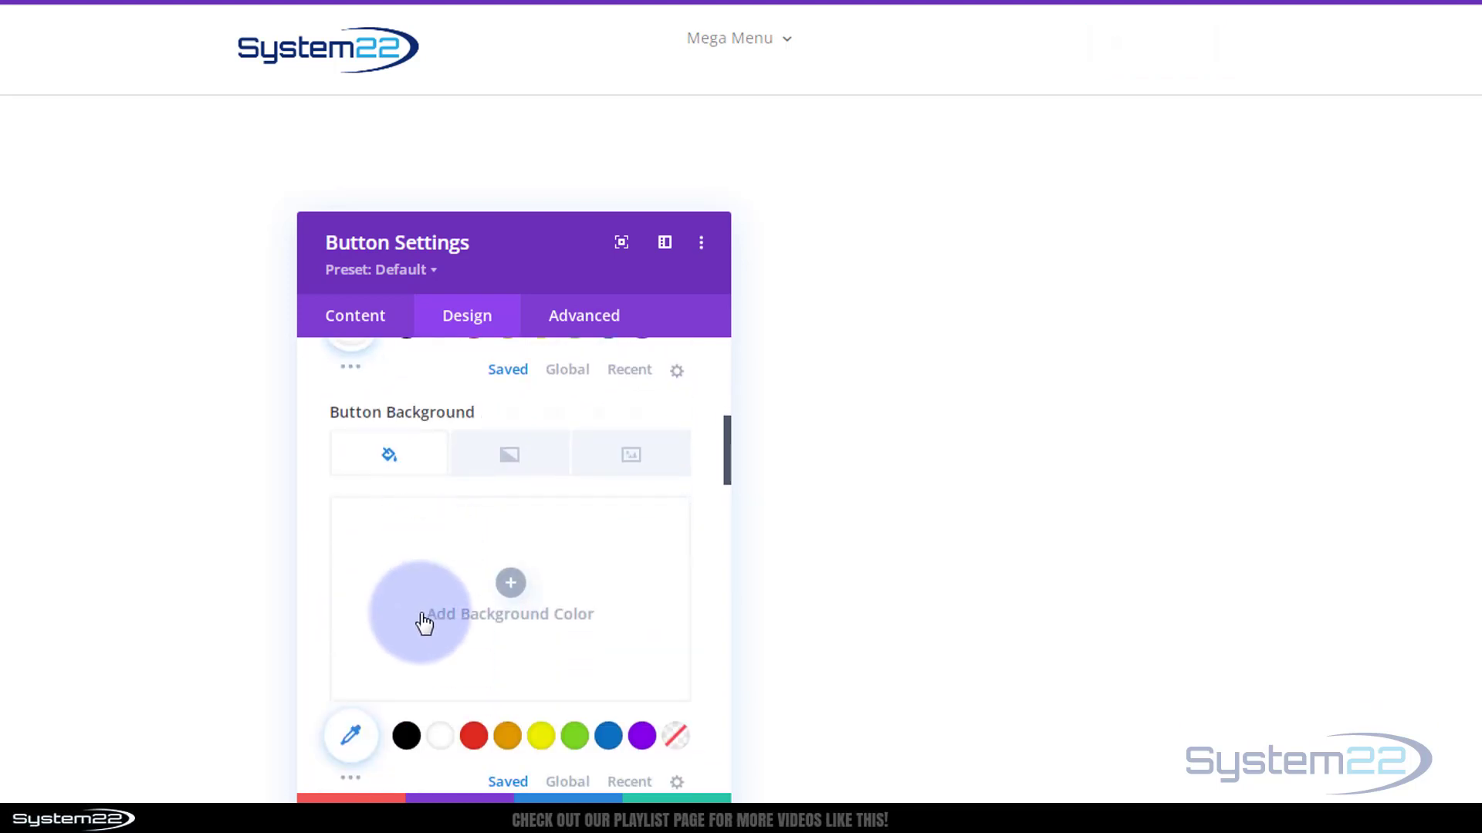
click(640, 736)
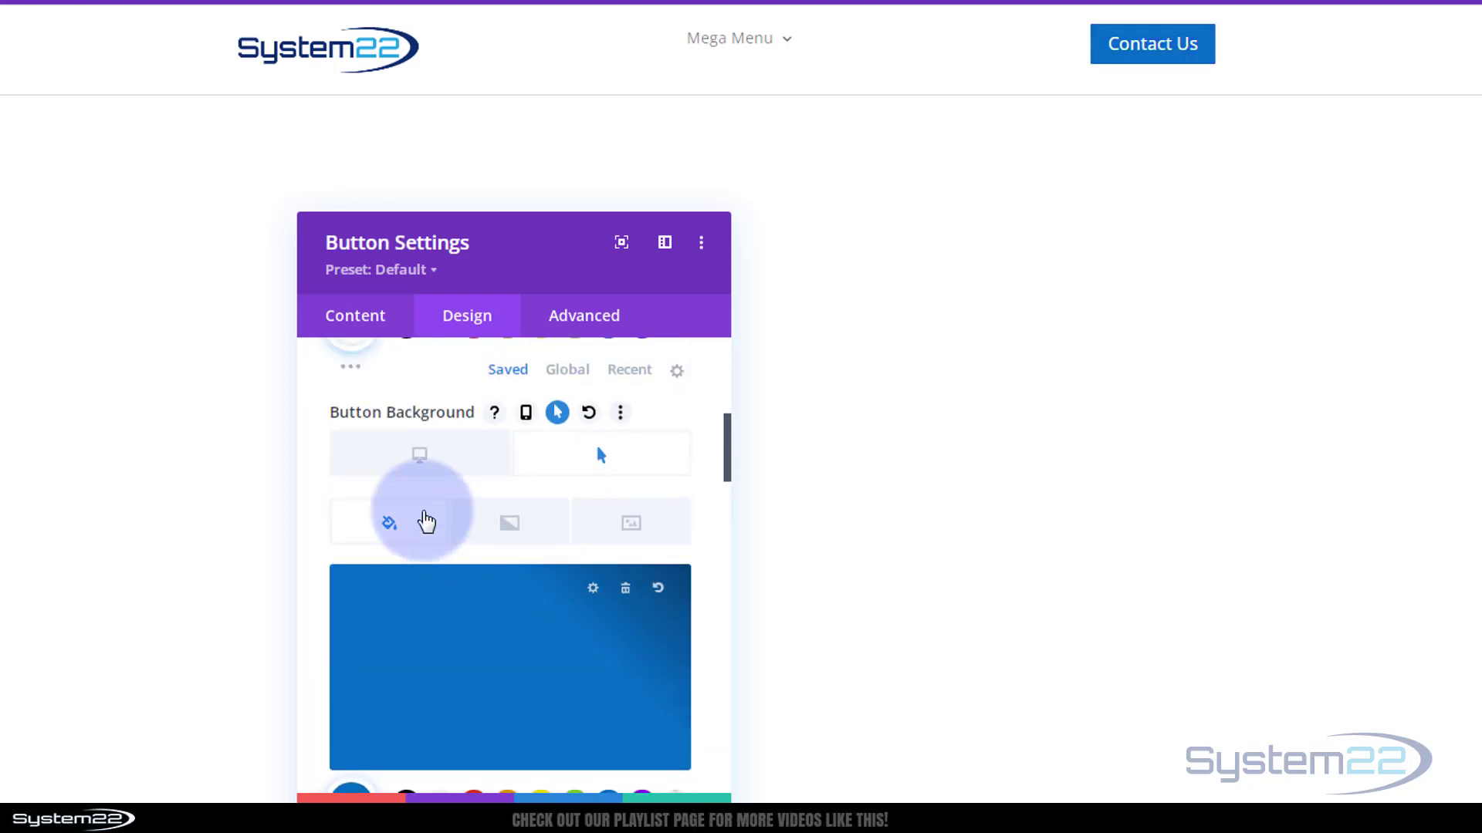
mouse_move(421, 455)
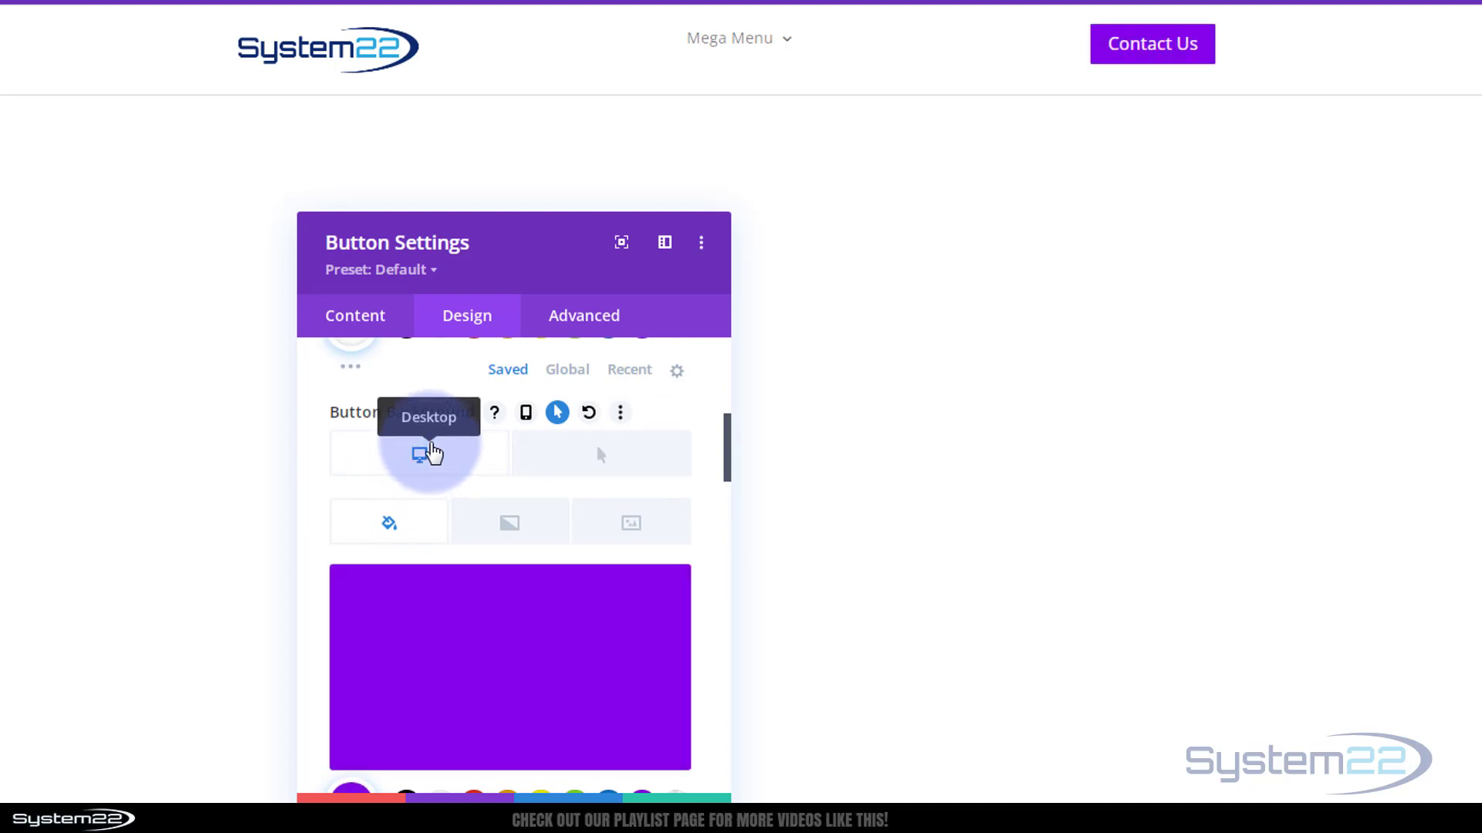
scroll(down, 3)
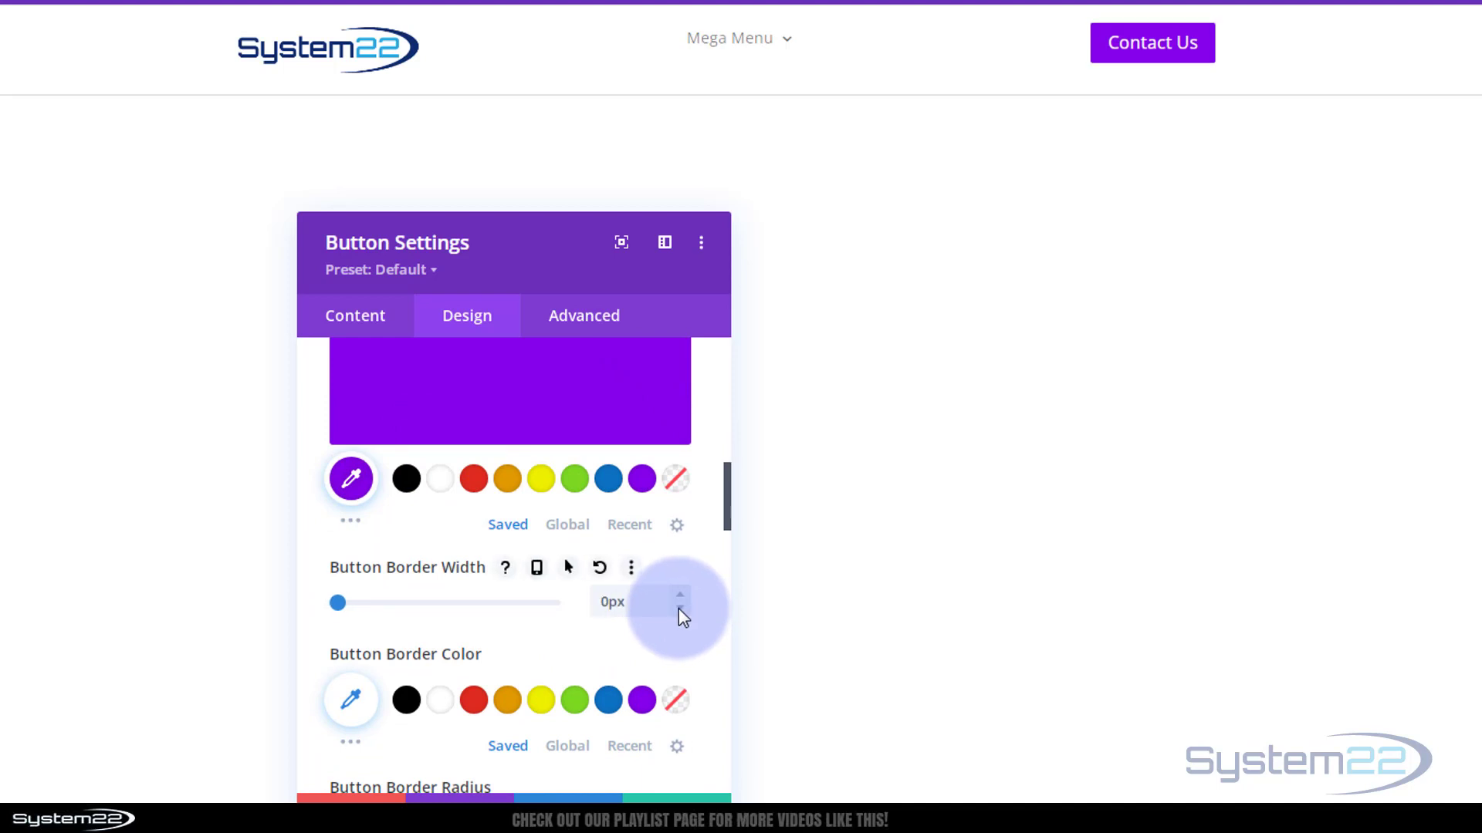
scroll(down, 3)
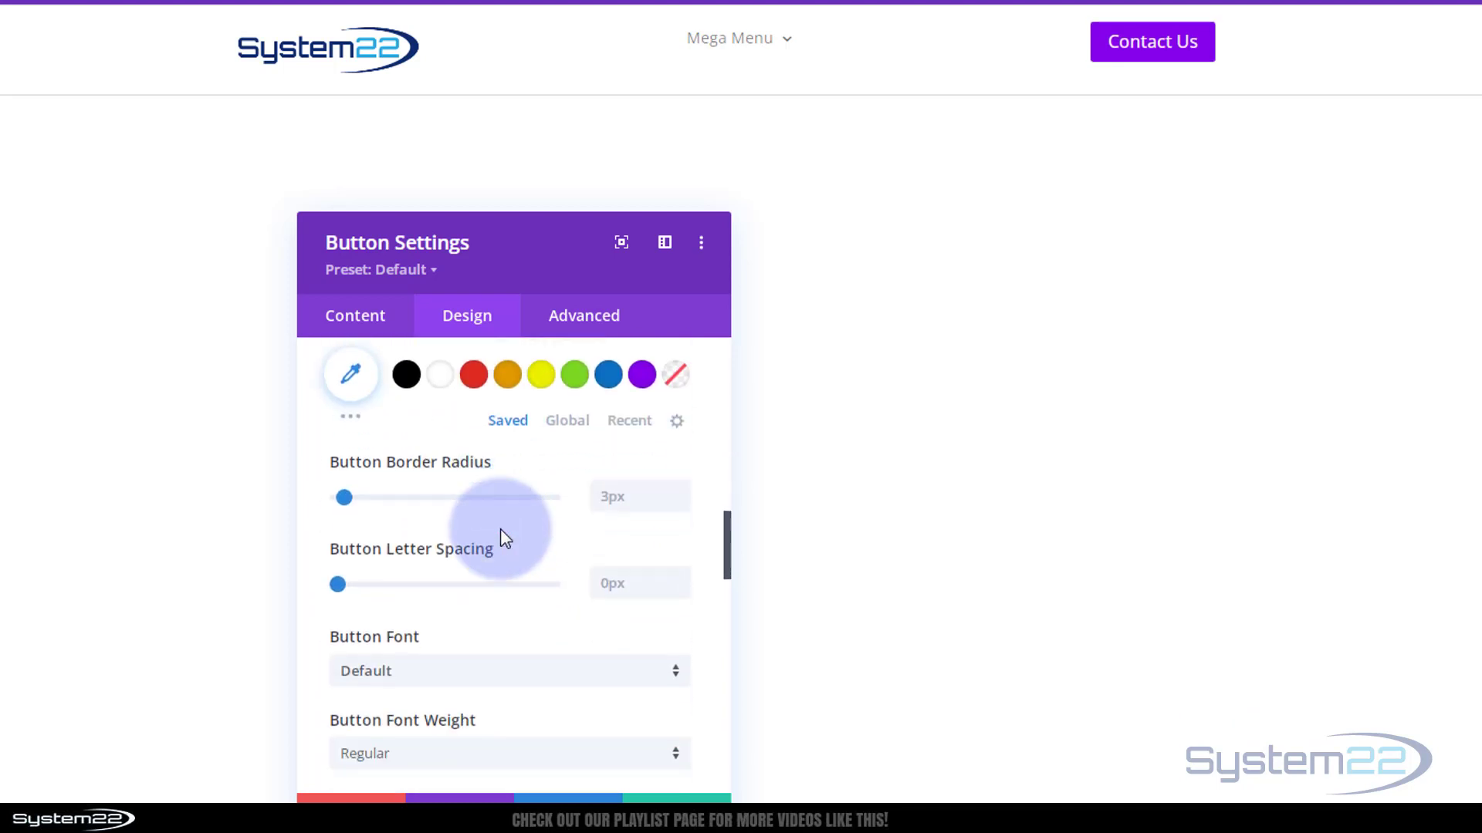
click(612, 496)
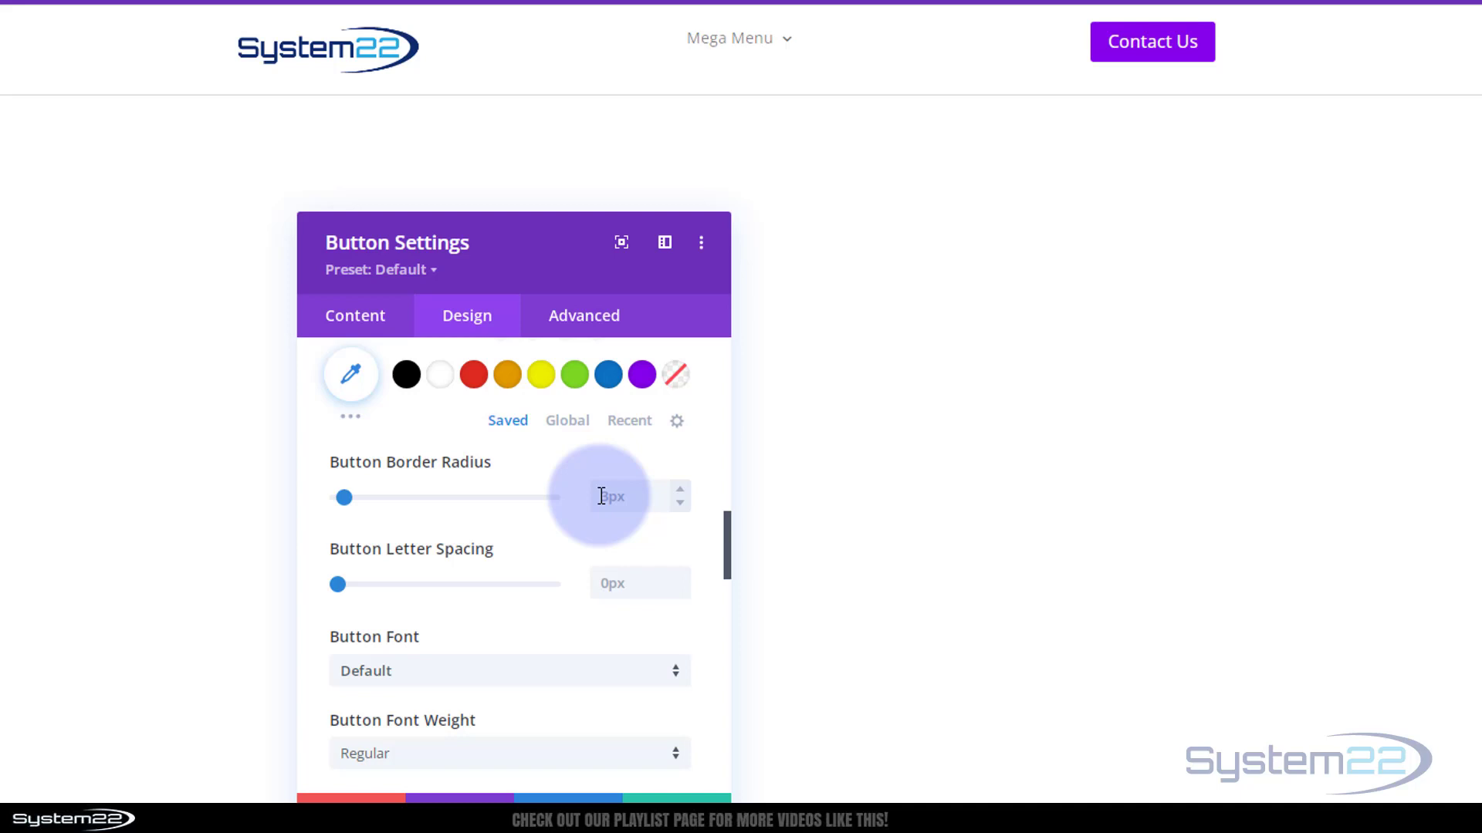
text(20px)
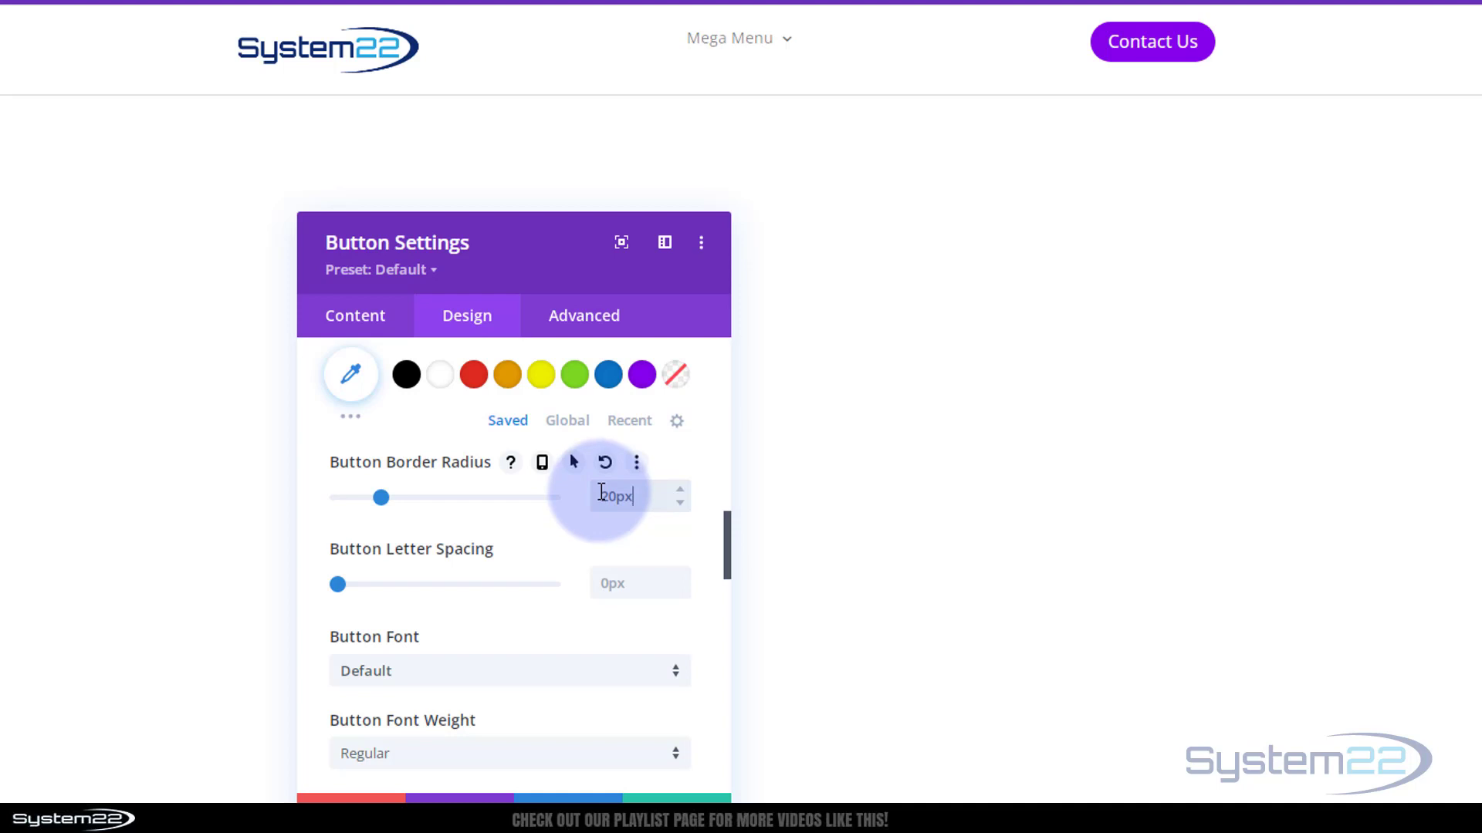
Make the button text uppercase, turn off the button icon and add a text shadow.
scroll(down, 3)
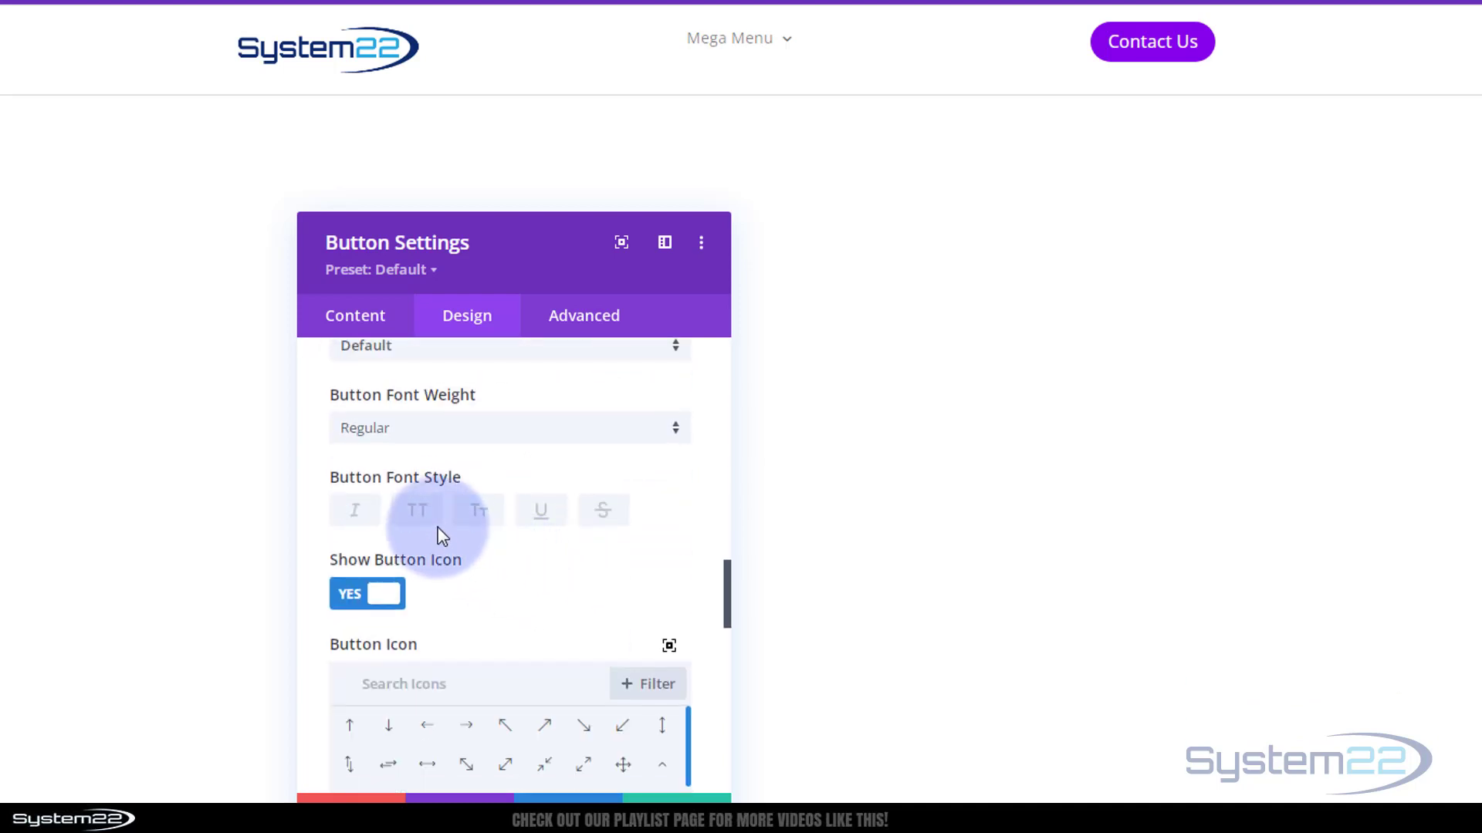
click(417, 510)
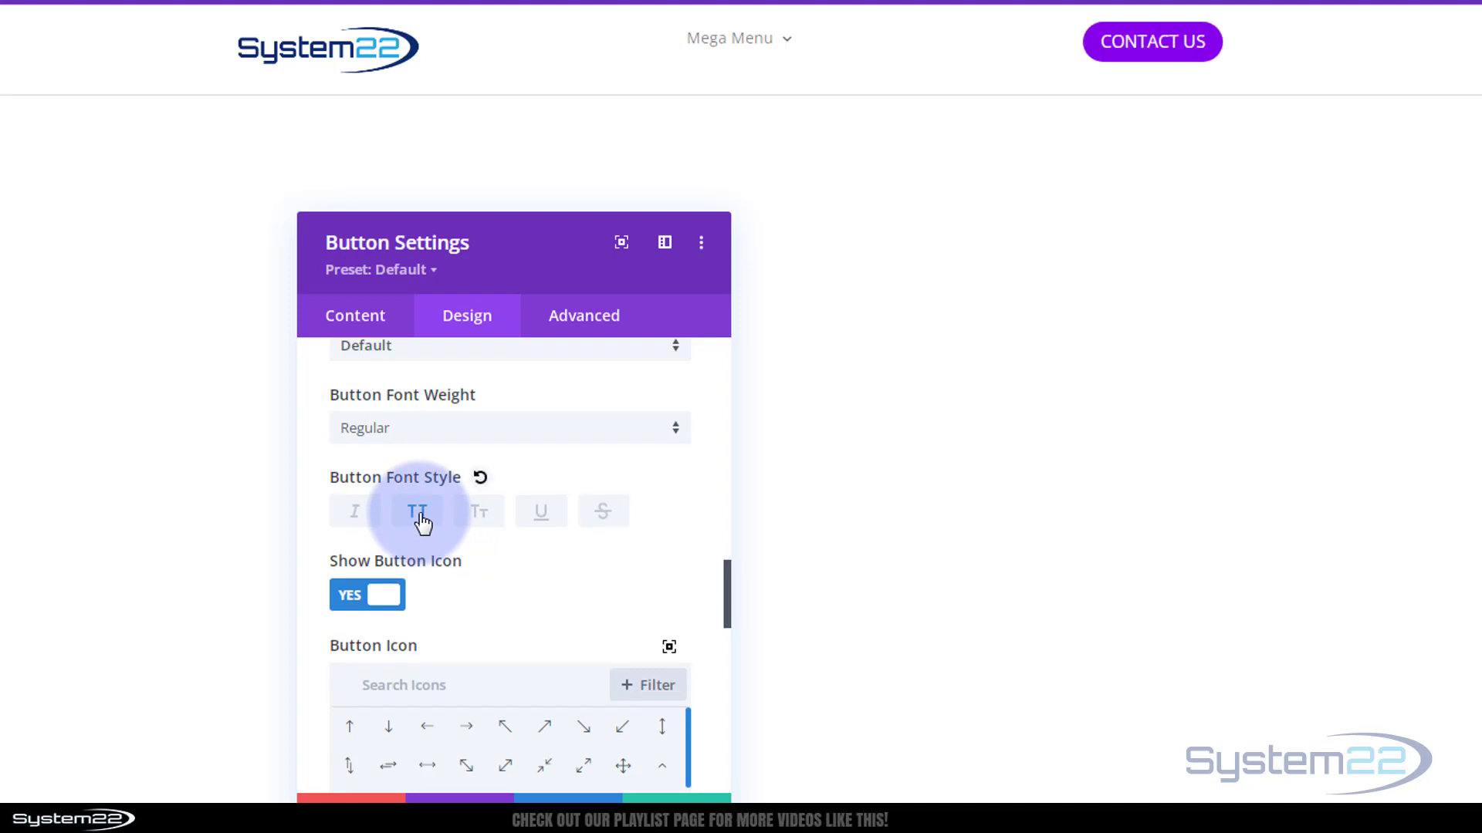
click(416, 511)
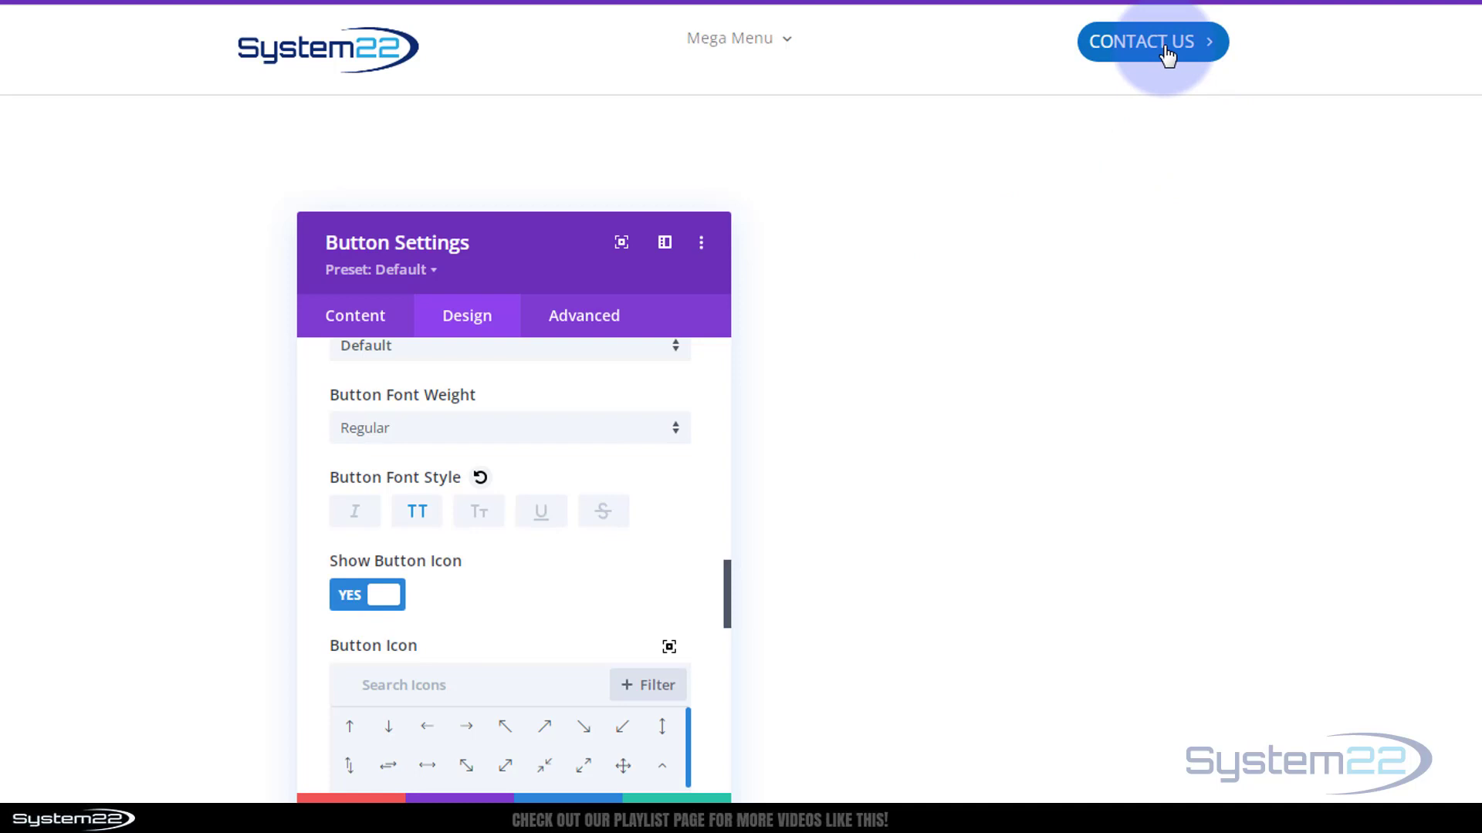
click(367, 594)
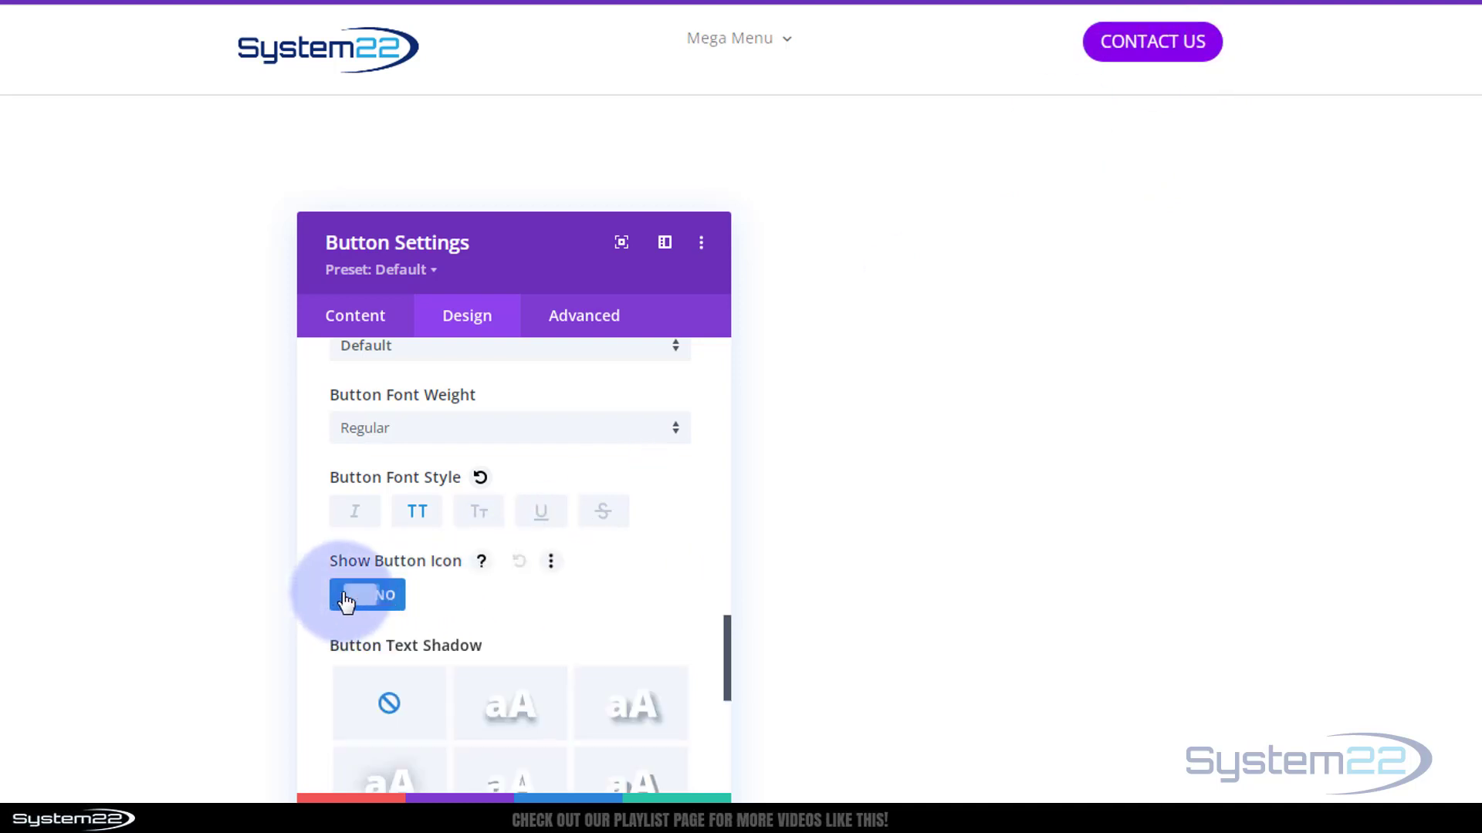
click(366, 594)
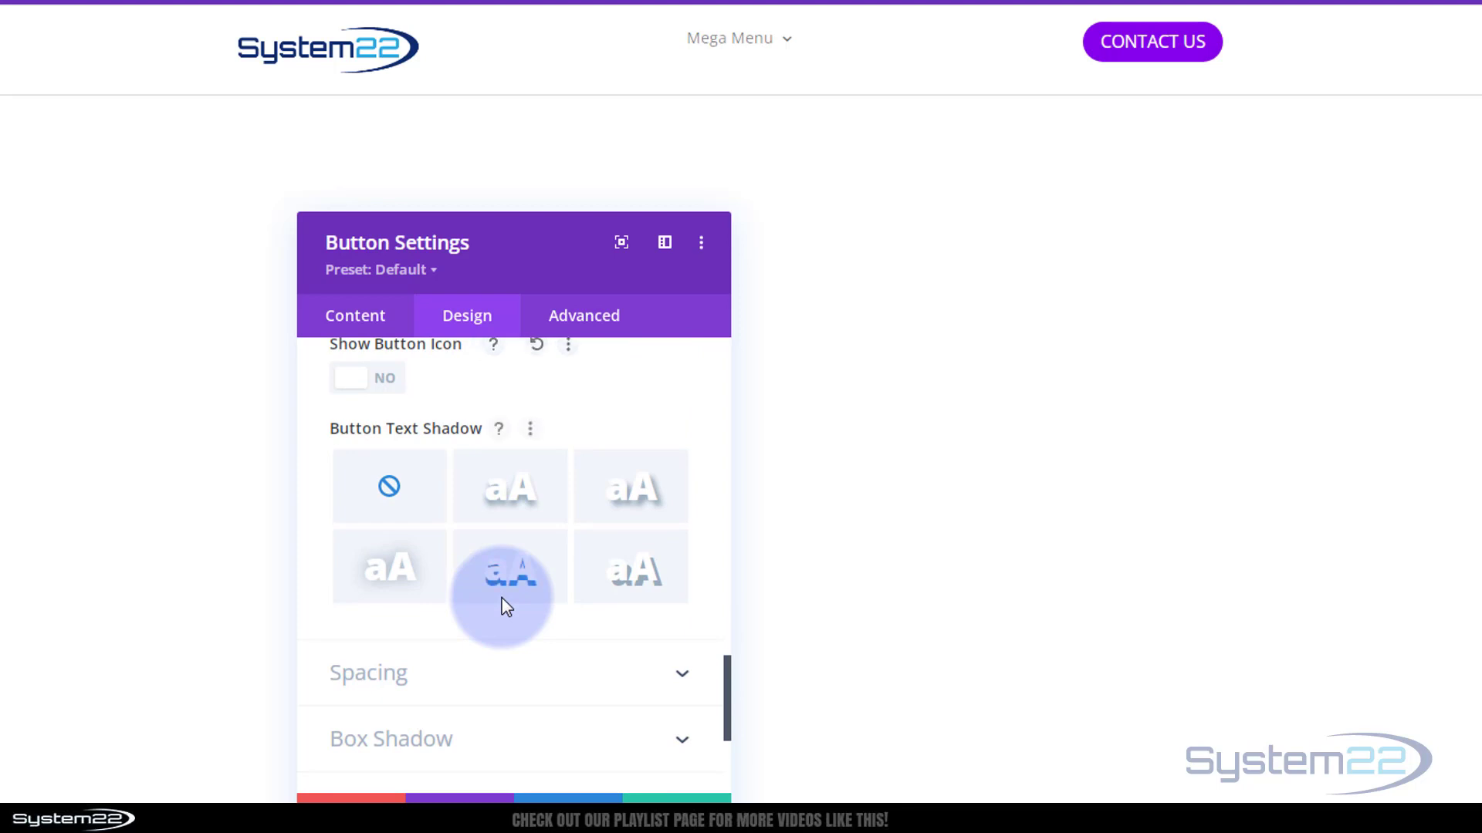
click(509, 486)
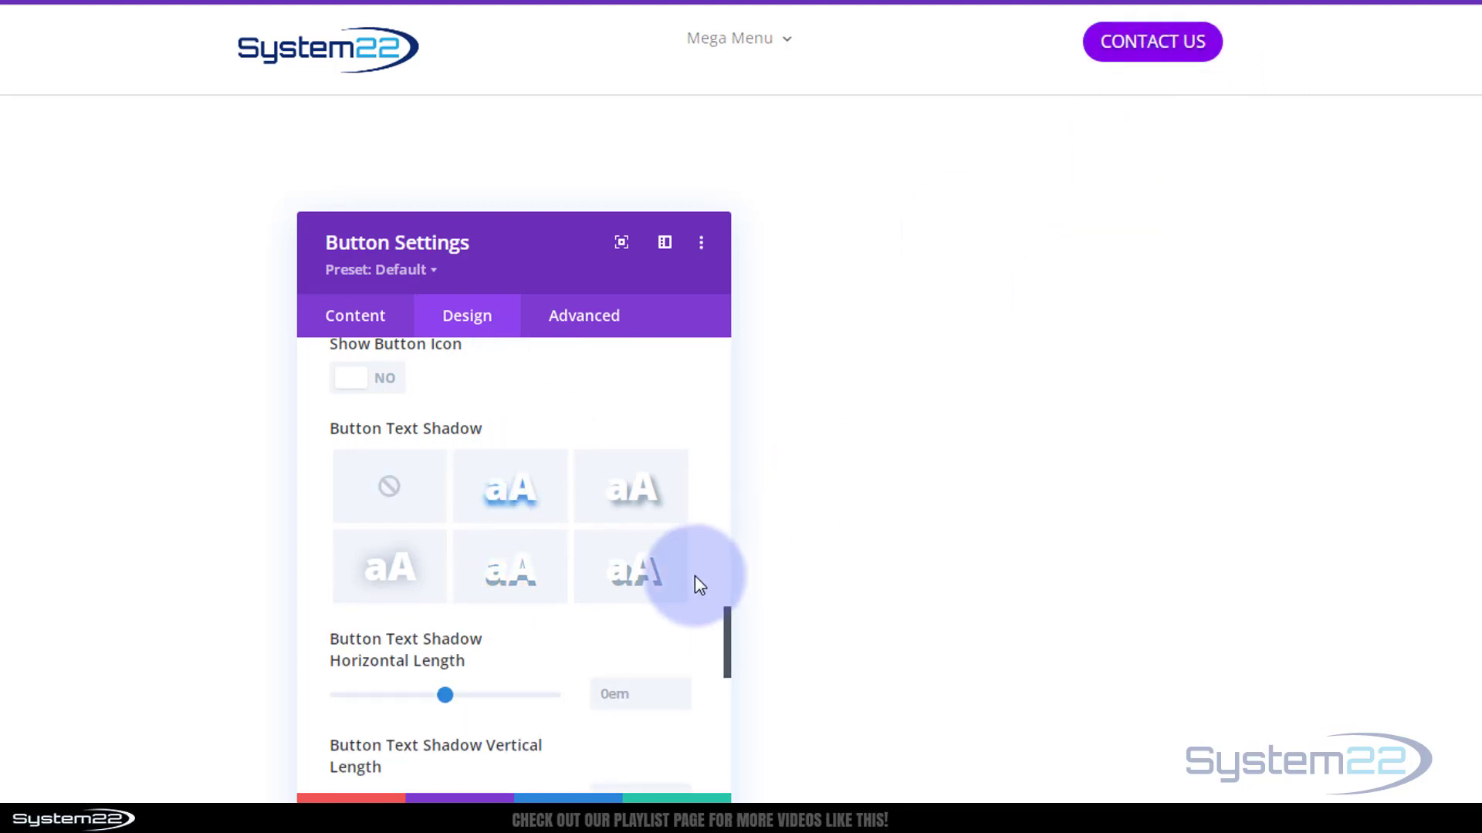
scroll(down, 3)
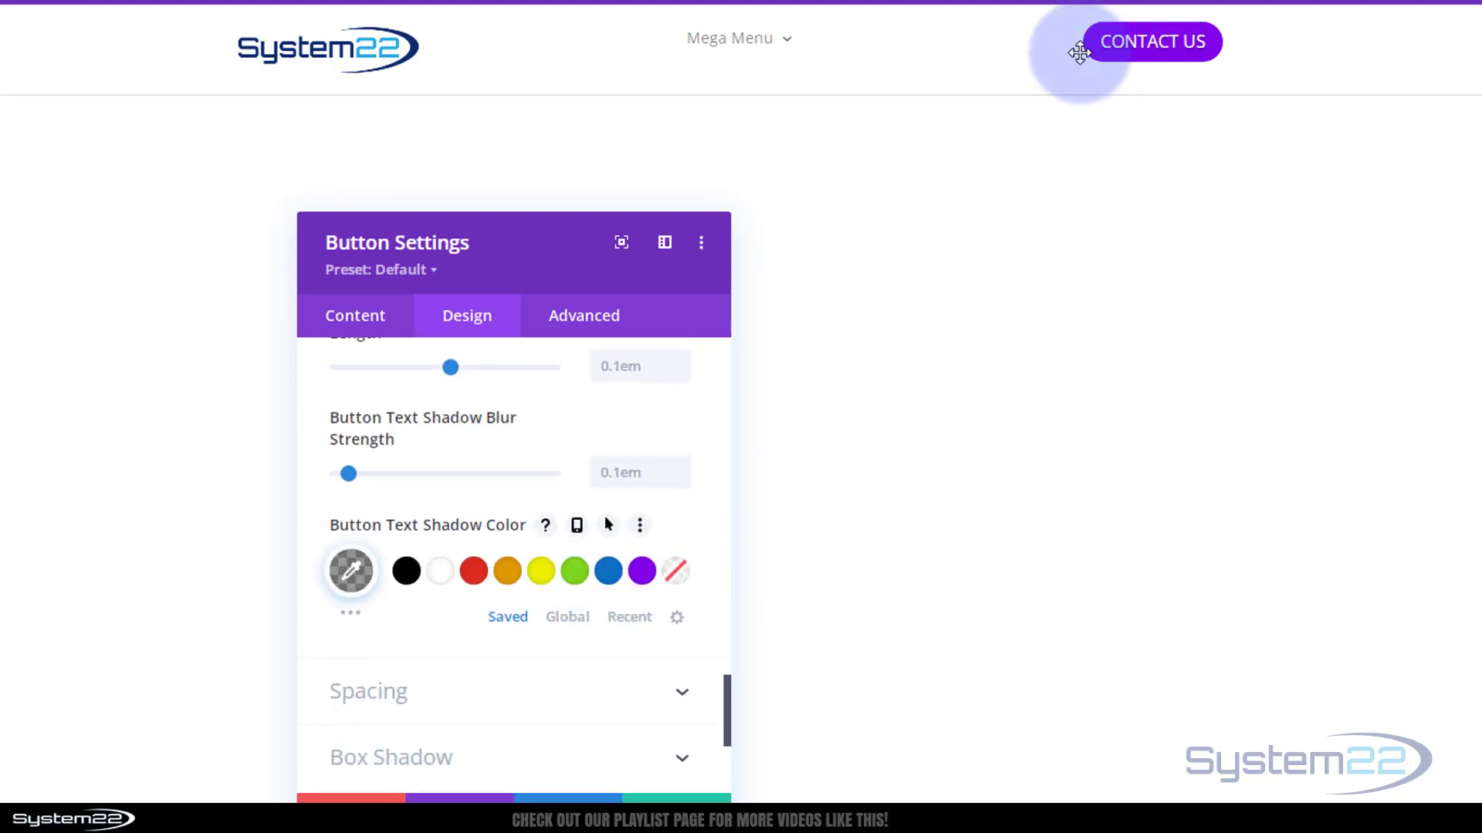
mouse_move(830, 53)
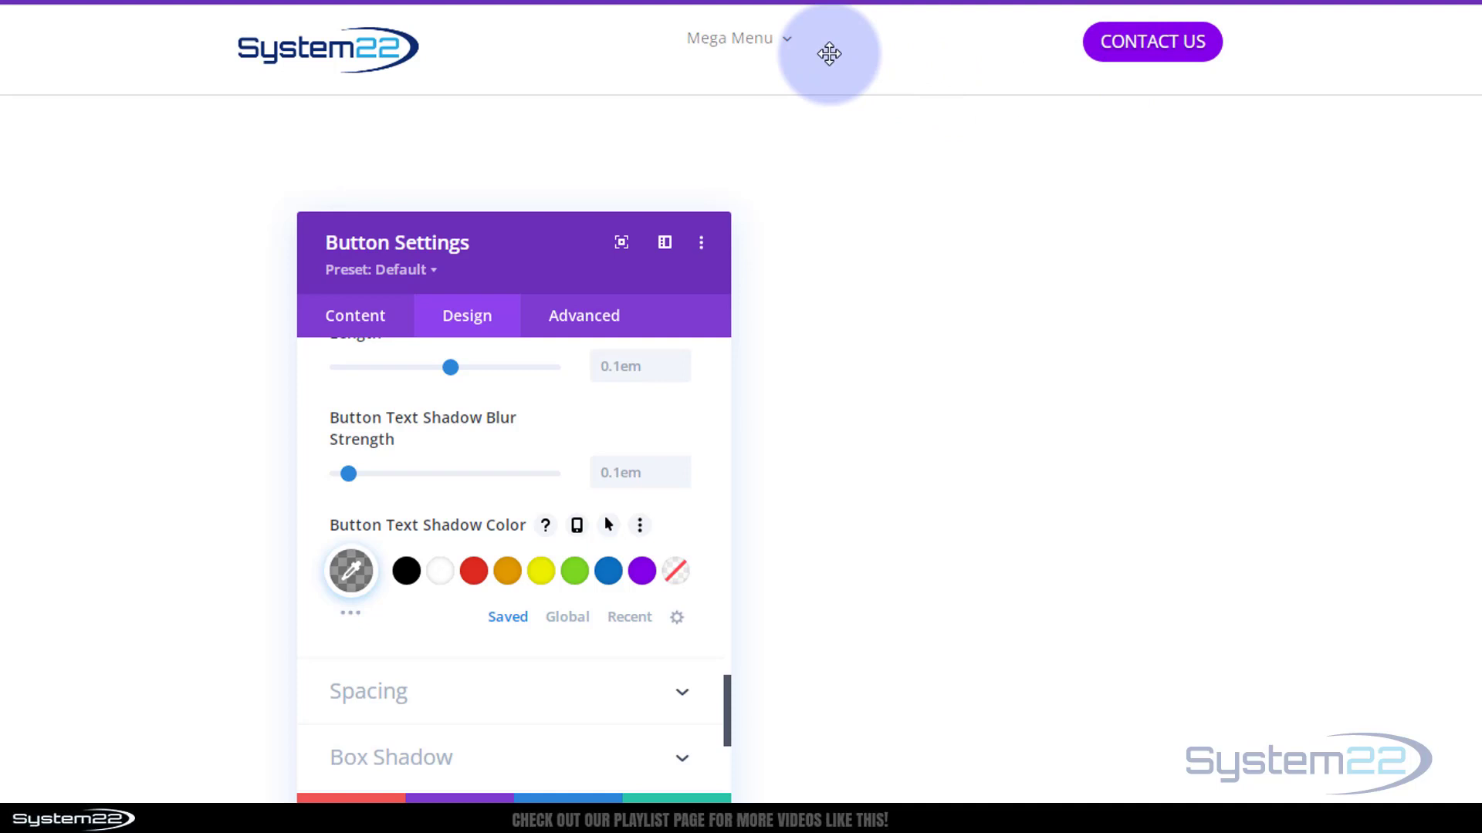
click(727, 38)
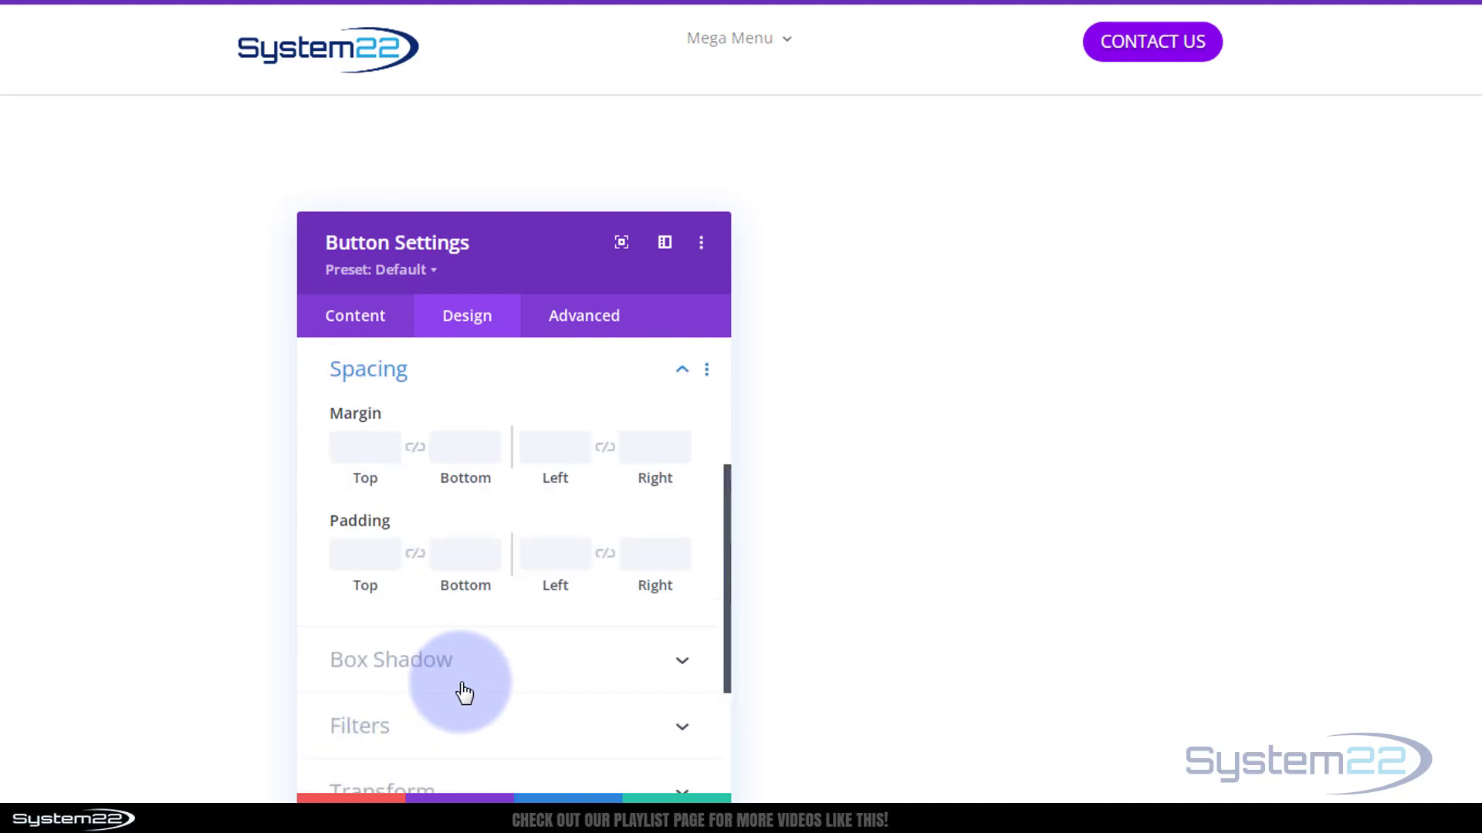
Enter a 10px top margin for the Contact Us button.
click(364, 446)
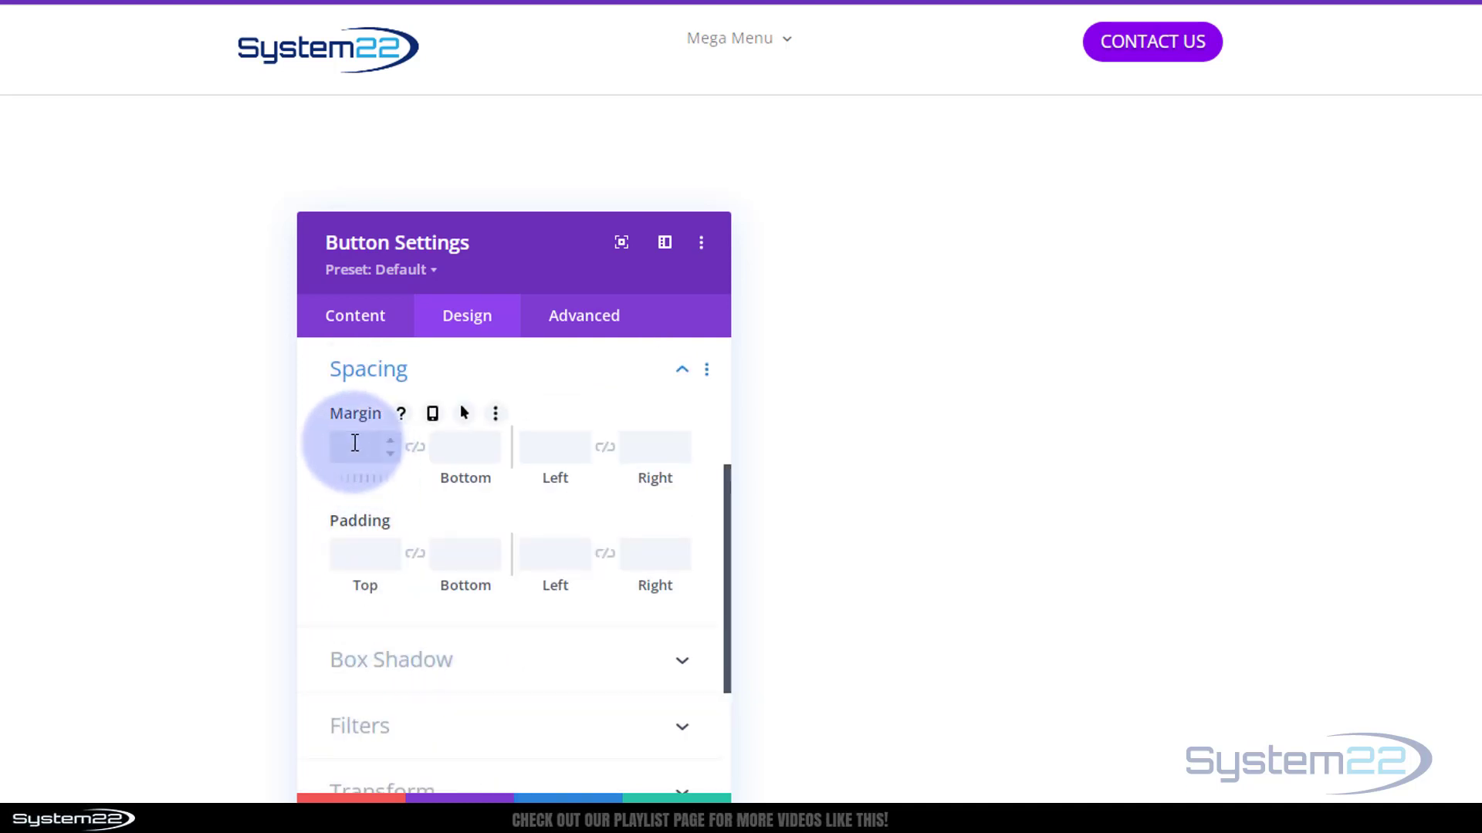
text(10px)
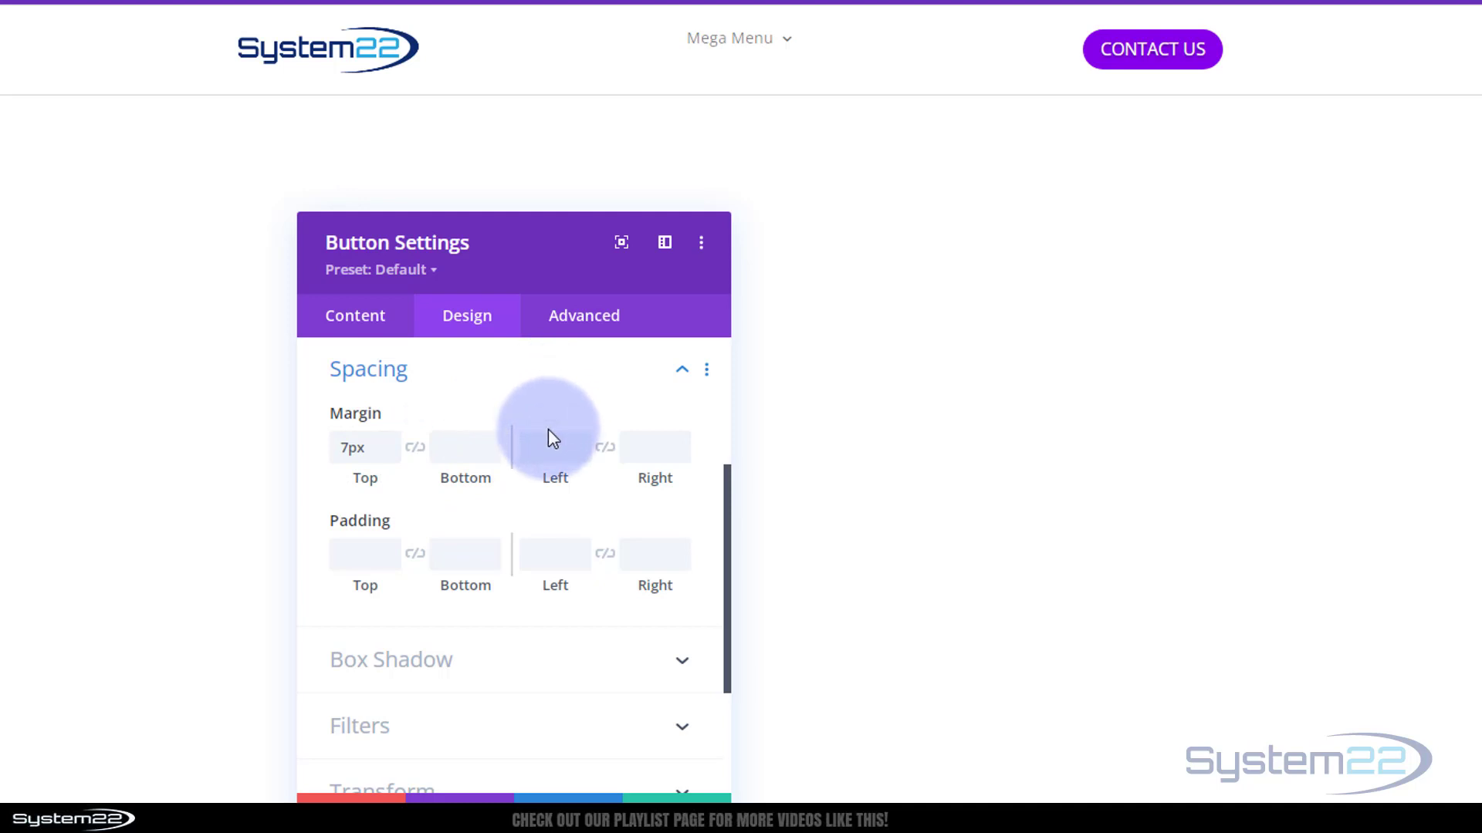
click(583, 315)
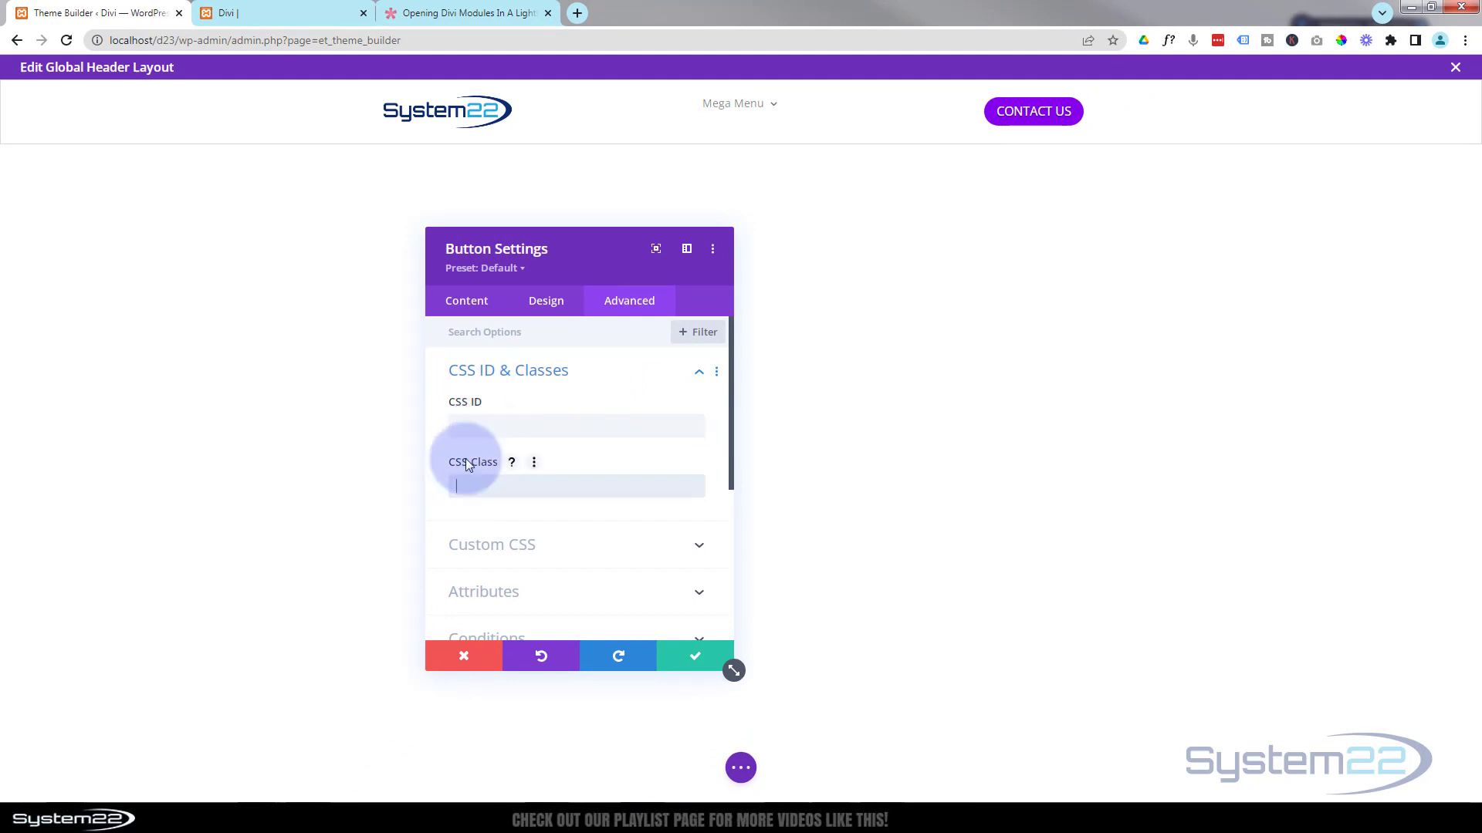
Go back to the lightbox help article and scroll to the et-lb-btn-1 class step.
click(463, 12)
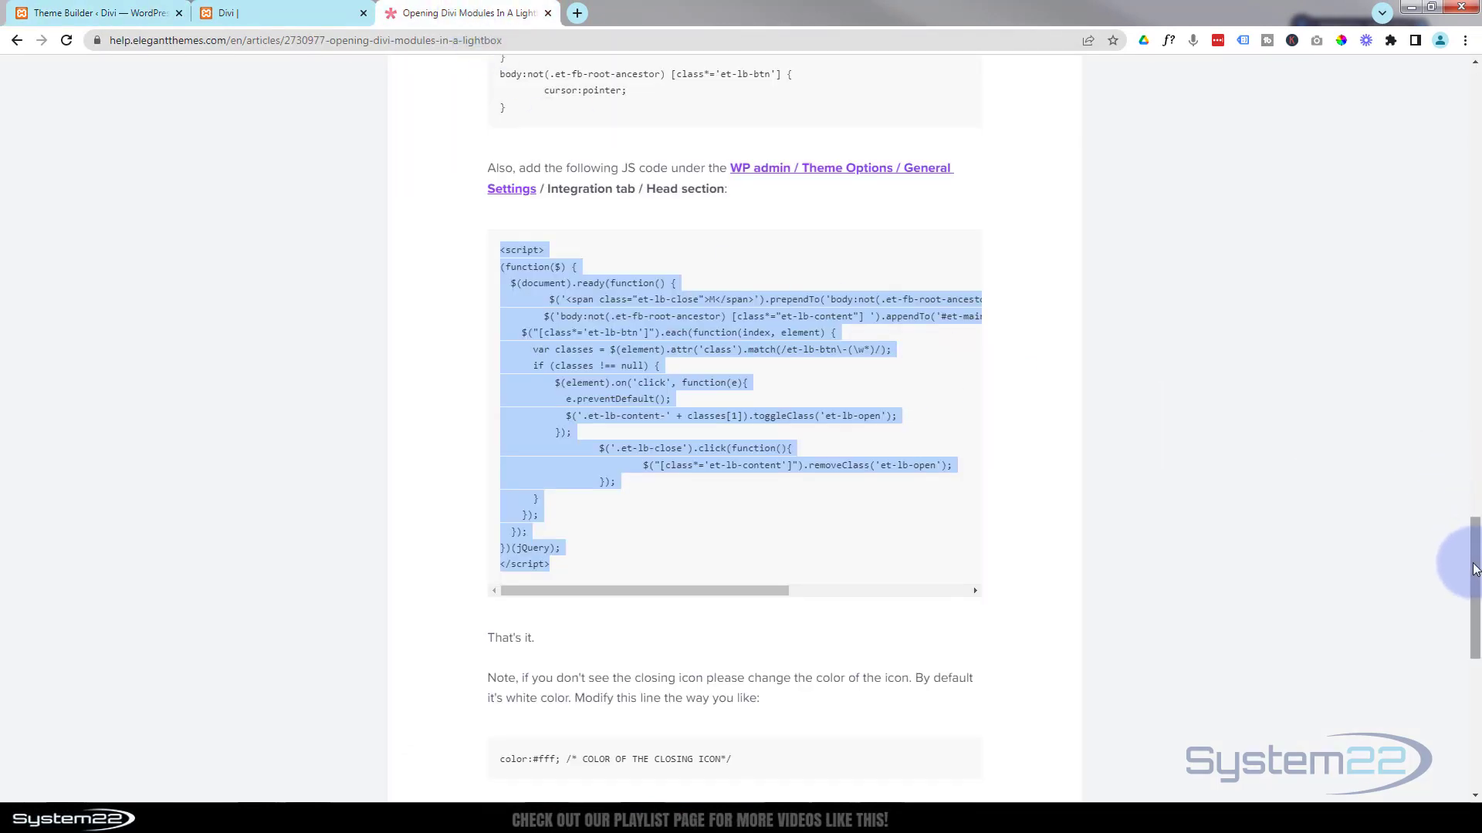
scroll(up, 3)
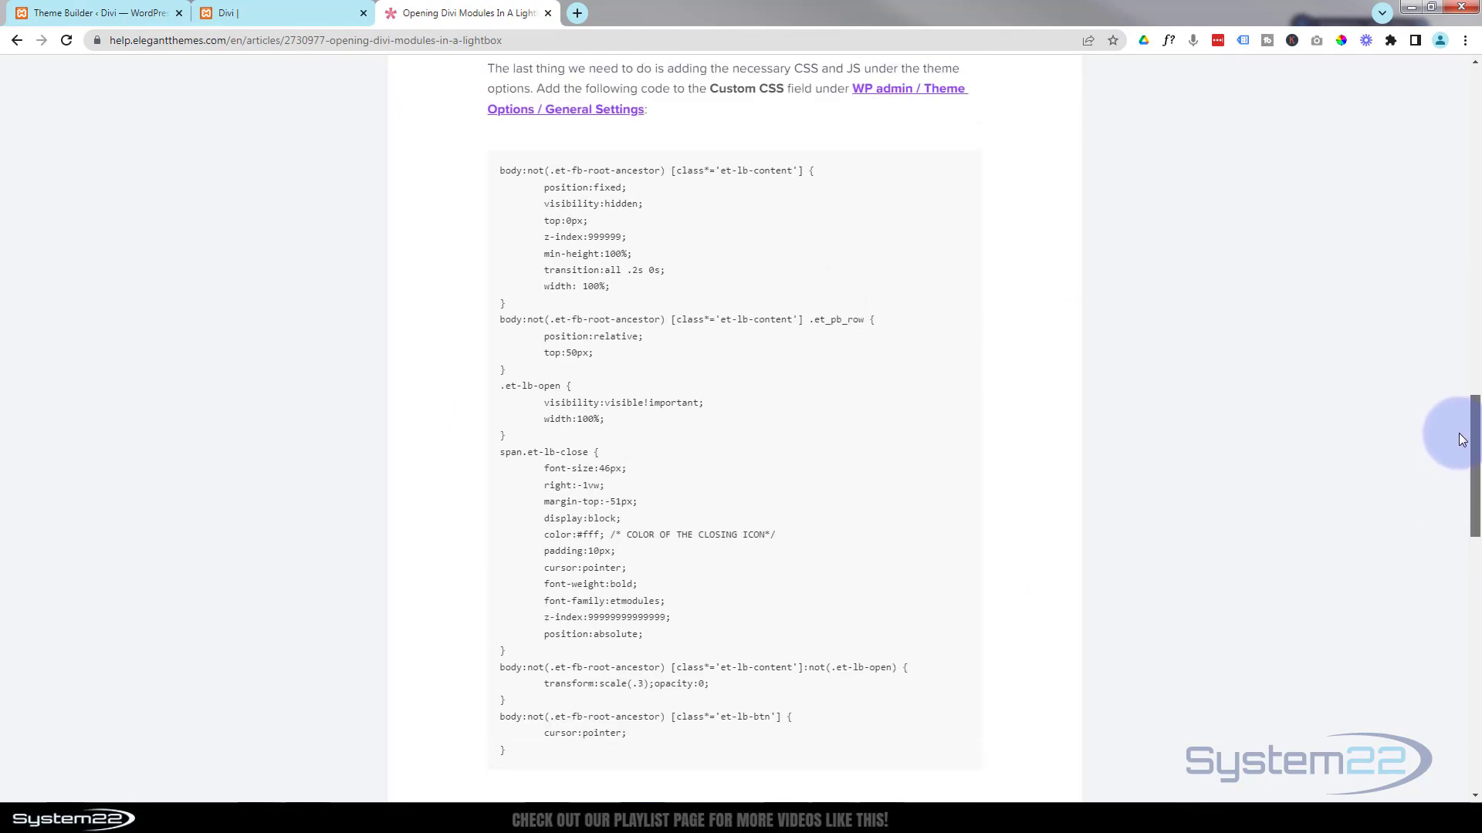
scroll(up, 3)
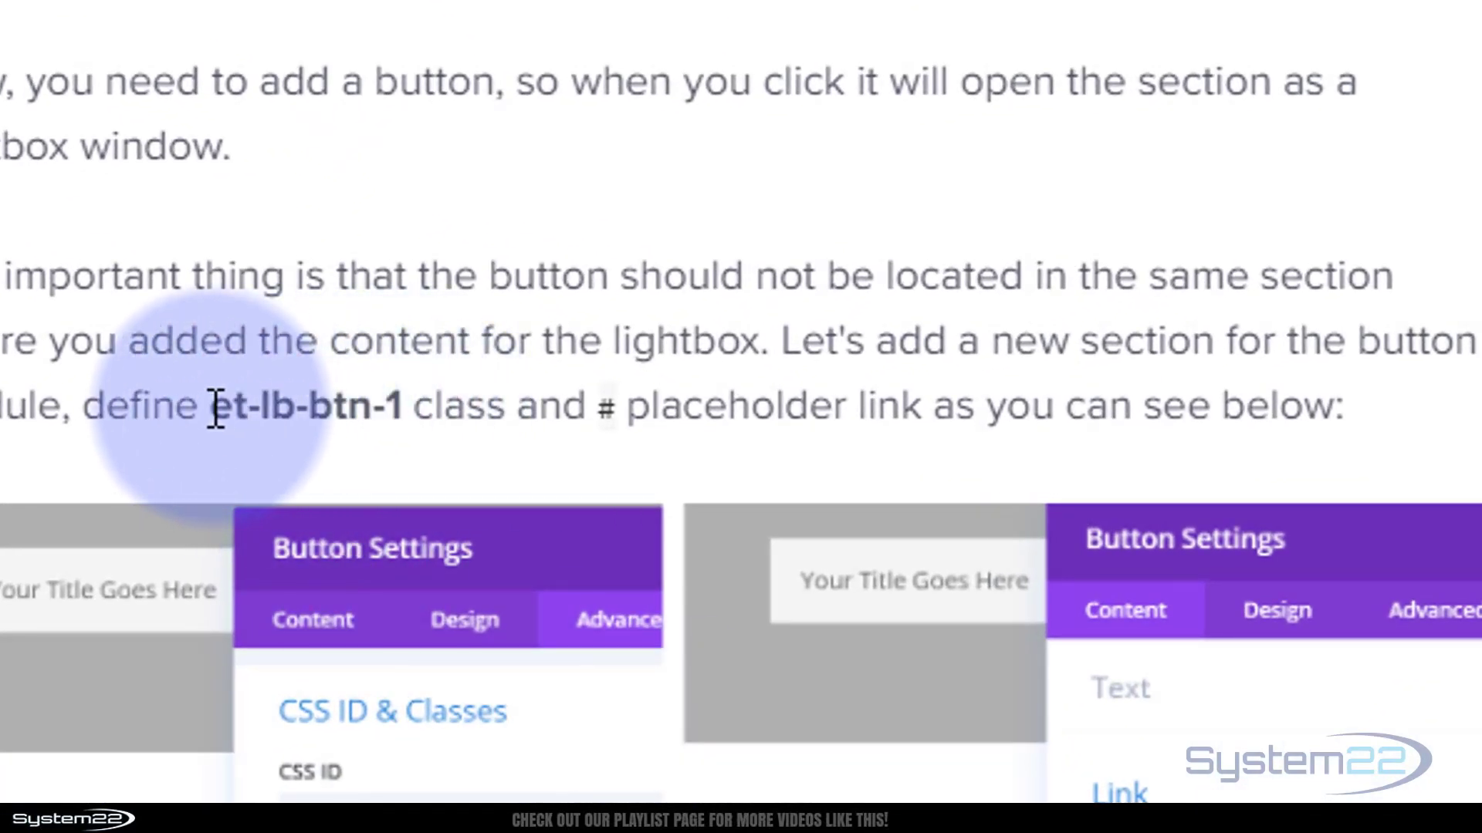
Enter et-lb-btn-10 as the Contact Us button's CSS Class and save the settings.
scroll(down, 3)
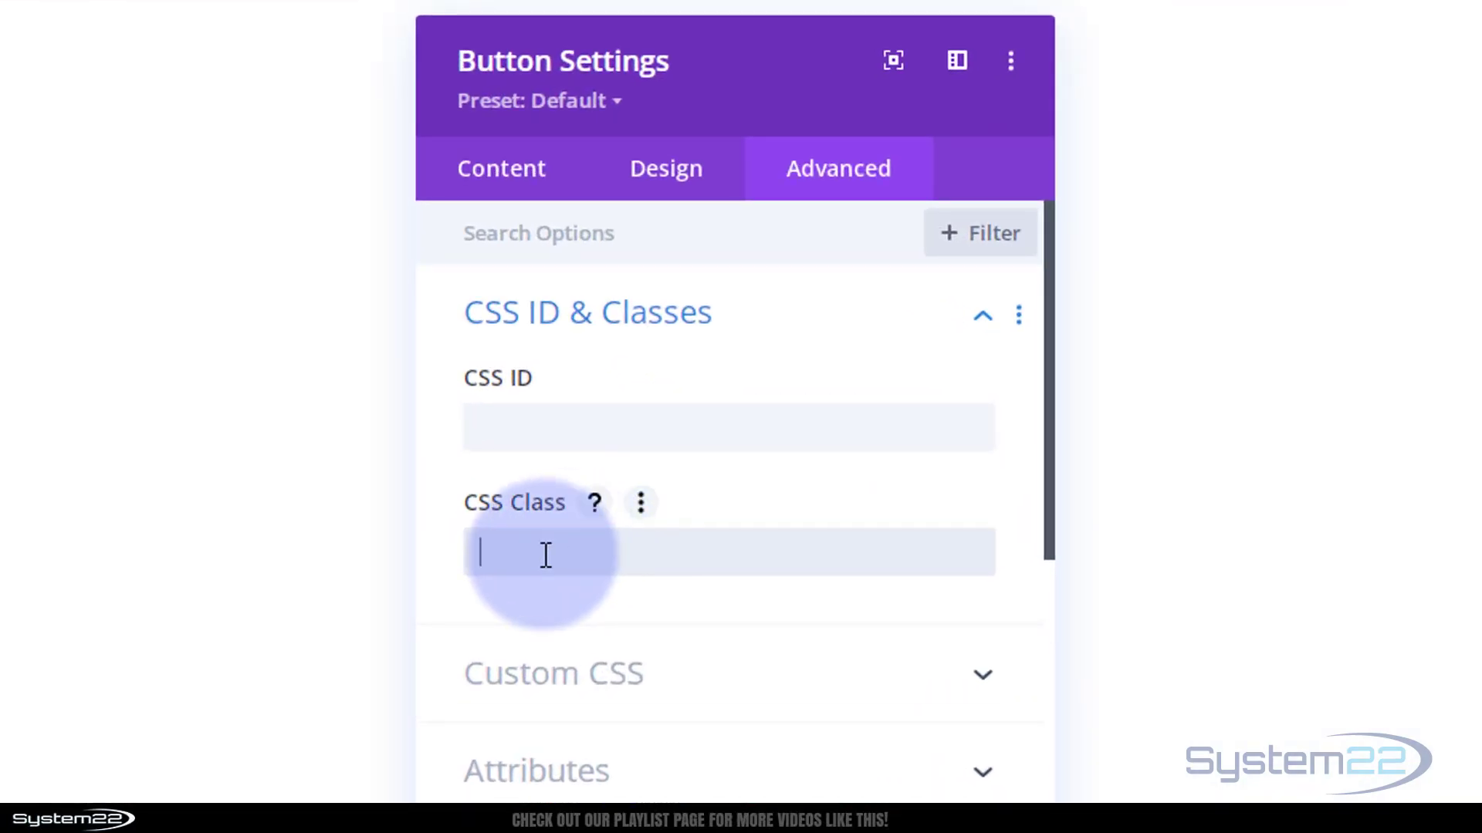
text(et-lb-btn-1)
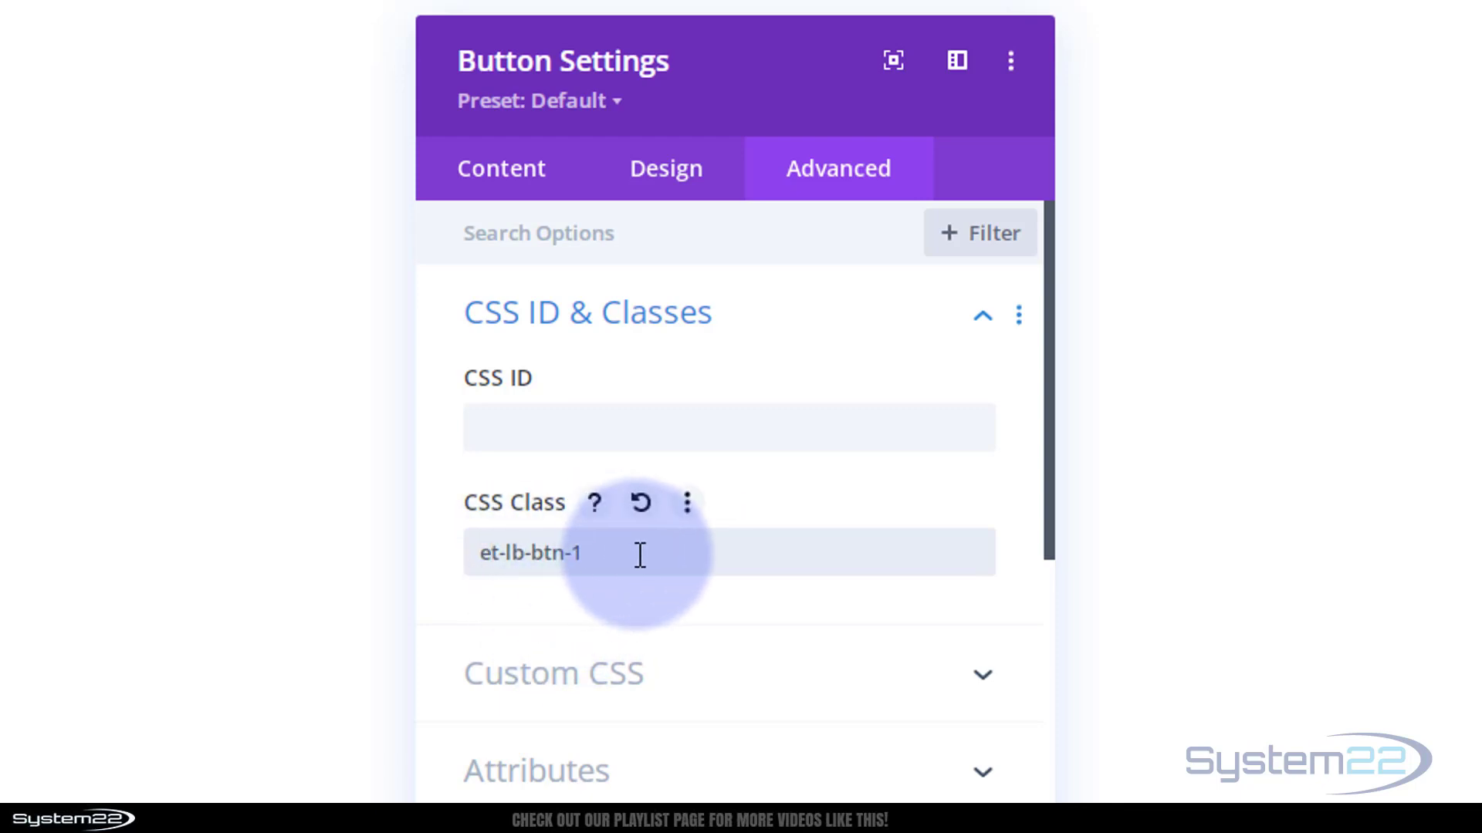
text(0)
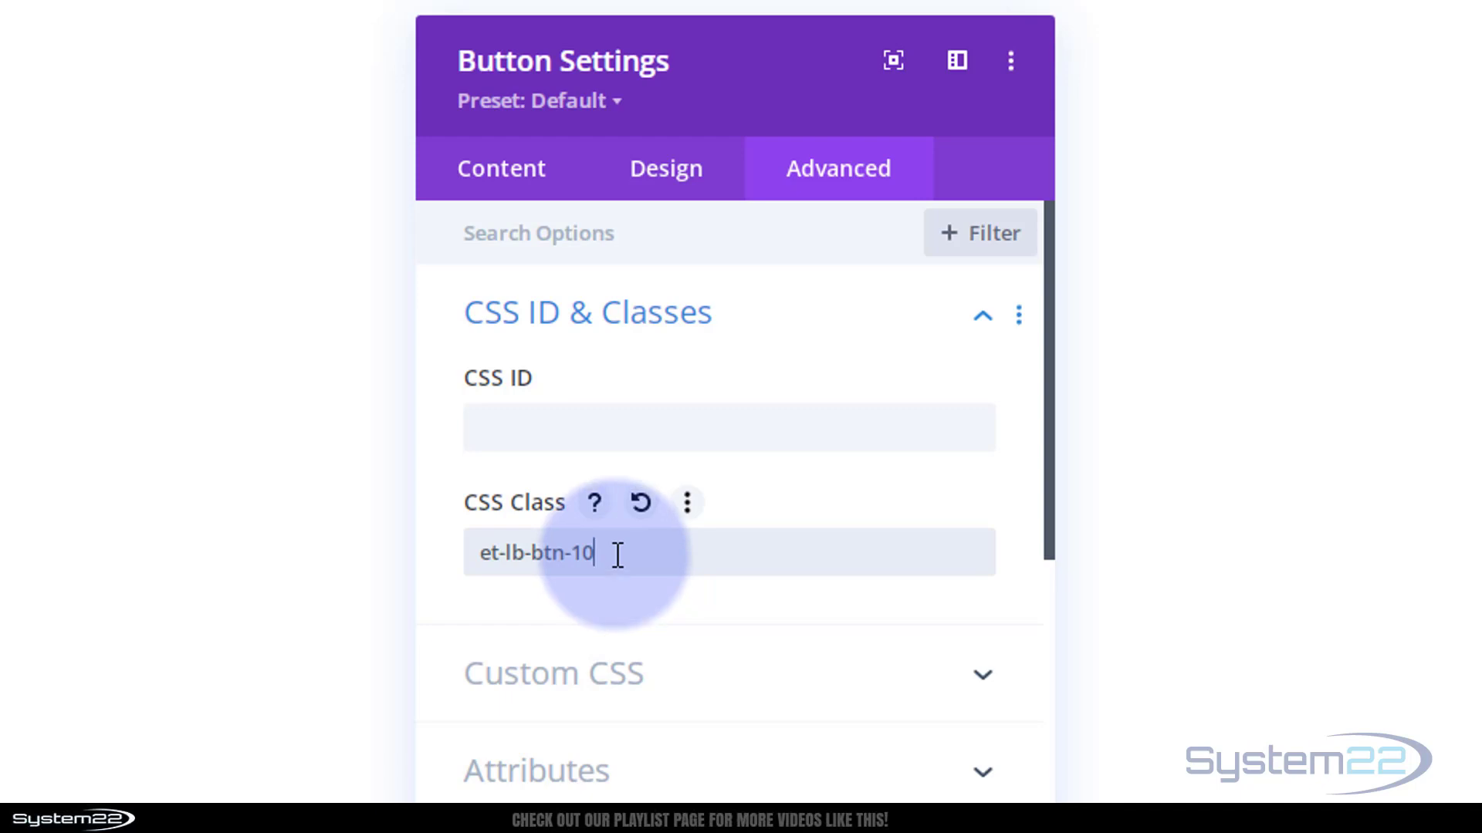
mouse_move(695, 580)
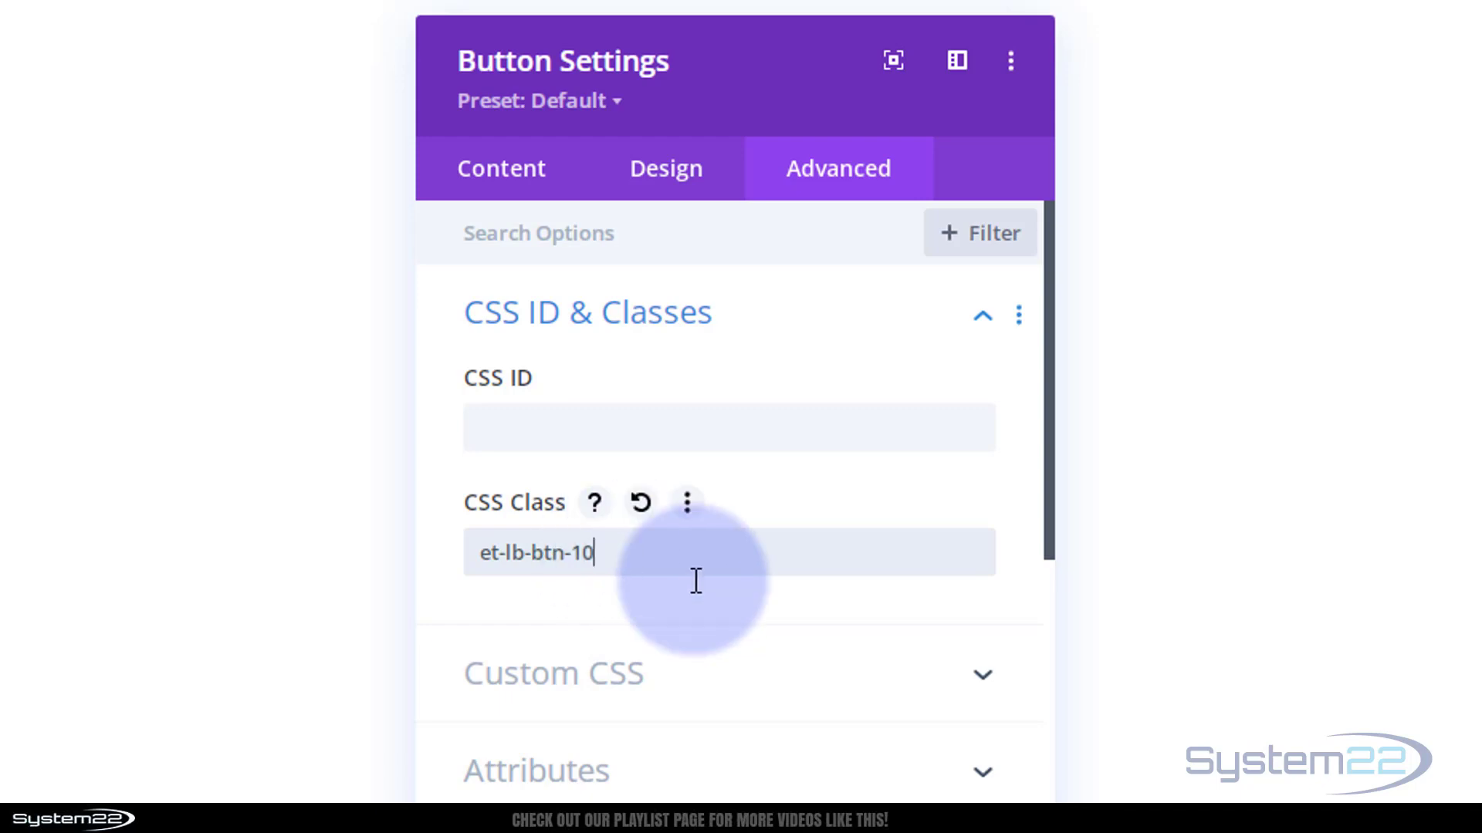
mouse_move(808, 643)
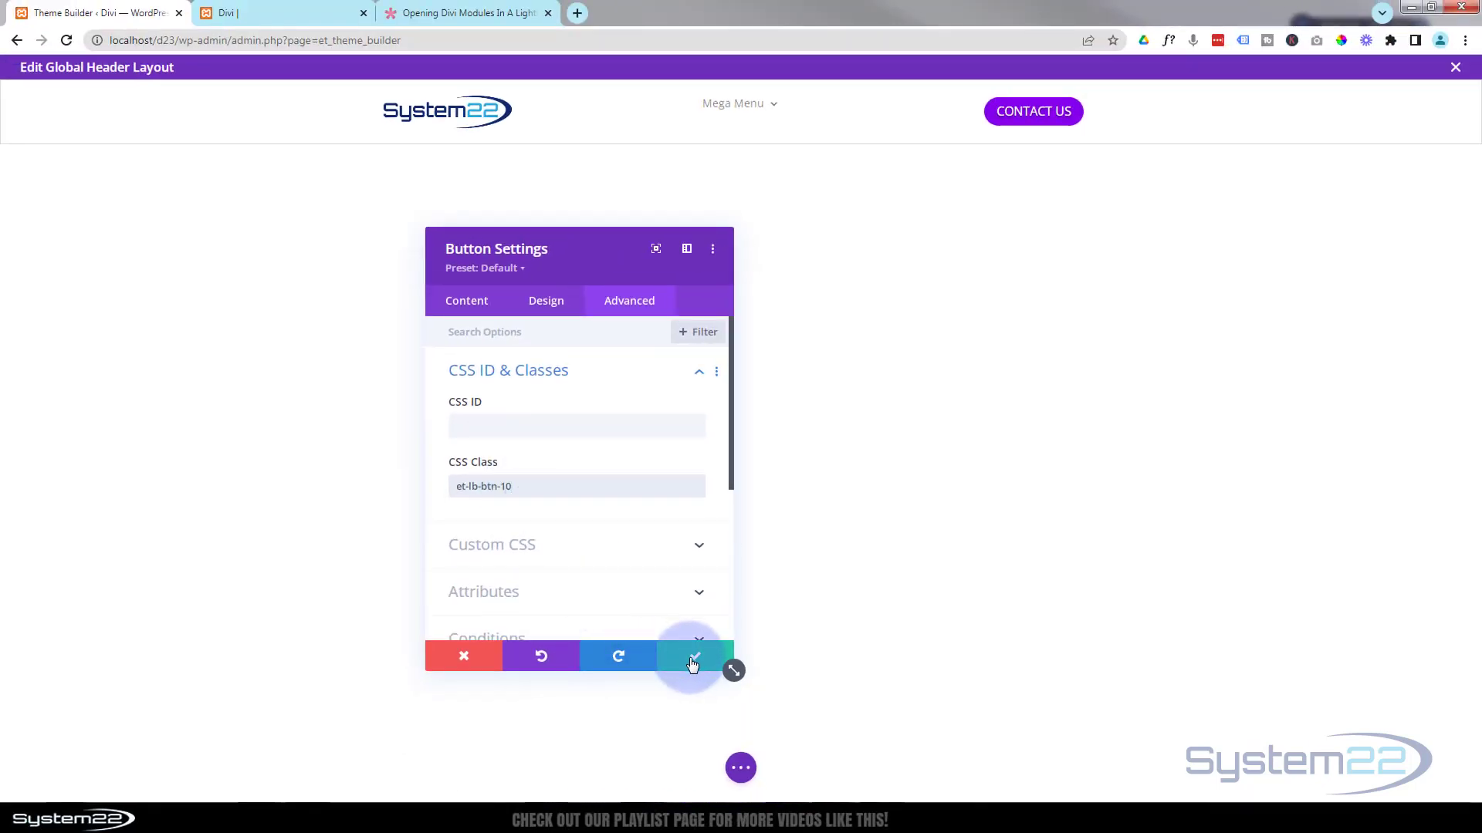
click(693, 656)
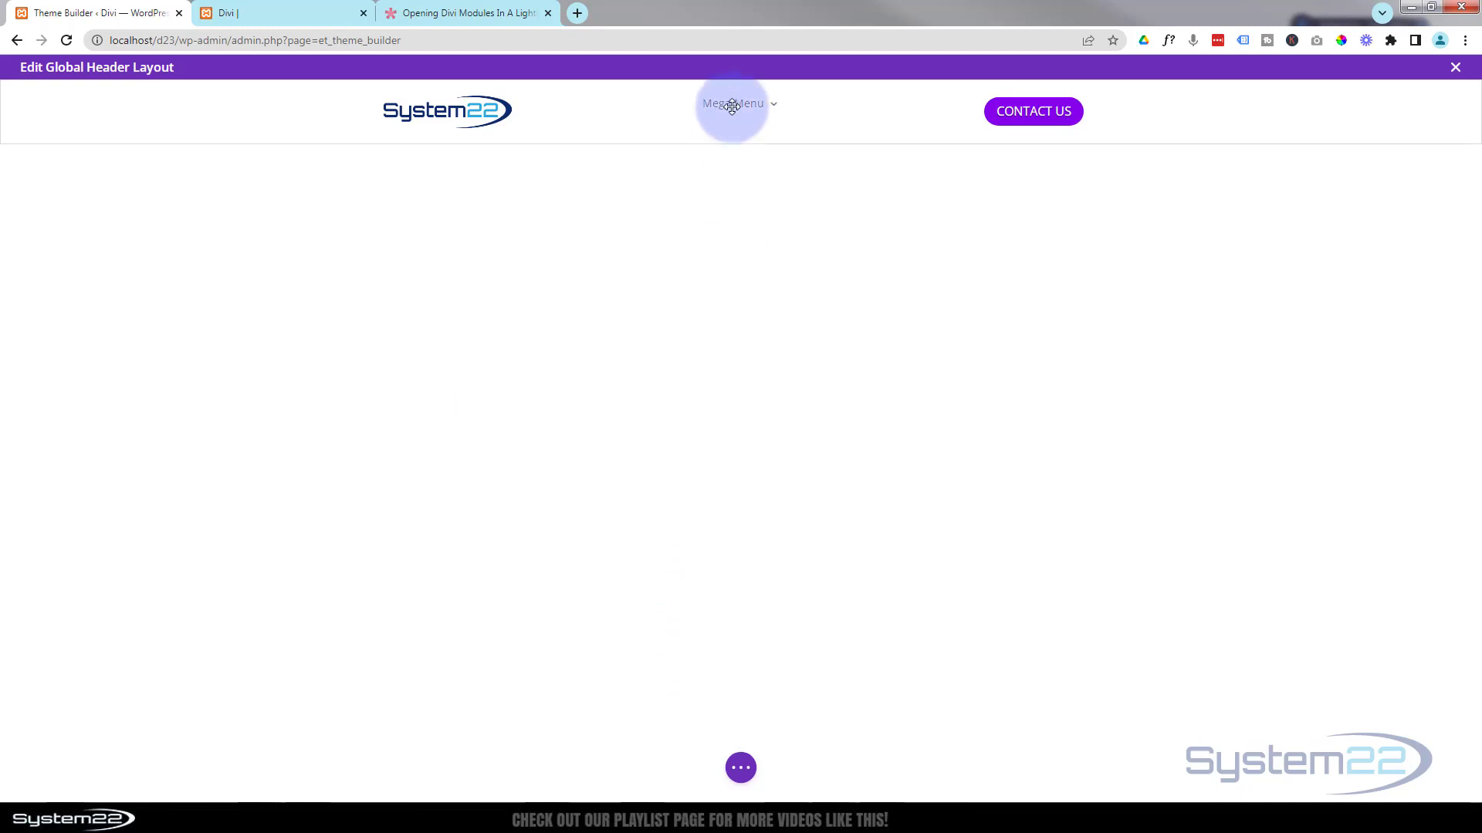
Set the Mega Menu module's Padding Top to 10px and save the menu settings.
click(733, 103)
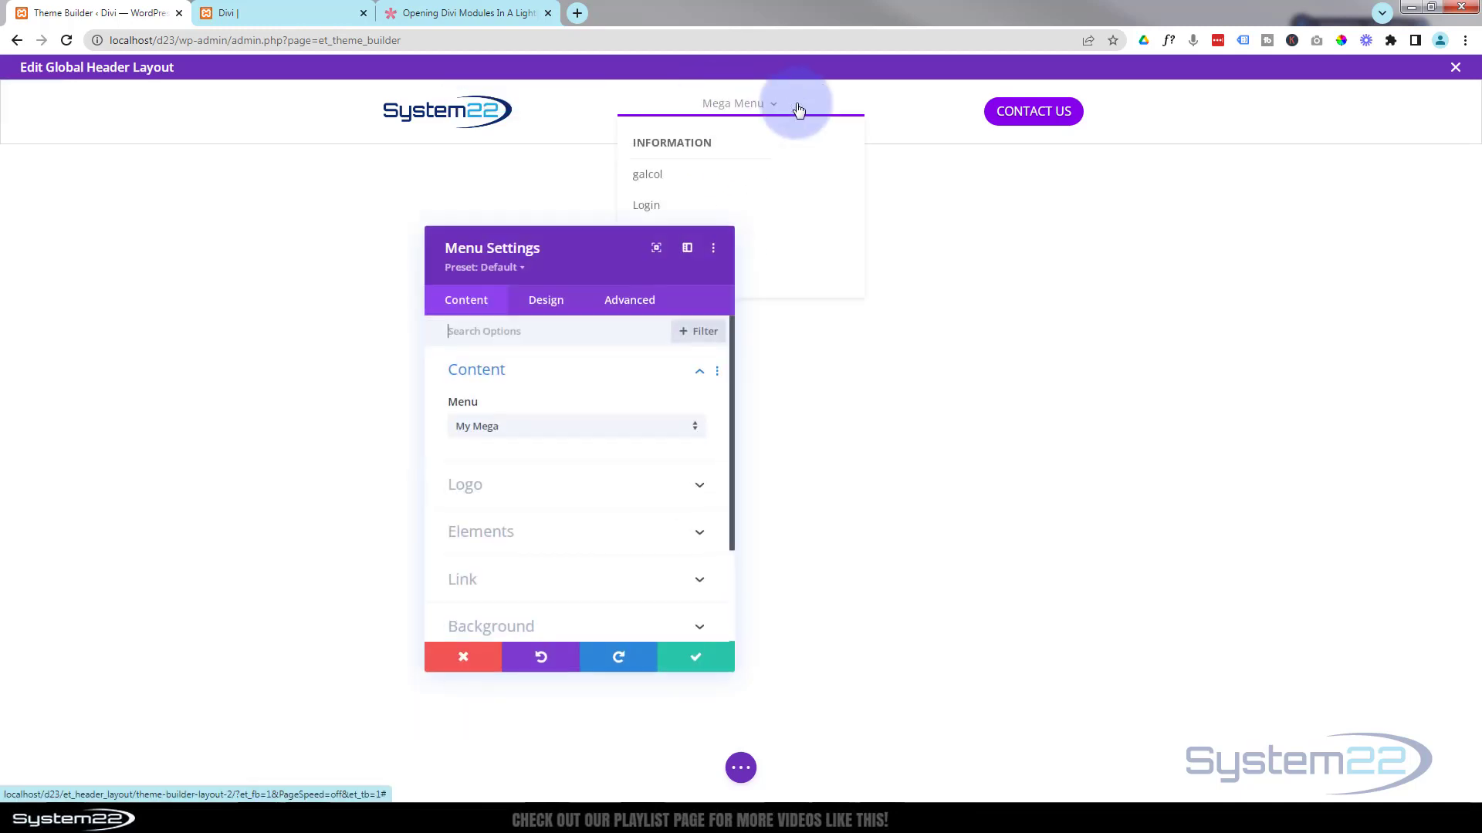
click(545, 300)
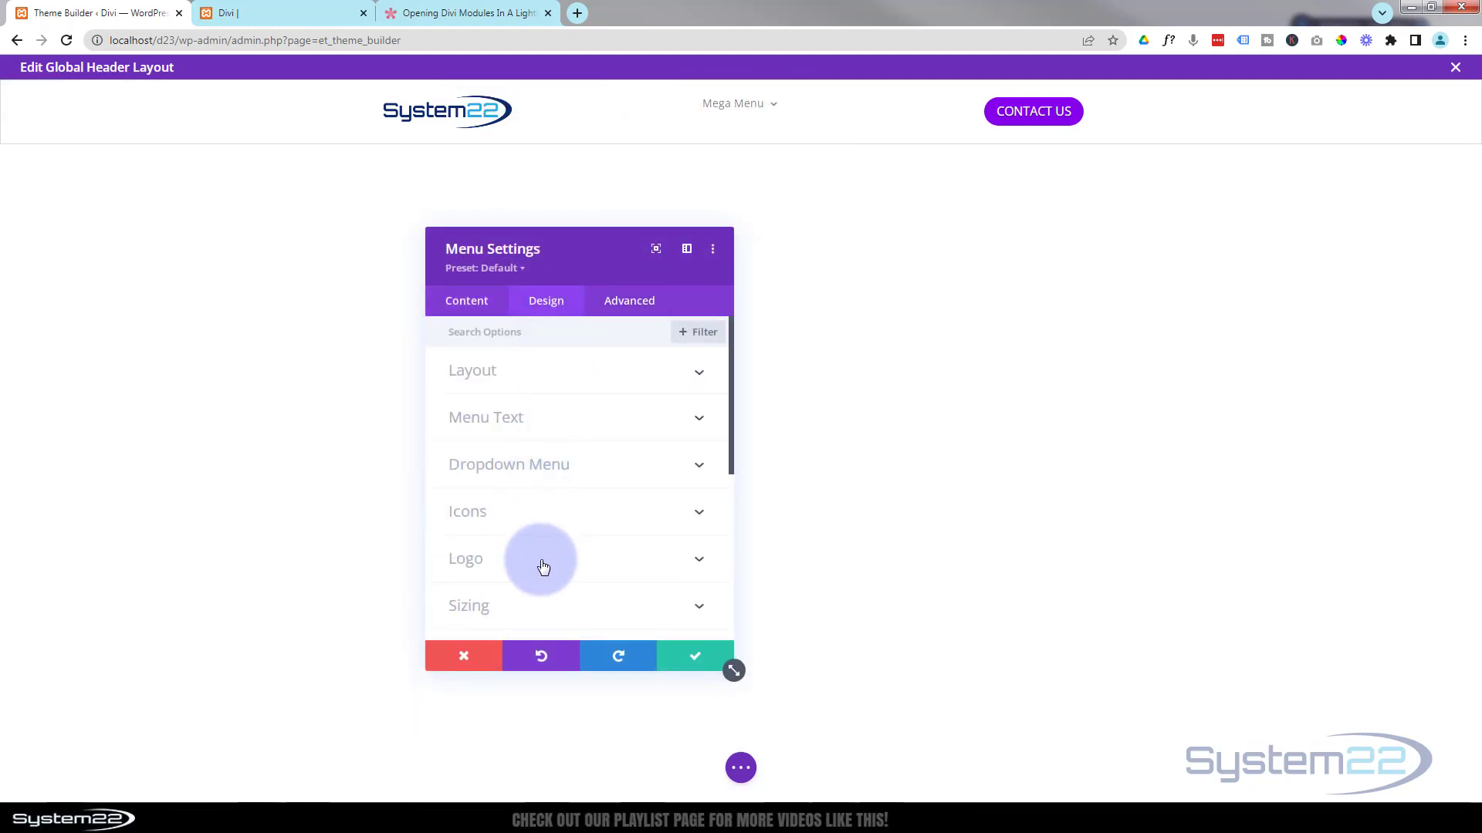
scroll(down, 3)
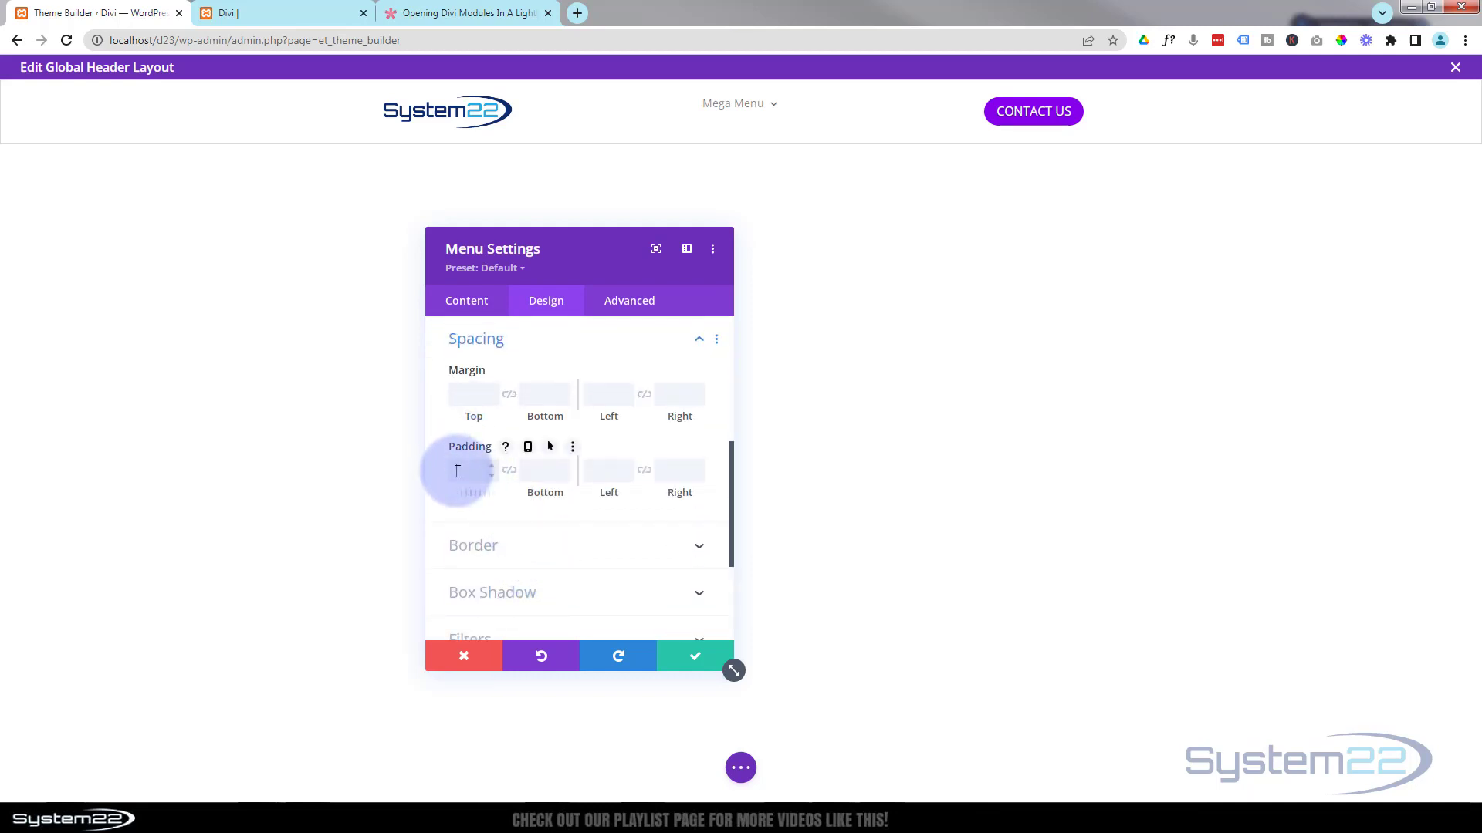
text(10px)
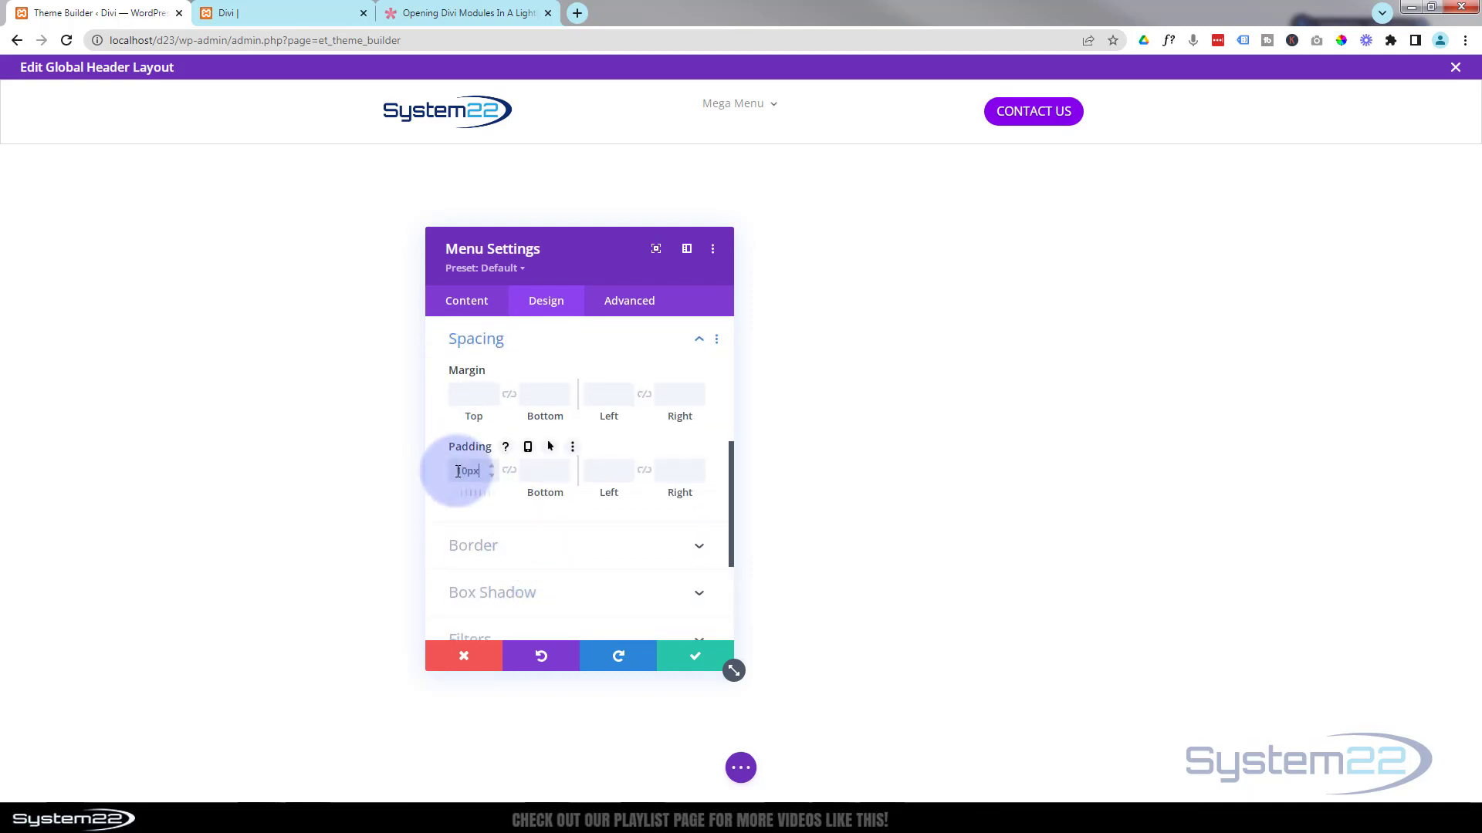
text(10px)
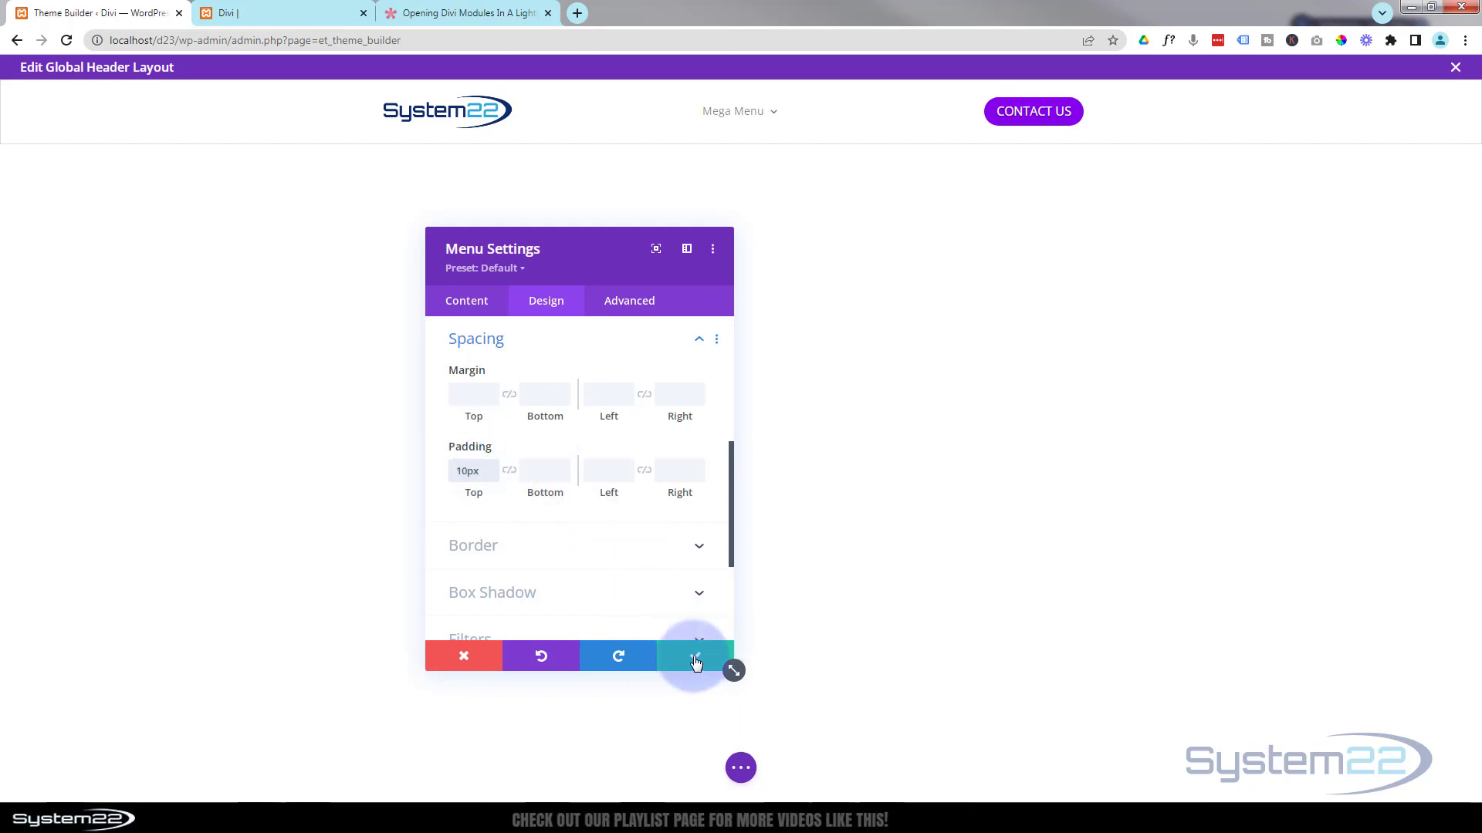
click(694, 655)
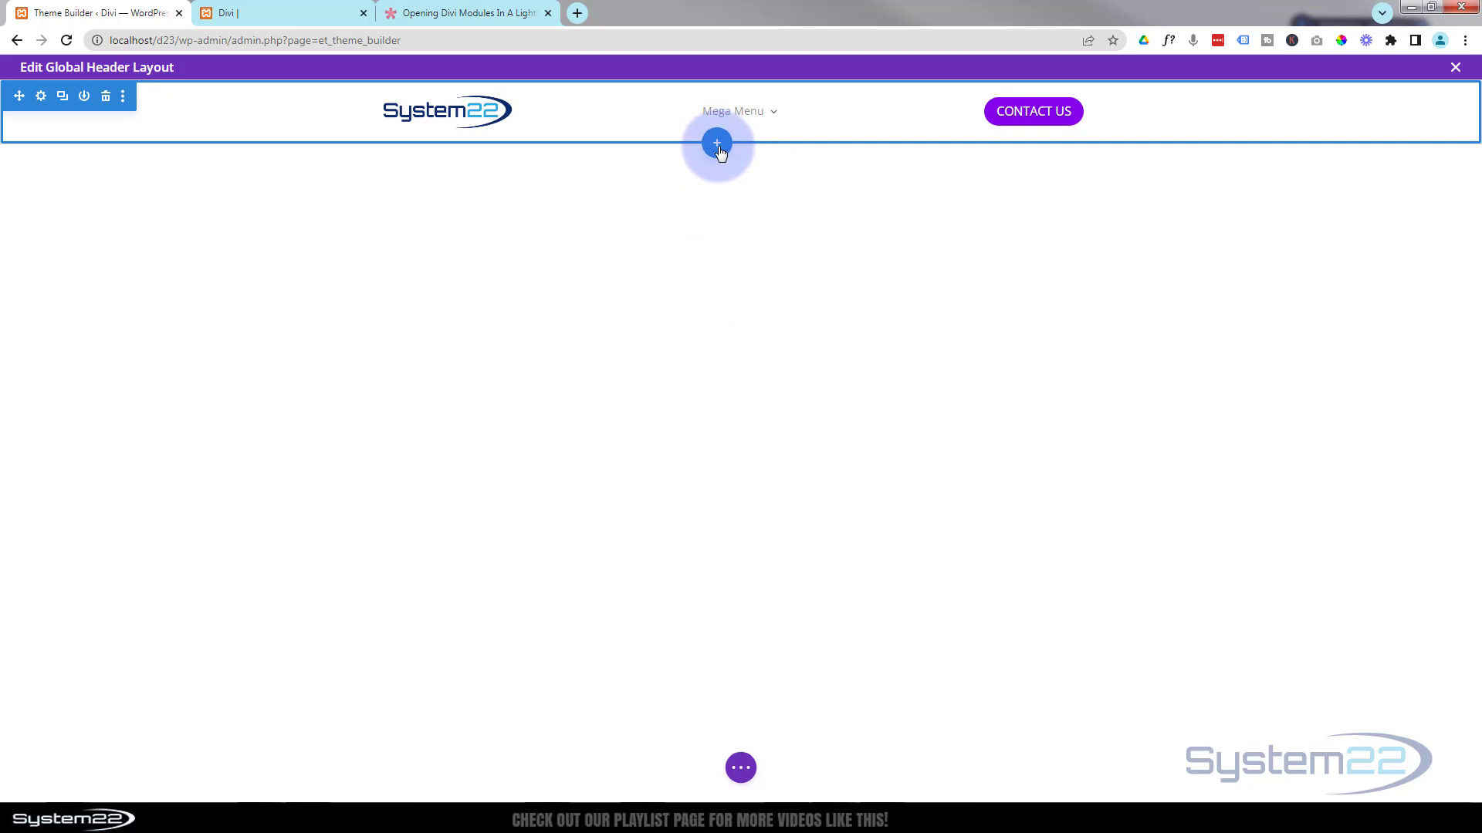
Insert a regular one-column section below the header with a Contact Form module and save it.
click(717, 143)
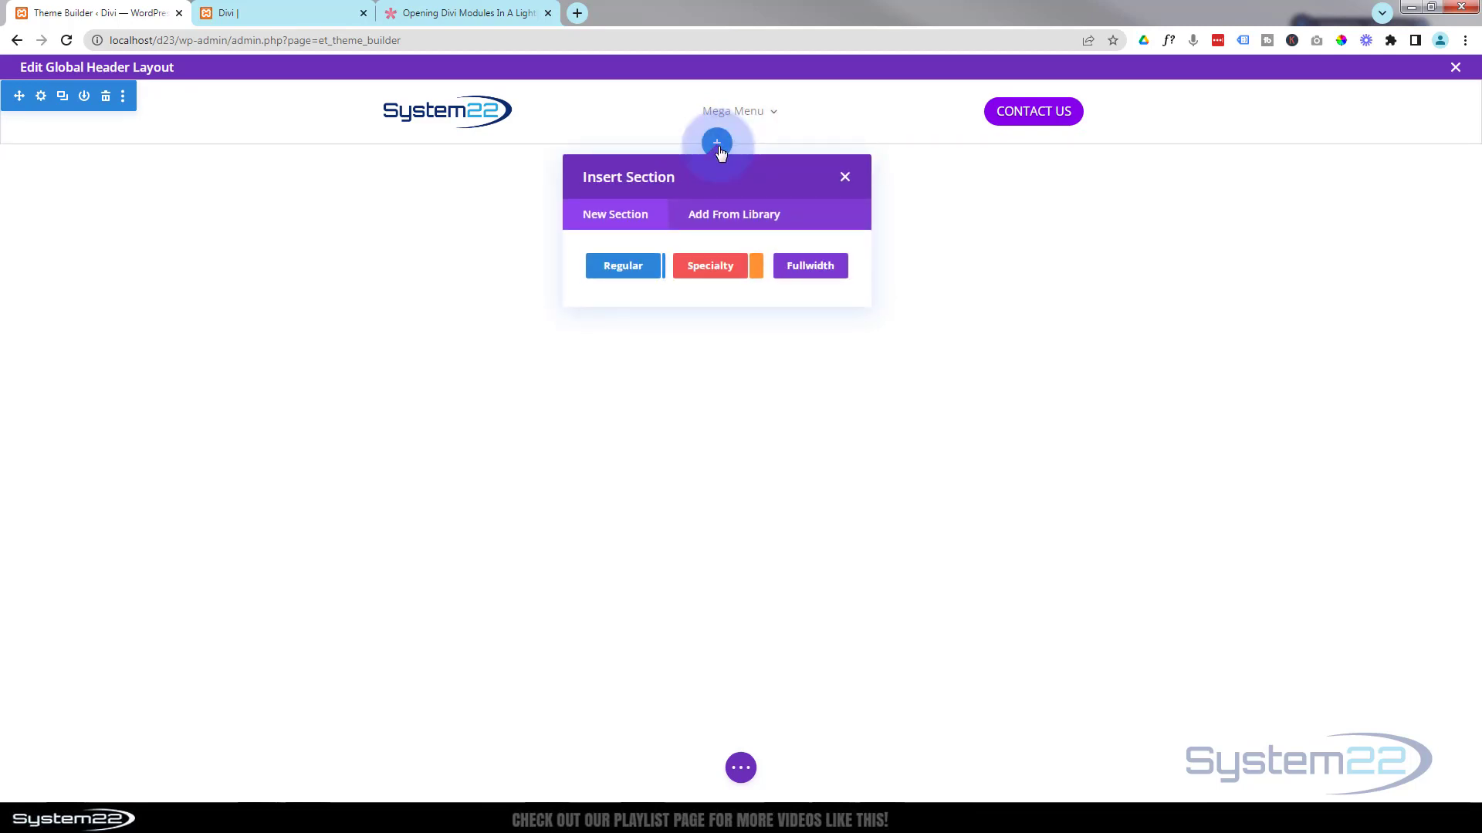
click(623, 266)
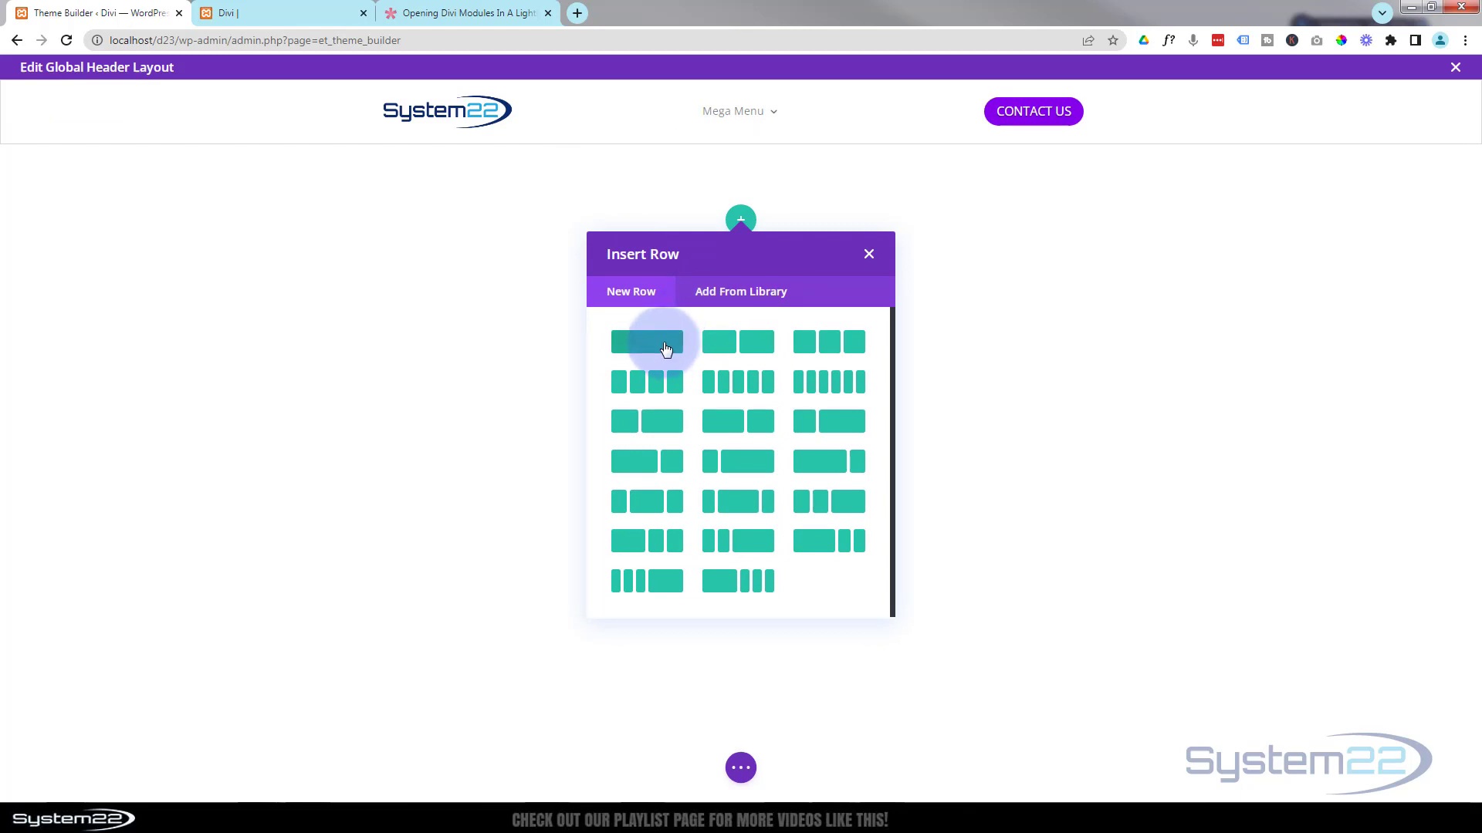
click(648, 342)
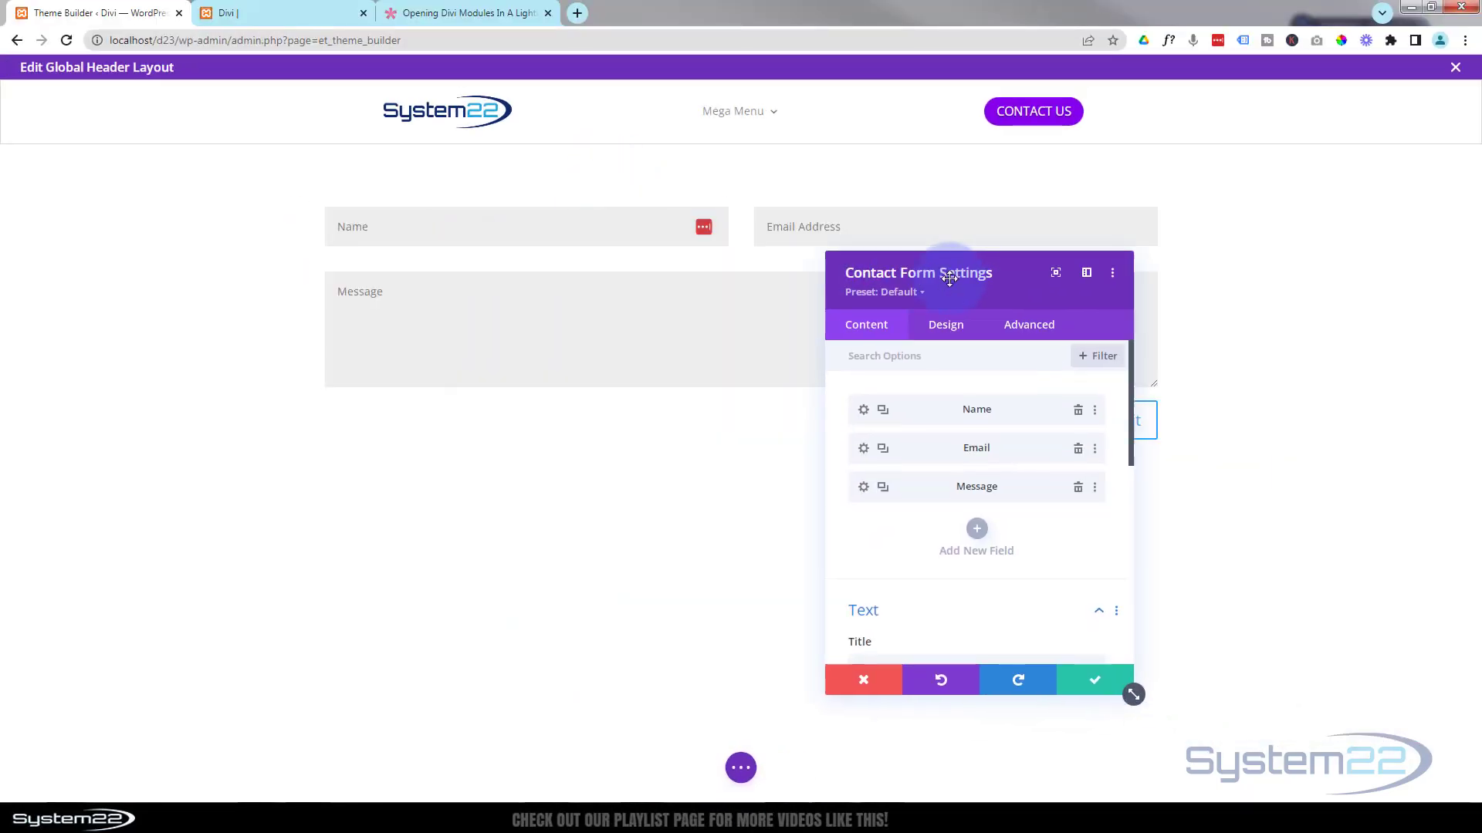
drag(950, 279, 690, 165)
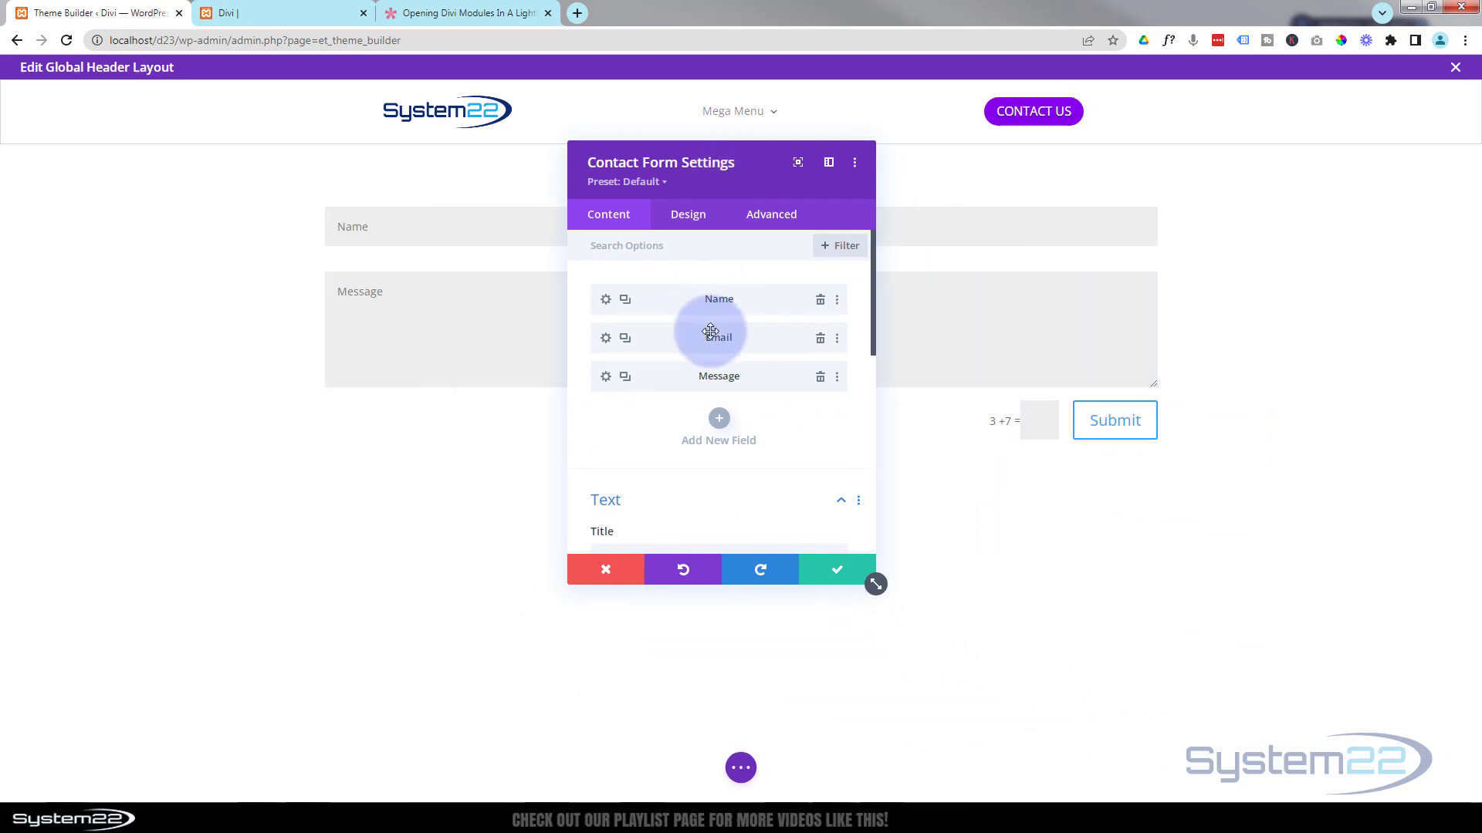
scroll(down, 3)
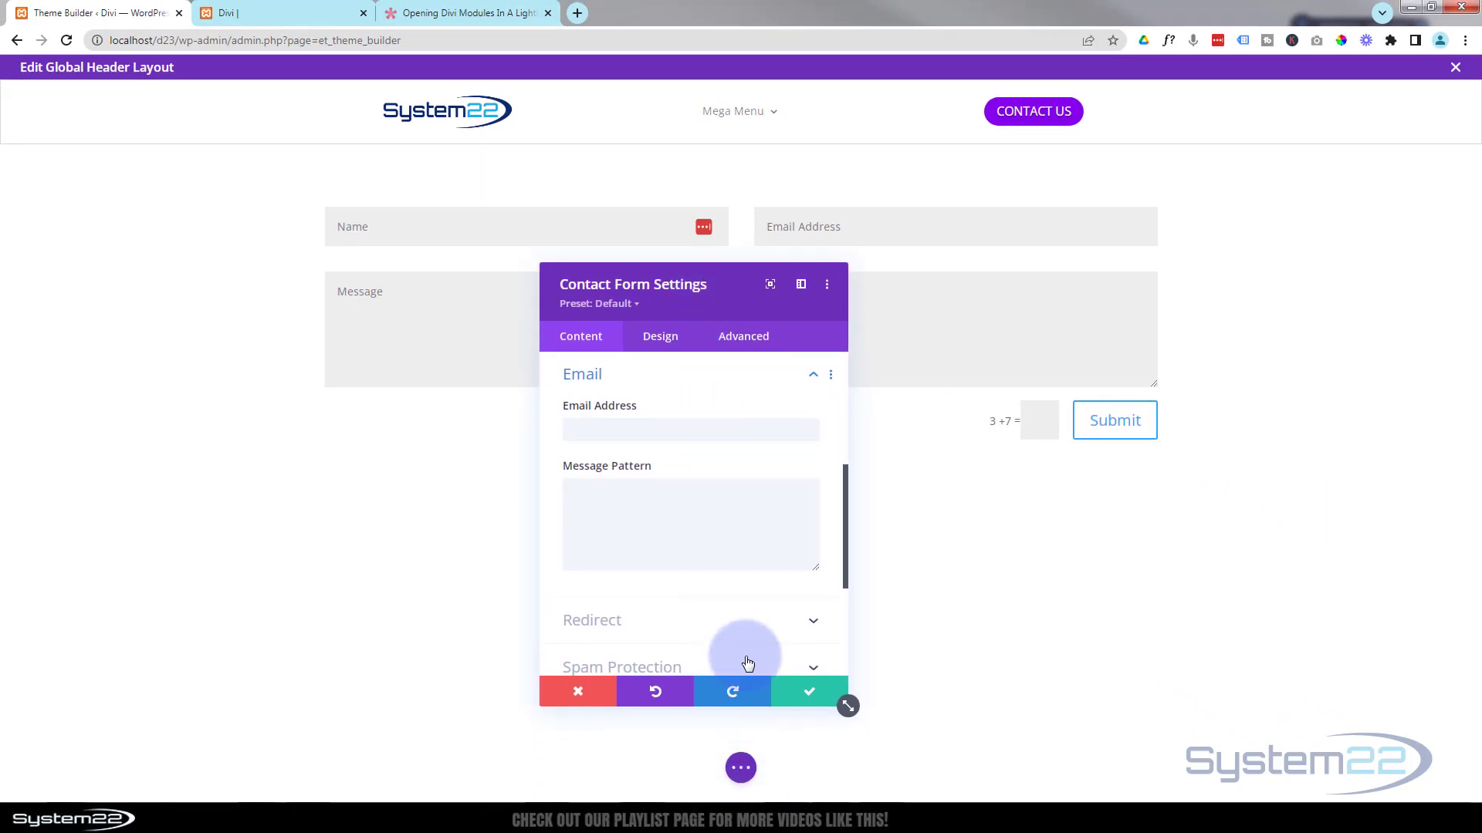
click(807, 691)
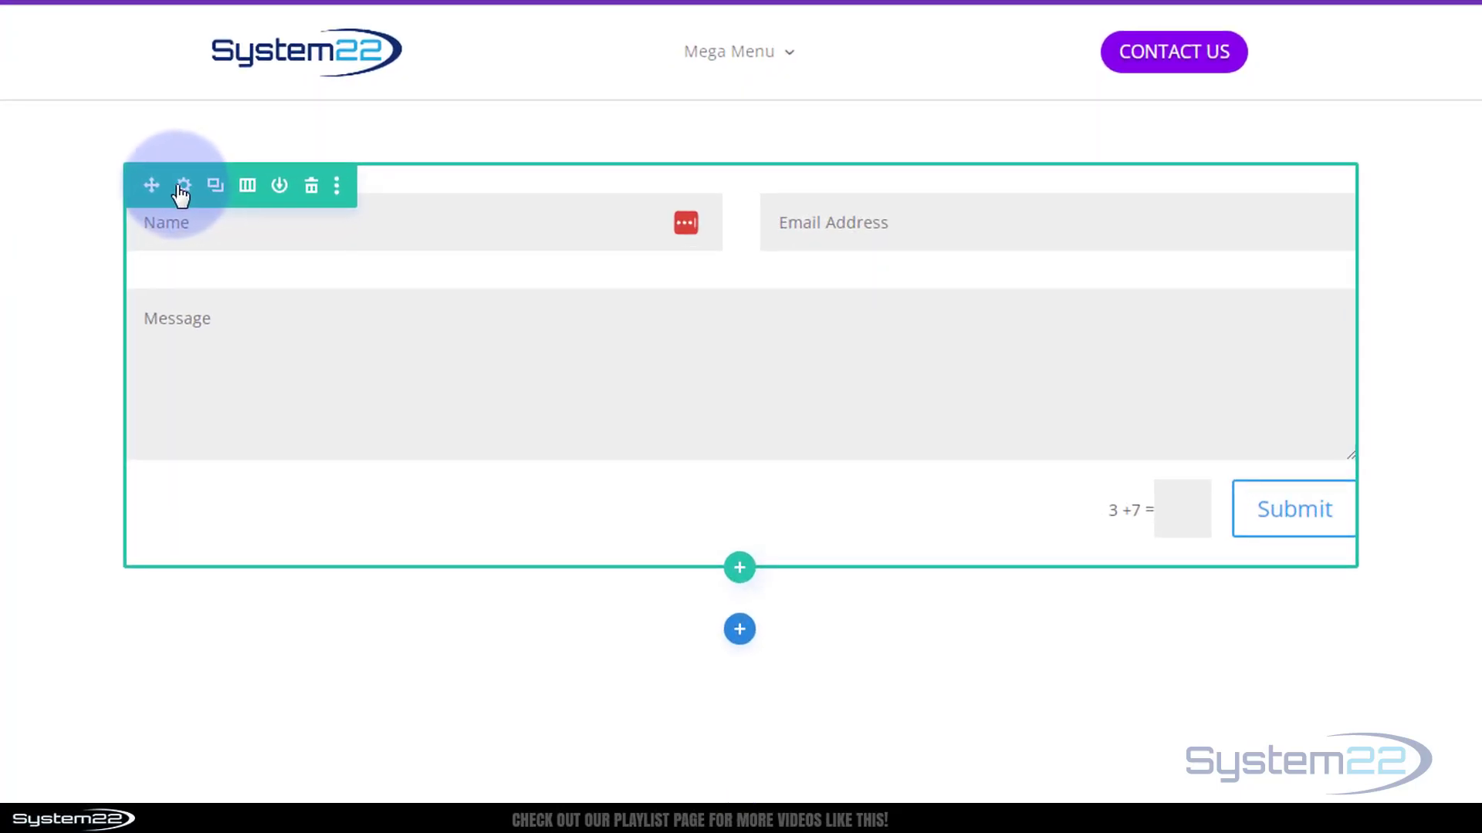
Set the contact form row's background to black and its padding to 50px.
click(184, 186)
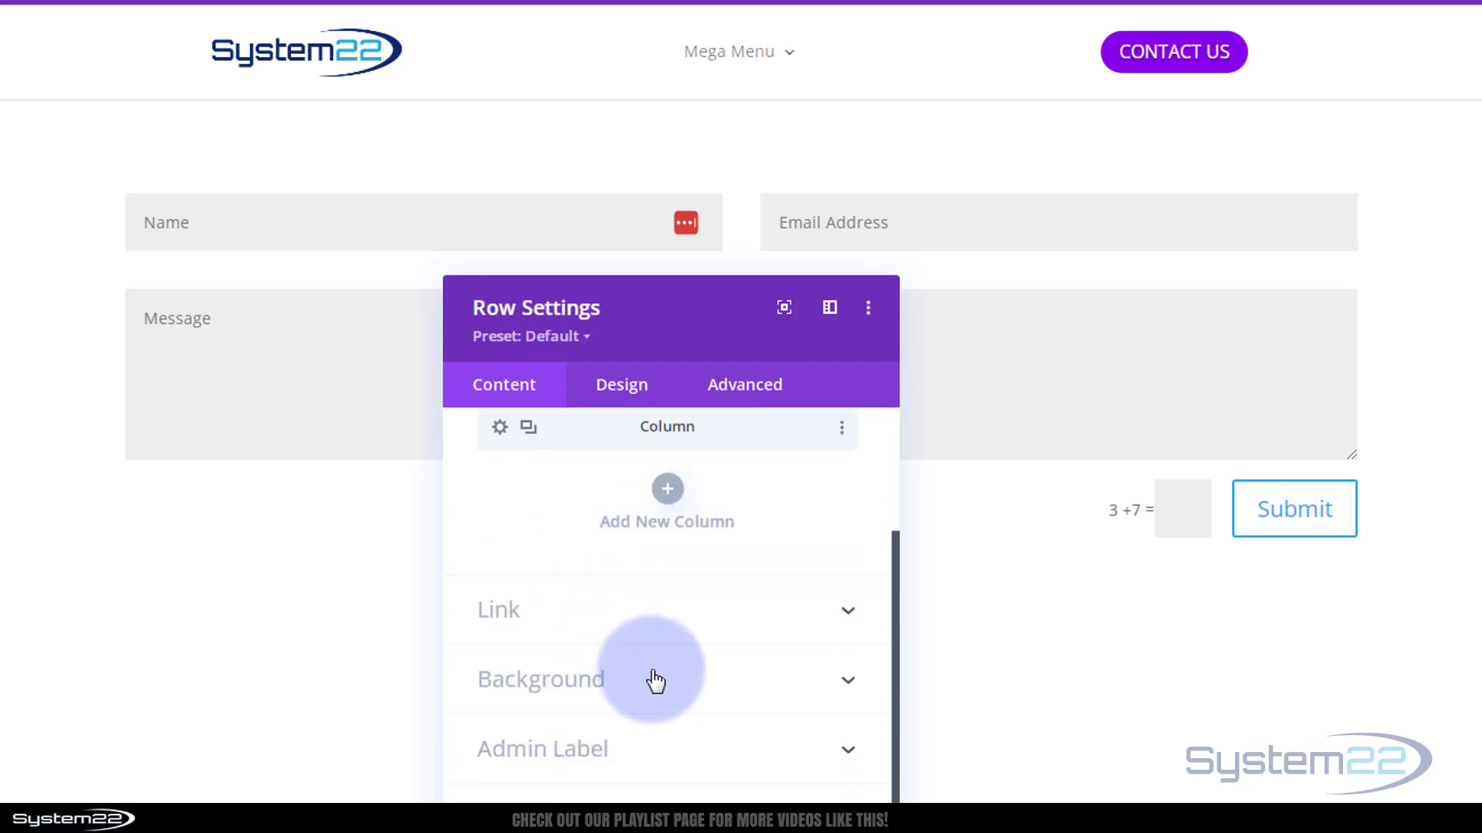
click(656, 678)
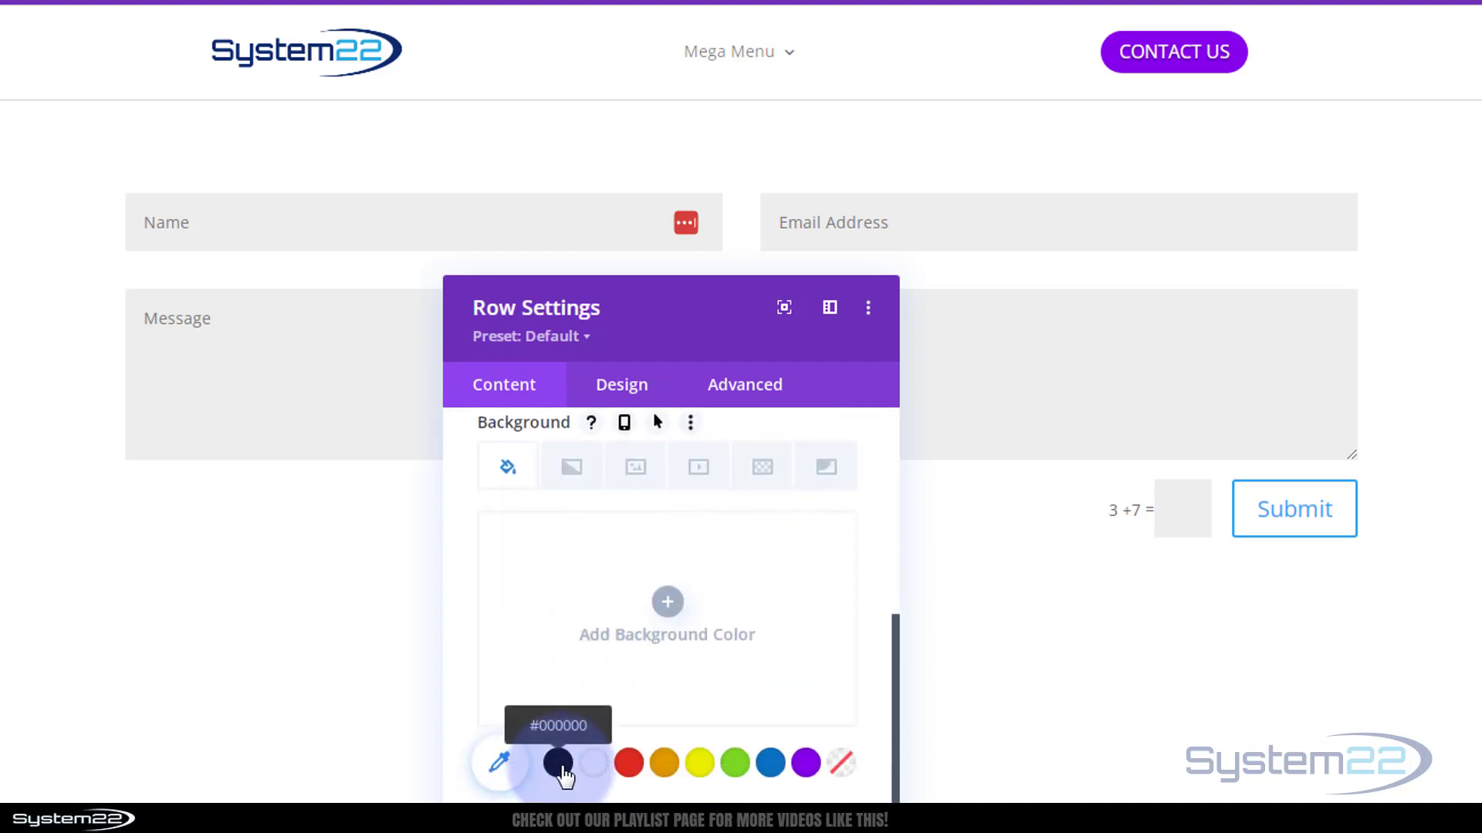
click(556, 762)
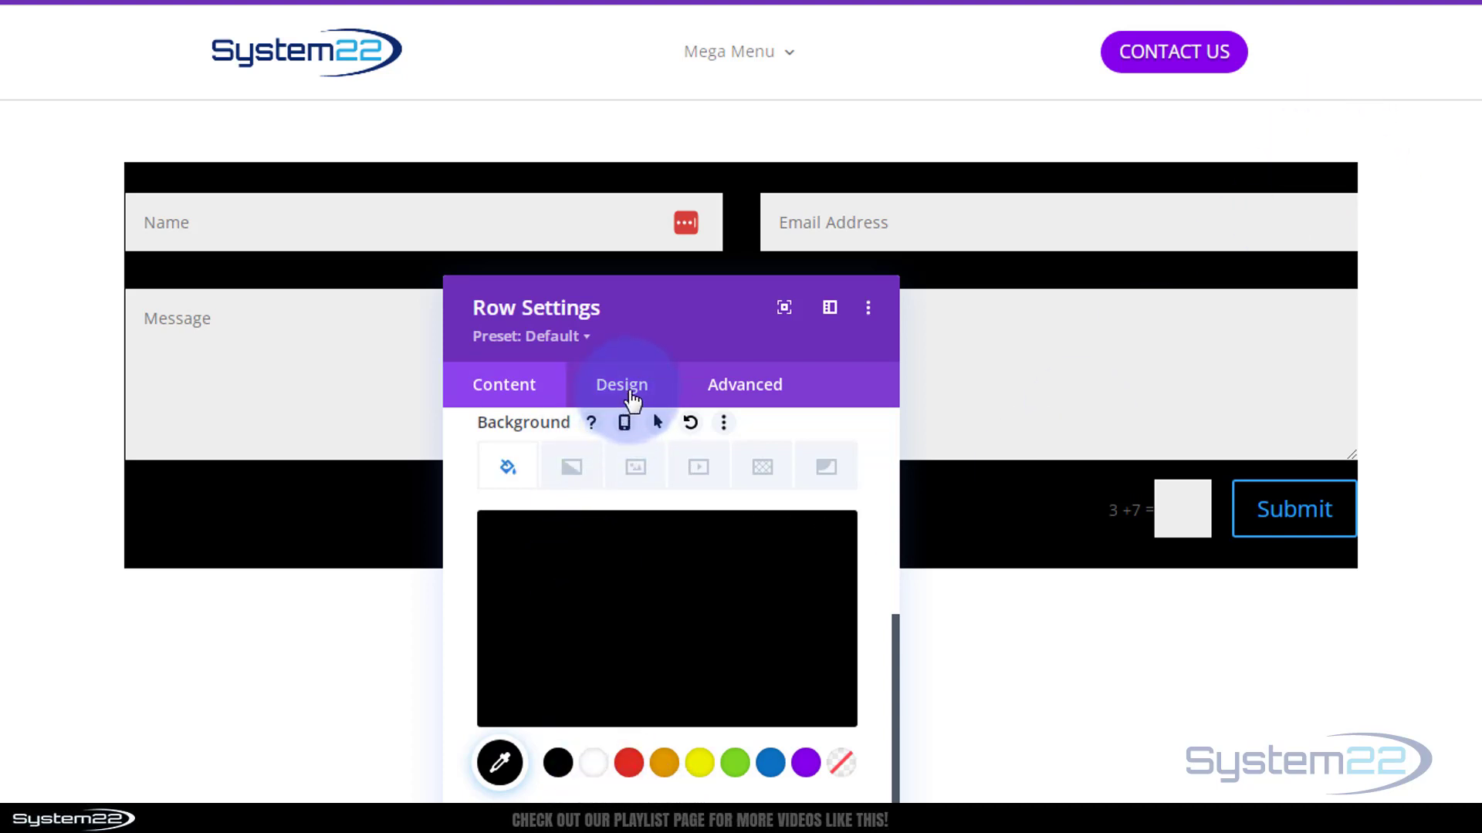
click(621, 384)
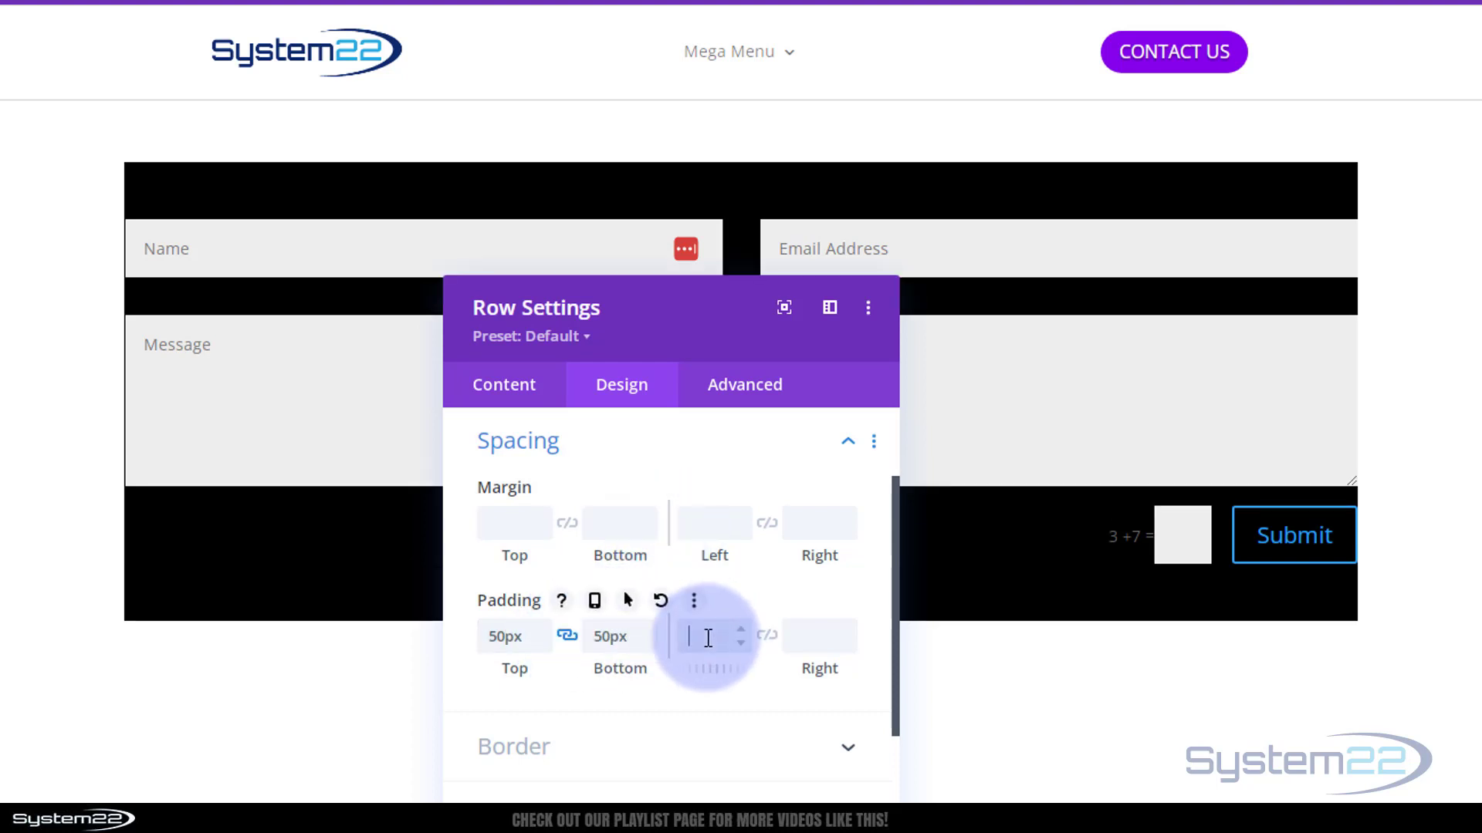
text(50px)
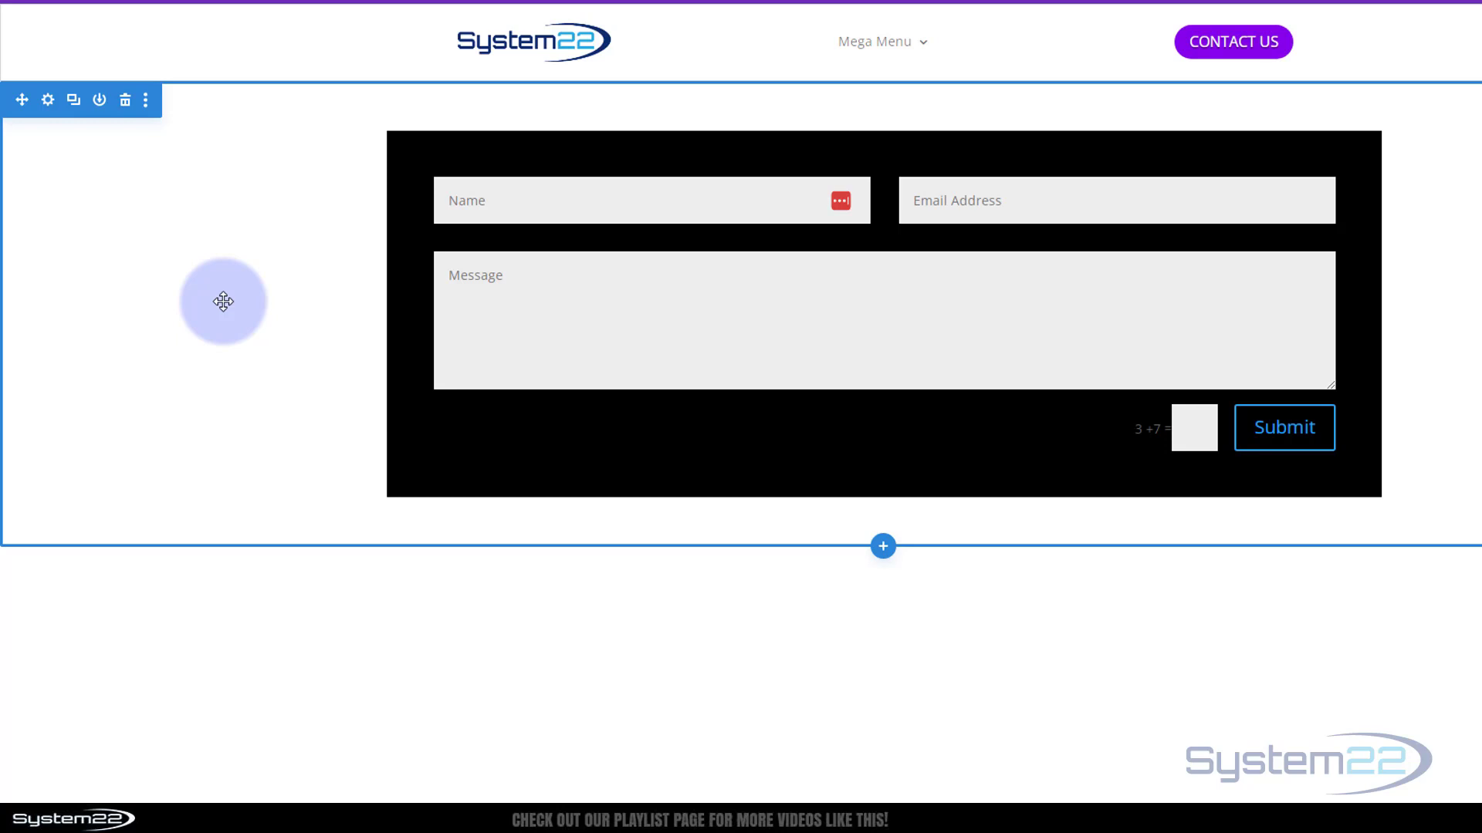
mouse_move(42, 123)
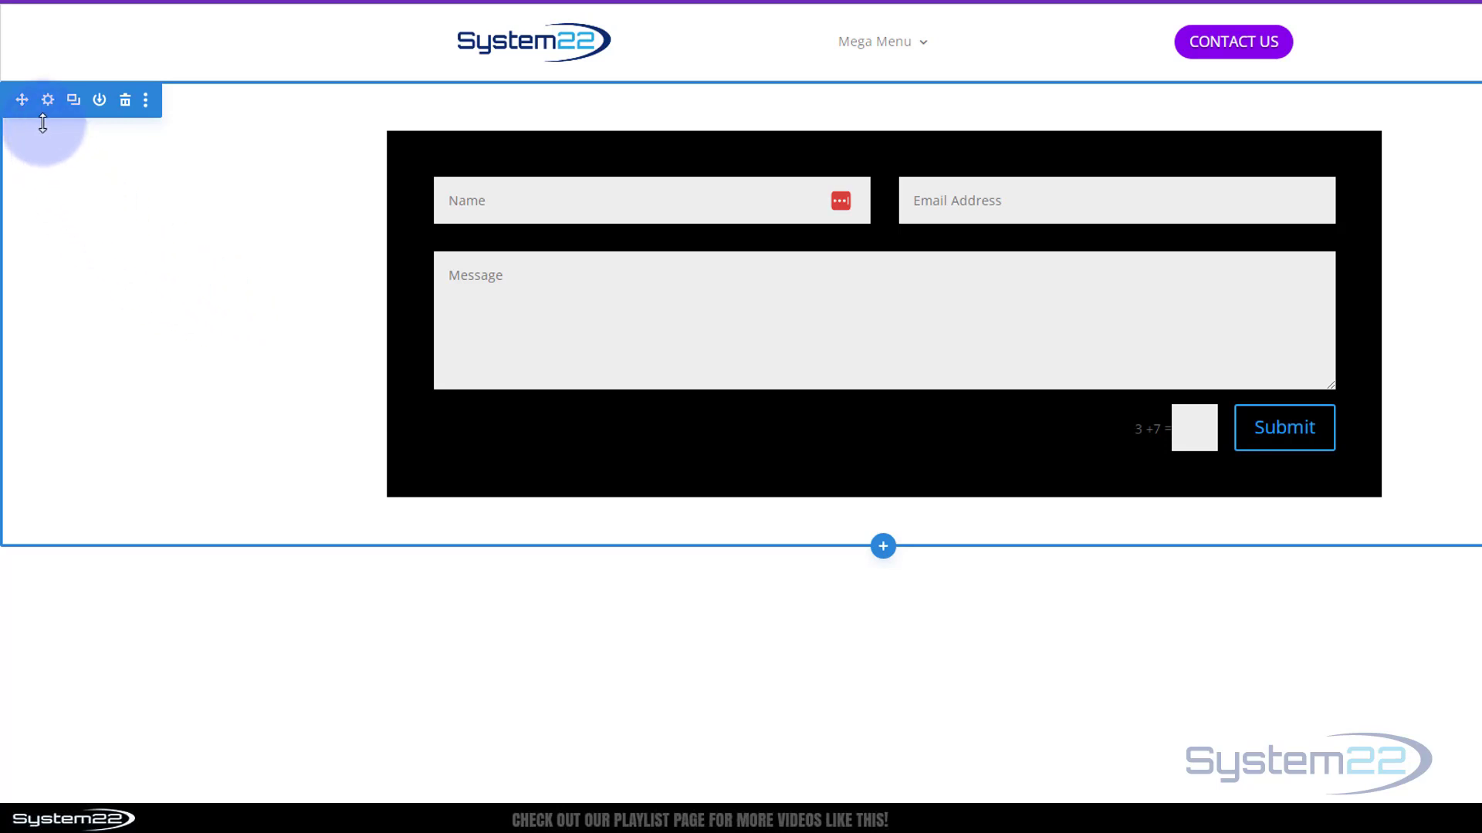
mouse_move(47, 99)
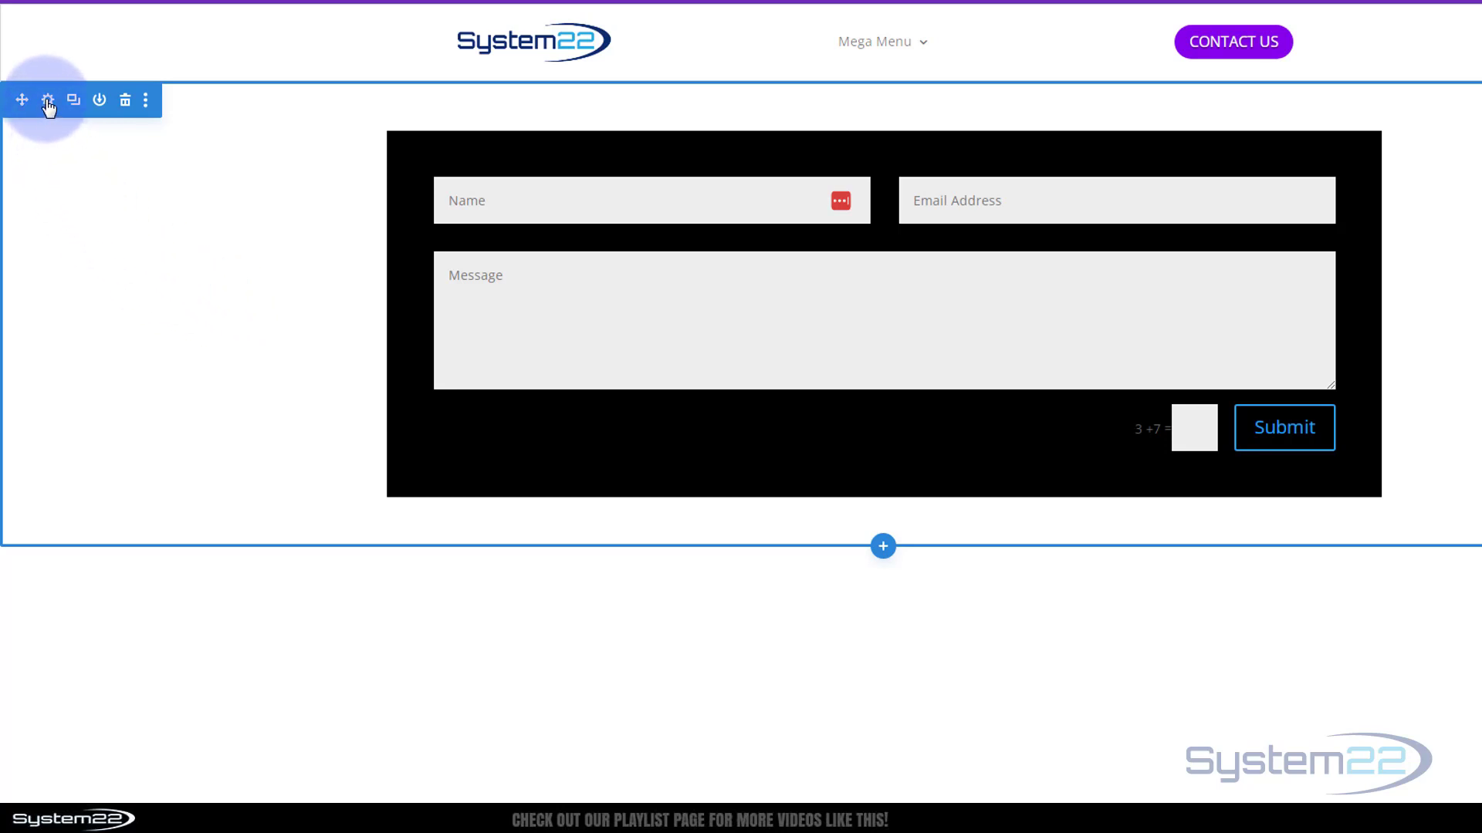
Set the form section's background to black at about 0.77 opacity.
click(47, 101)
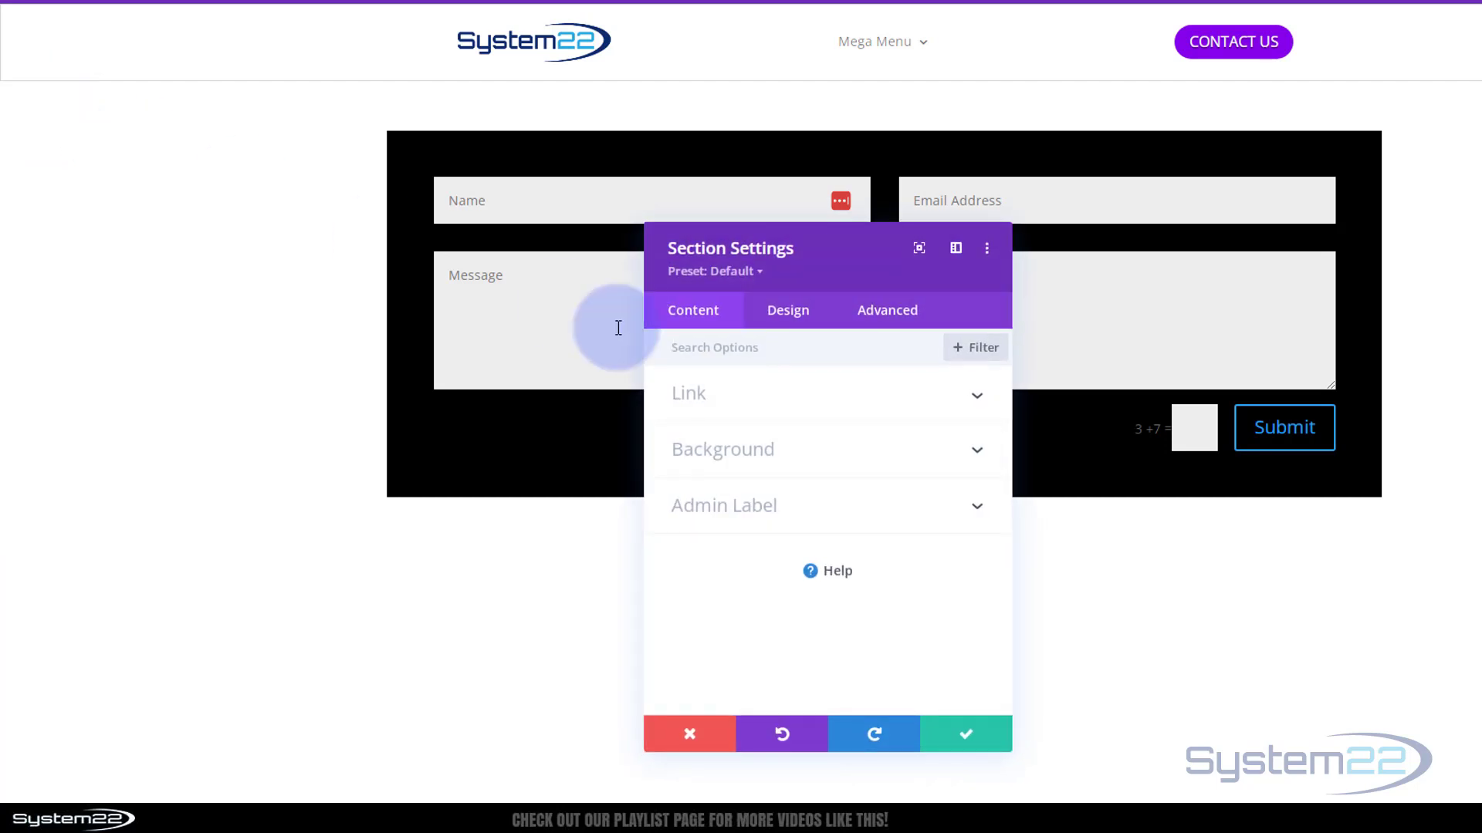
click(722, 449)
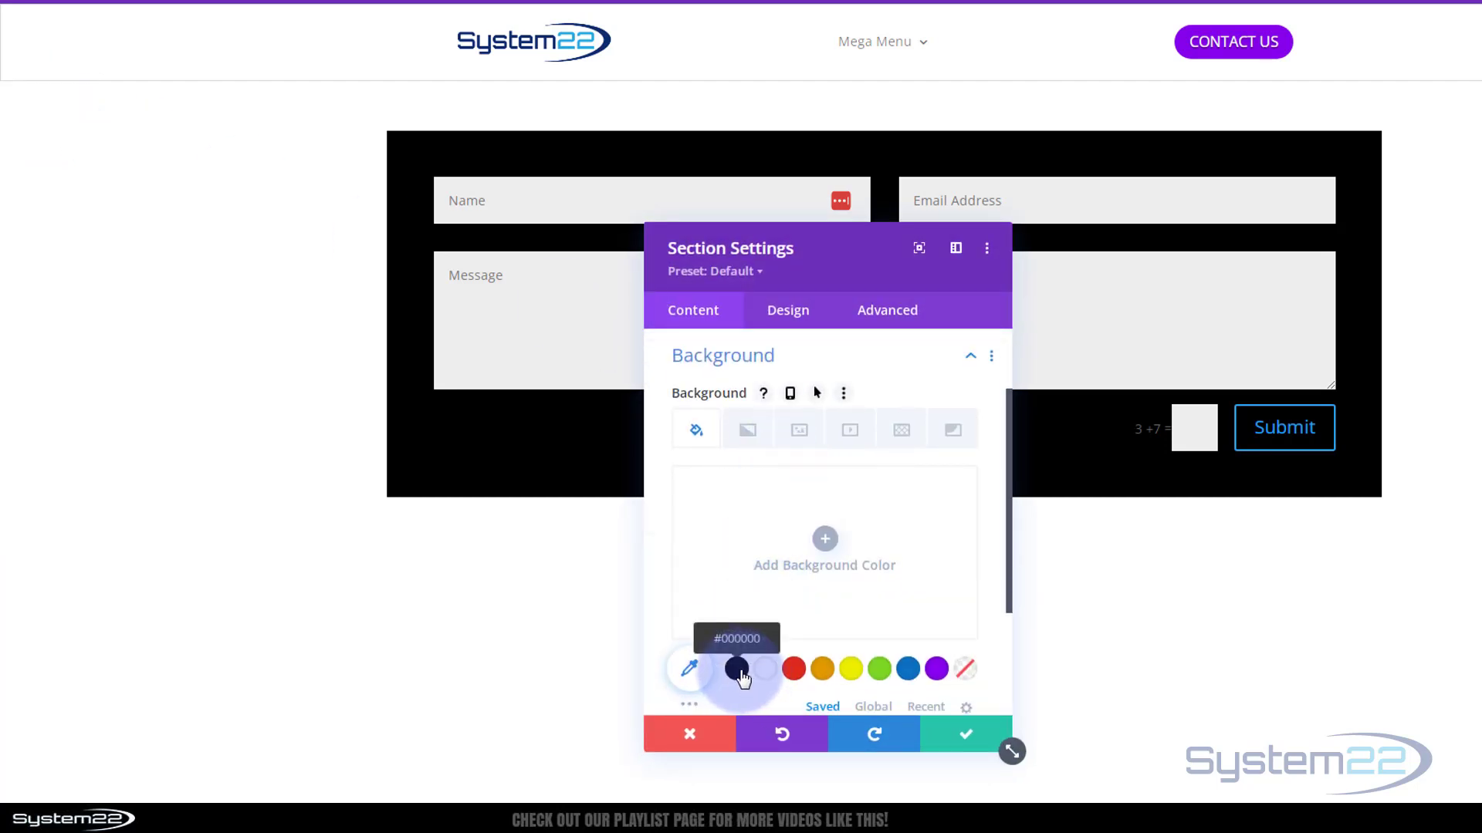
click(737, 669)
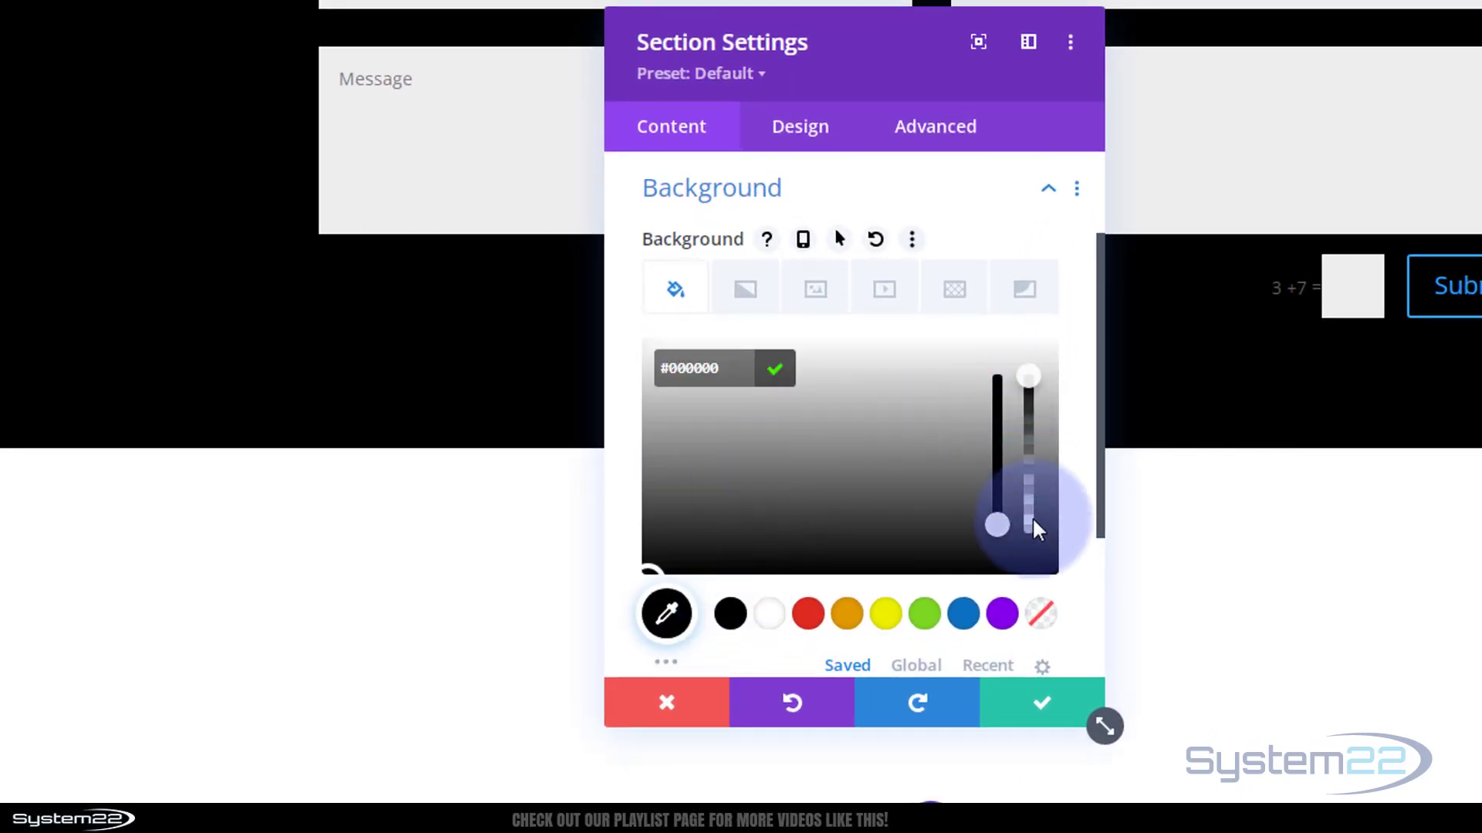
drag(1029, 527, 1029, 376)
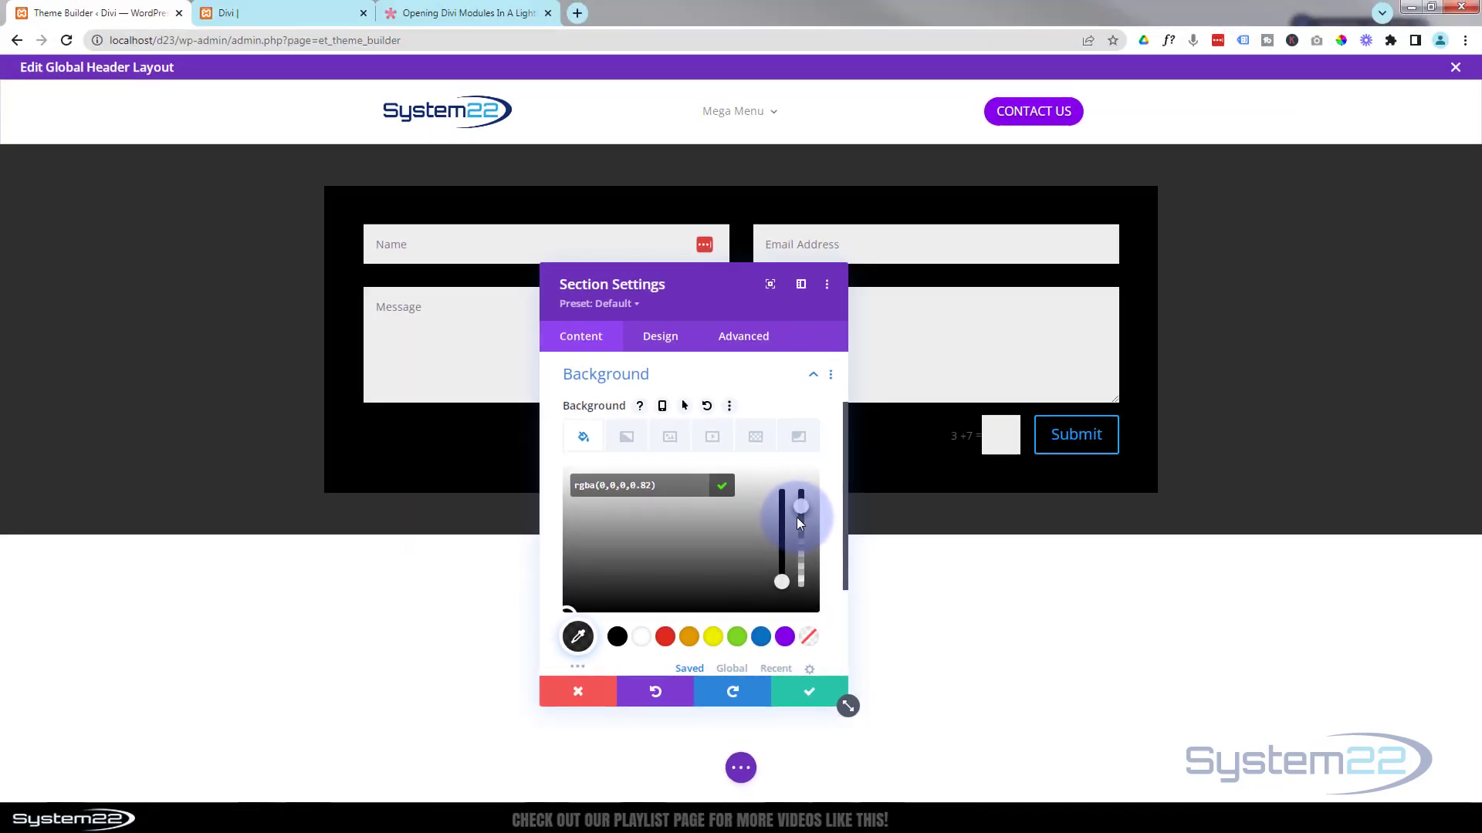
drag(800, 504, 800, 510)
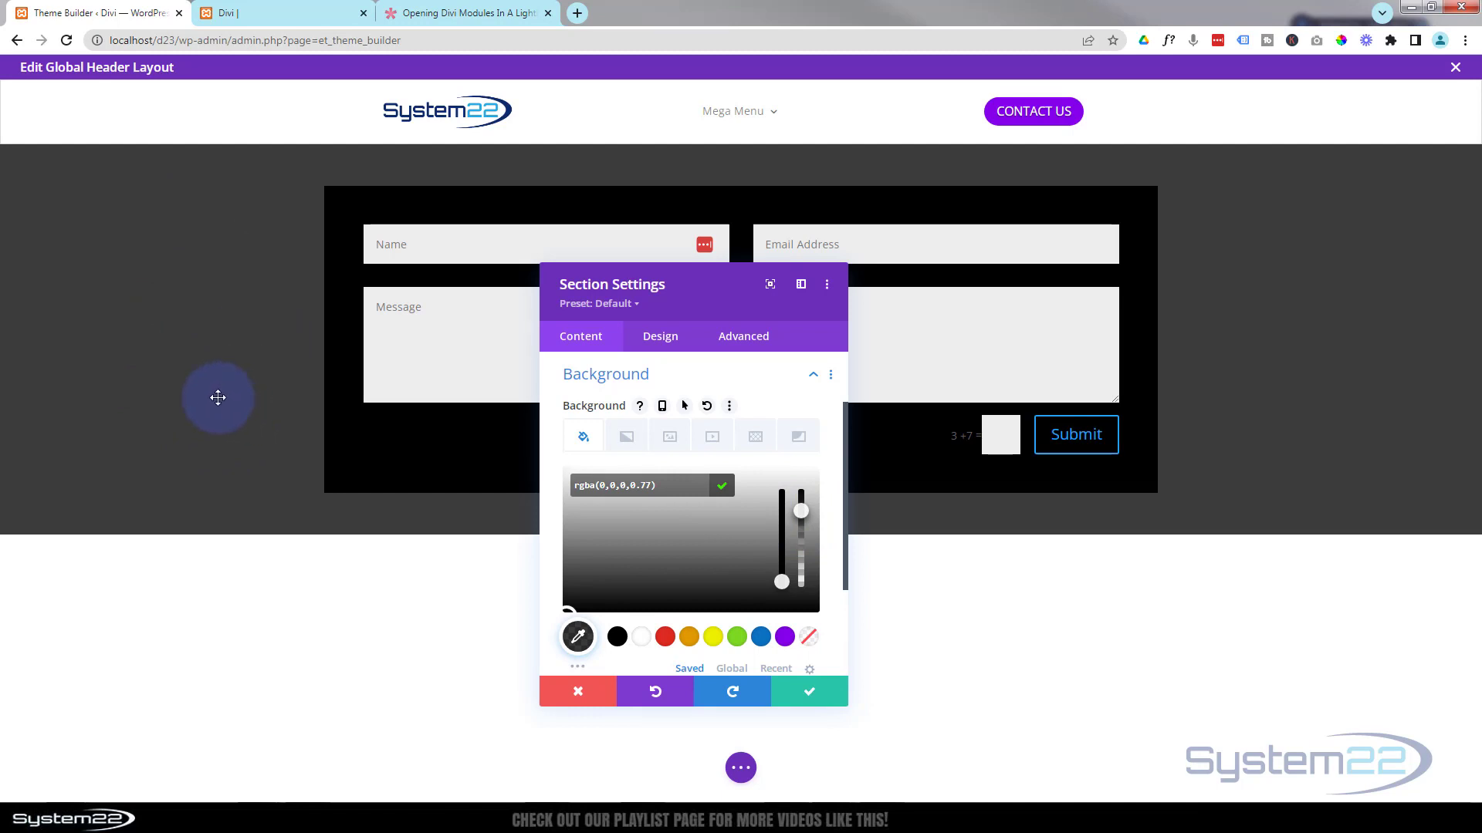
mouse_move(207, 388)
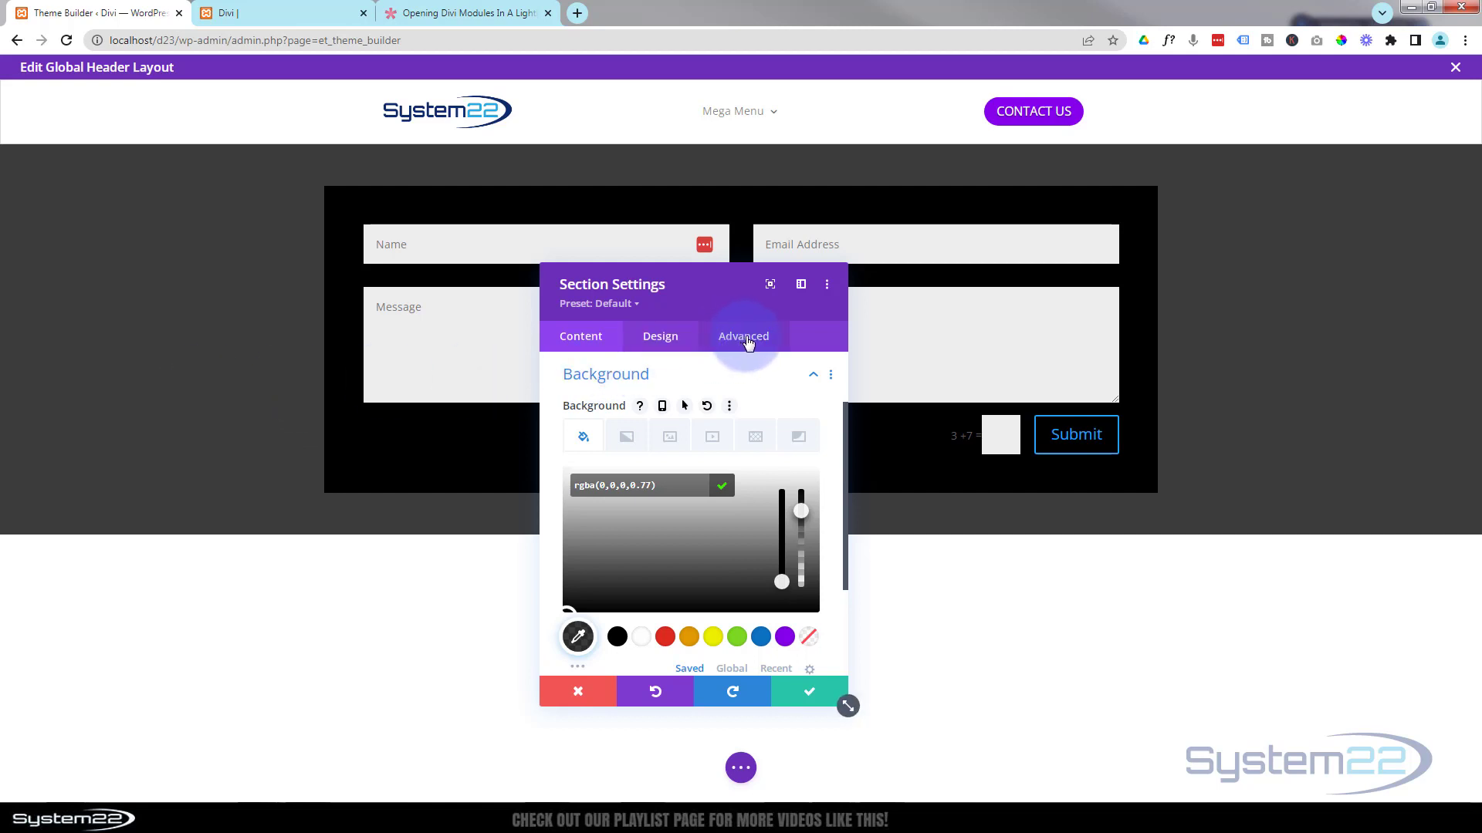
Copy et-lb-content-1 from the help article and enter et-lb-content-10 as the section's CSS Class.
click(742, 336)
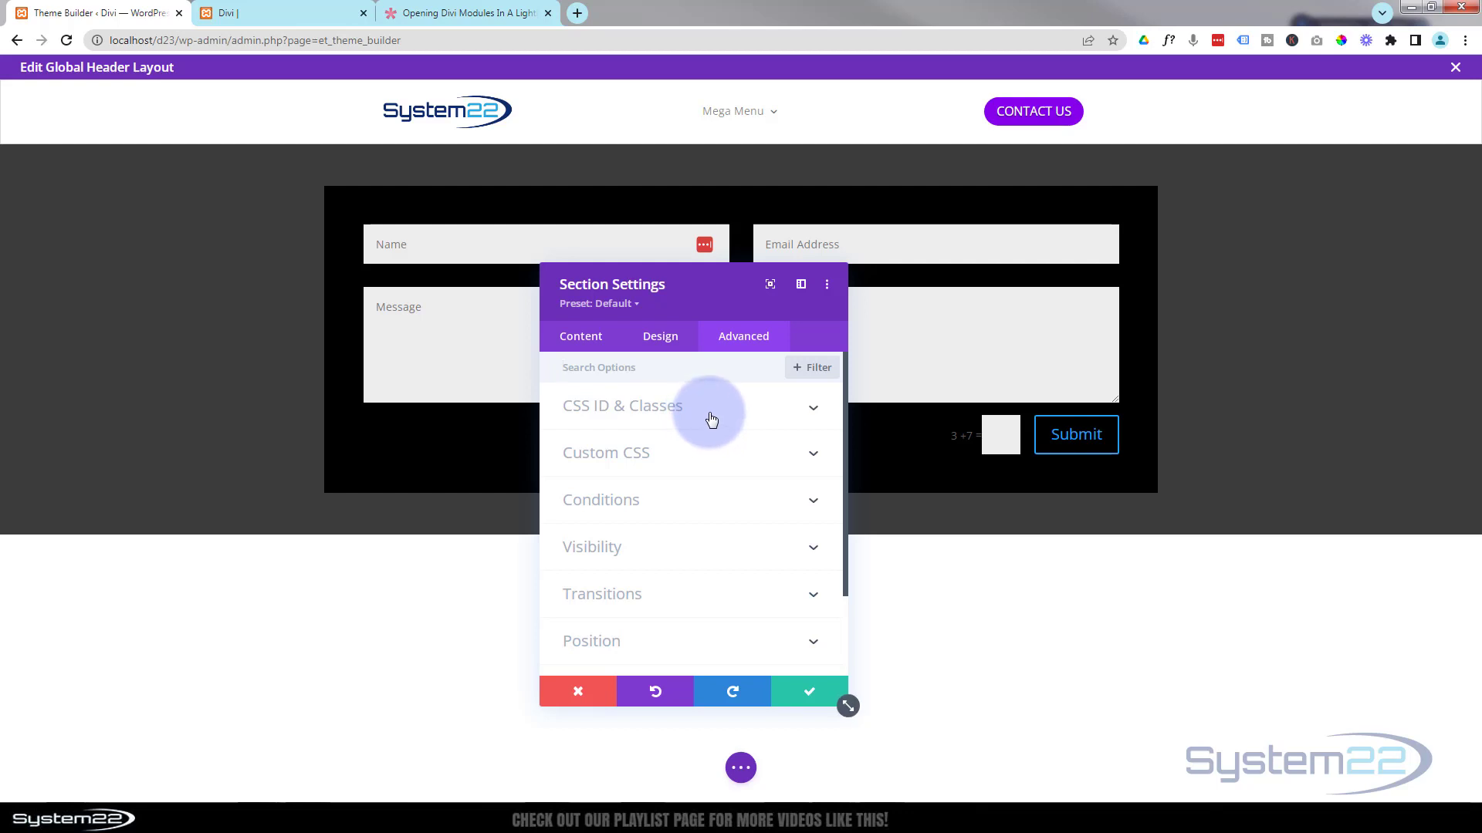
click(622, 405)
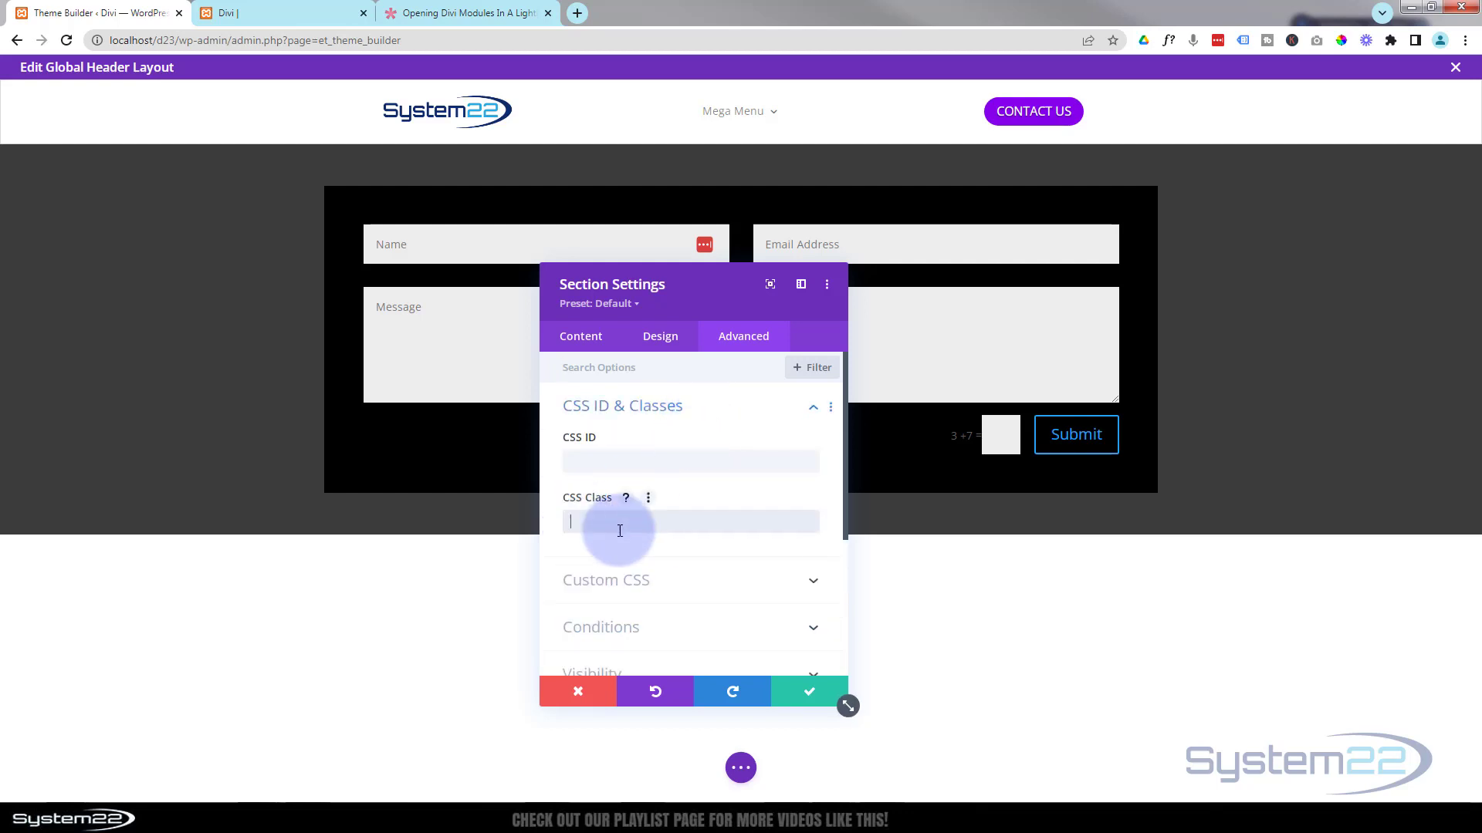
mouse_move(646, 463)
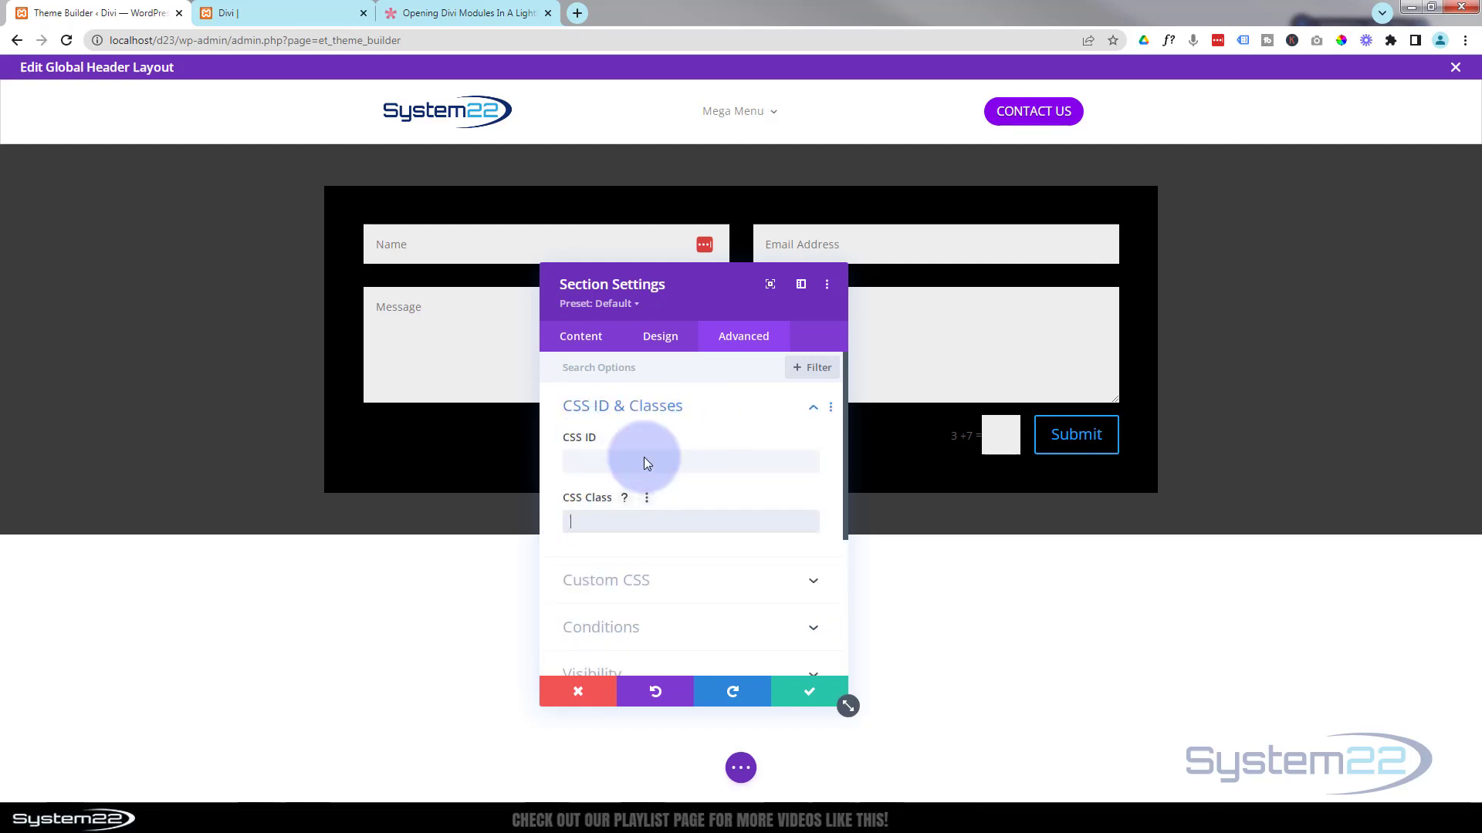
click(463, 13)
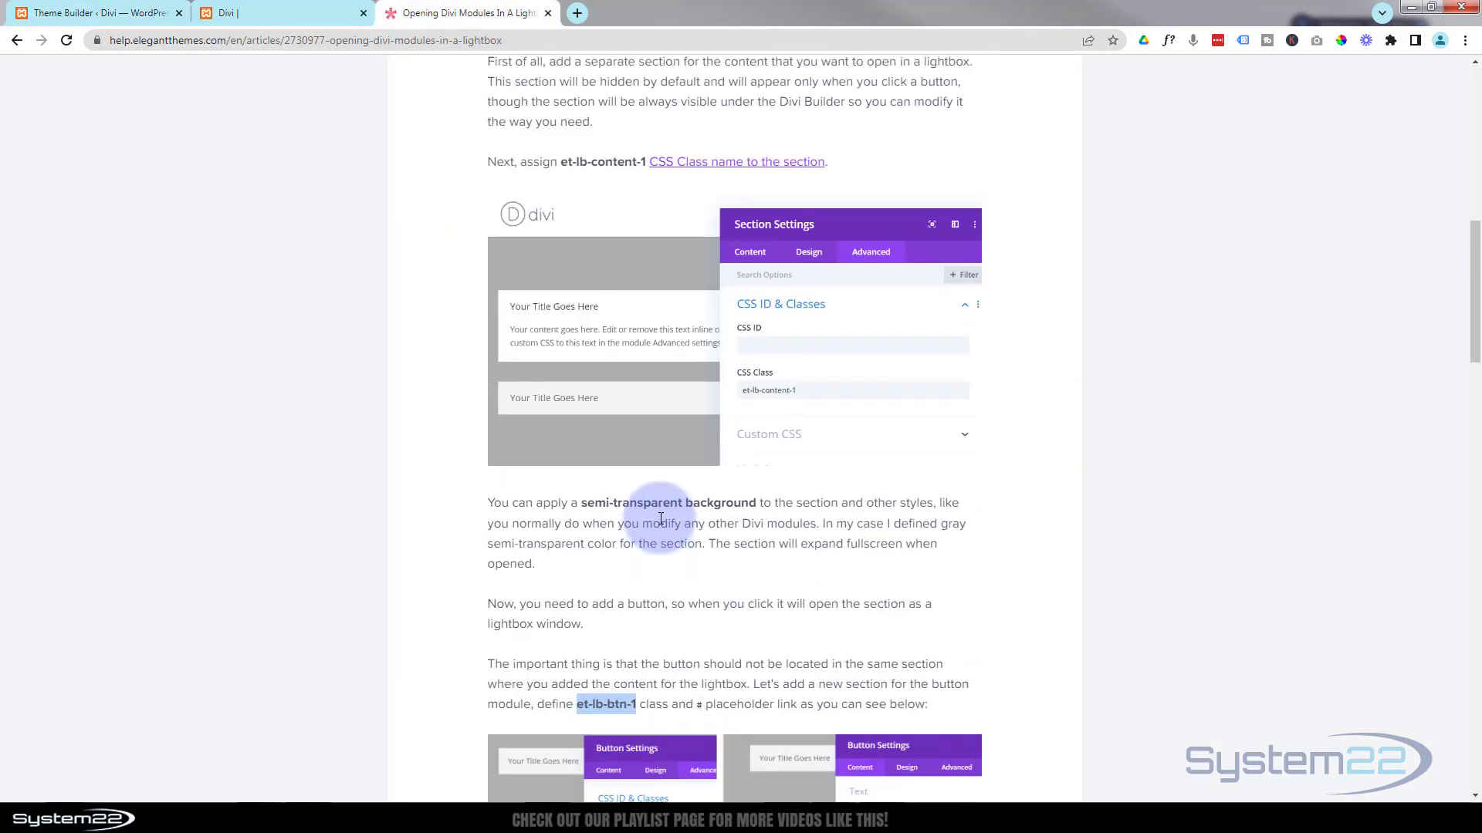
scroll(up, 3)
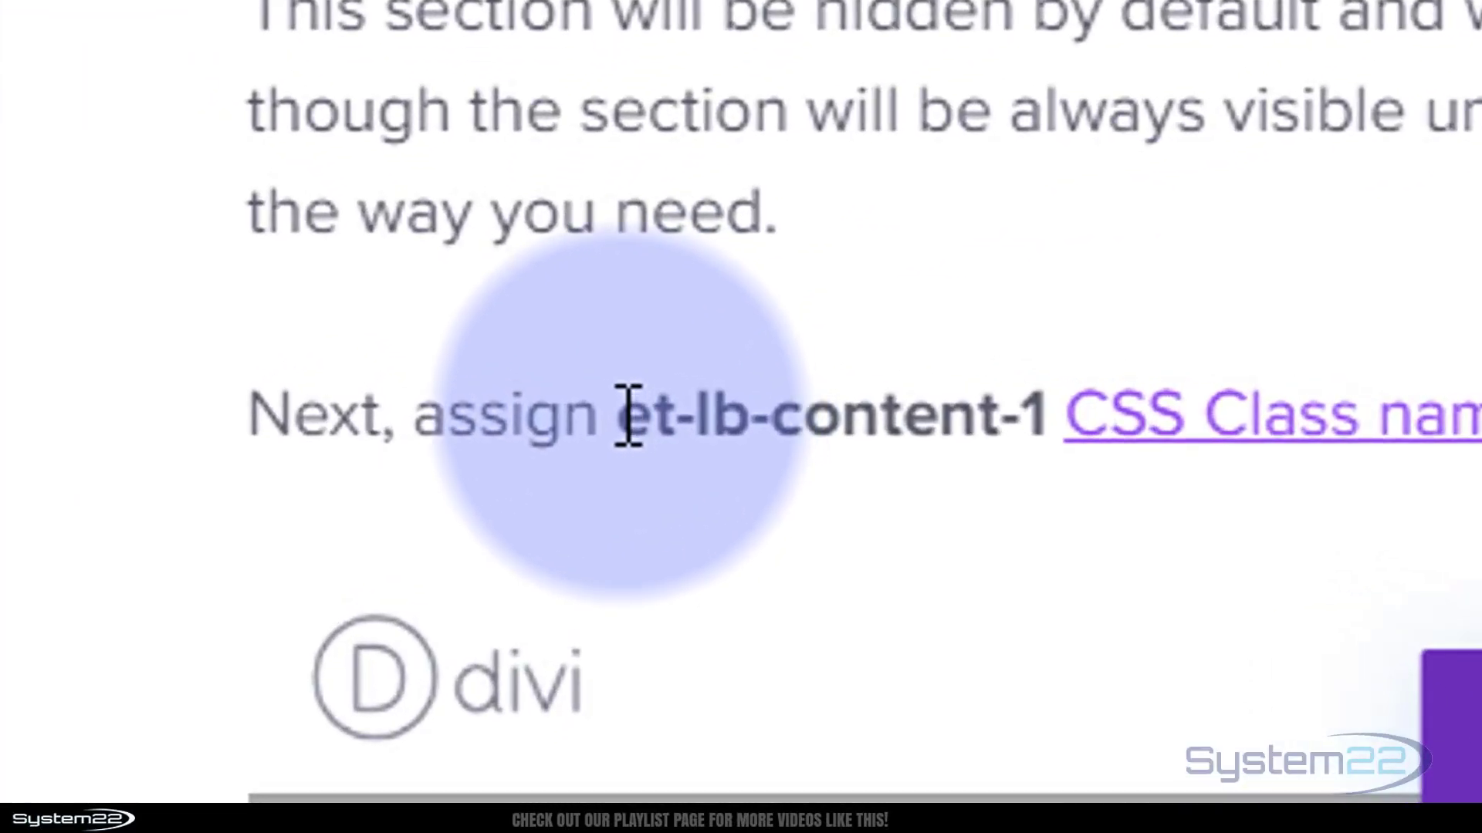
drag(623, 415, 1068, 416)
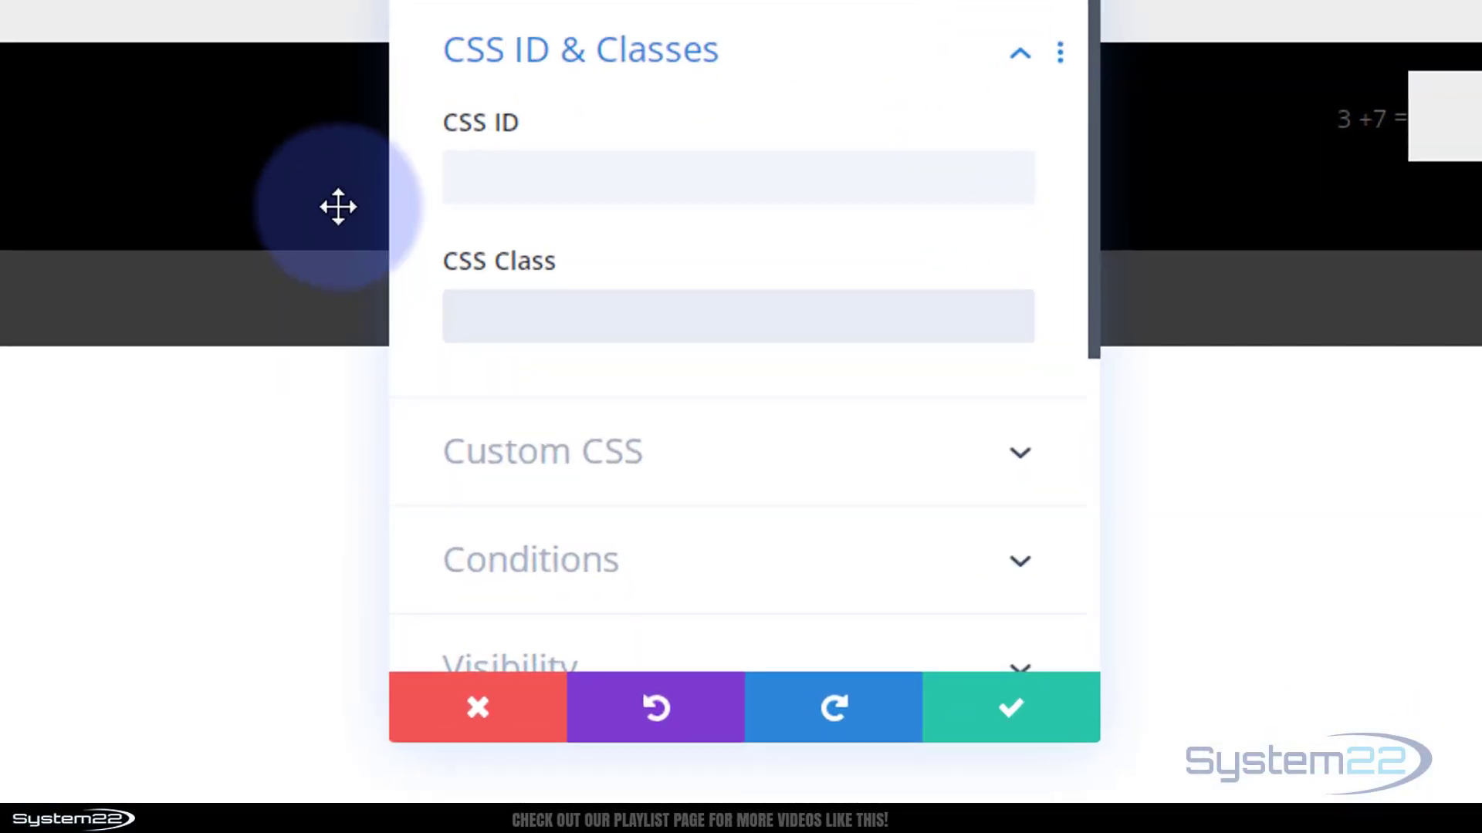
text(et-lb-content-1)
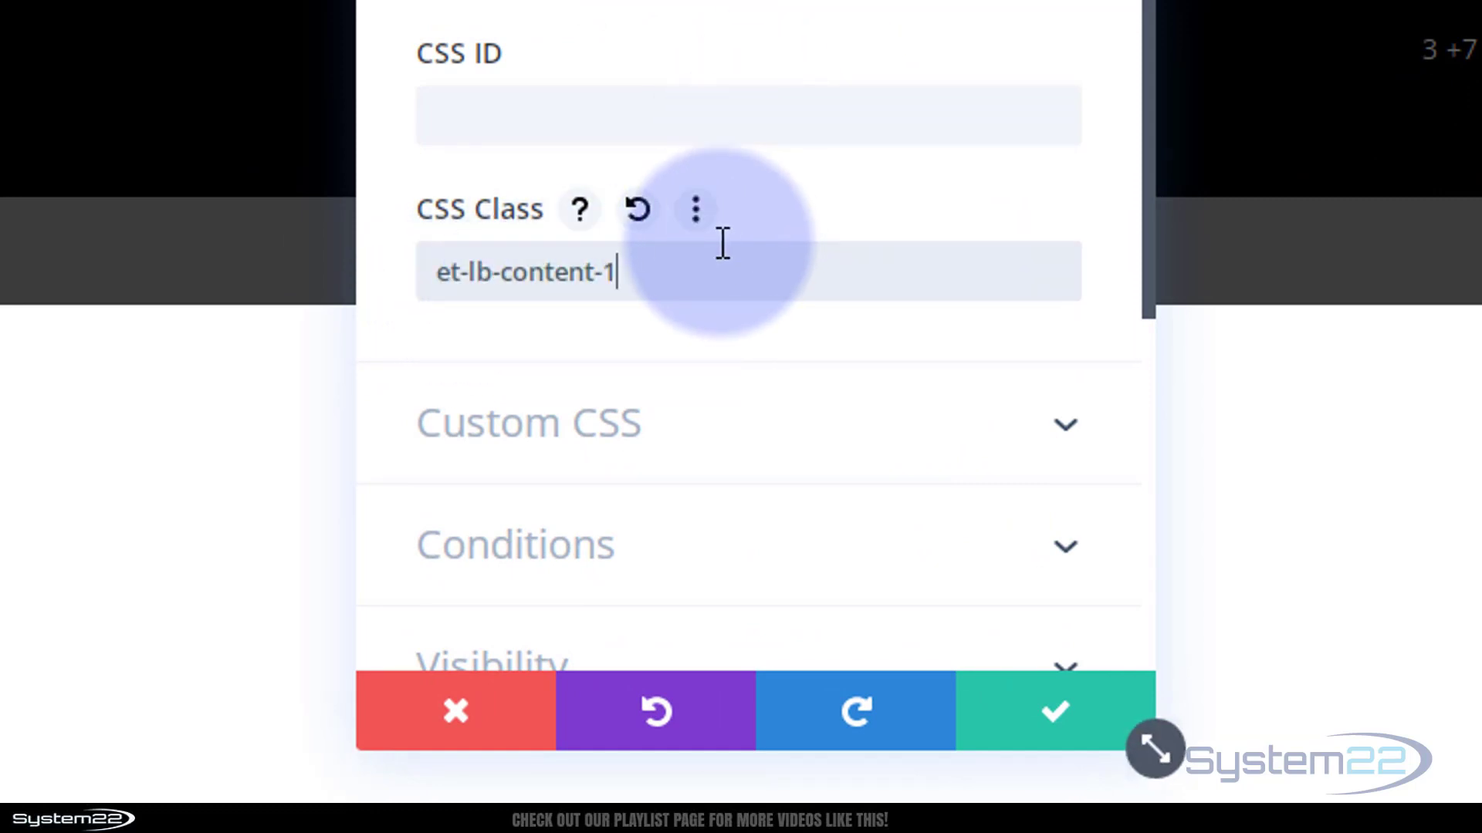
text(0)
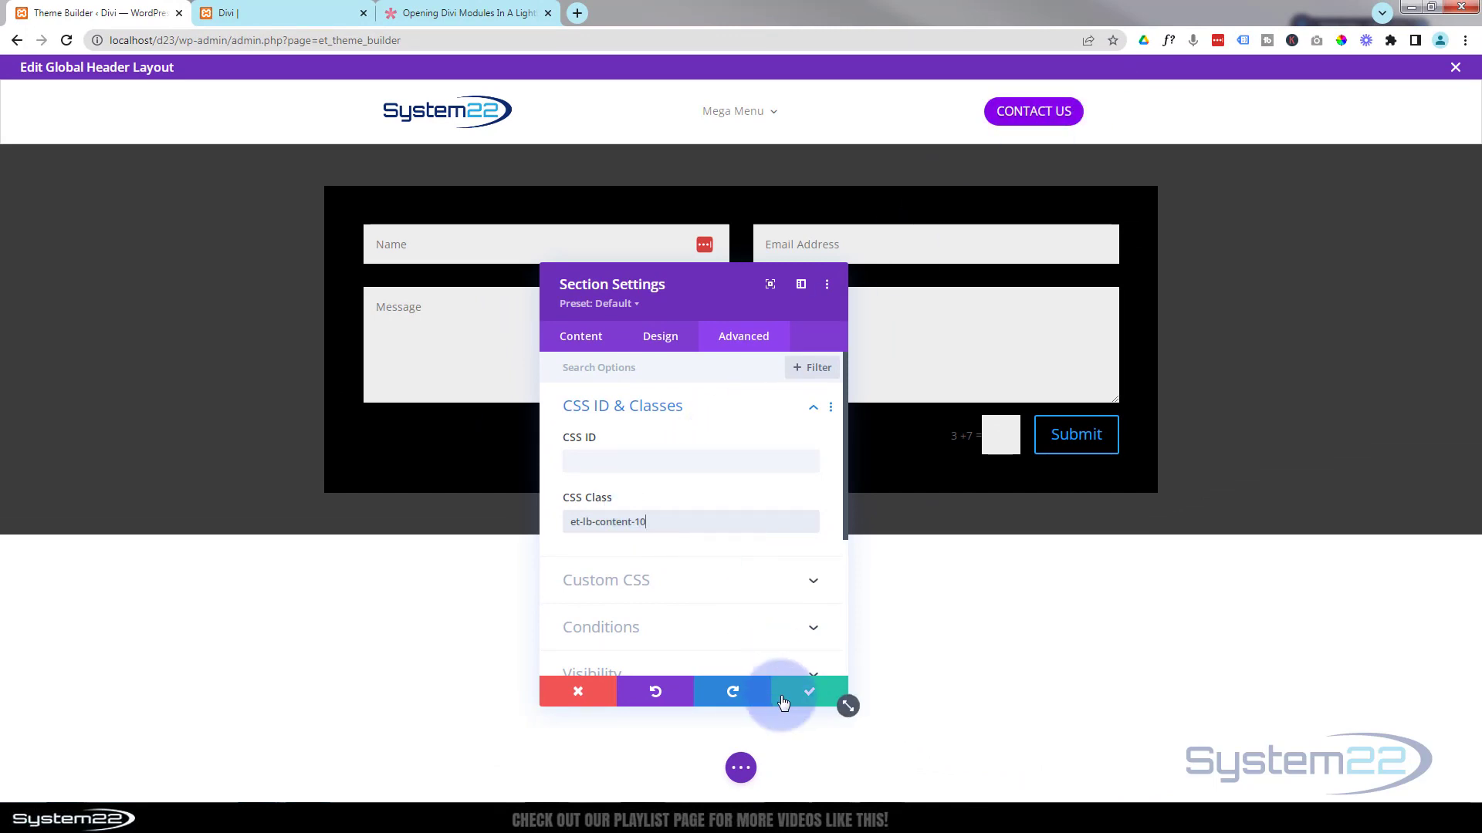
Apply the section settings, save the global header and Theme Builder, then visit the site.
click(808, 692)
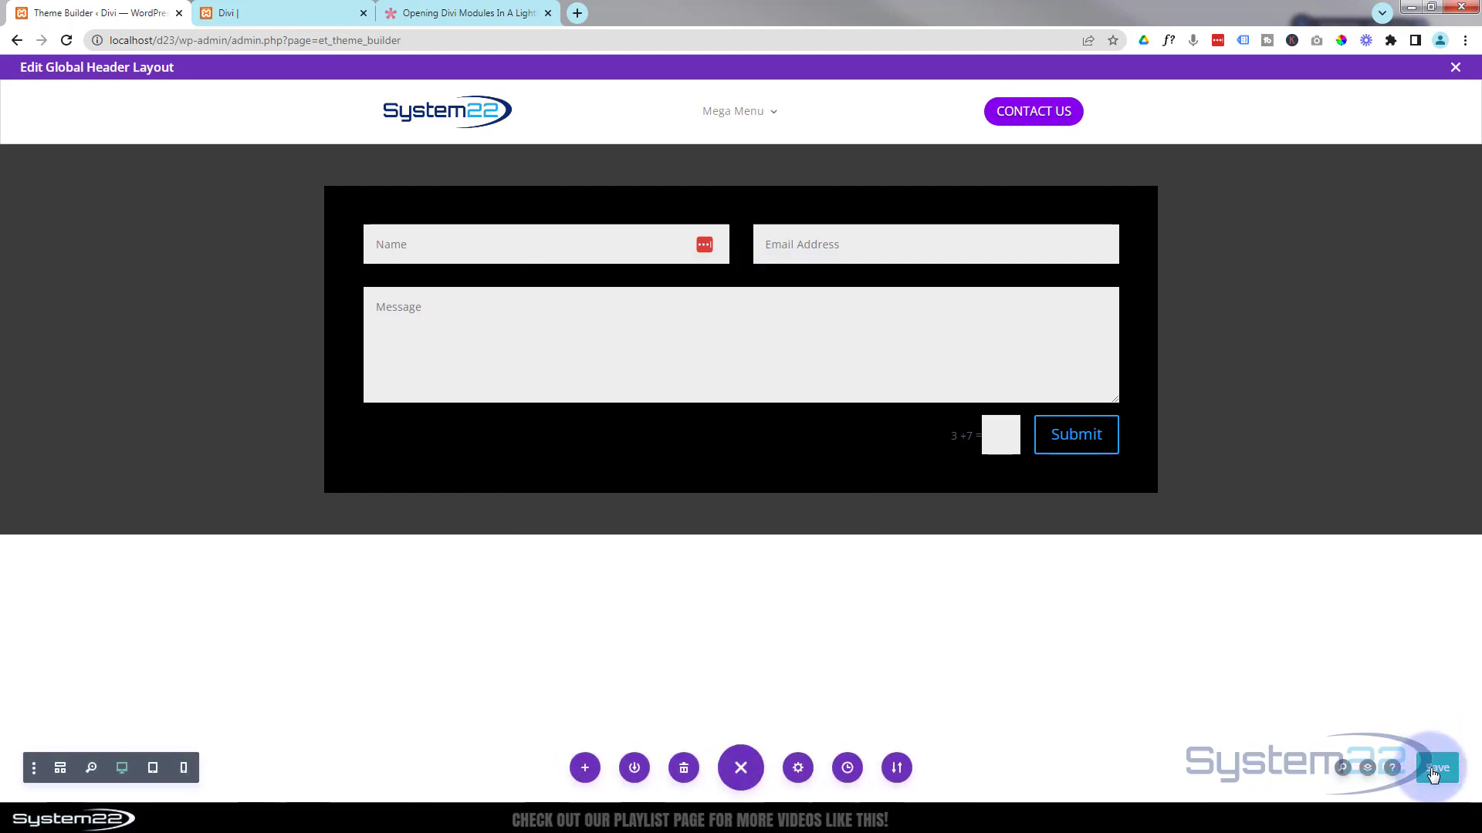
click(1432, 767)
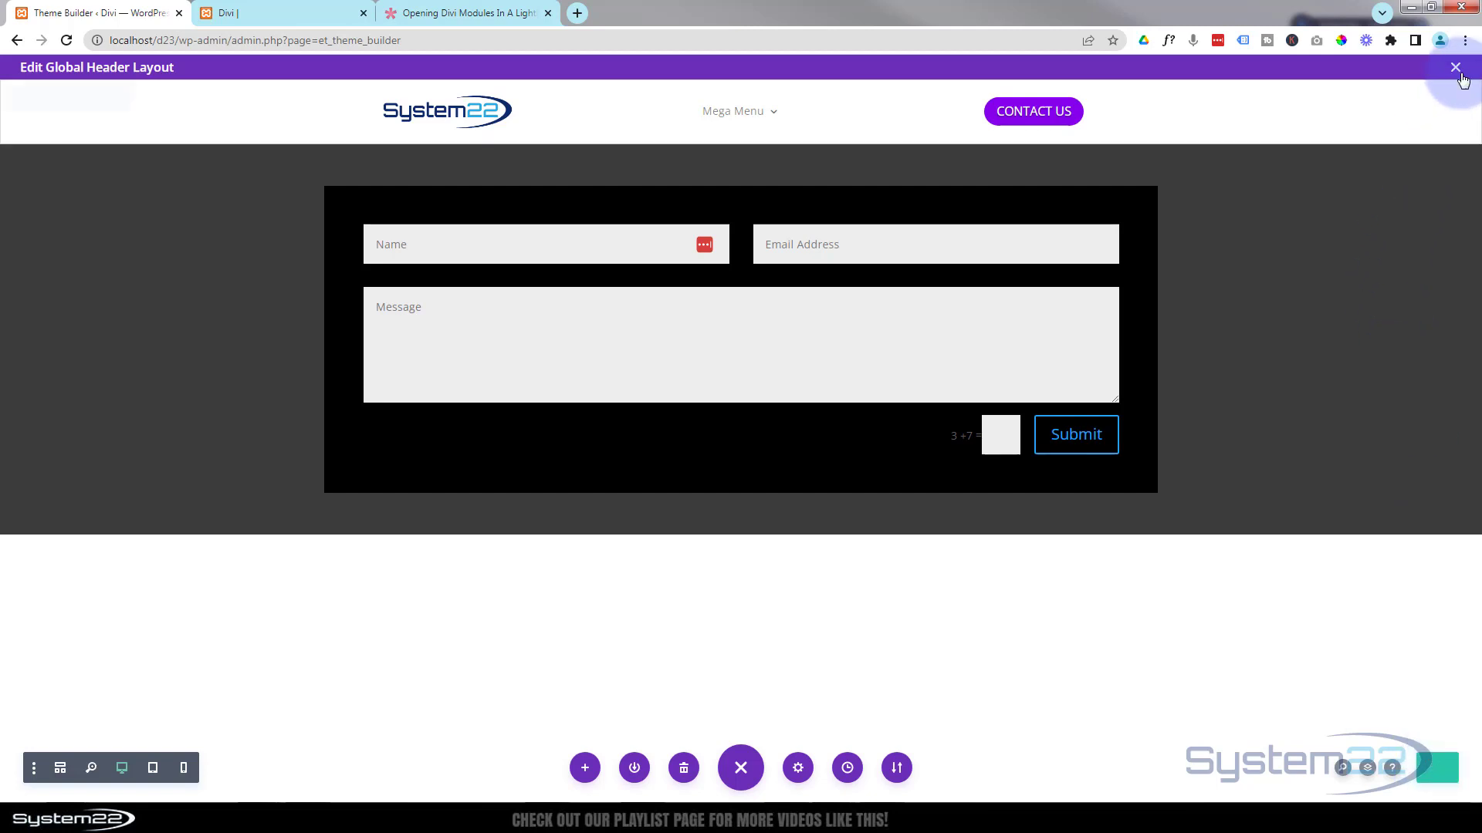
click(1454, 67)
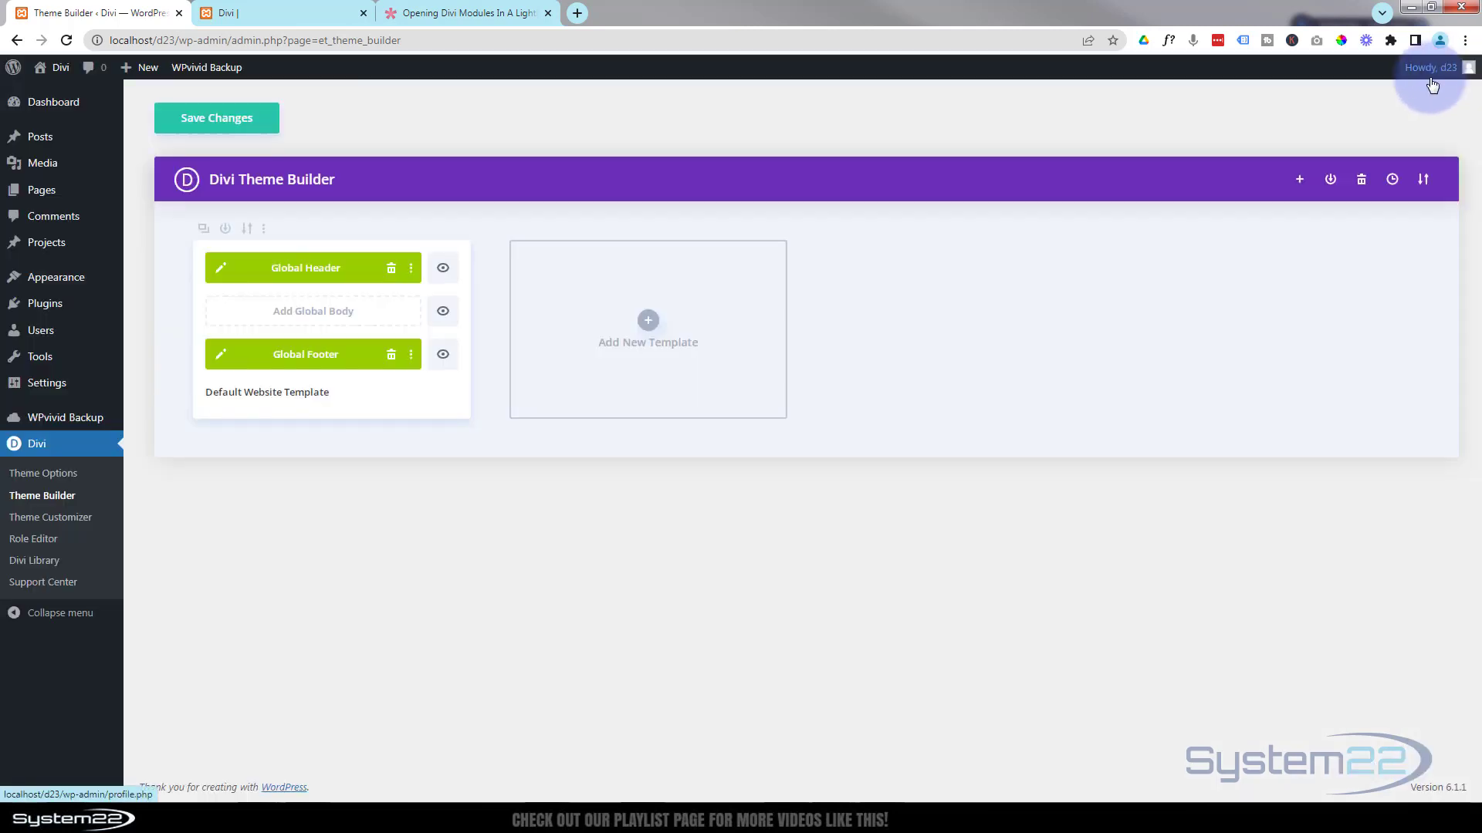
click(216, 117)
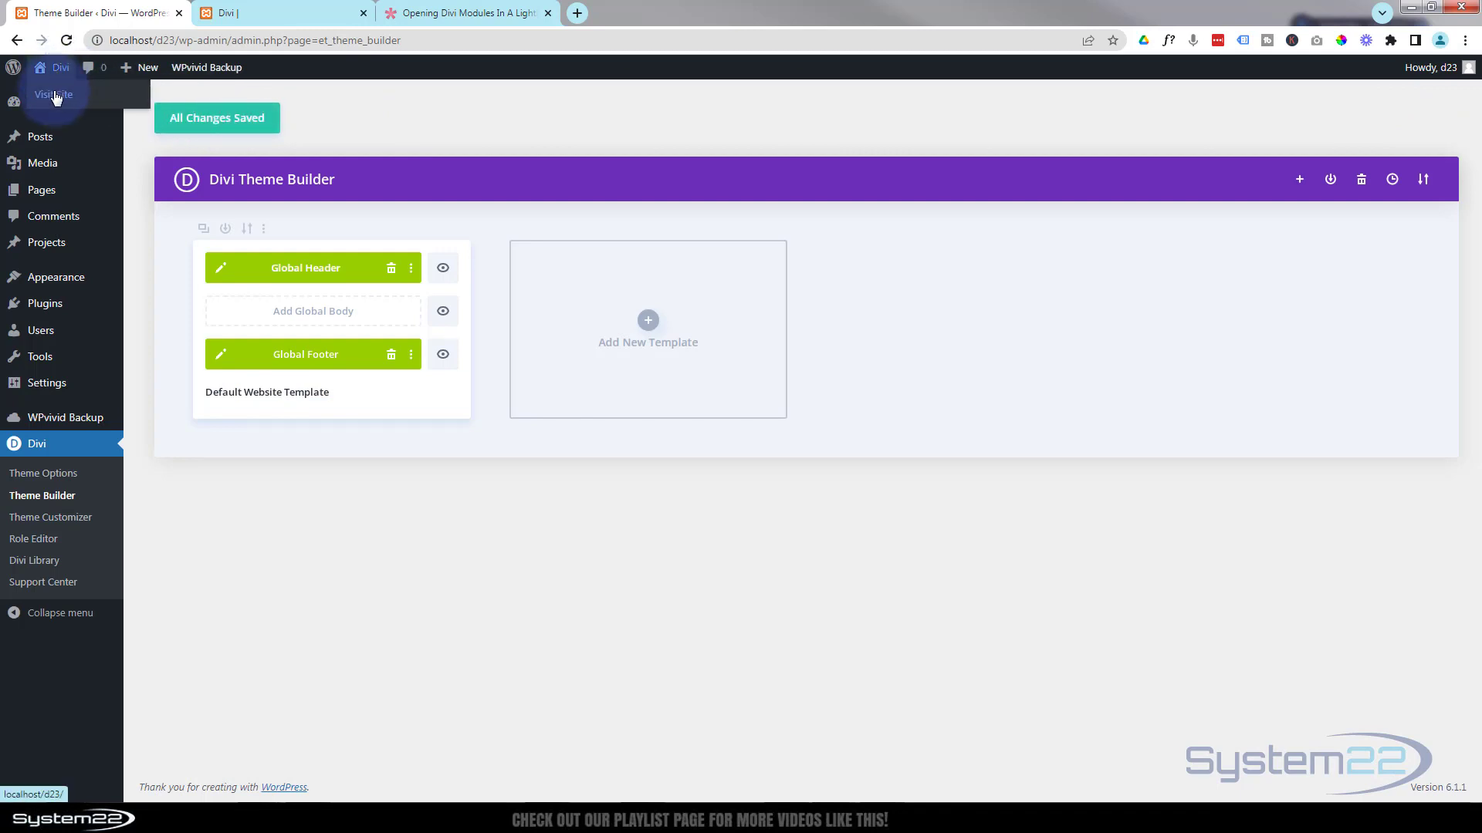
click(51, 94)
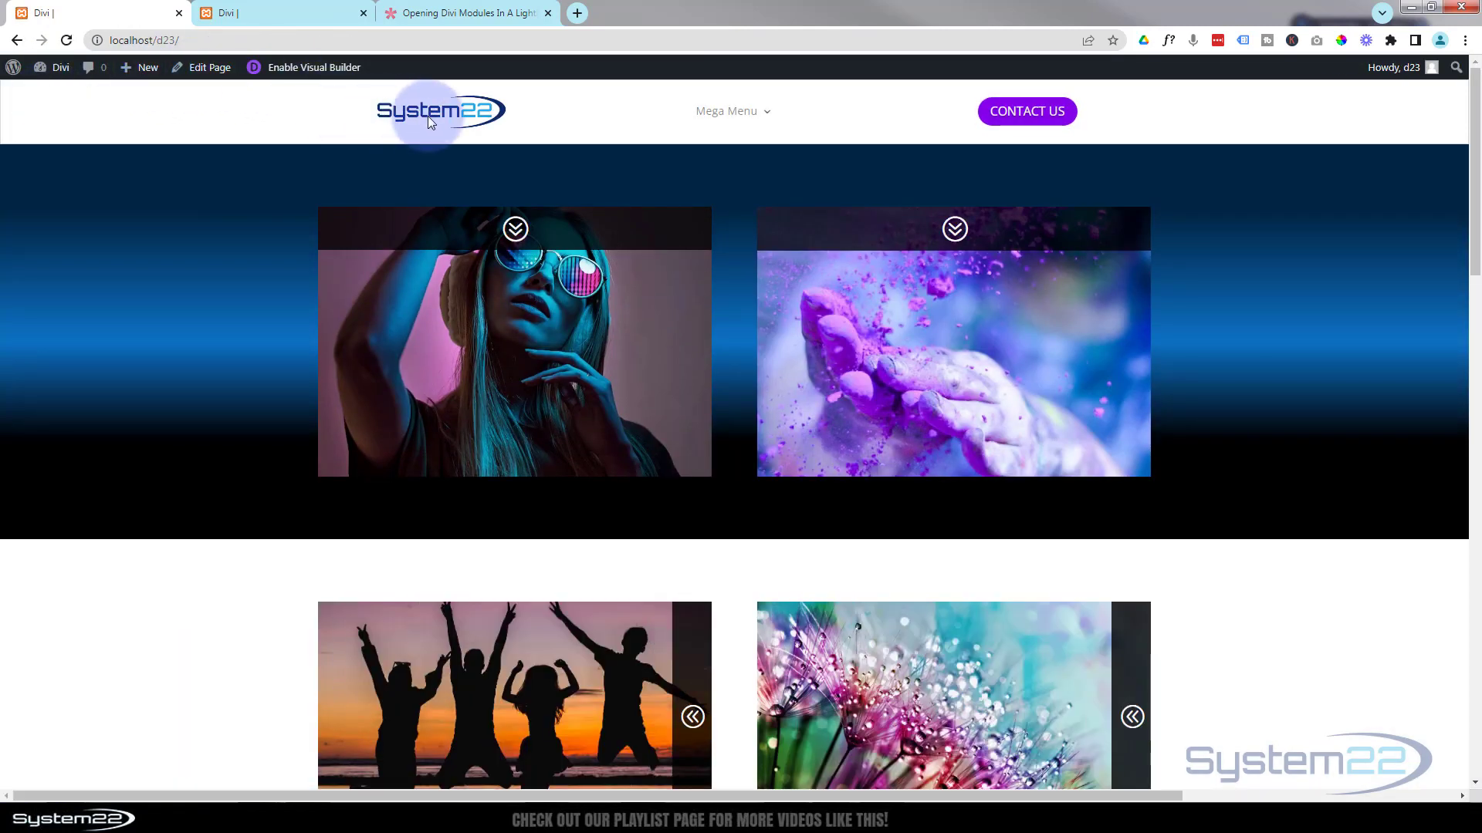
mouse_move(963, 193)
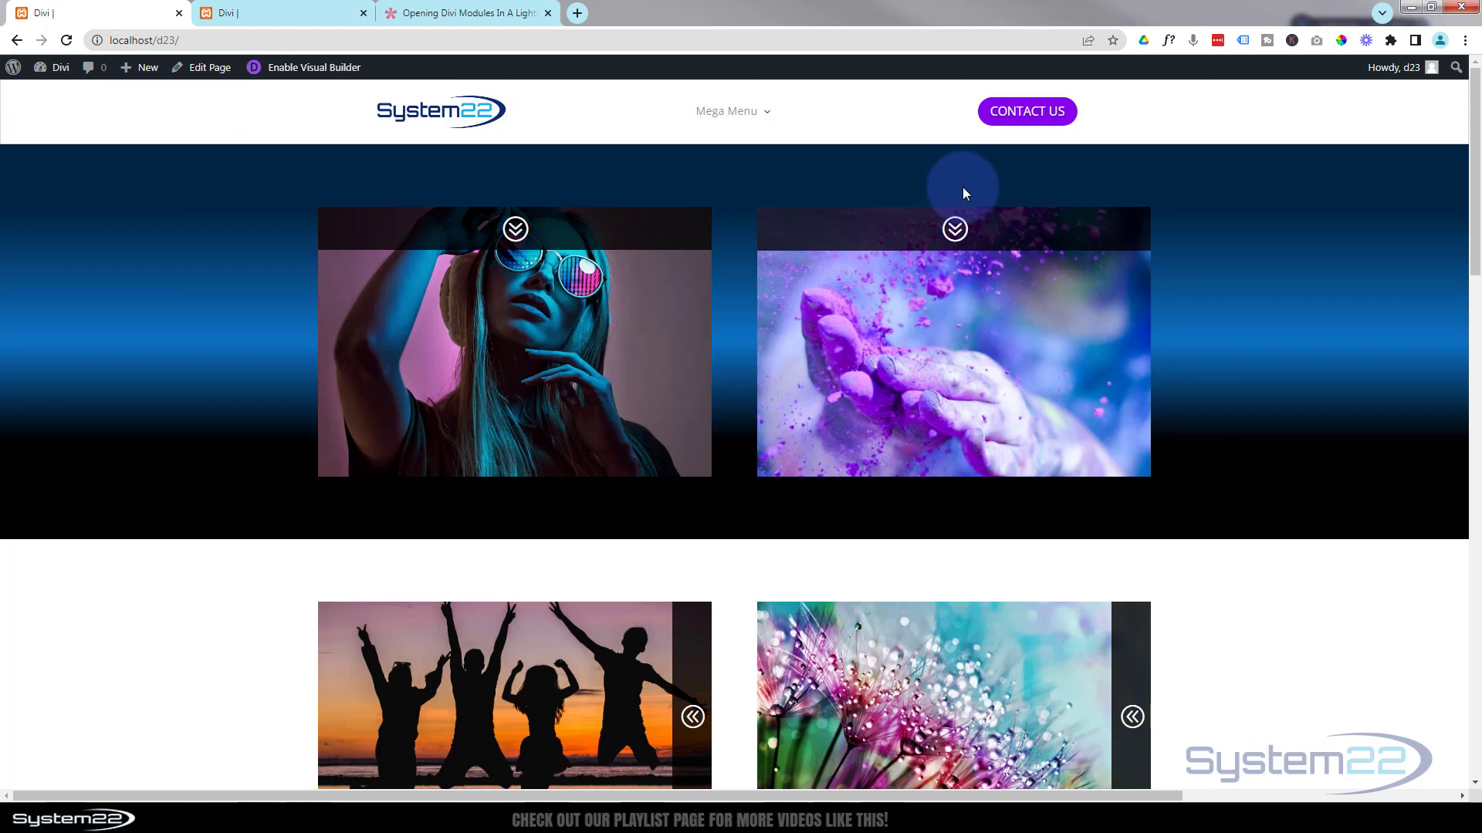
mouse_move(1026, 111)
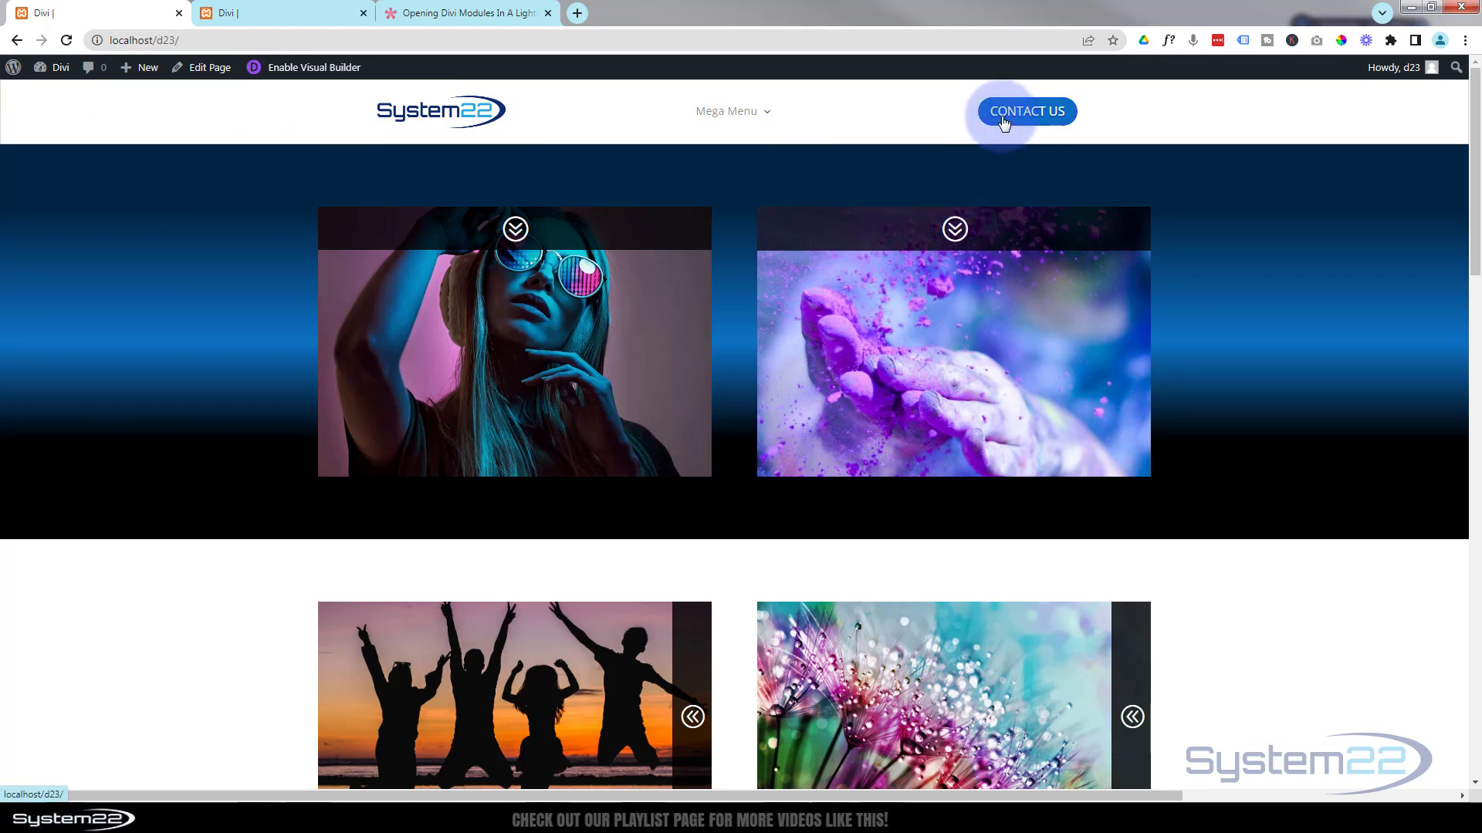
click(1026, 111)
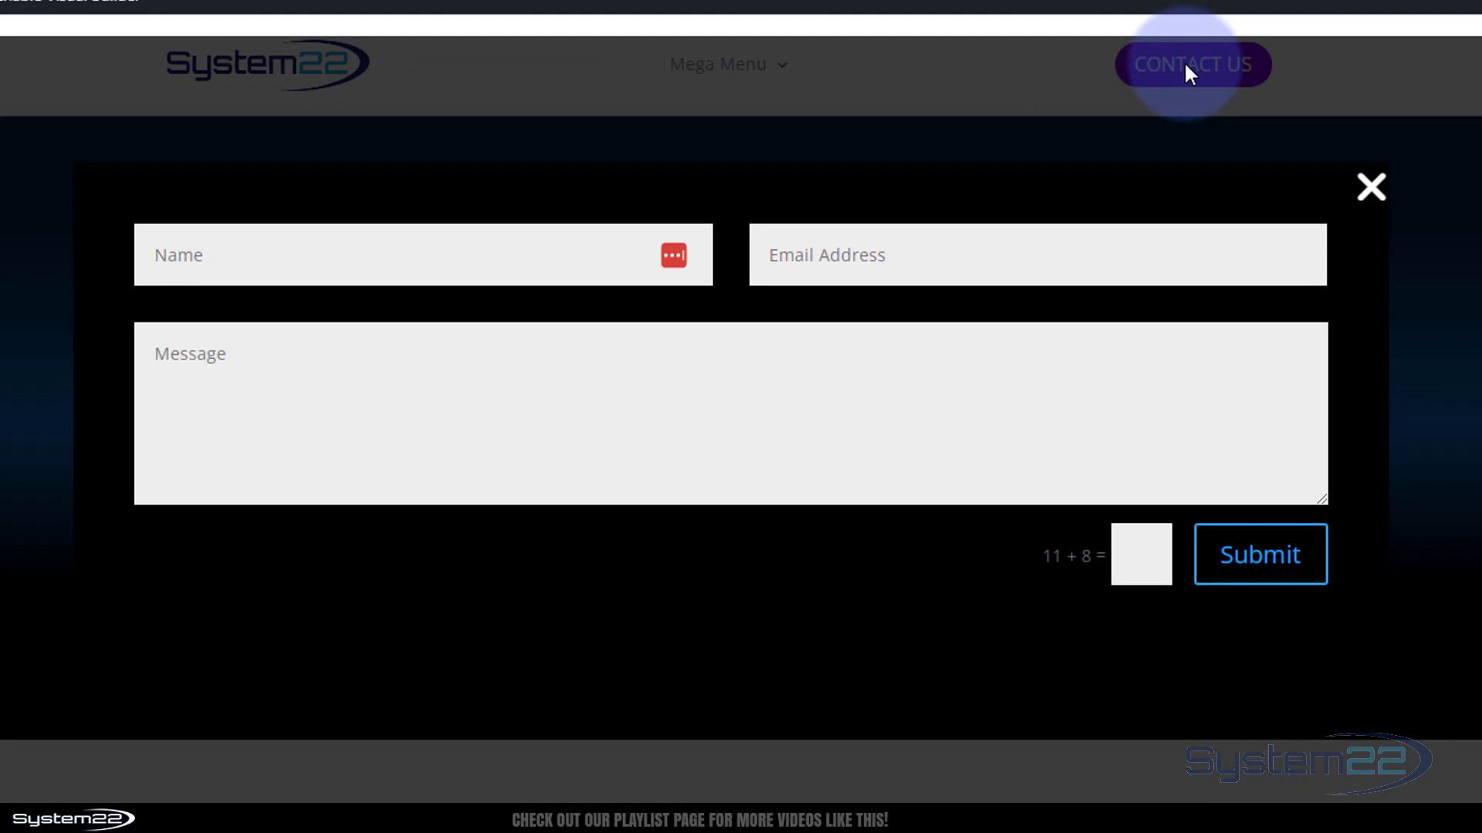
click(378, 255)
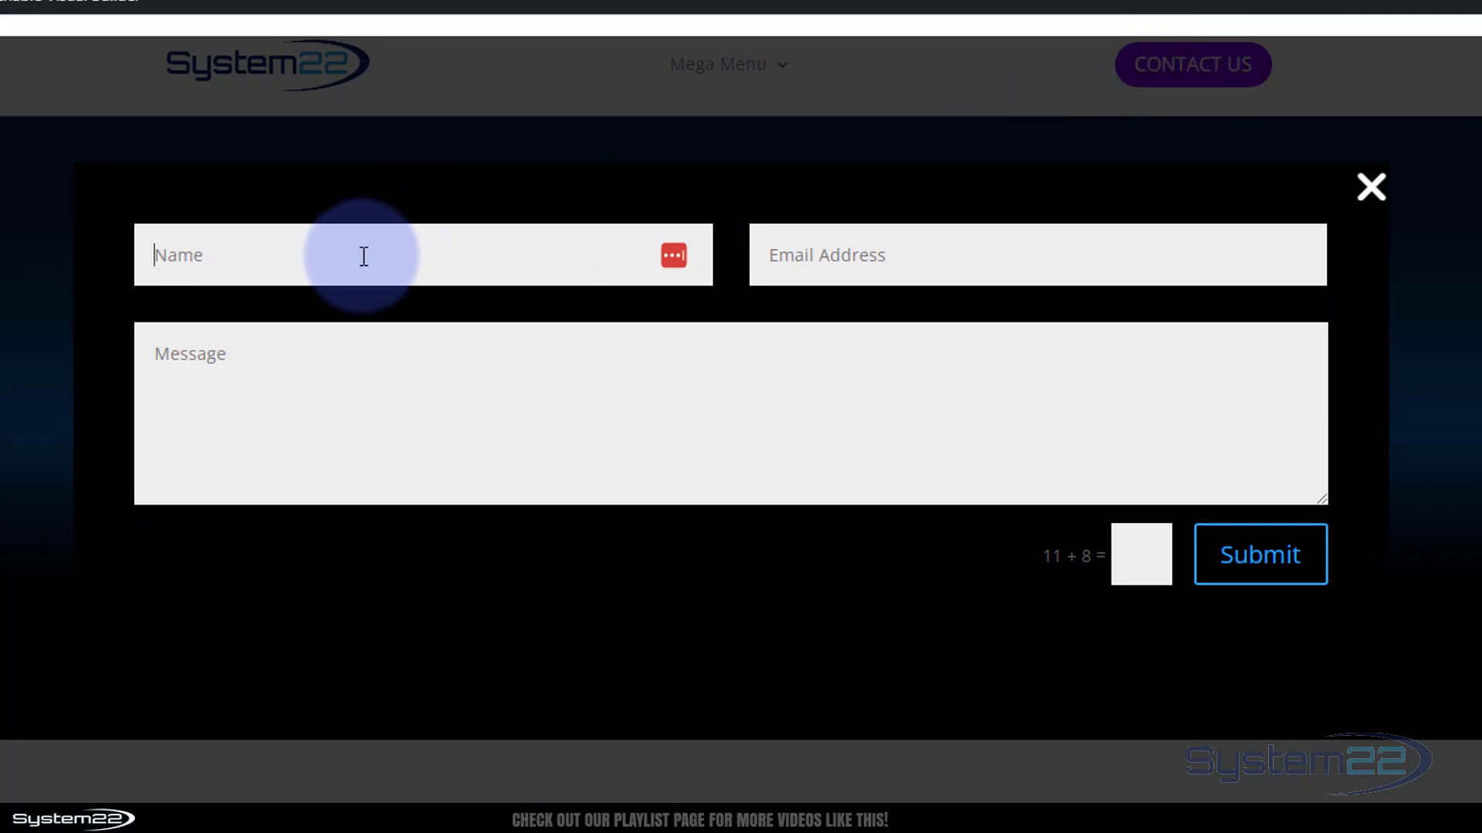
text(sdsdgdfg)
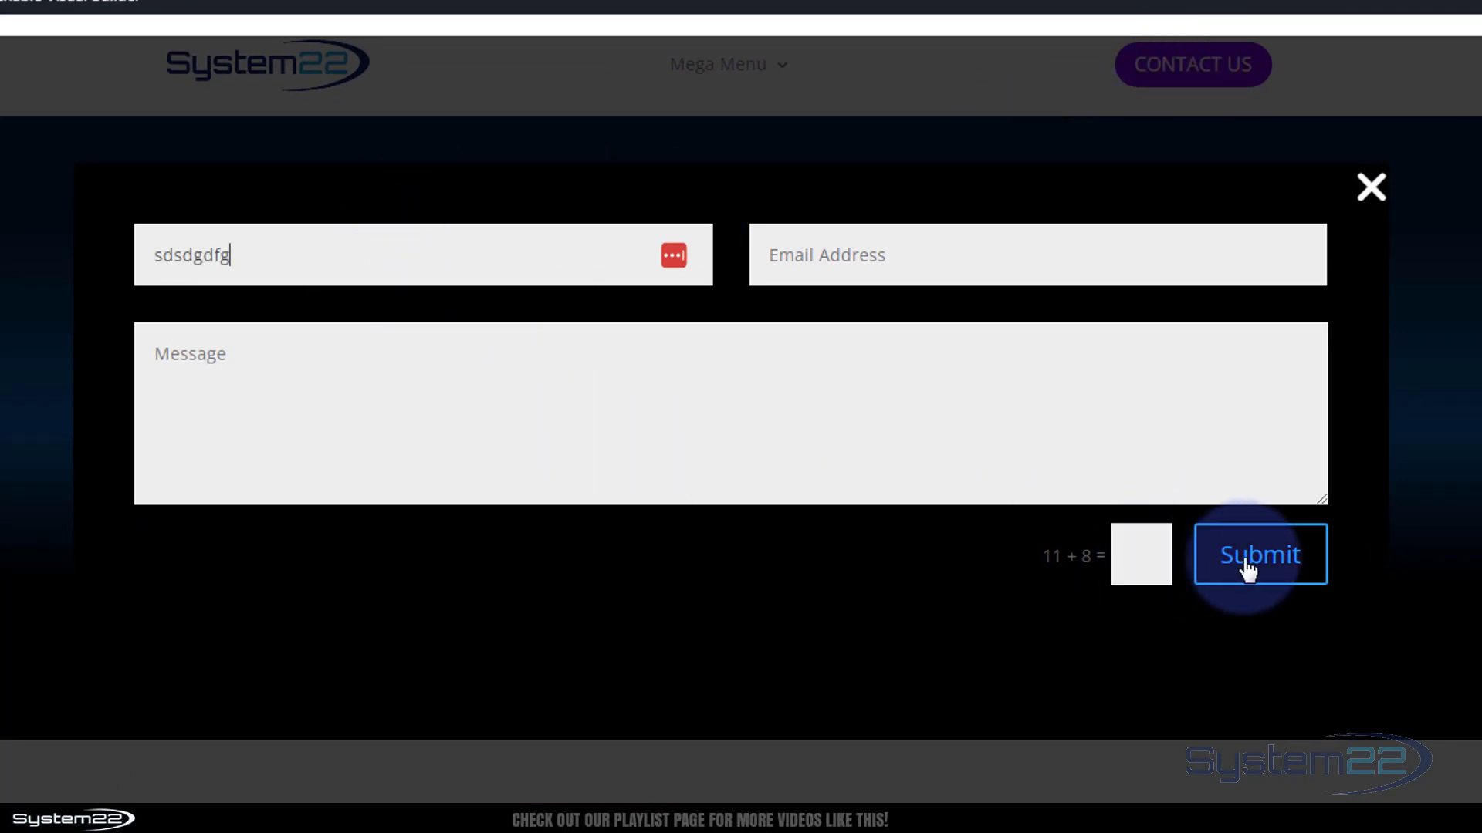
mouse_move(1372, 186)
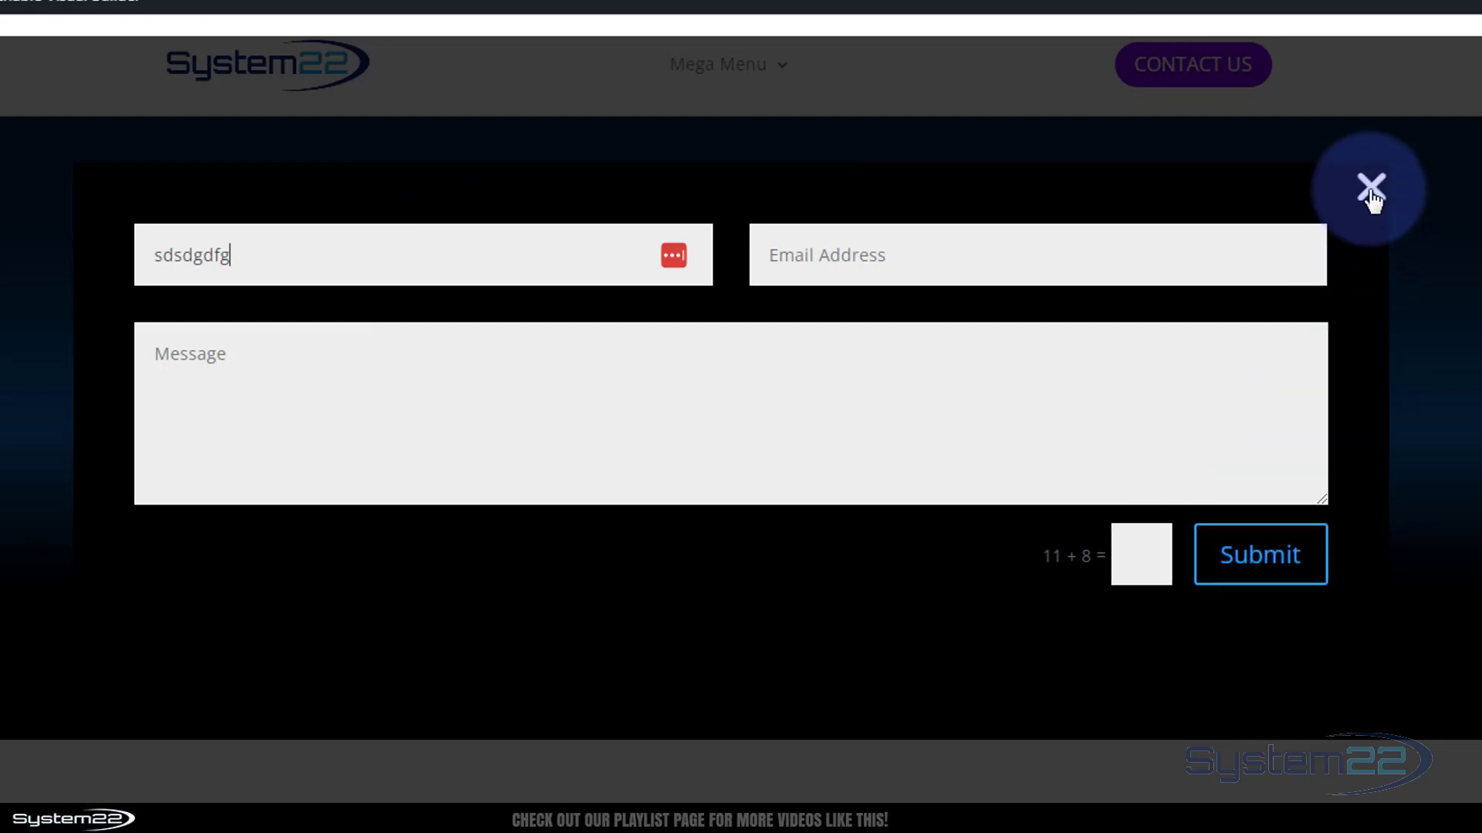
click(1372, 184)
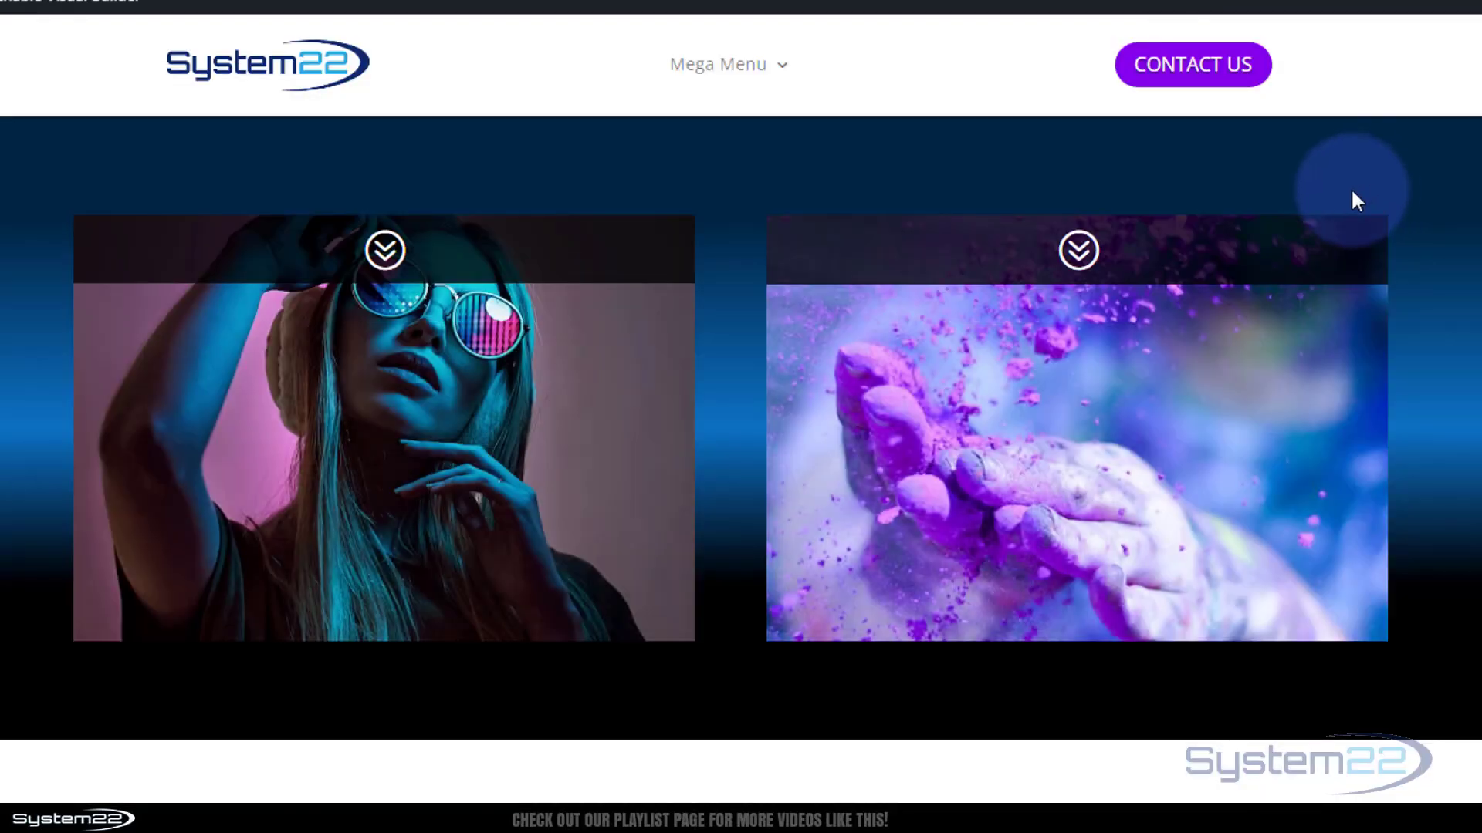
mouse_move(622, 142)
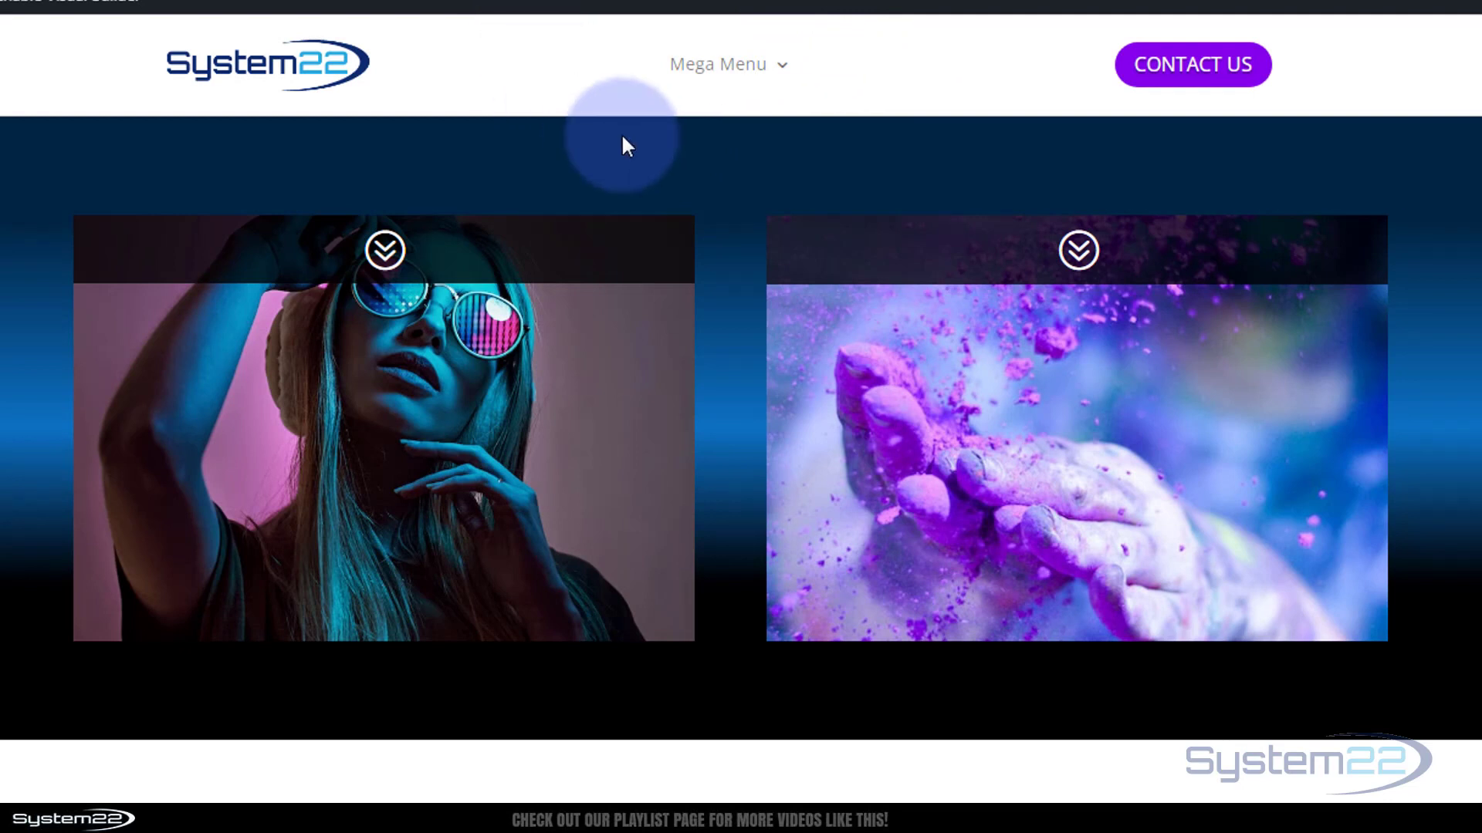
mouse_move(964, 89)
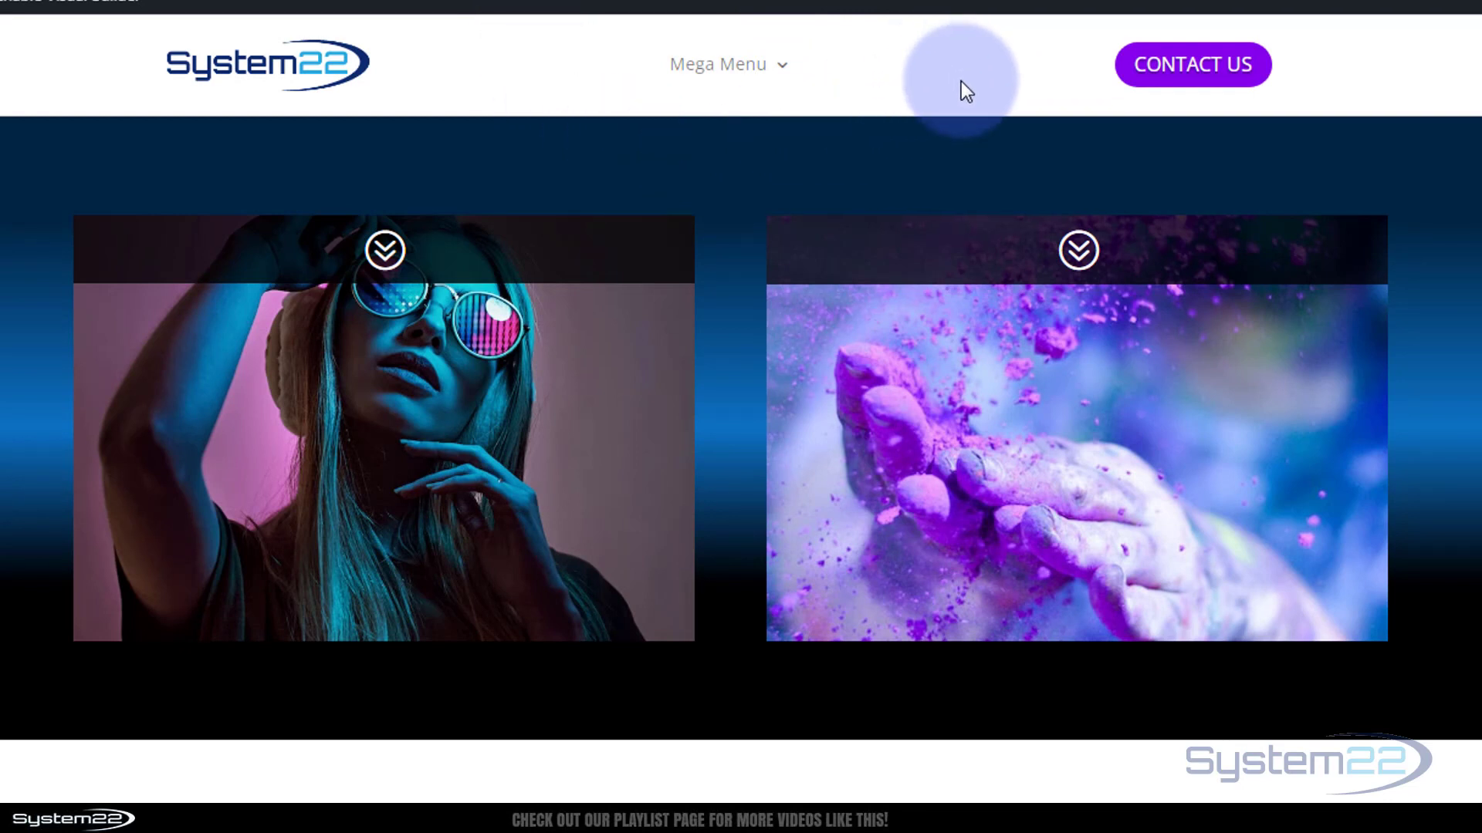
click(1192, 64)
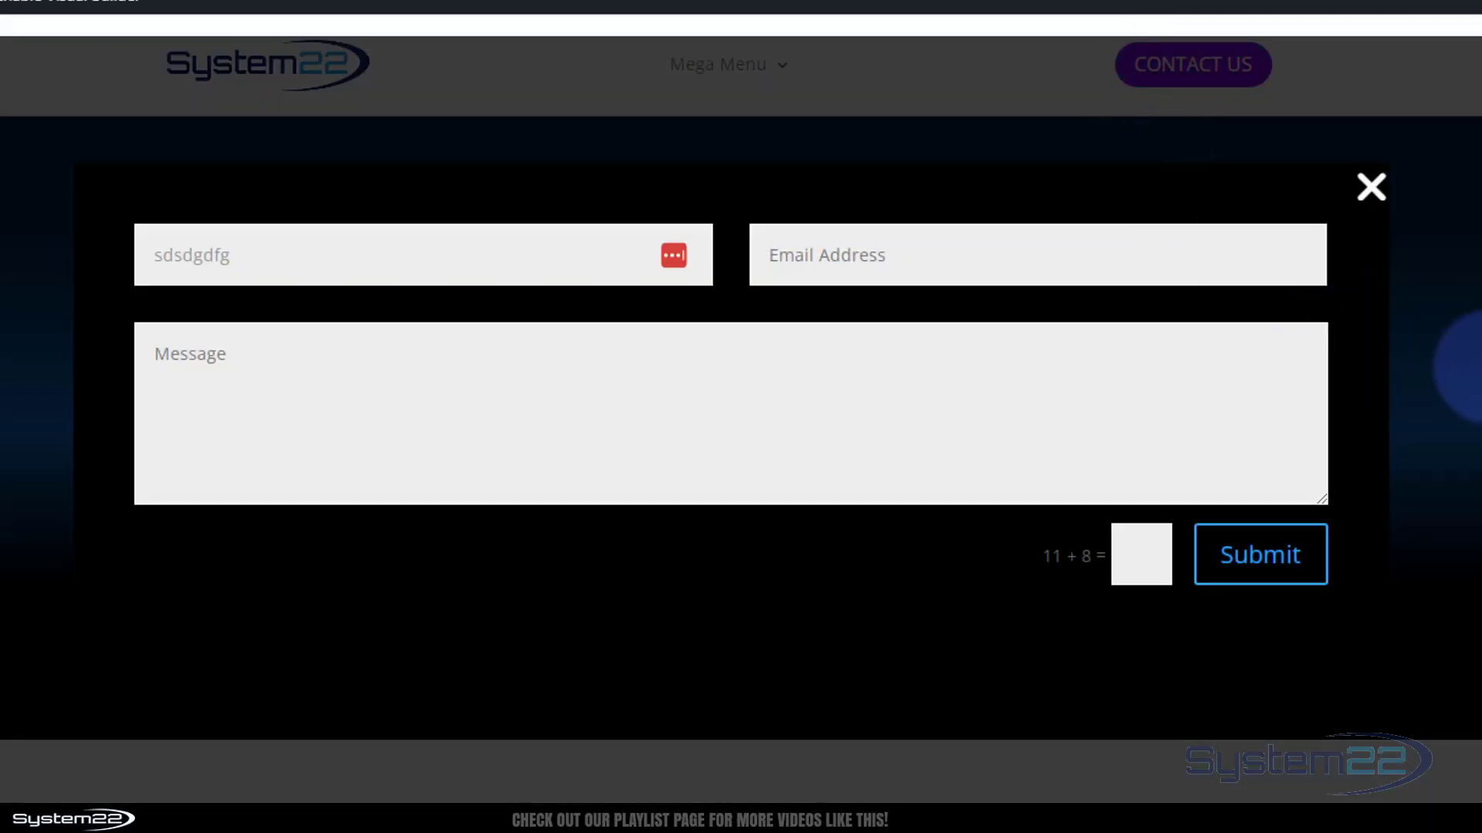
Close and reopen the Contact Us lightbox twice, leaving the black contact form open.
click(1369, 186)
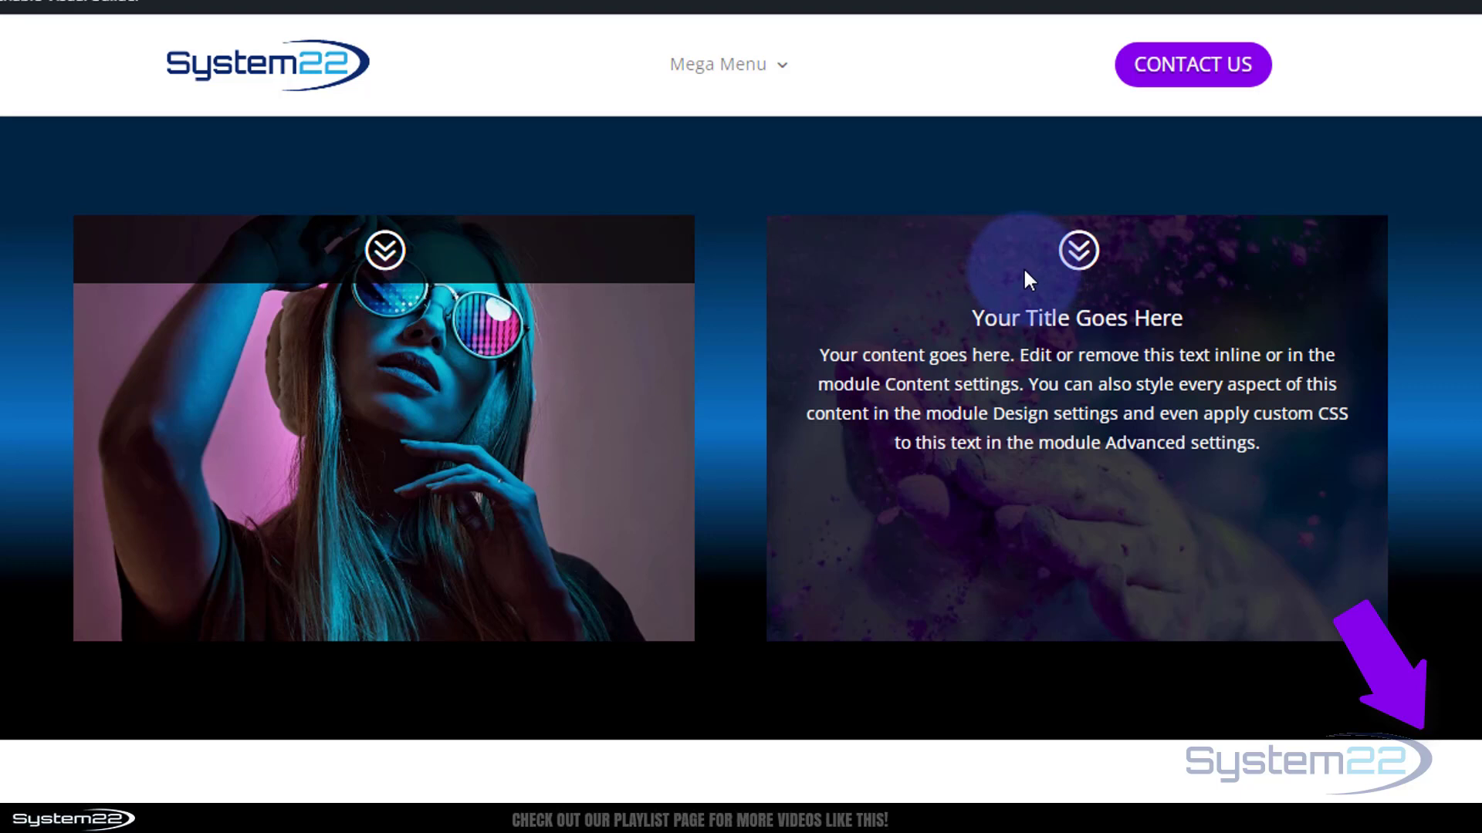
click(1191, 64)
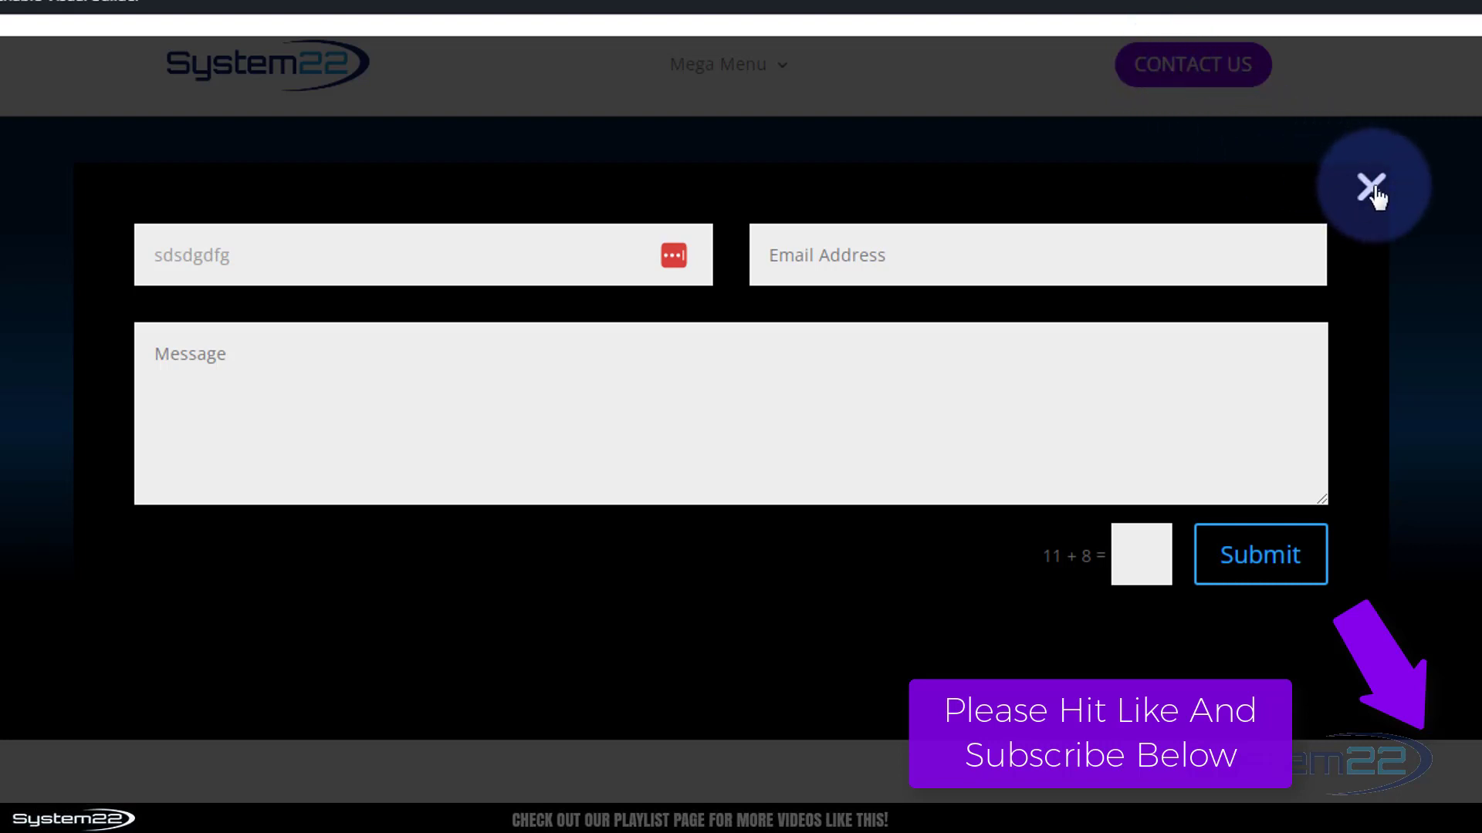
click(1371, 184)
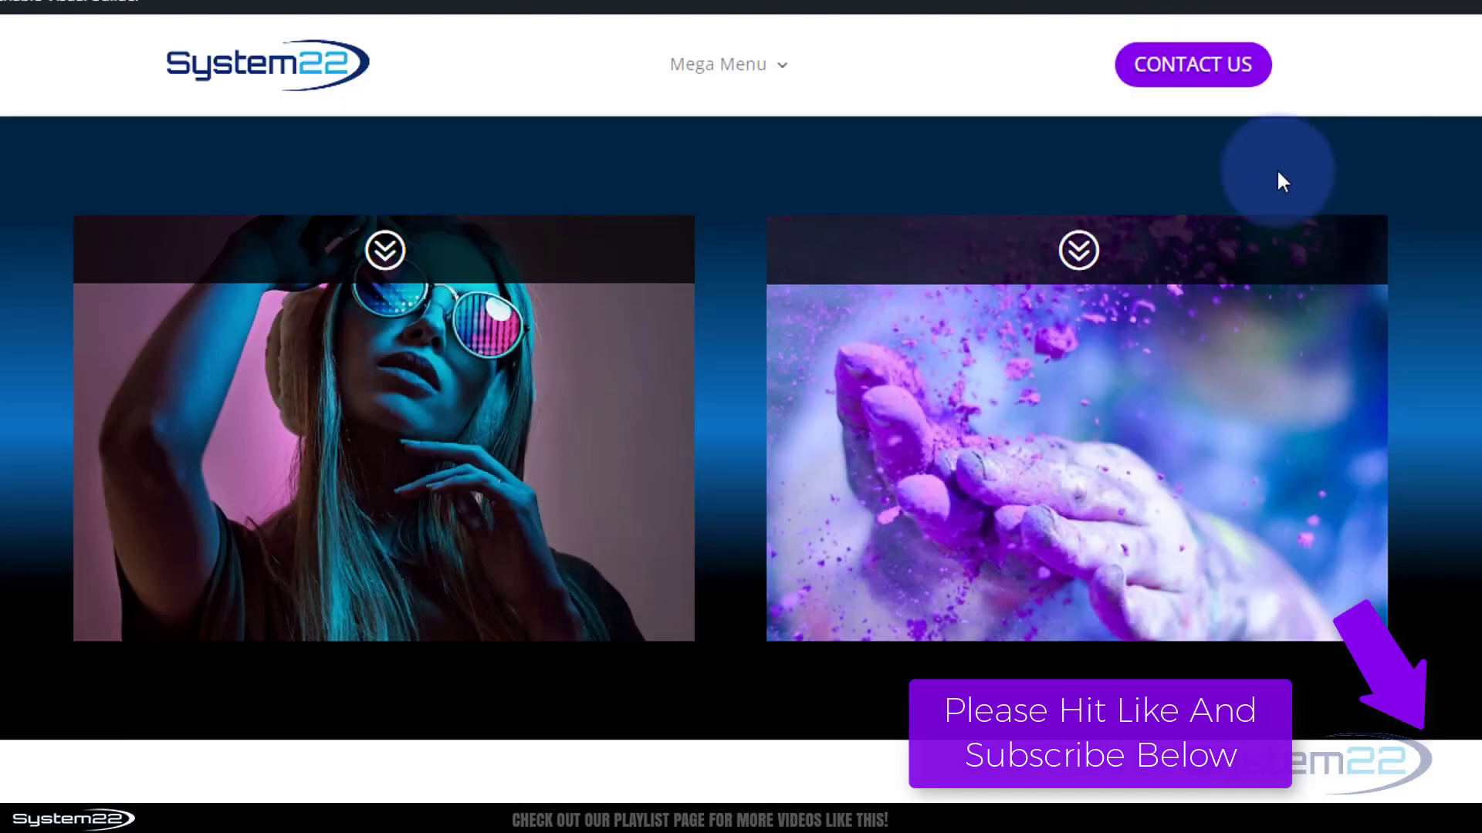
mouse_move(510, 262)
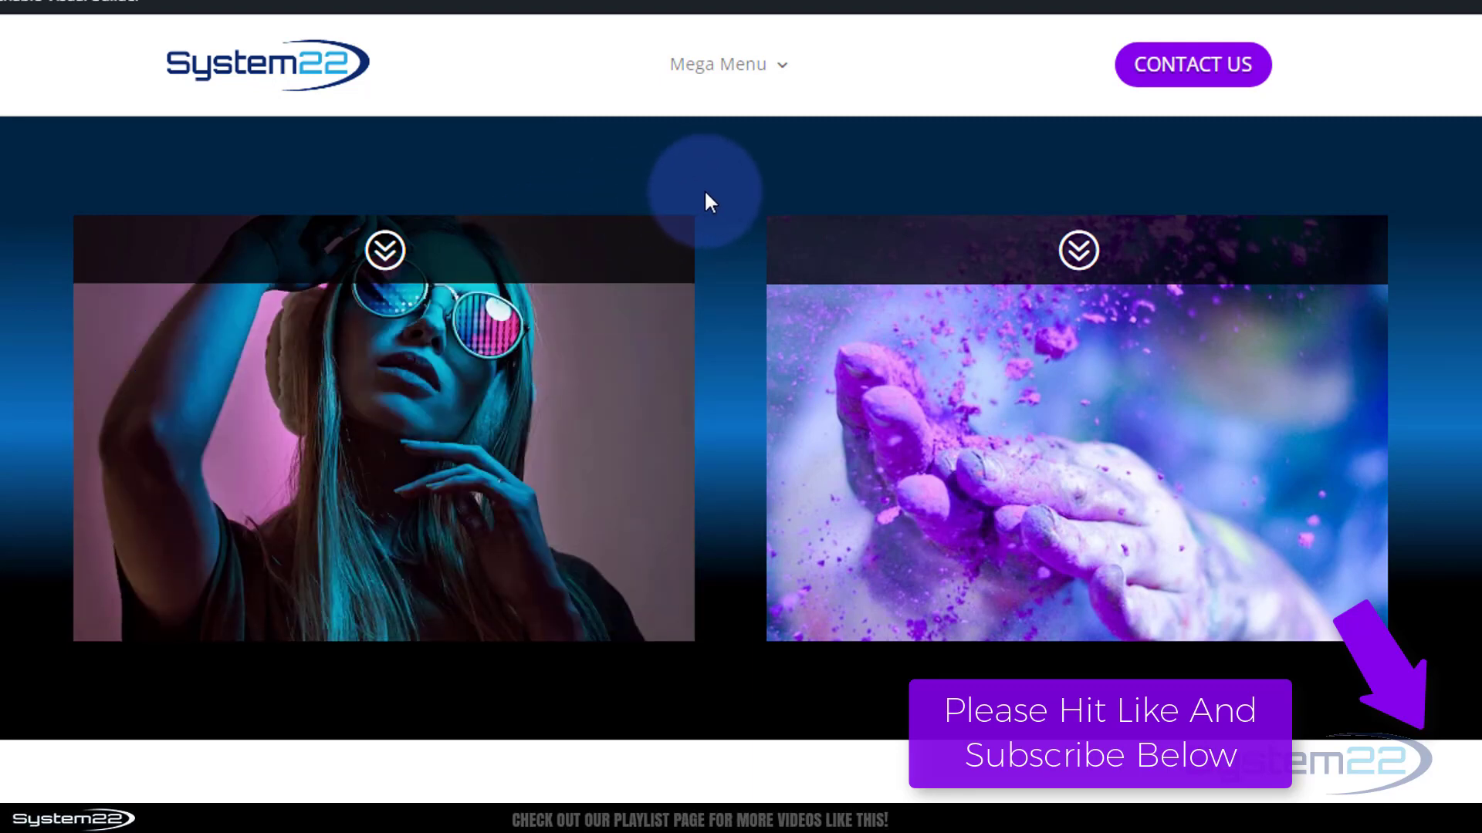
click(1191, 64)
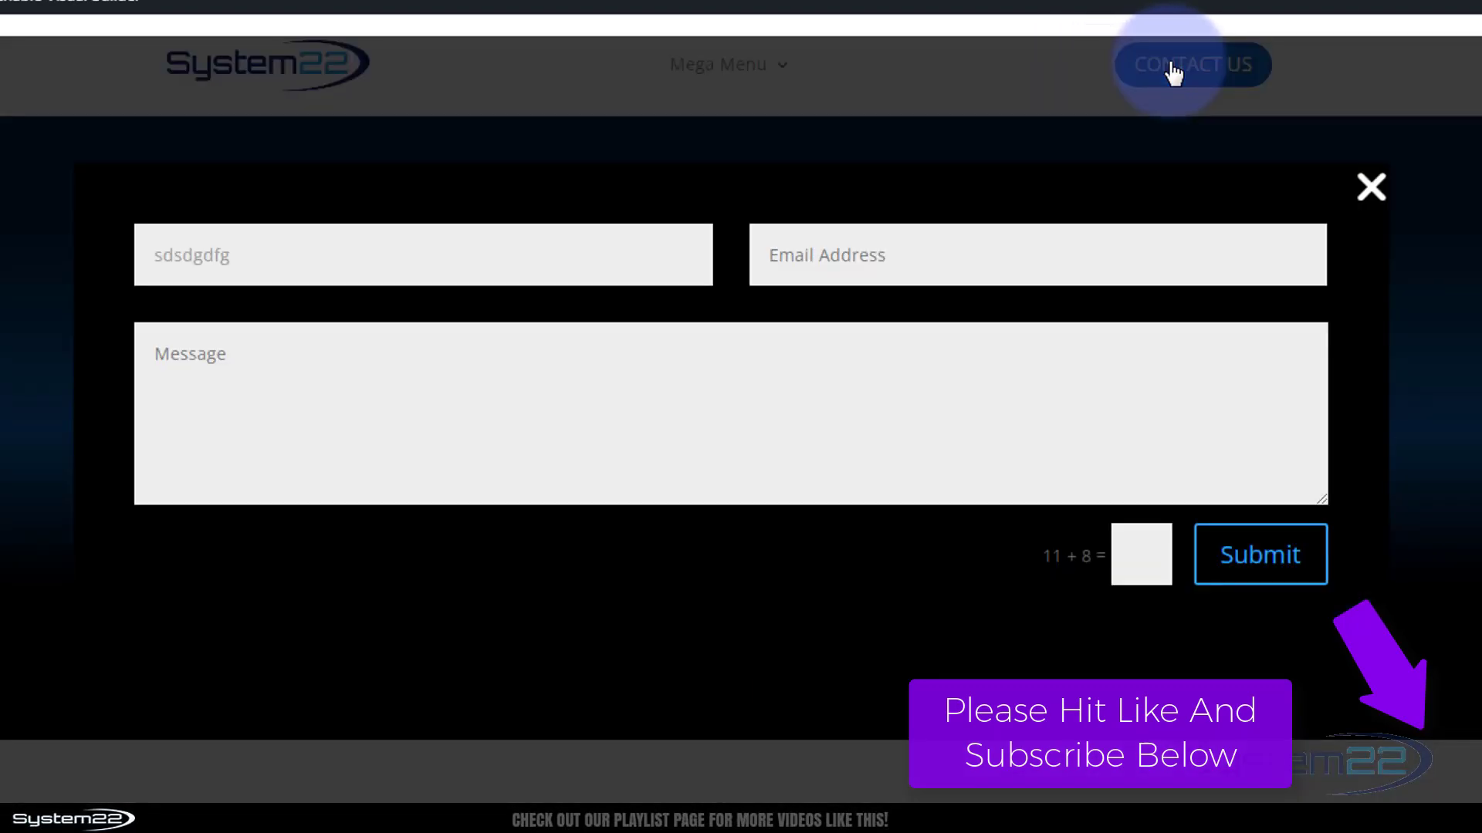